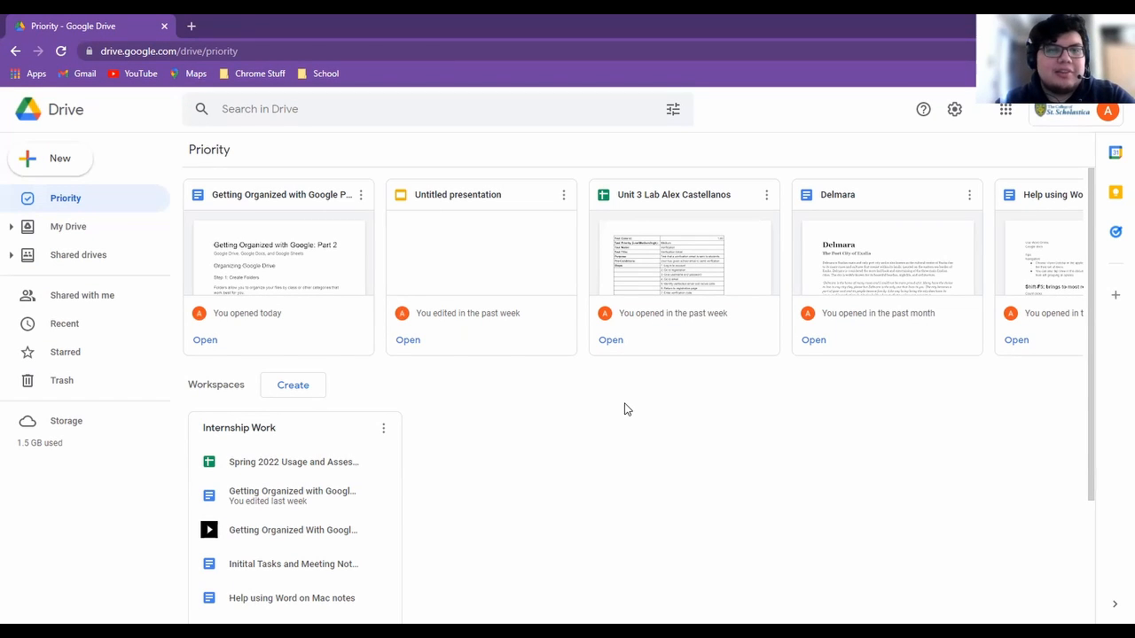
pyautogui.moveTo(585, 447)
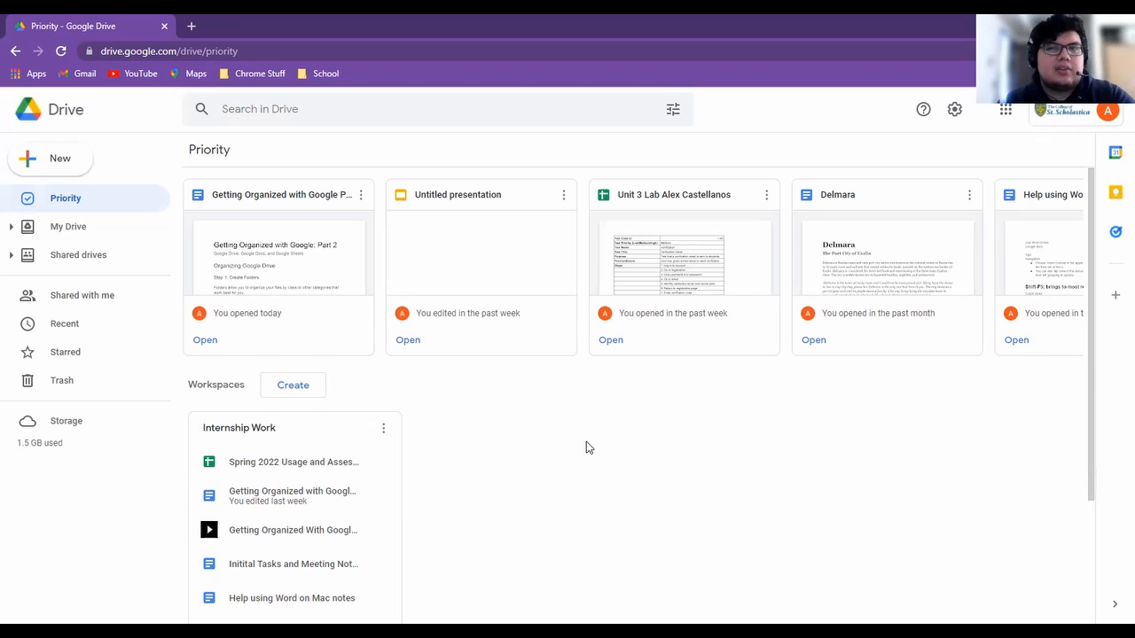
pyautogui.moveTo(606, 479)
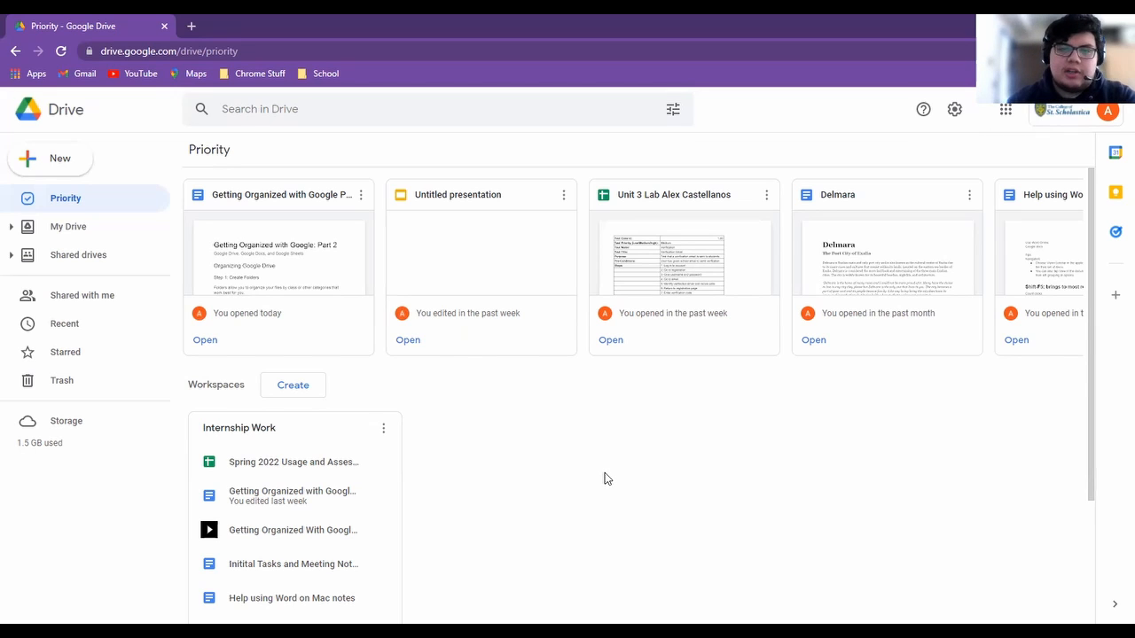
pyautogui.moveTo(550, 153)
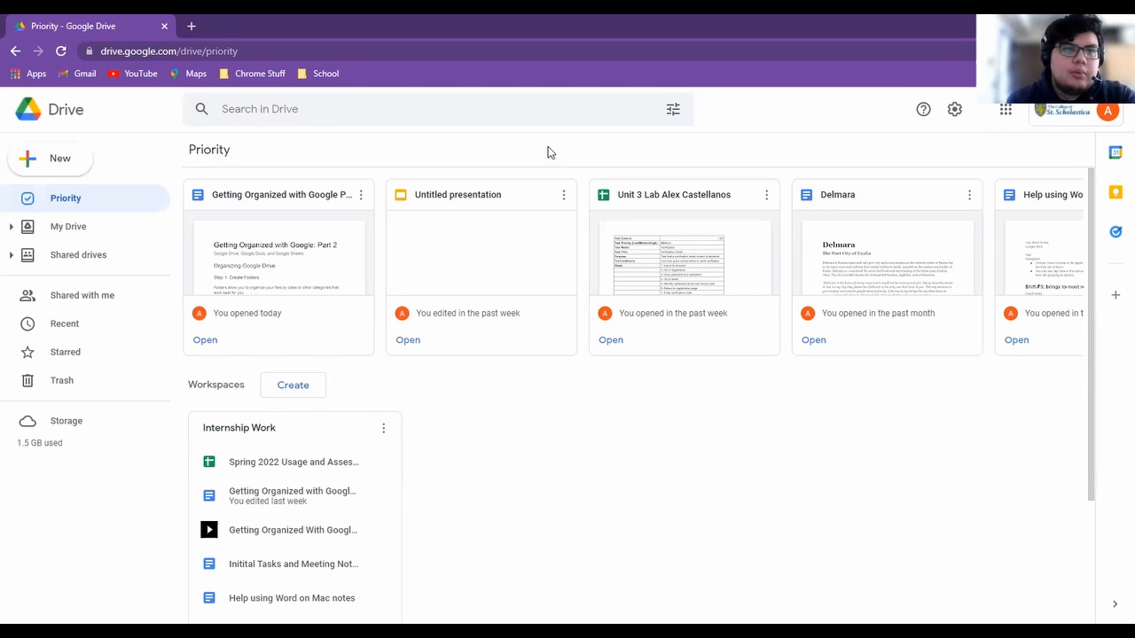
pyautogui.moveTo(468, 436)
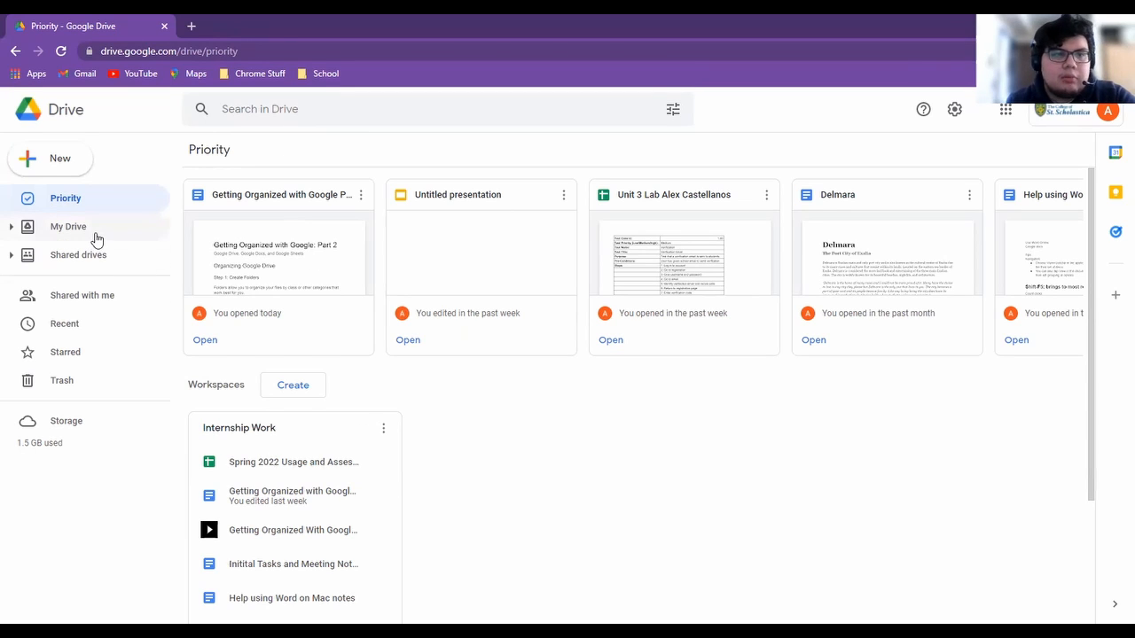
# Show My Drive's file list, scrolled down to Test Sheet, Assignment tracker and Untitled presentation
pyautogui.click(68, 227)
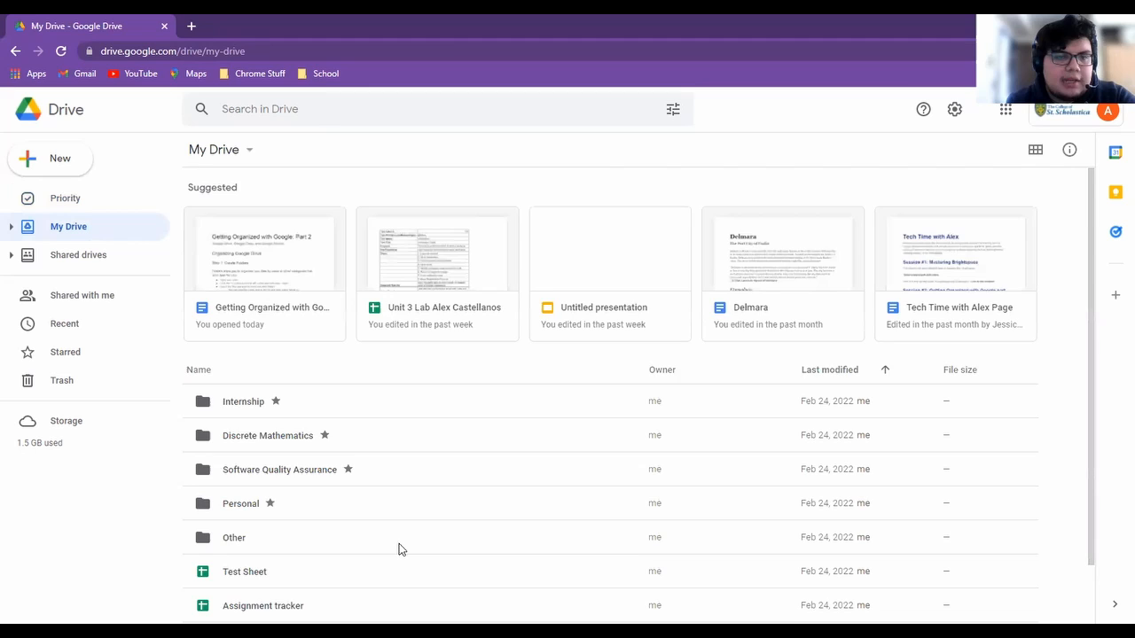
pyautogui.scroll(-3)
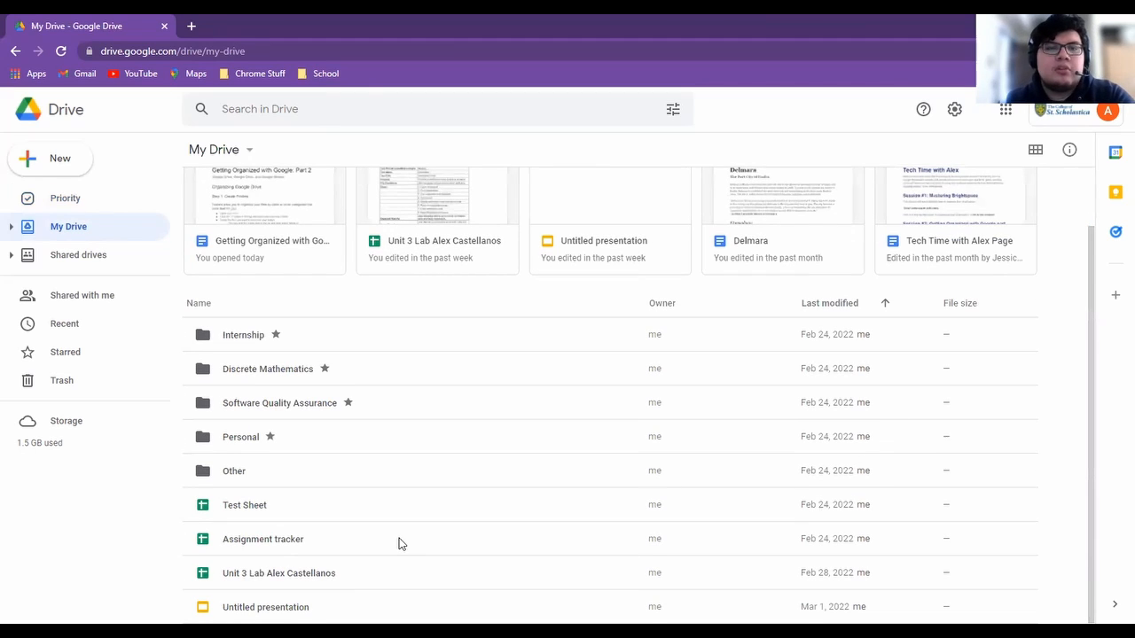
pyautogui.moveTo(468, 305)
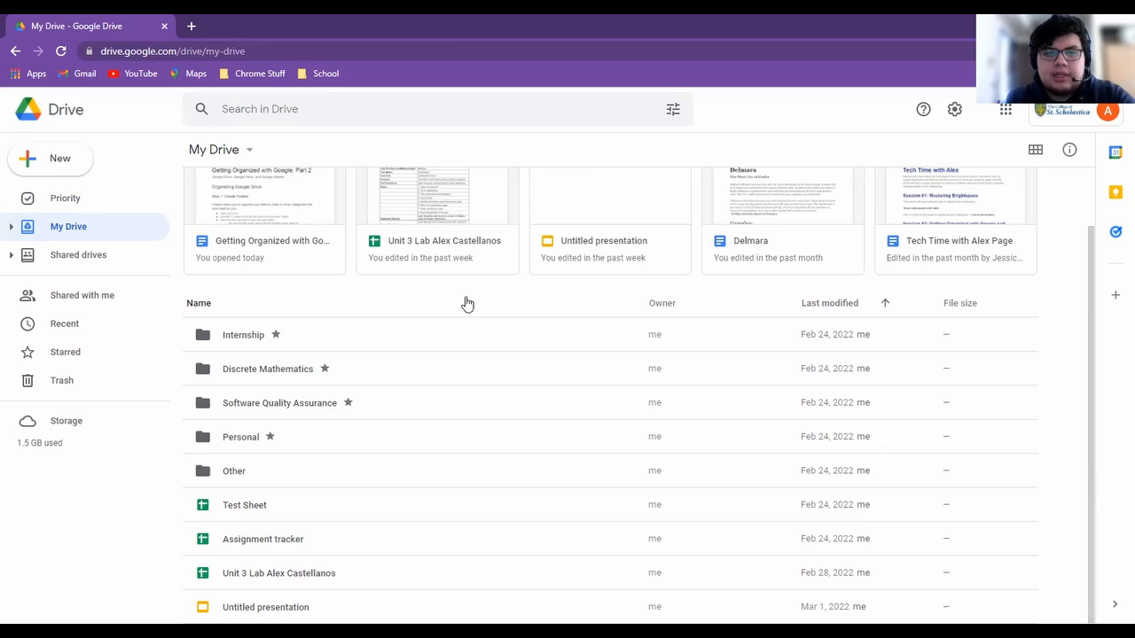
pyautogui.moveTo(259, 359)
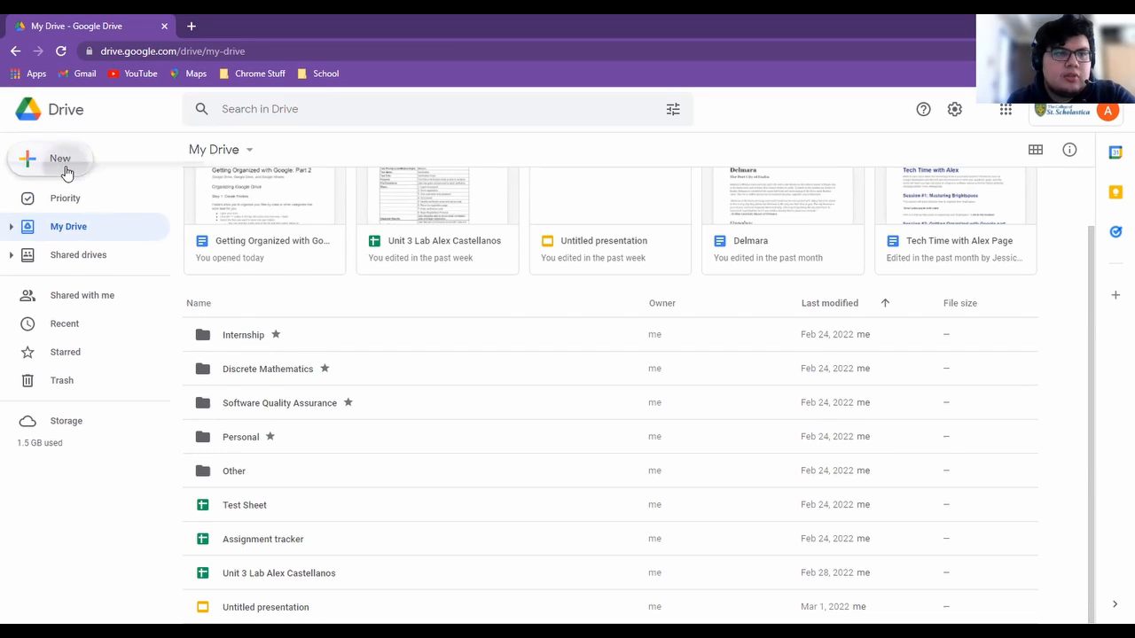
# Create a new folder named 'Test Folder' via New > Folder in My Drive
pyautogui.click(49, 160)
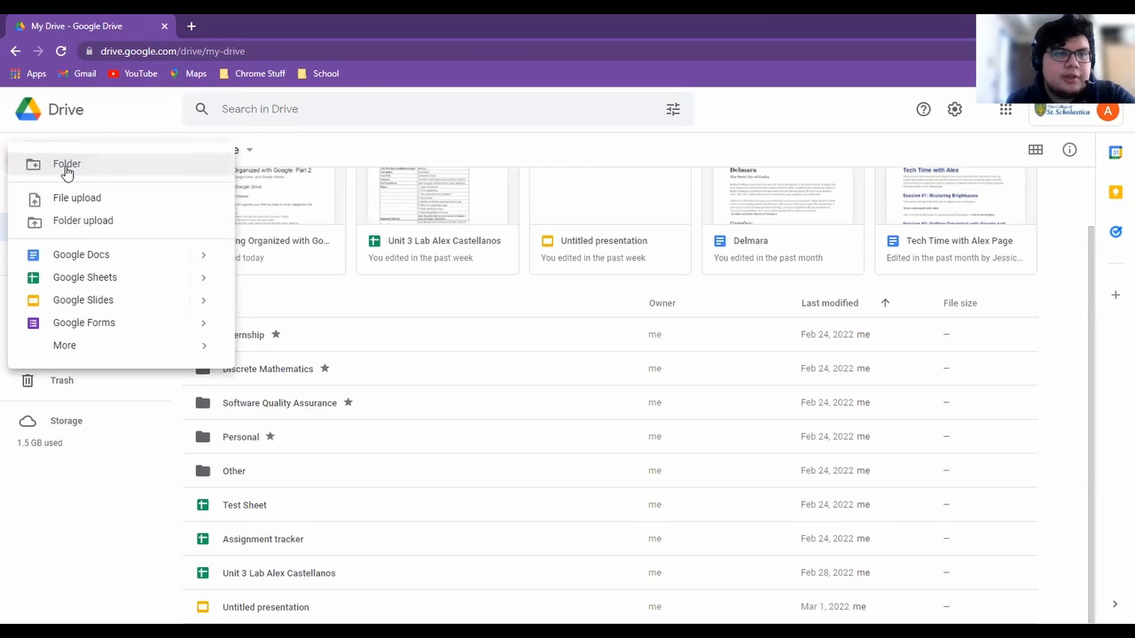
pyautogui.click(67, 163)
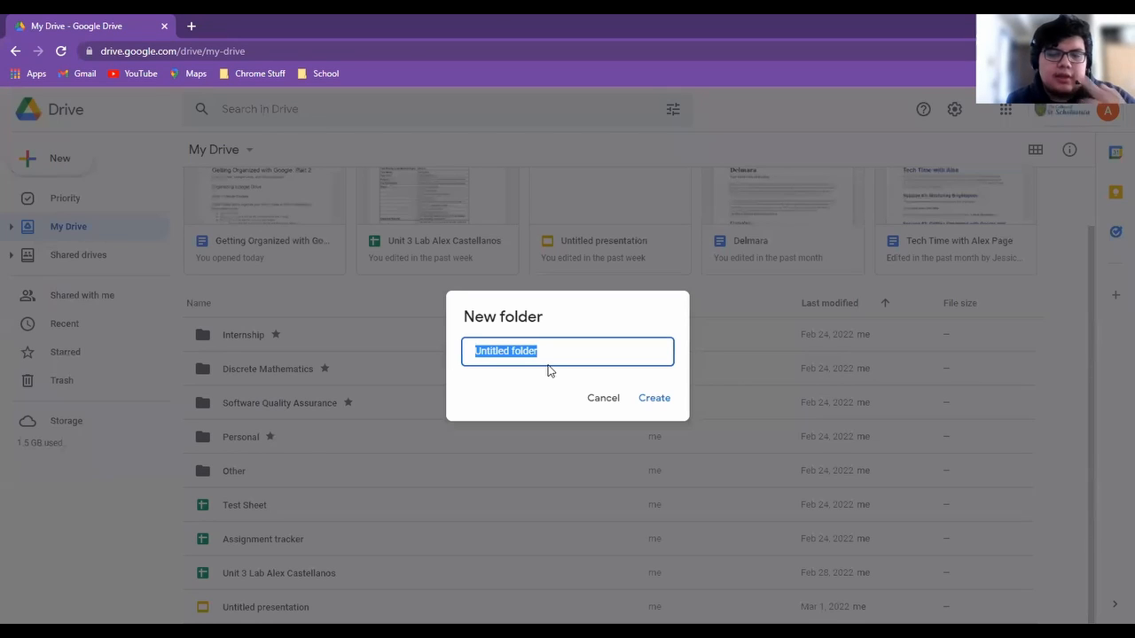
pyautogui.write('Tes')
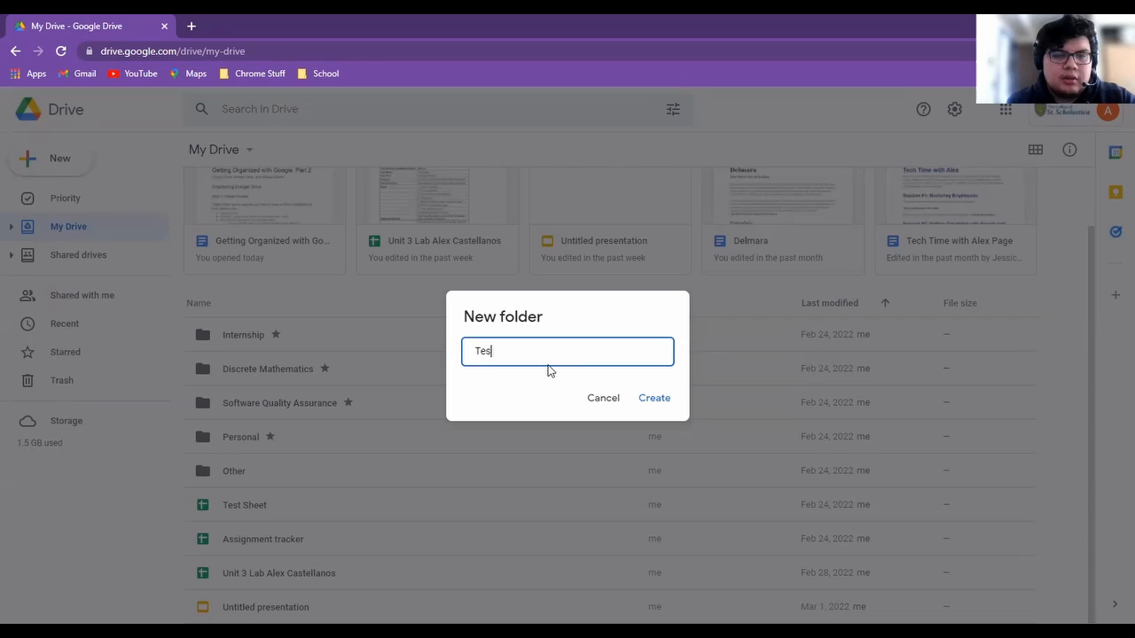
pyautogui.write('t Folder')
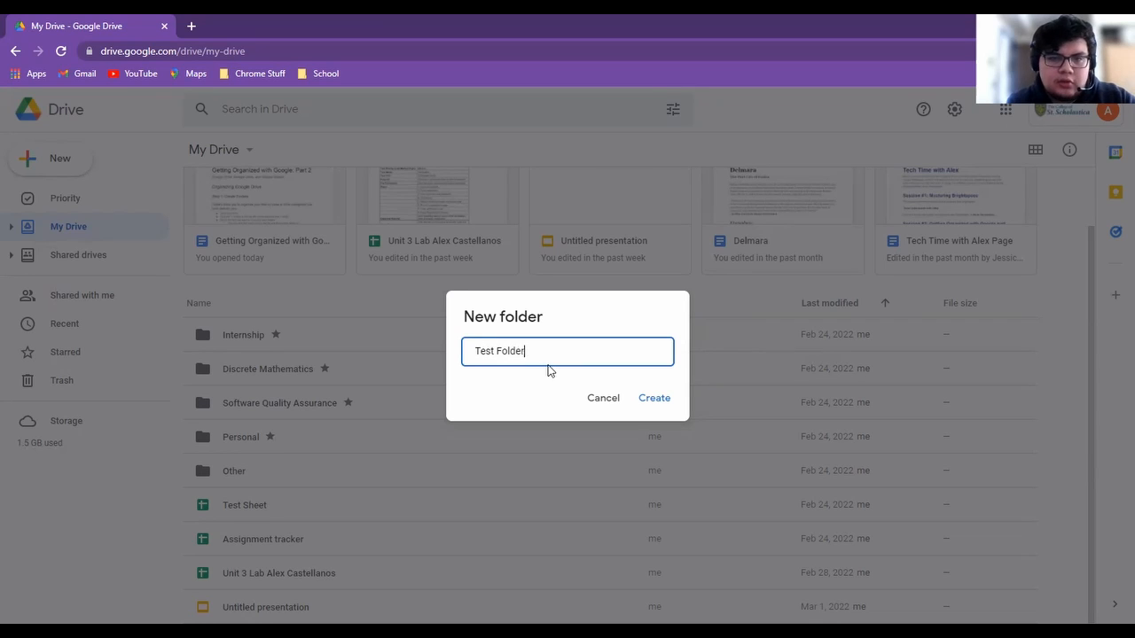
pyautogui.click(653, 397)
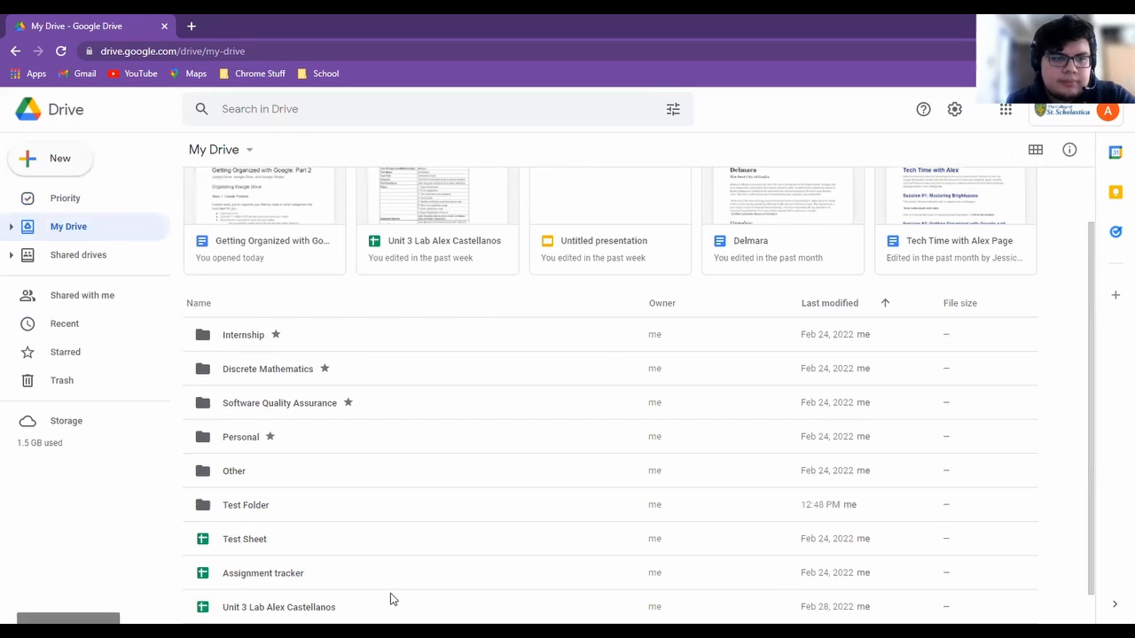
# Drag the Test Sheet spreadsheet onto Test Folder so it leaves the main My Drive list
pyautogui.click(245, 472)
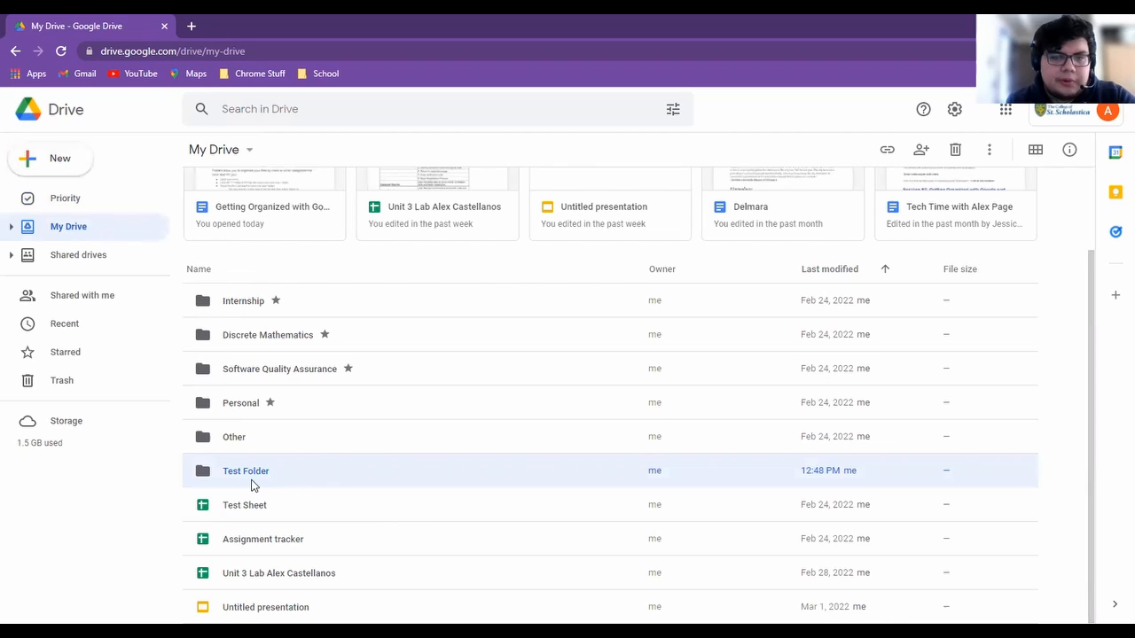
pyautogui.moveTo(351, 536)
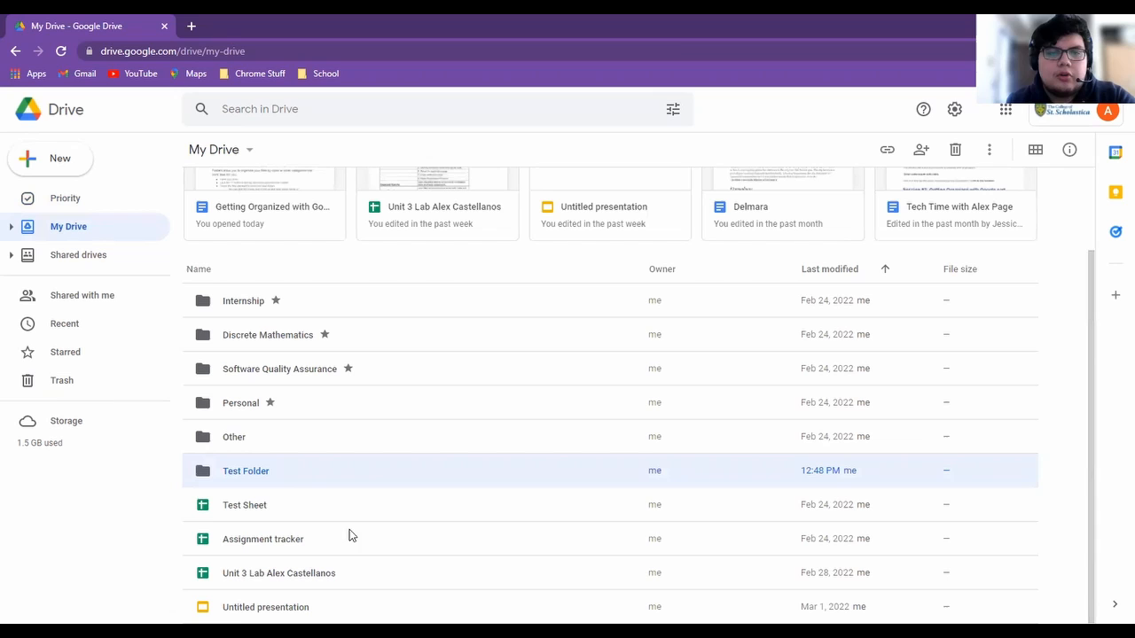
pyautogui.moveTo(248, 513)
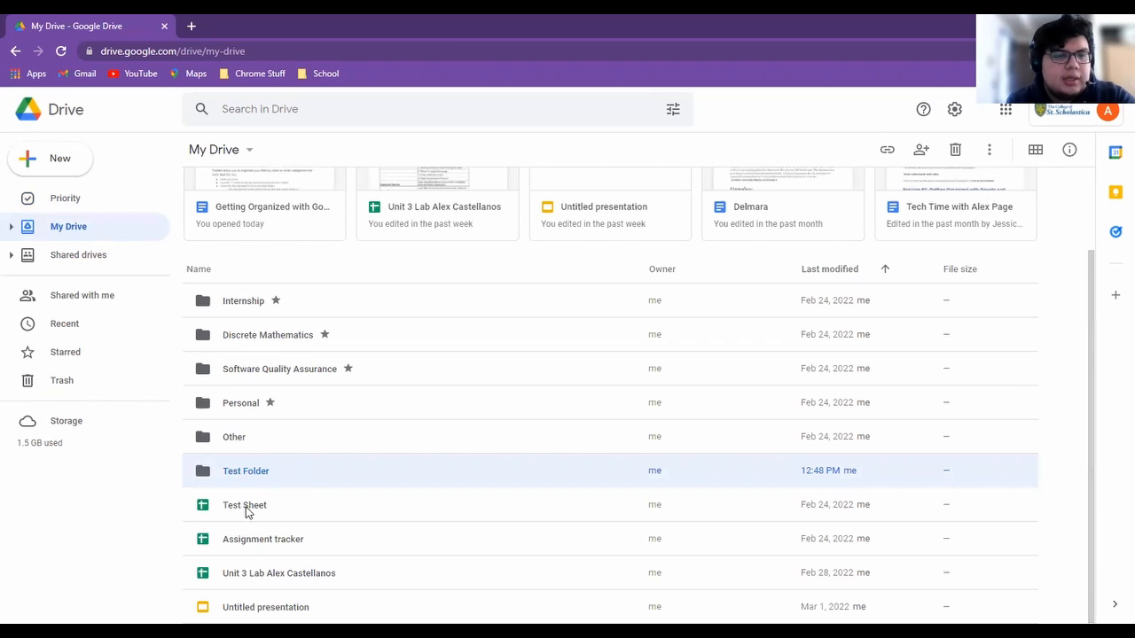
pyautogui.click(244, 504)
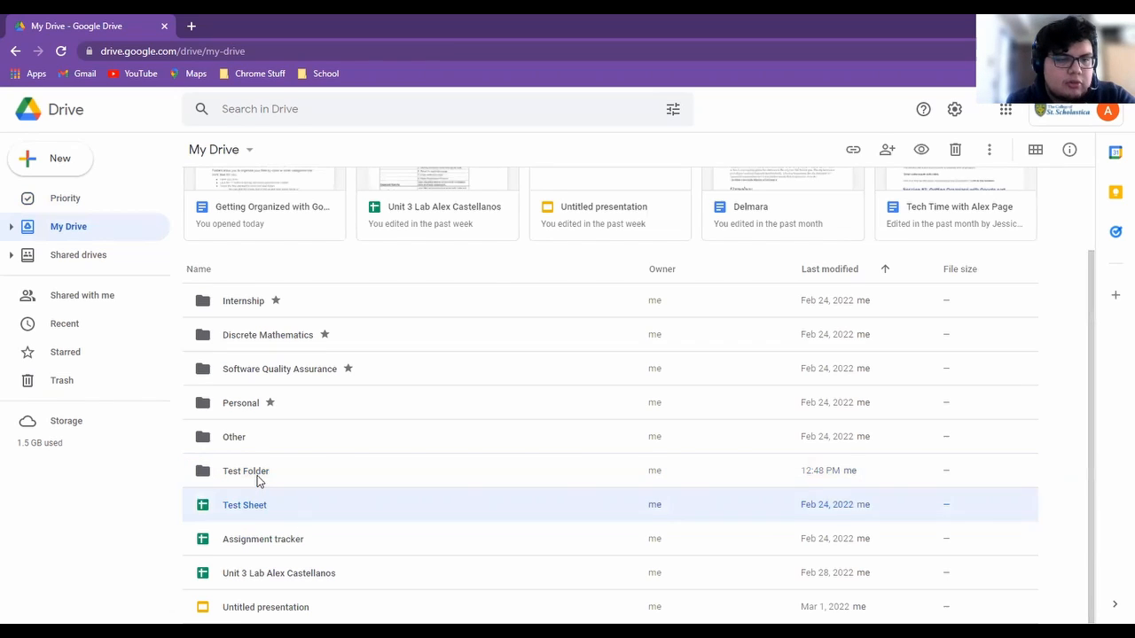
pyautogui.moveTo(245, 503); pyautogui.dragTo(245, 471)
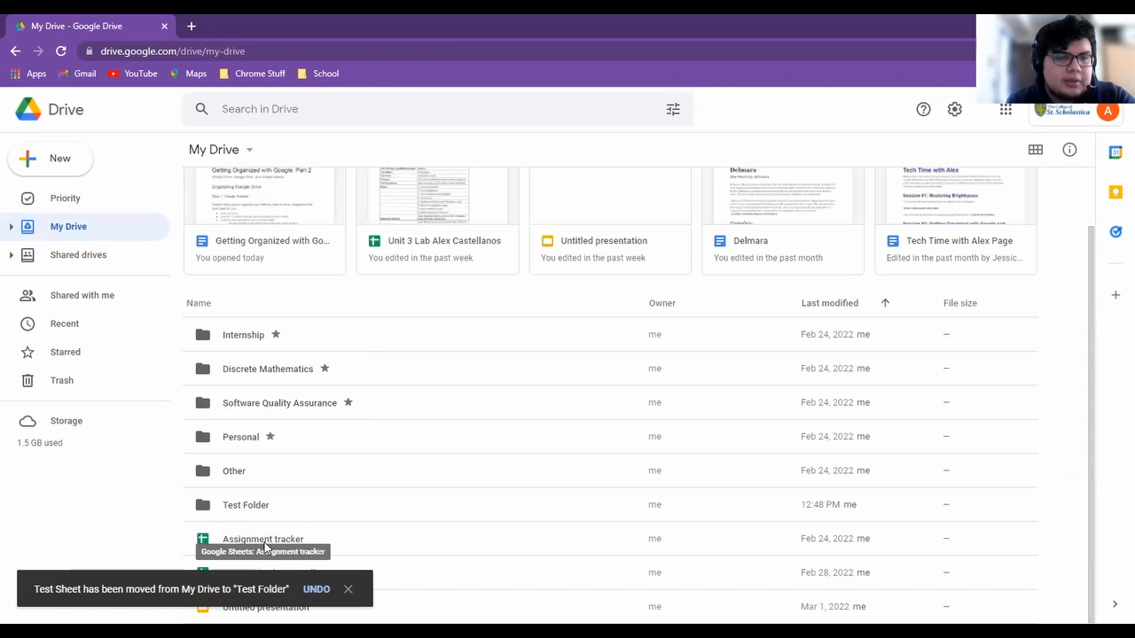
pyautogui.click(262, 539)
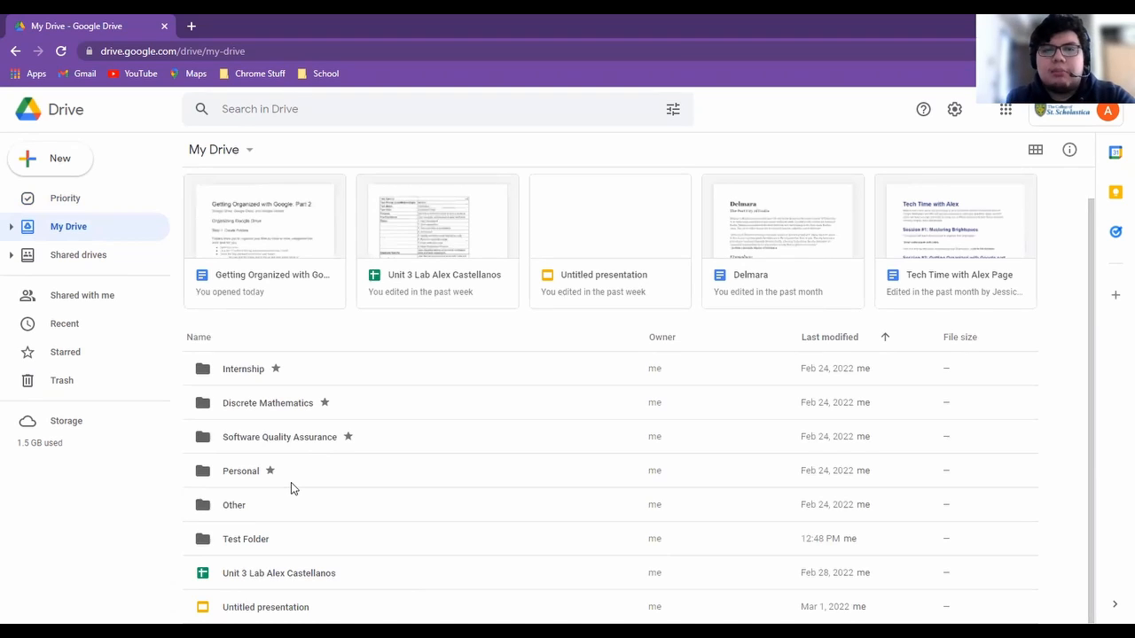
pyautogui.moveTo(220, 379)
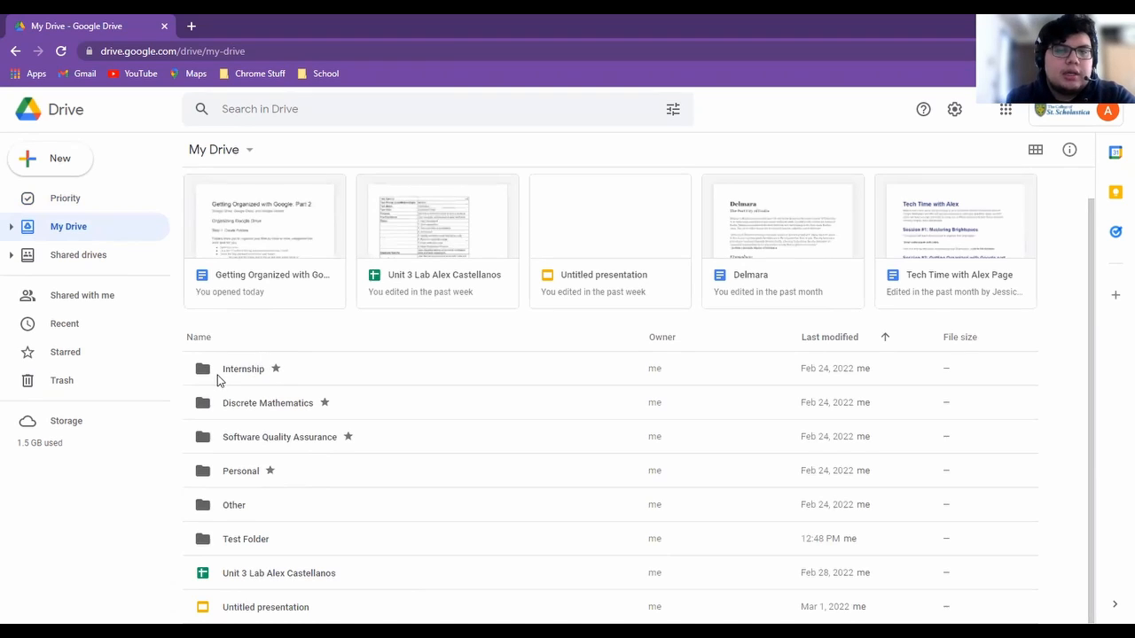
pyautogui.moveTo(330, 371)
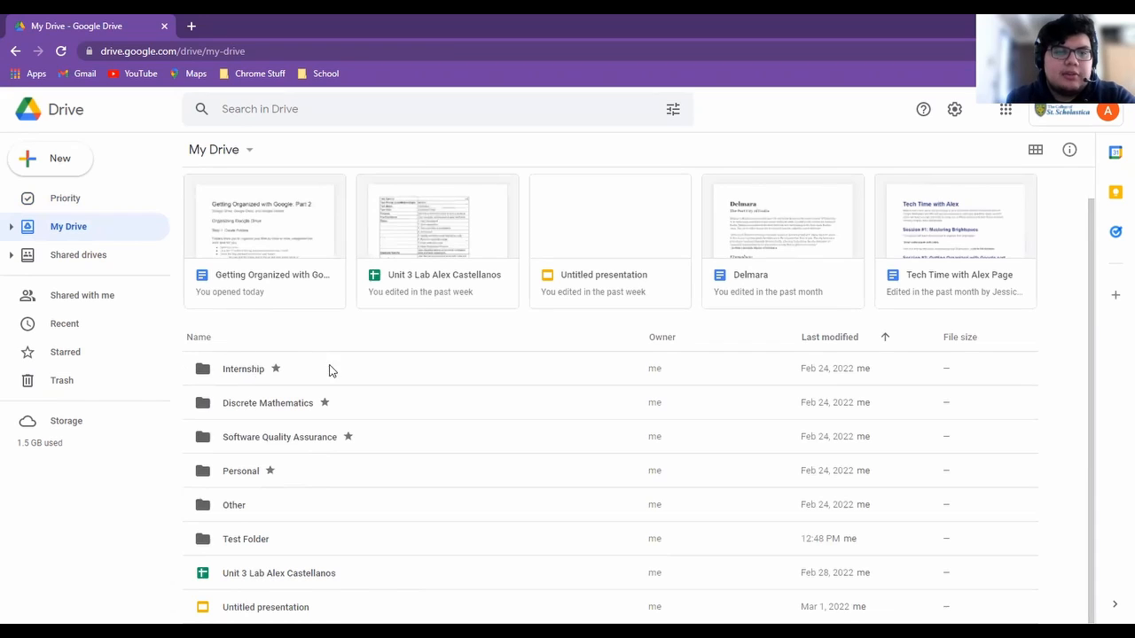
pyautogui.moveTo(298, 443)
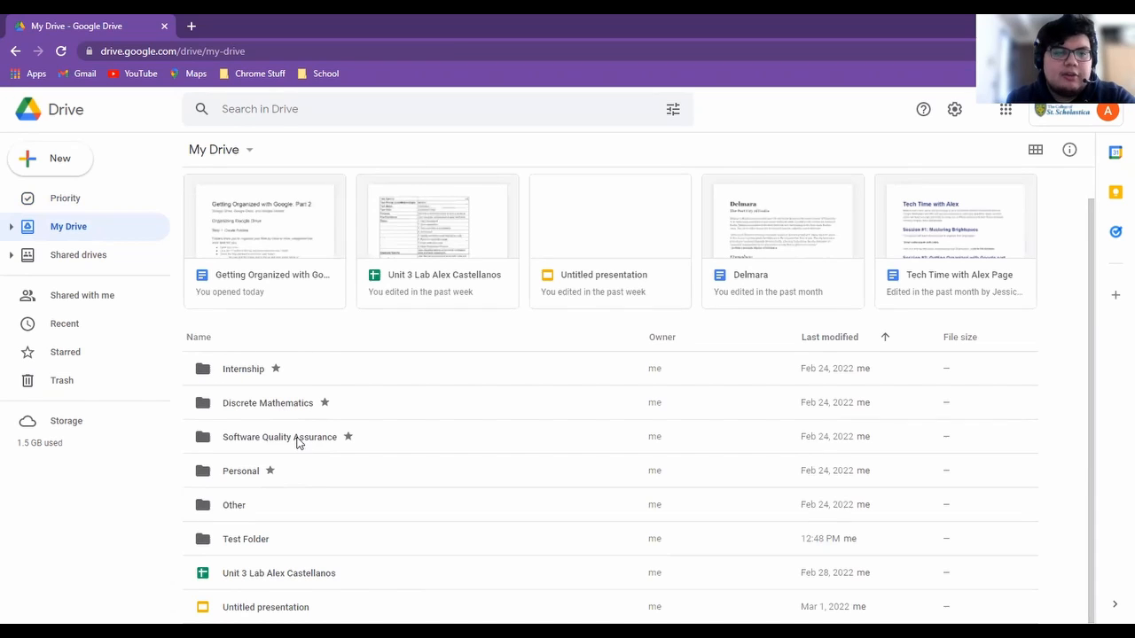
pyautogui.moveTo(280, 436)
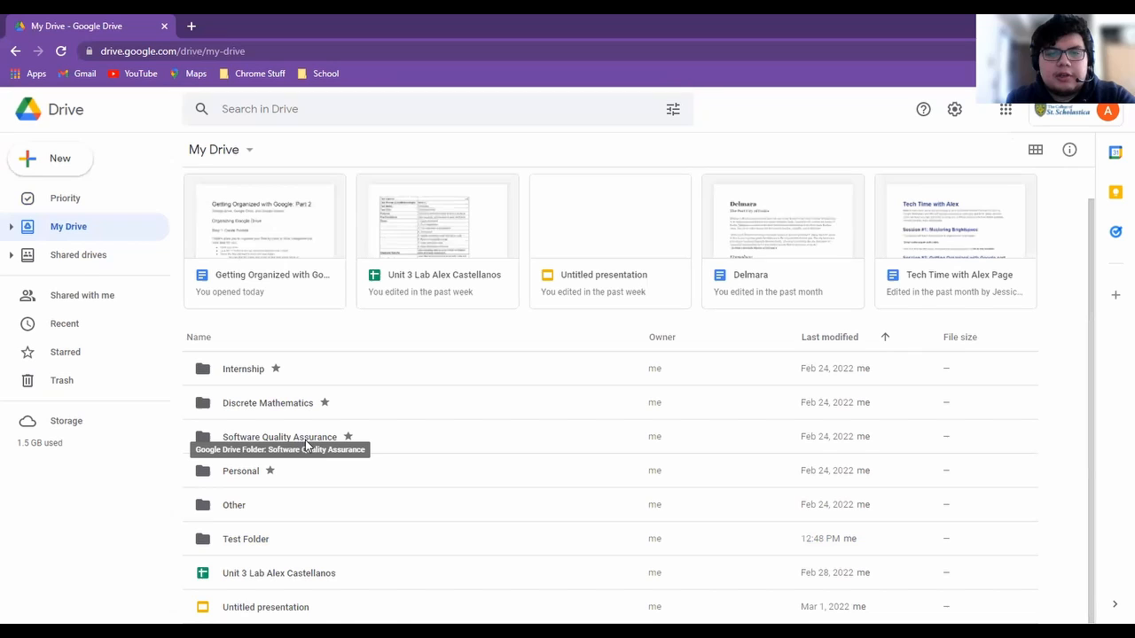
pyautogui.moveTo(308, 444)
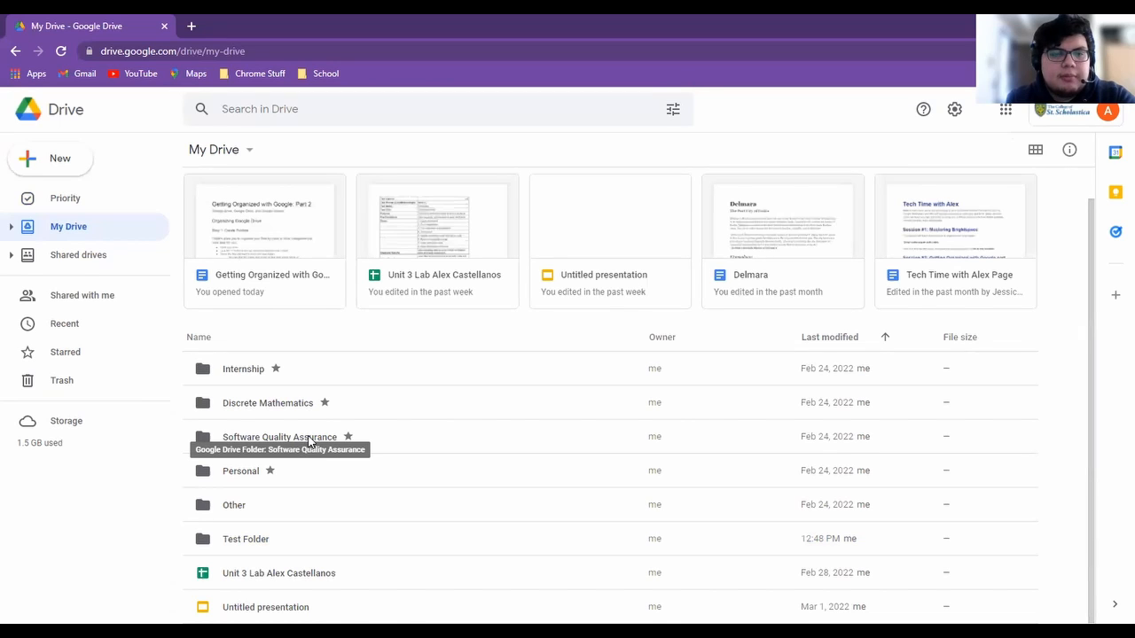
pyautogui.moveTo(245, 475)
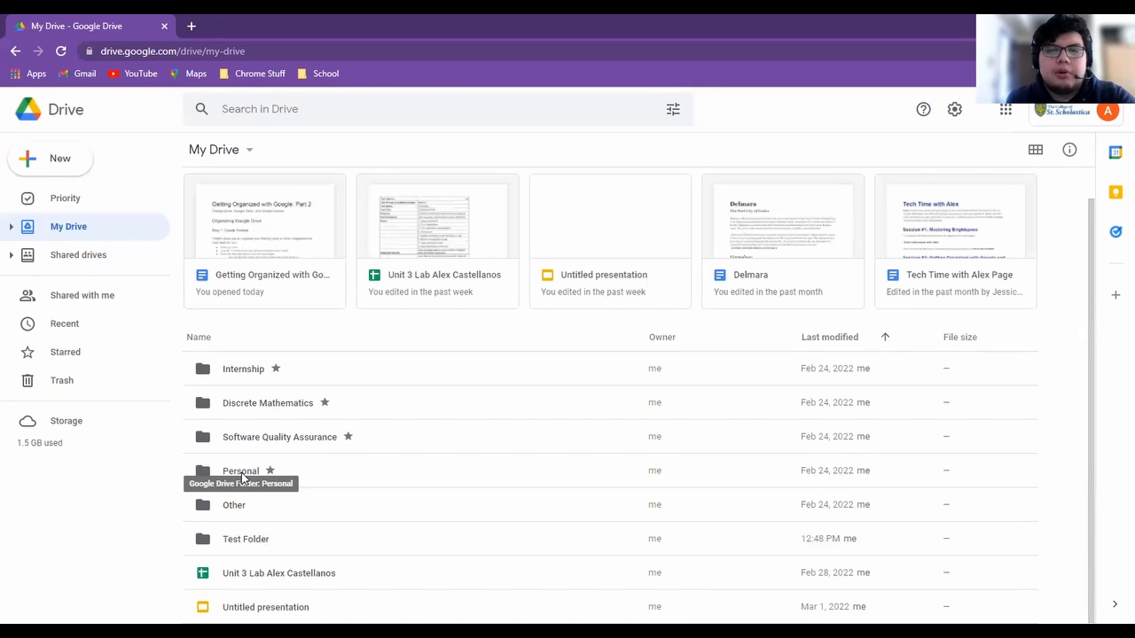
pyautogui.moveTo(256, 510)
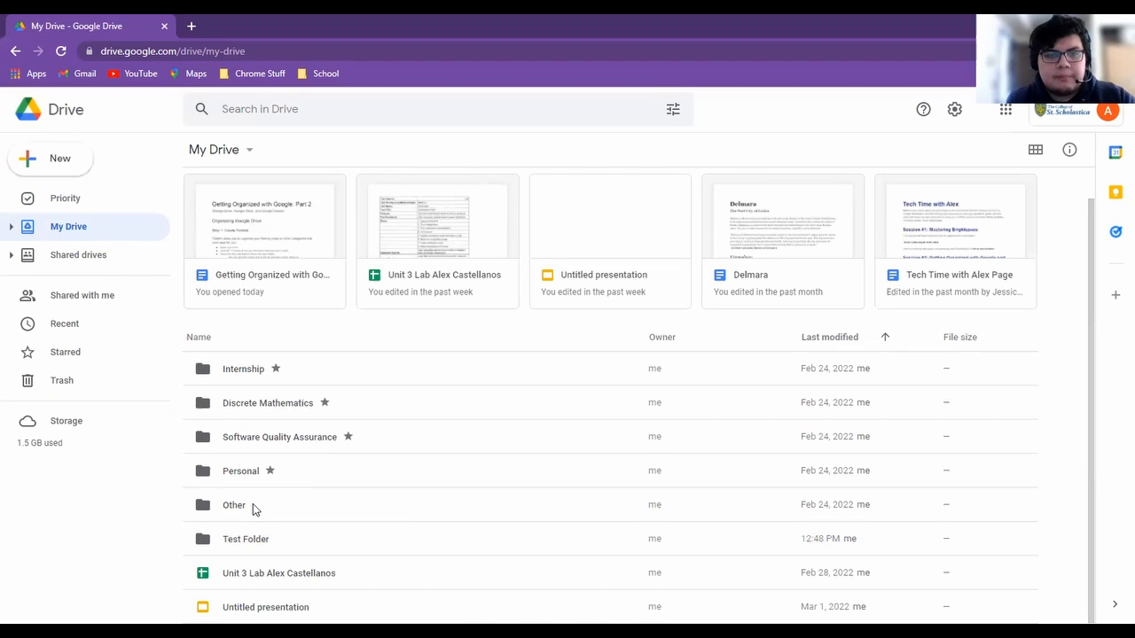
pyautogui.moveTo(709, 324)
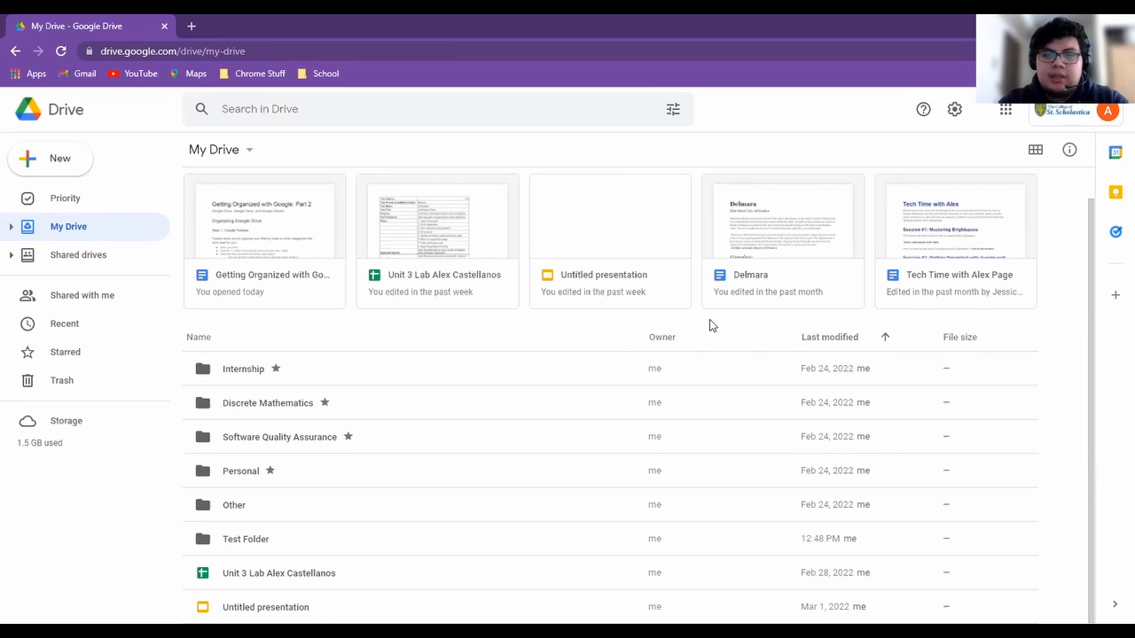
pyautogui.moveTo(64, 199)
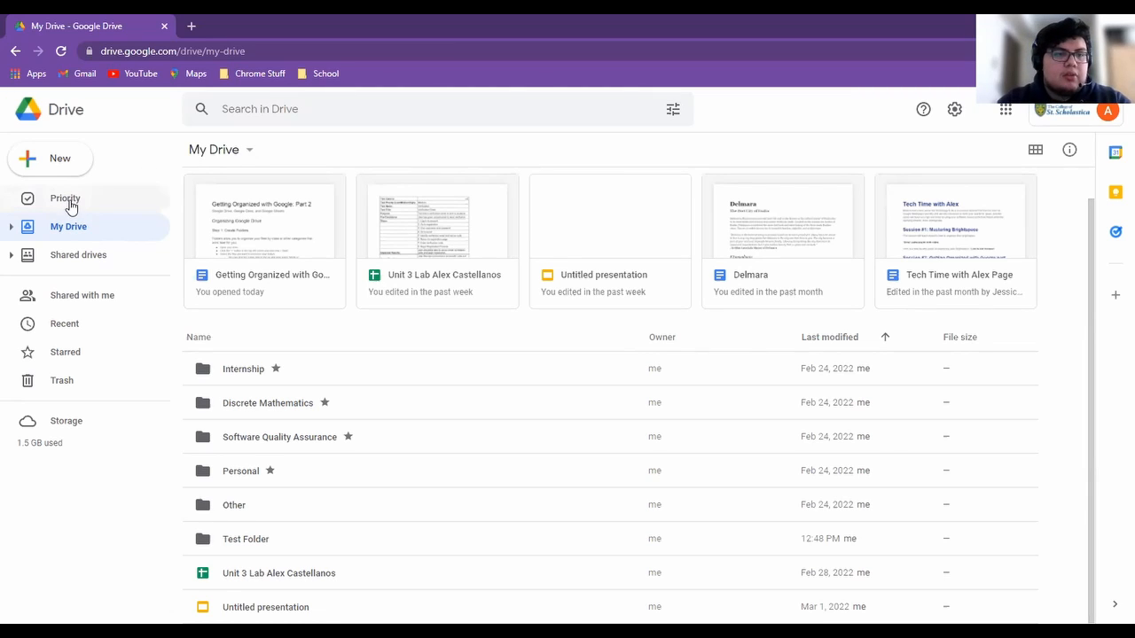
pyautogui.click(63, 199)
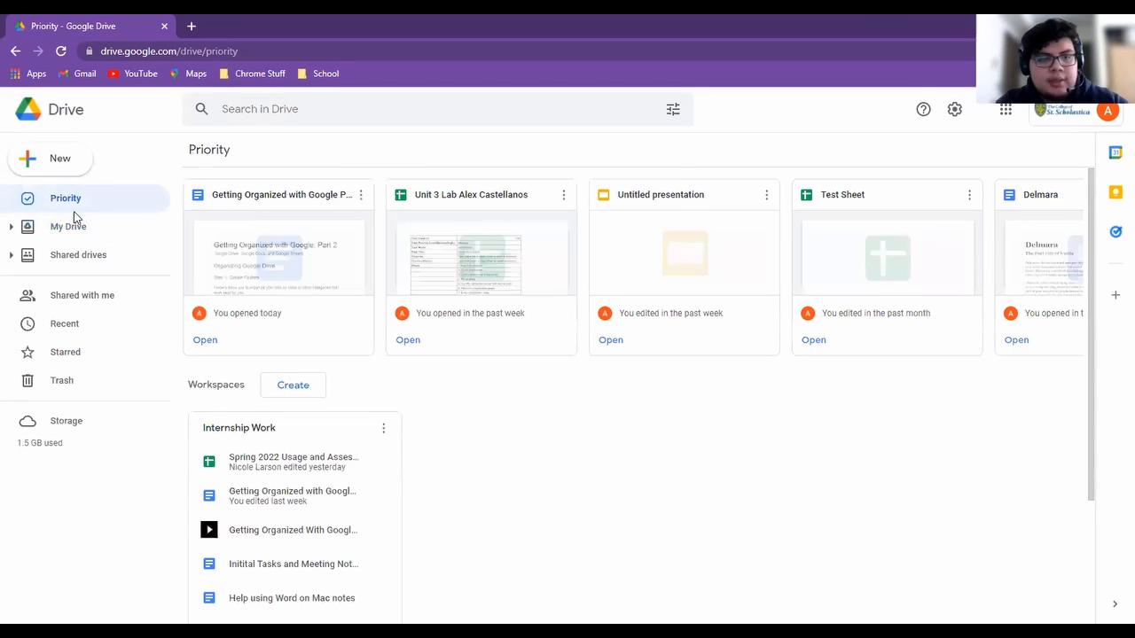
pyautogui.scroll(-3)
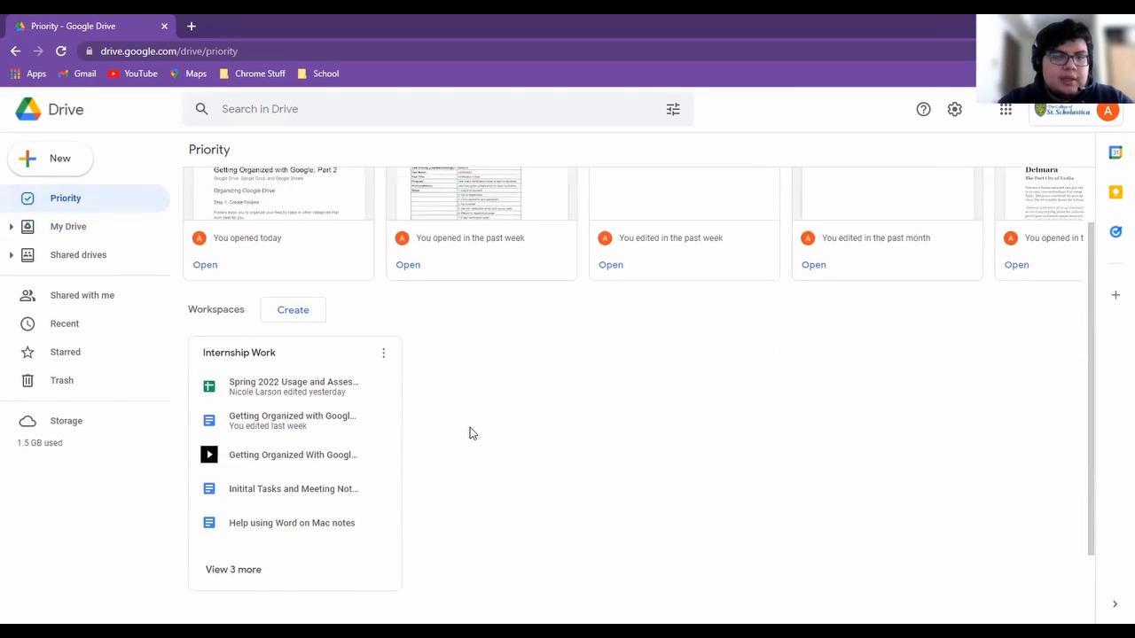
pyautogui.moveTo(555, 467)
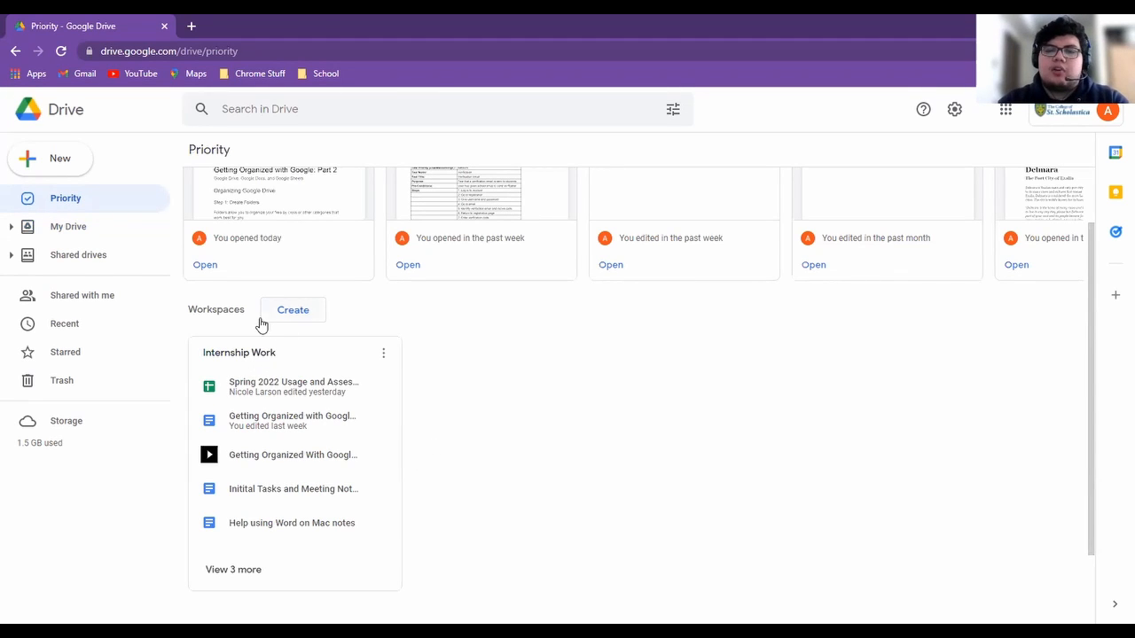
pyautogui.moveTo(302, 316)
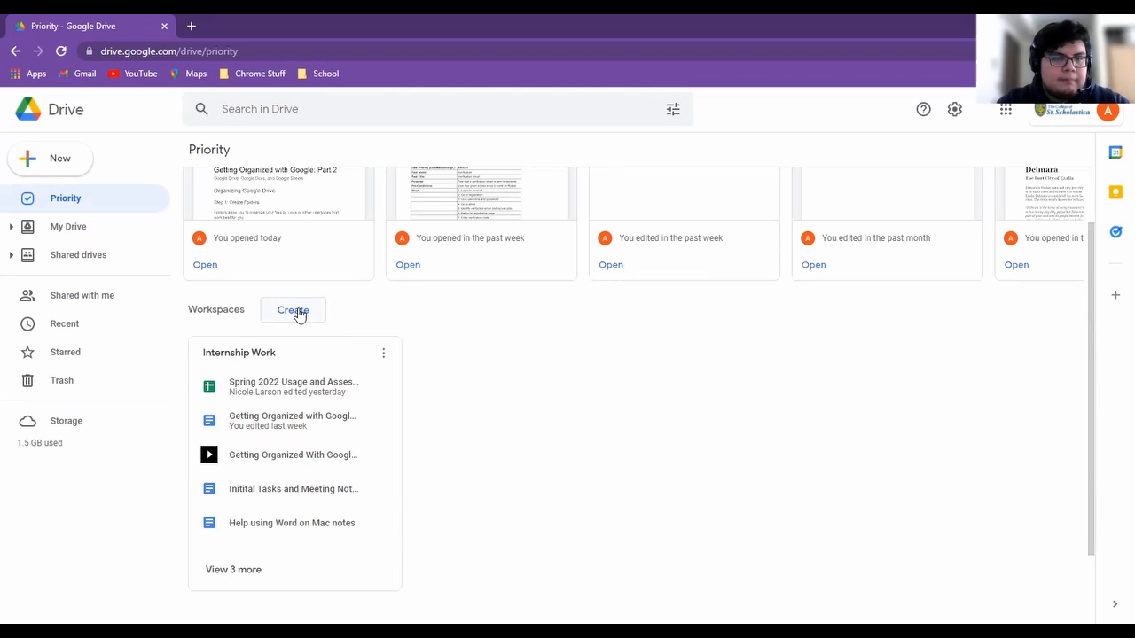
# Start a new workspace under Workspaces and name it 'Test Workspaces'
pyautogui.click(293, 308)
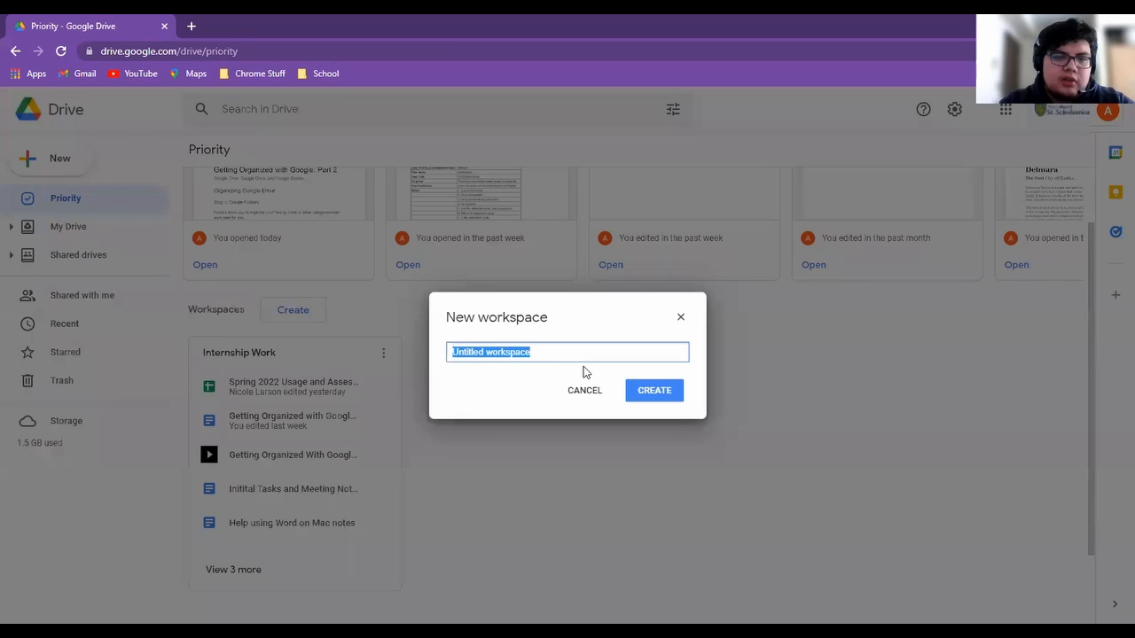
pyautogui.write('Test')
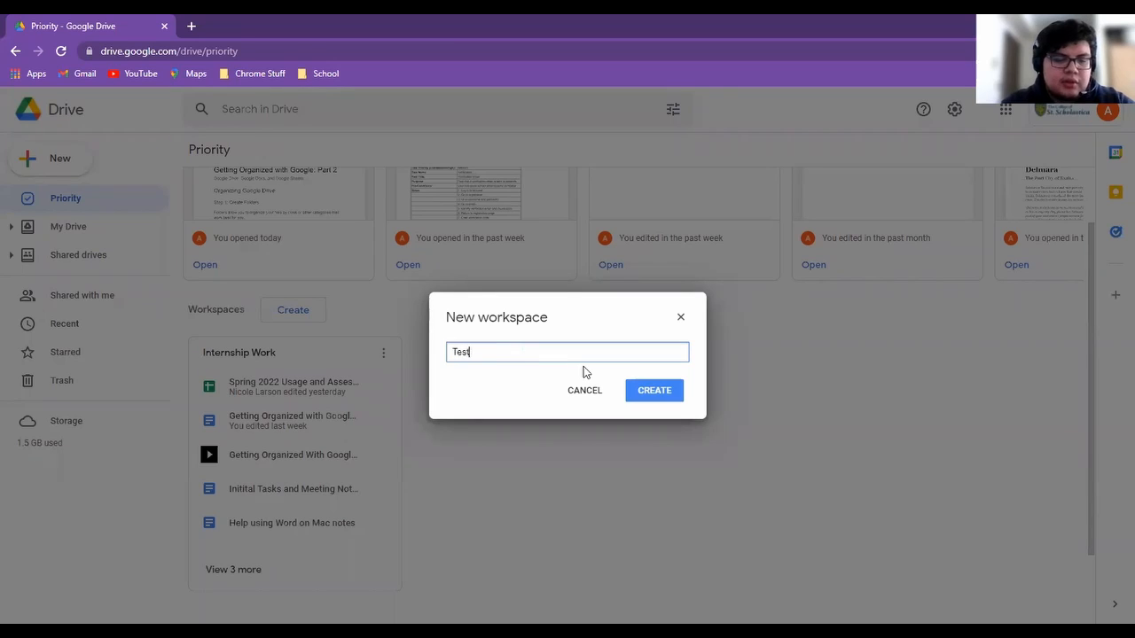
pyautogui.write('Works')
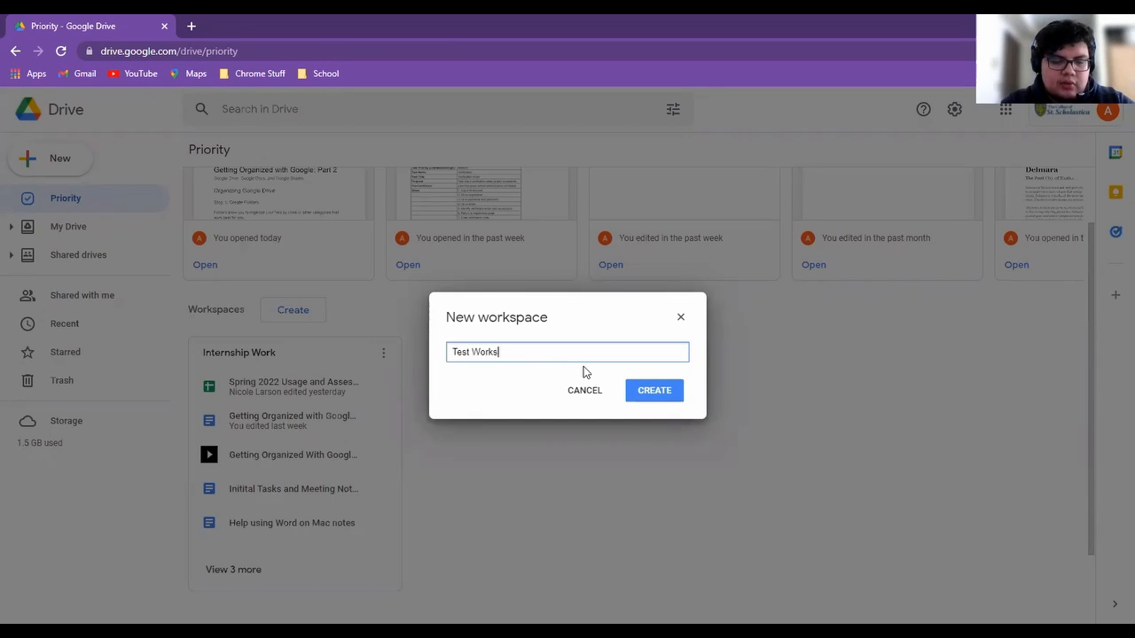
pyautogui.write('paces')
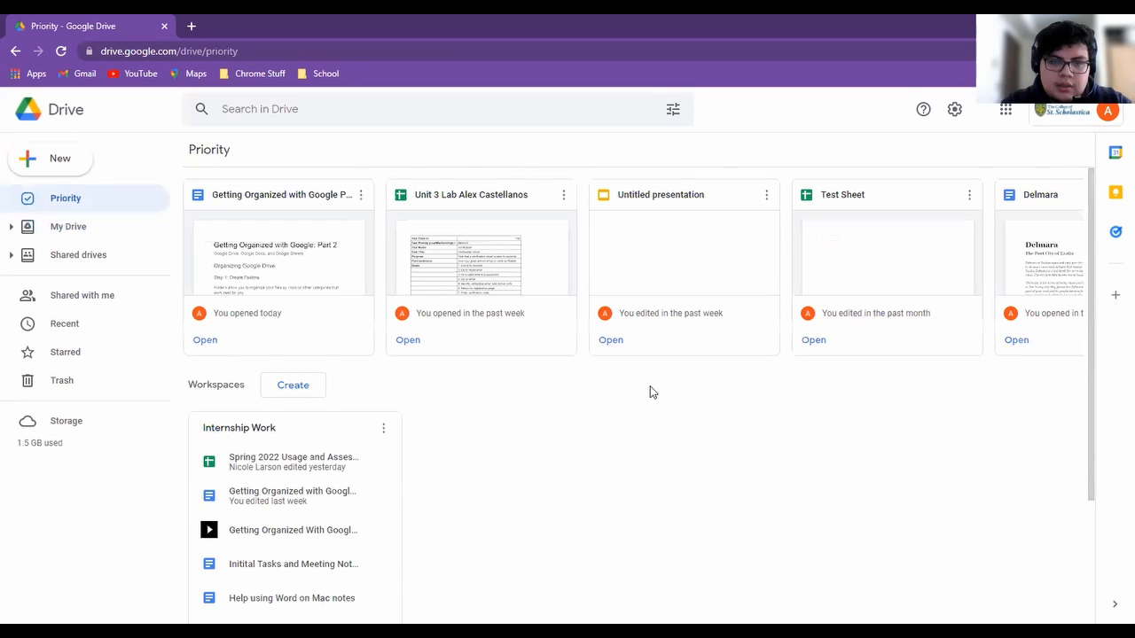
# Begin adding files to the new workspace and browse My Drive's Test Folder
pyautogui.click(293, 385)
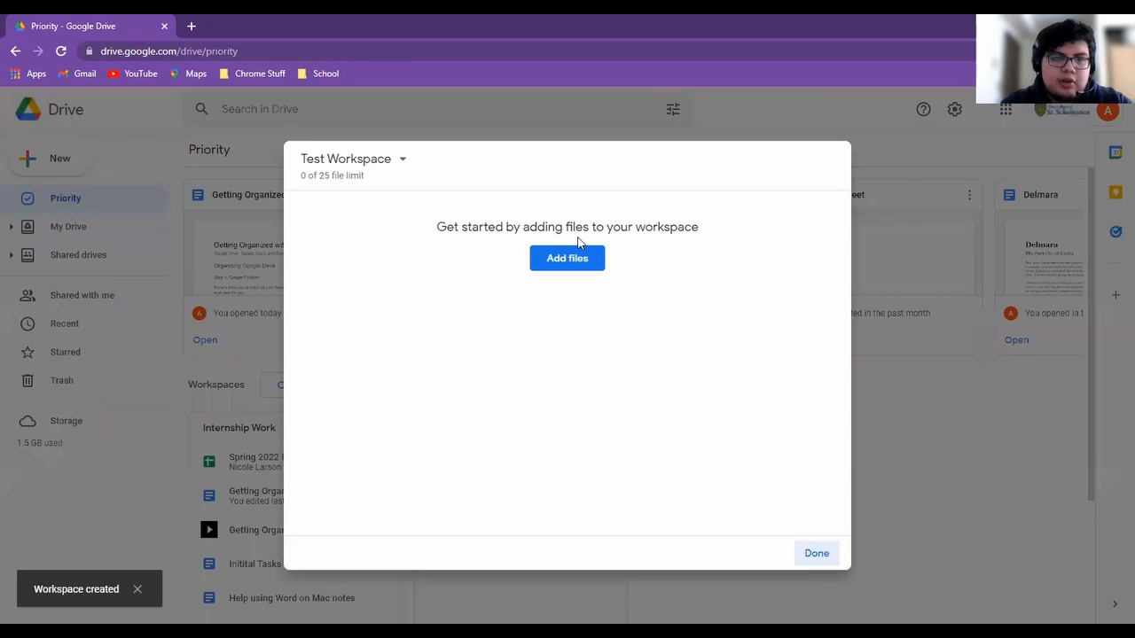
pyautogui.click(568, 259)
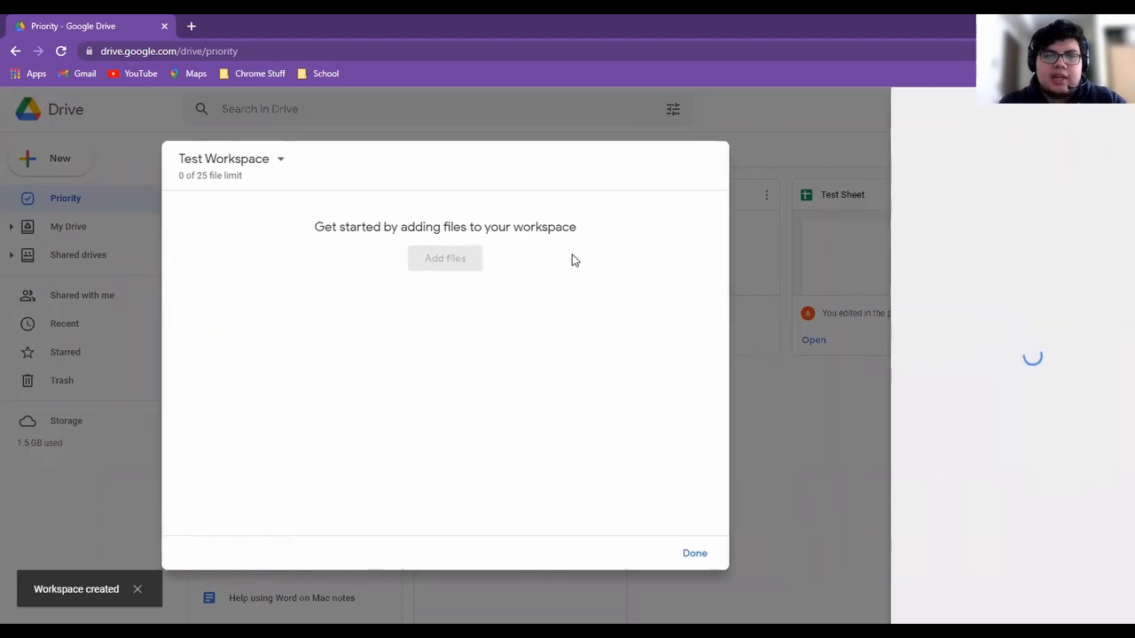
pyautogui.click(443, 259)
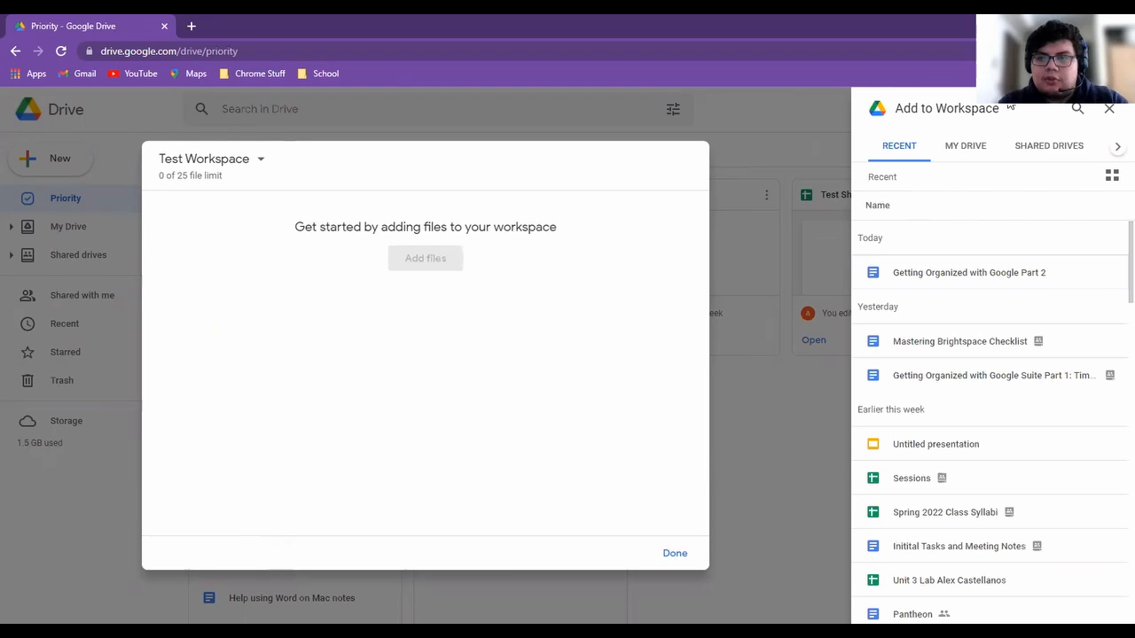
pyautogui.moveTo(965, 145)
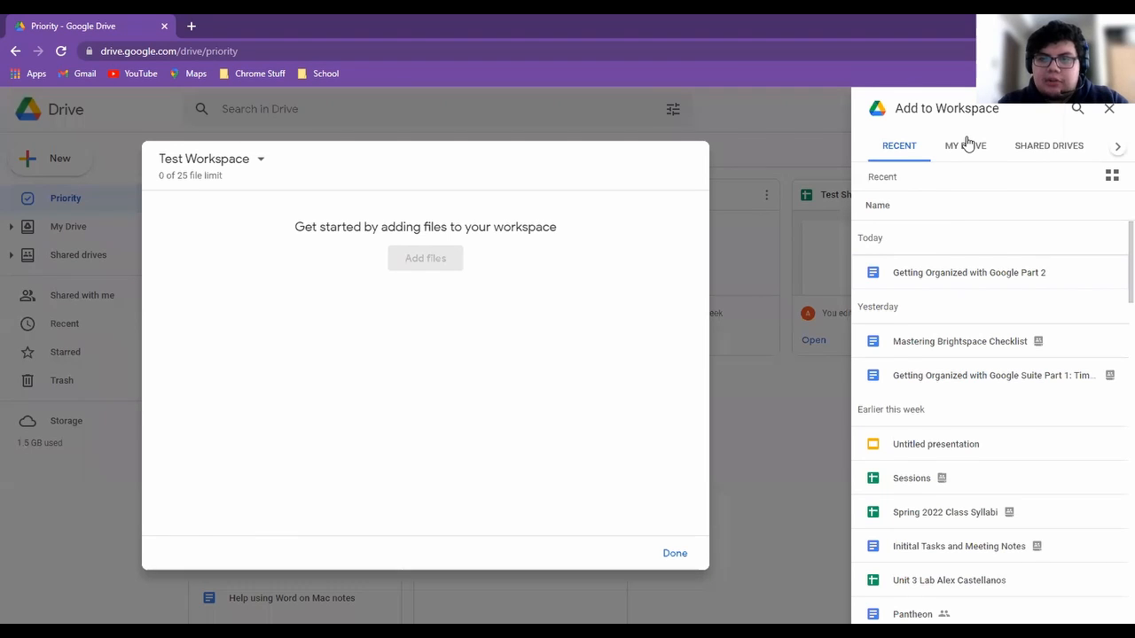
pyautogui.click(965, 145)
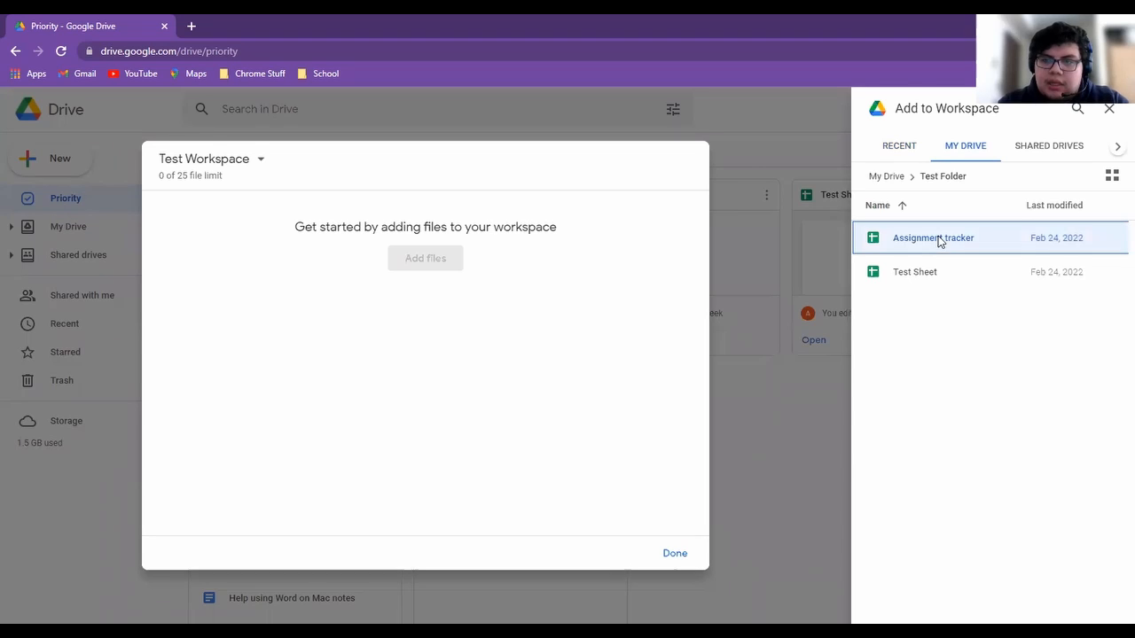
# Insert Assignment tracker and Test Sheet into Test Workspace and finish
pyautogui.click(915, 271)
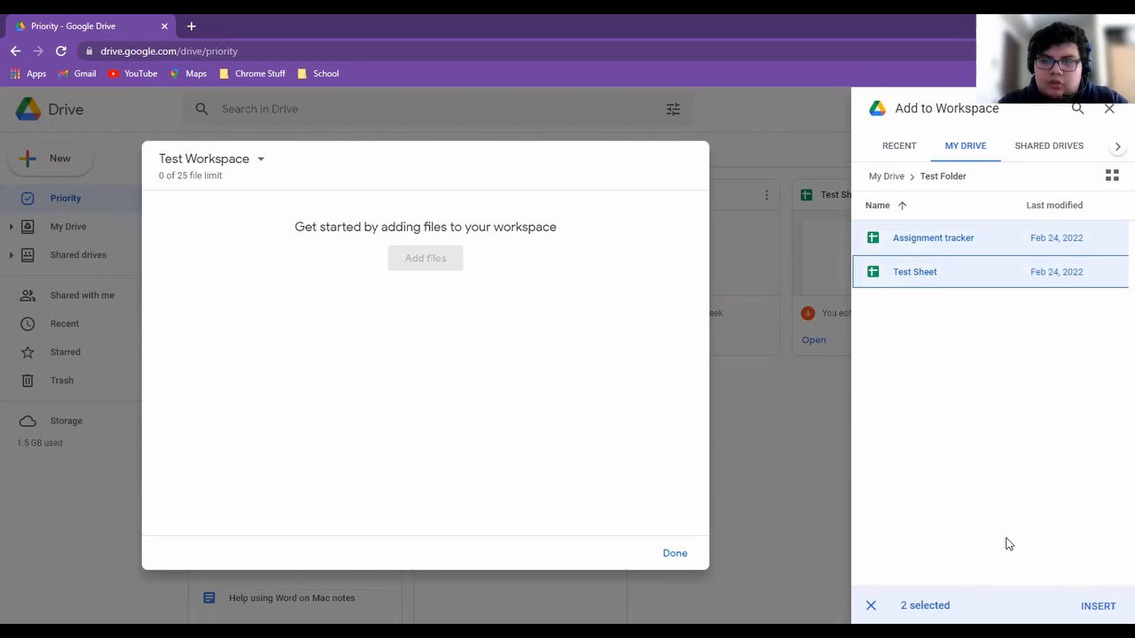
pyautogui.moveTo(1004, 396)
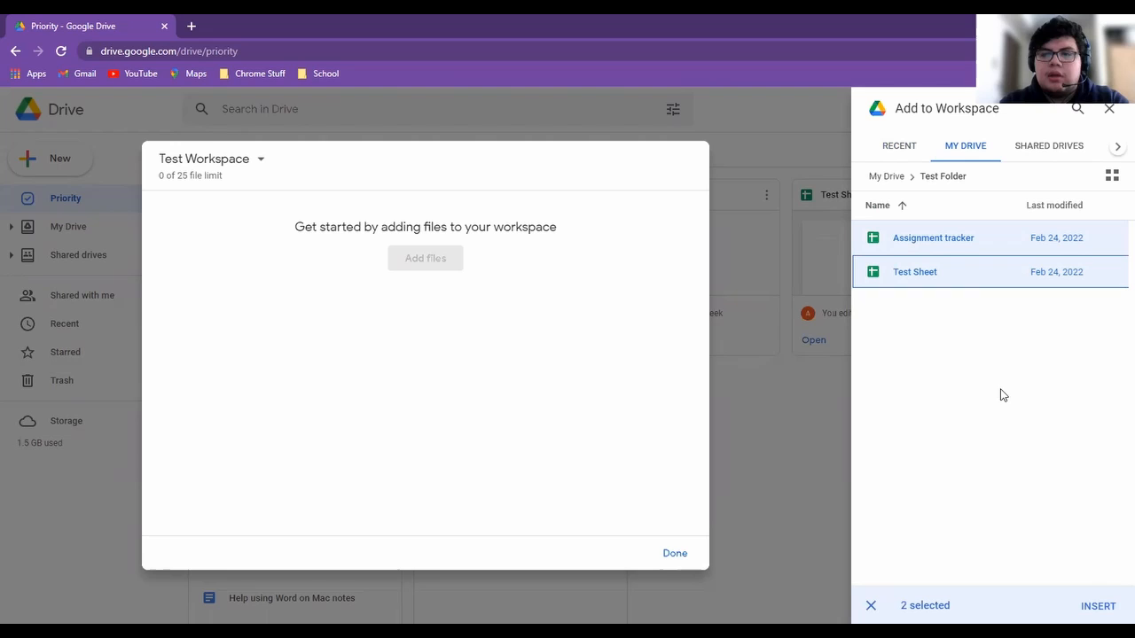
pyautogui.click(1098, 607)
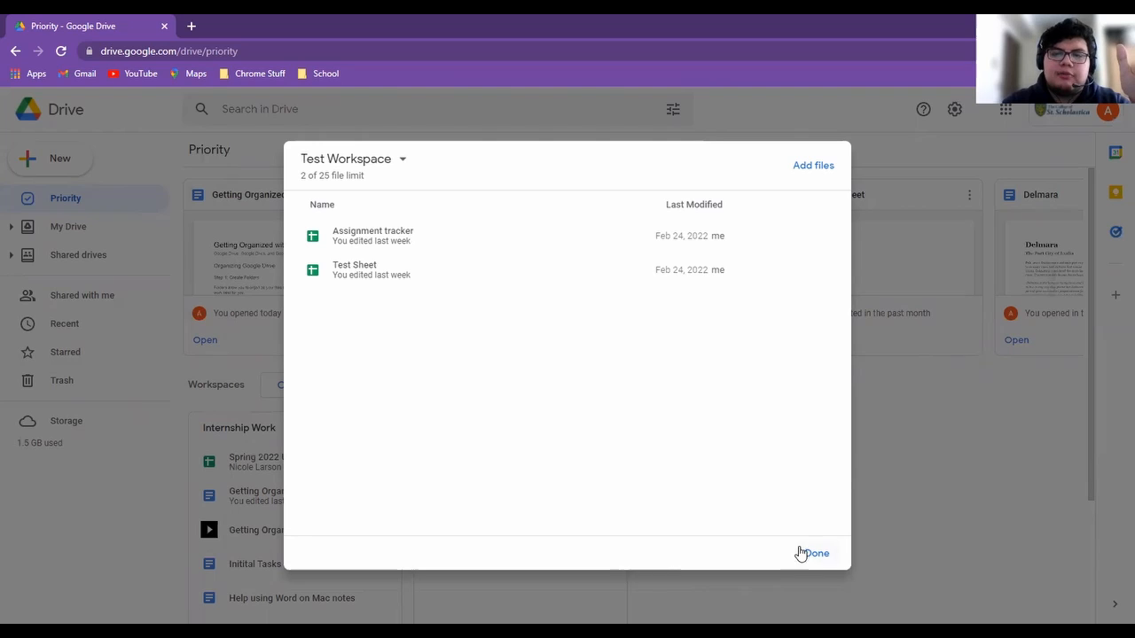
pyautogui.click(814, 553)
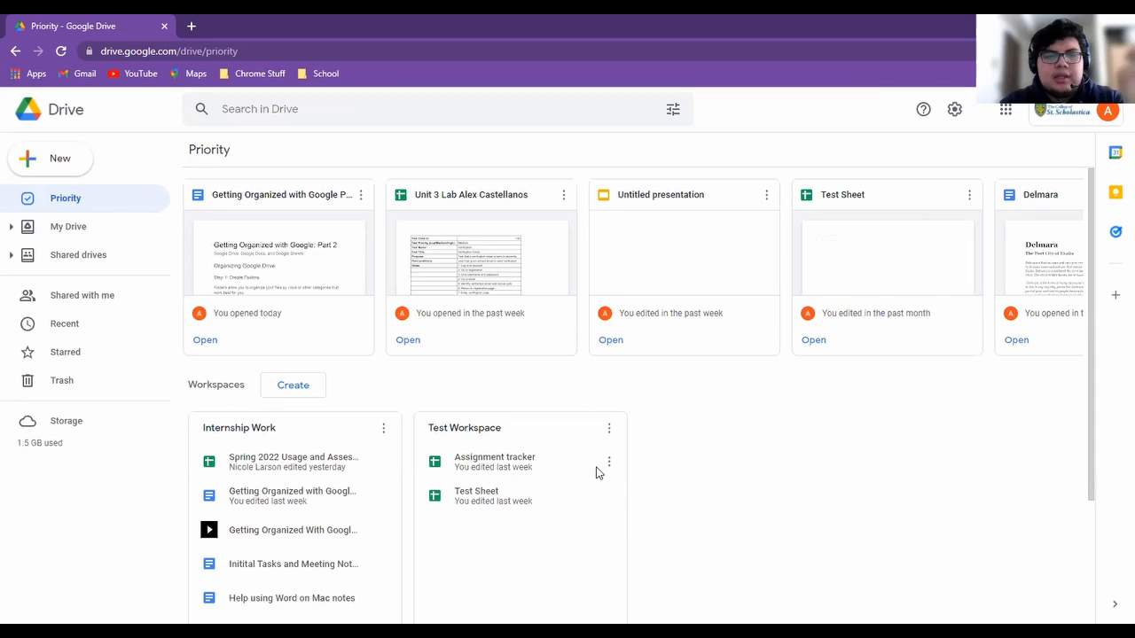
pyautogui.scroll(-3)
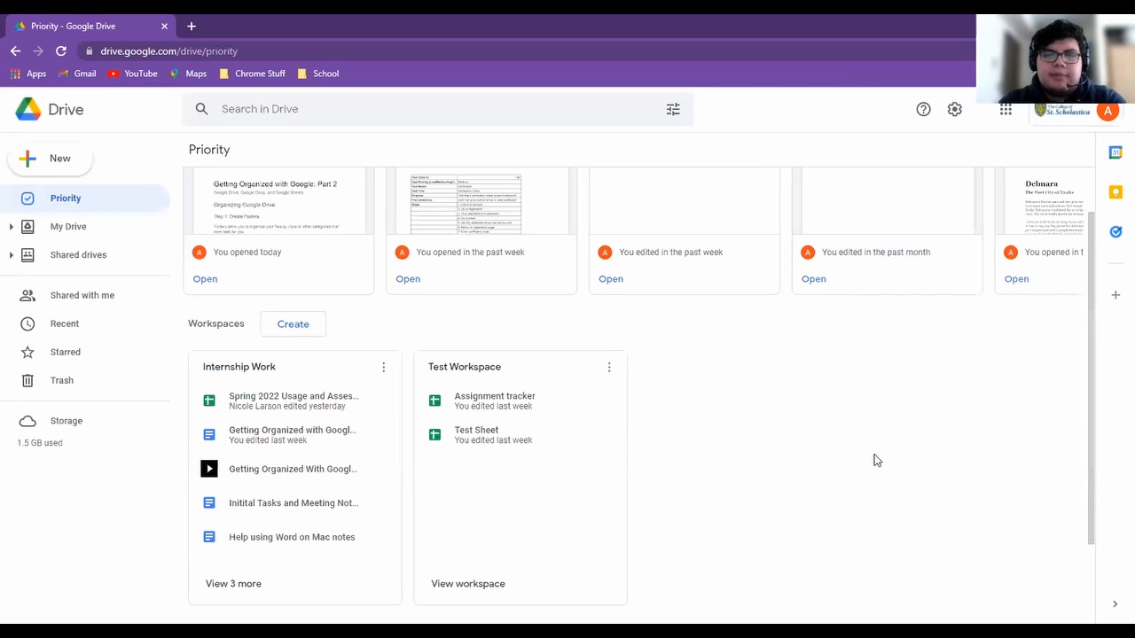
pyautogui.moveTo(486, 415)
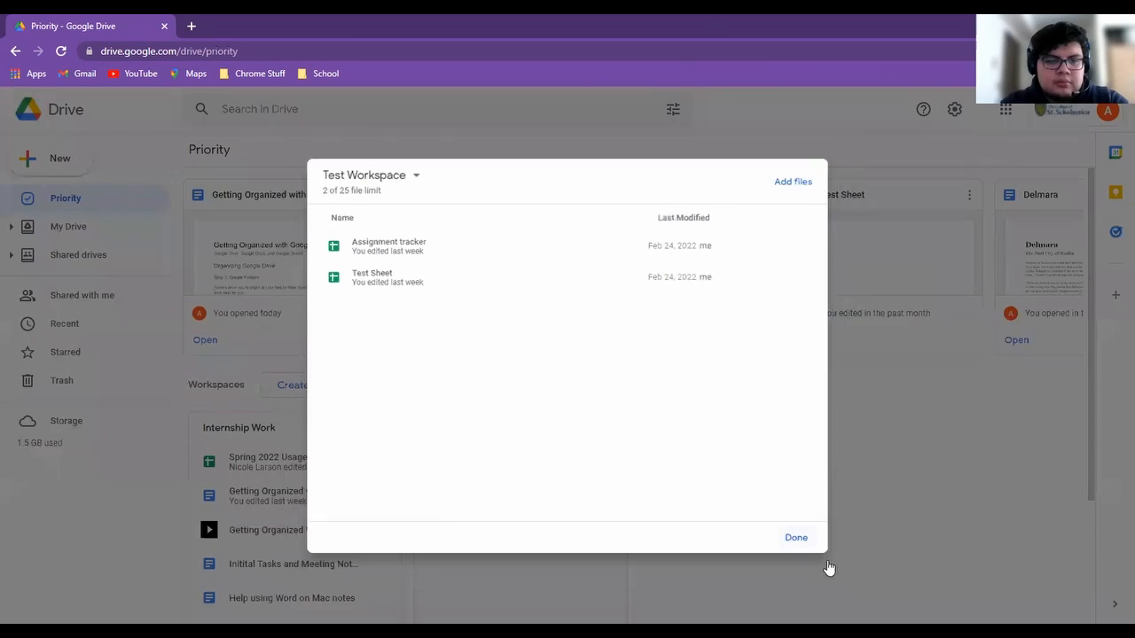
pyautogui.click(794, 537)
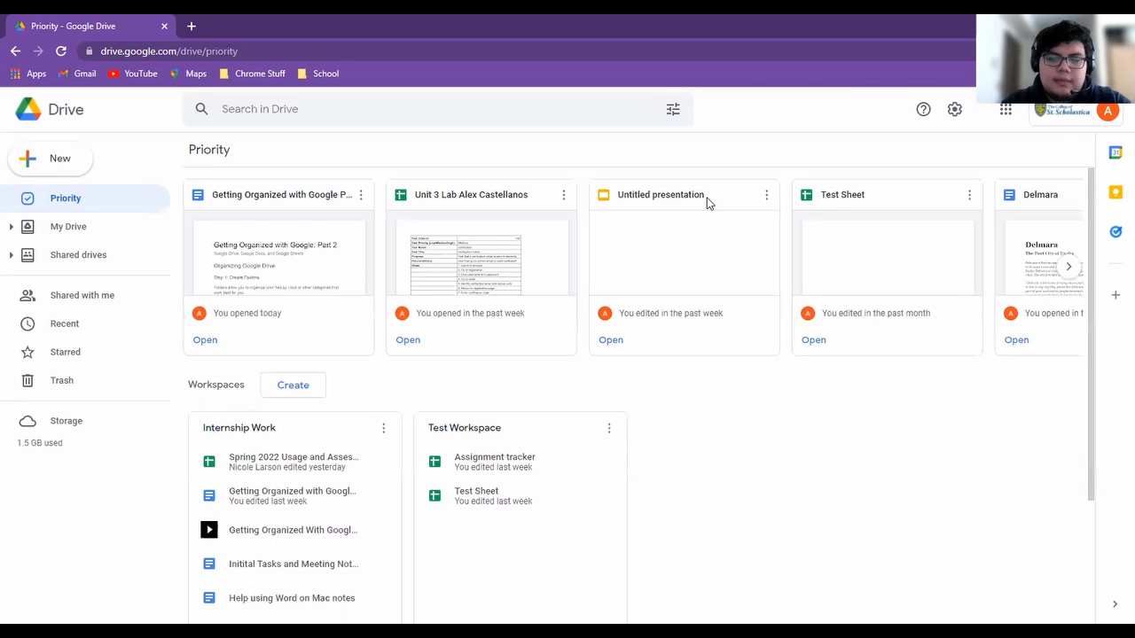
pyautogui.moveTo(128, 206)
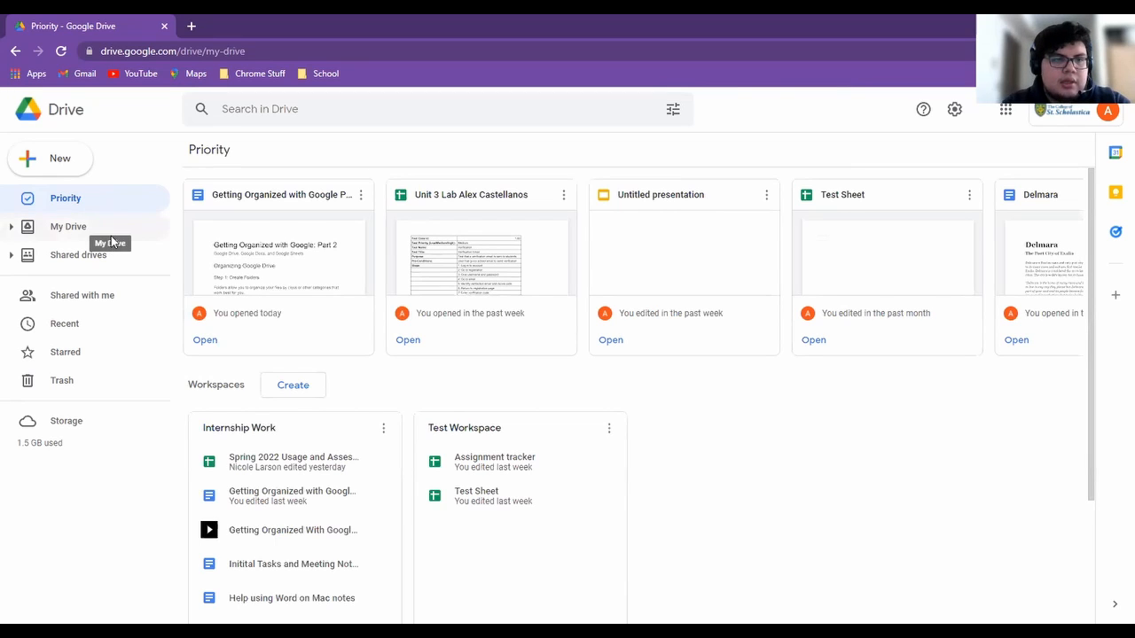
# In My Drive, add the Unit 3 Lab spreadsheet and the Other folder to Starred
pyautogui.click(68, 227)
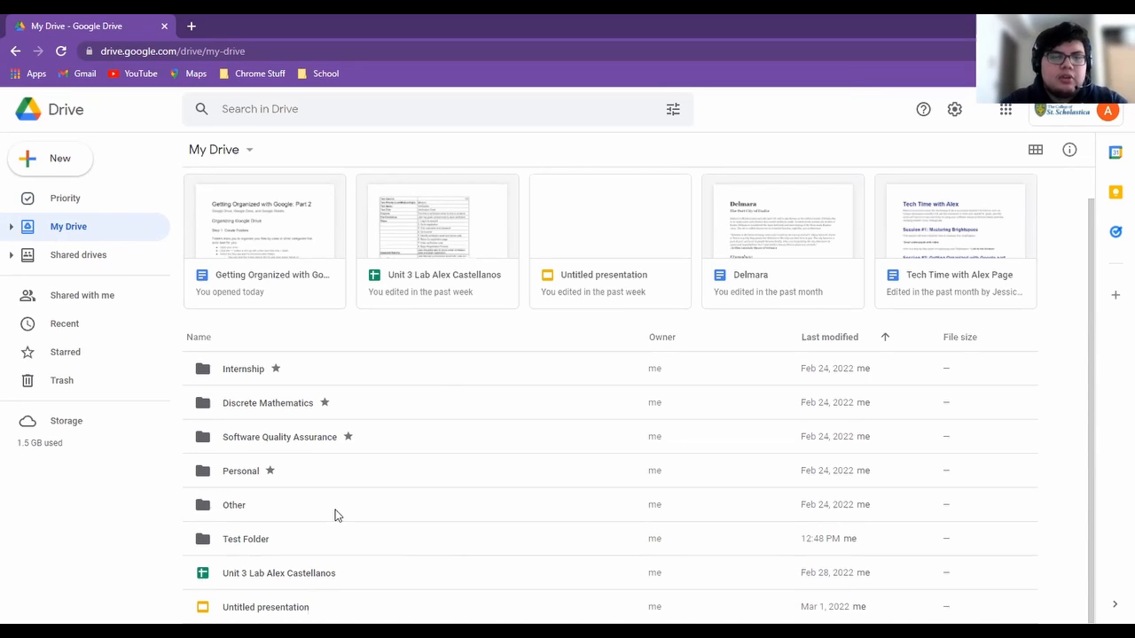
pyautogui.moveTo(278, 573)
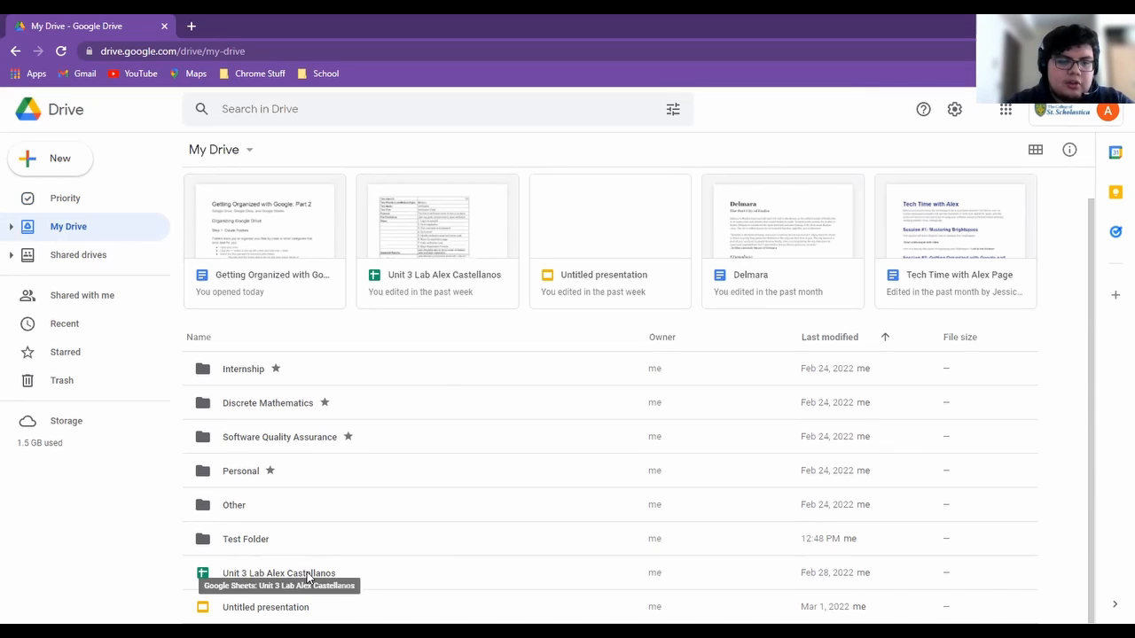
pyautogui.rightClick(279, 573)
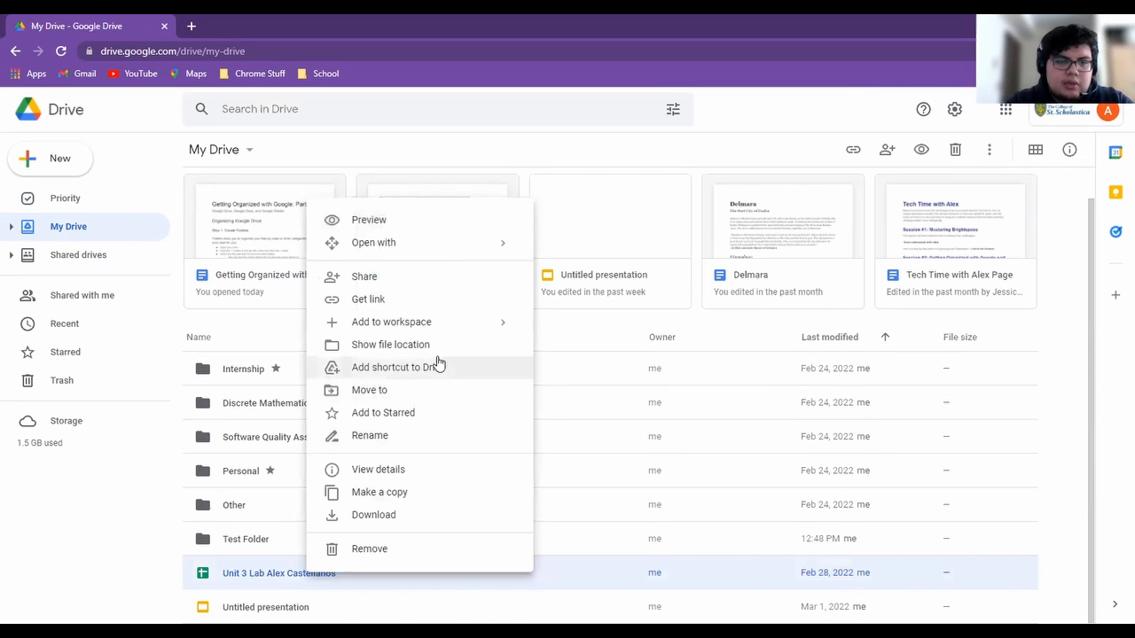
pyautogui.click(383, 411)
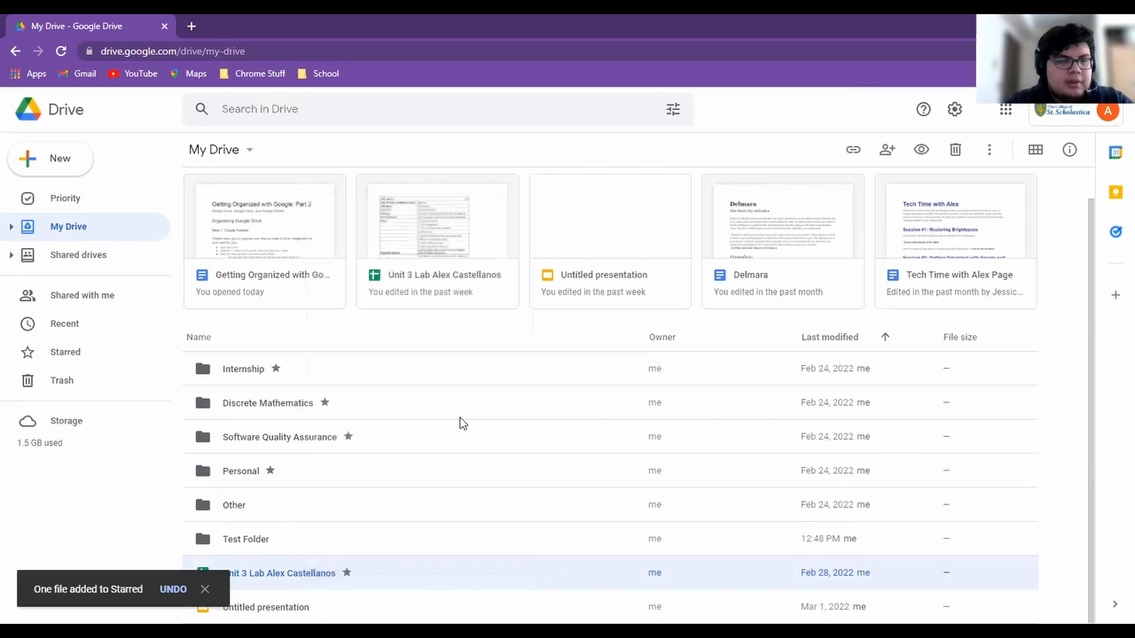
pyautogui.rightClick(234, 504)
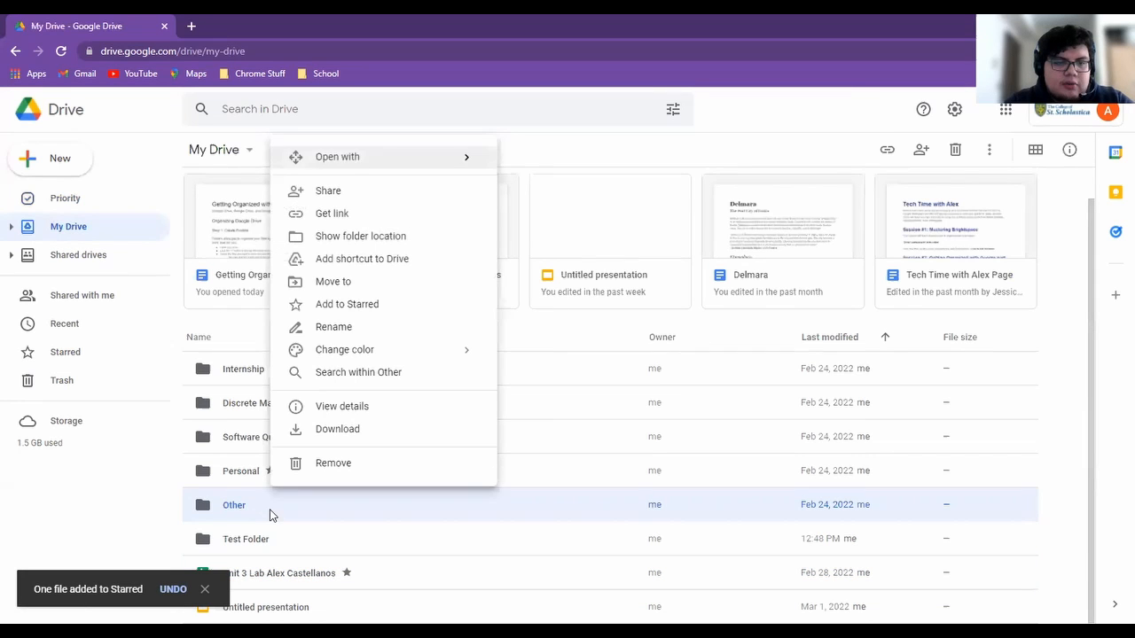
pyautogui.click(348, 305)
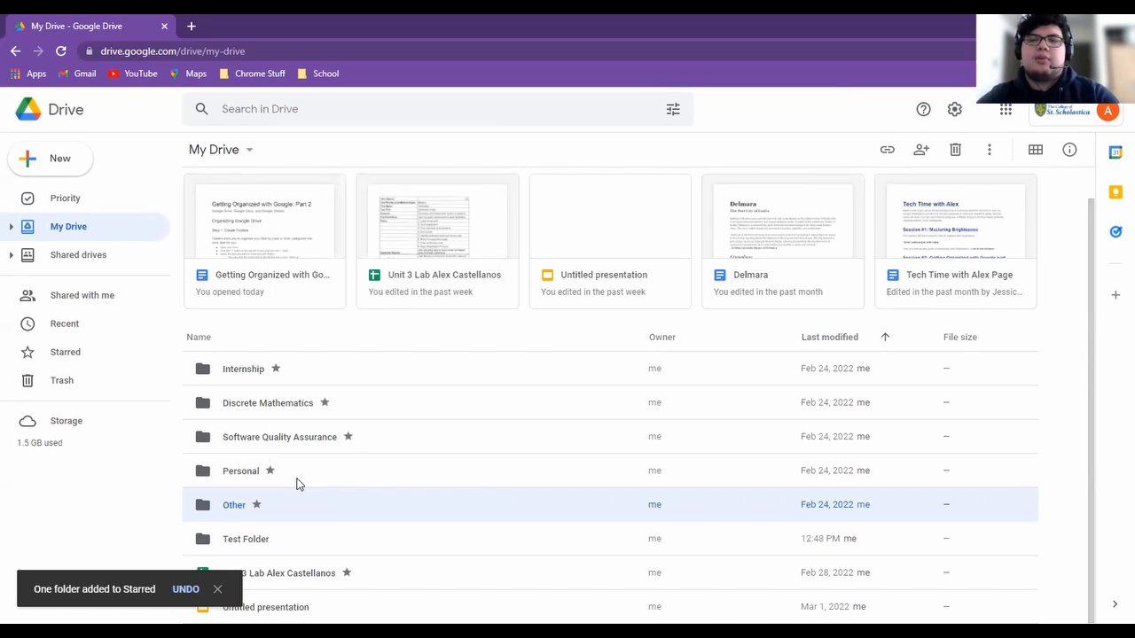
pyautogui.moveTo(273, 378)
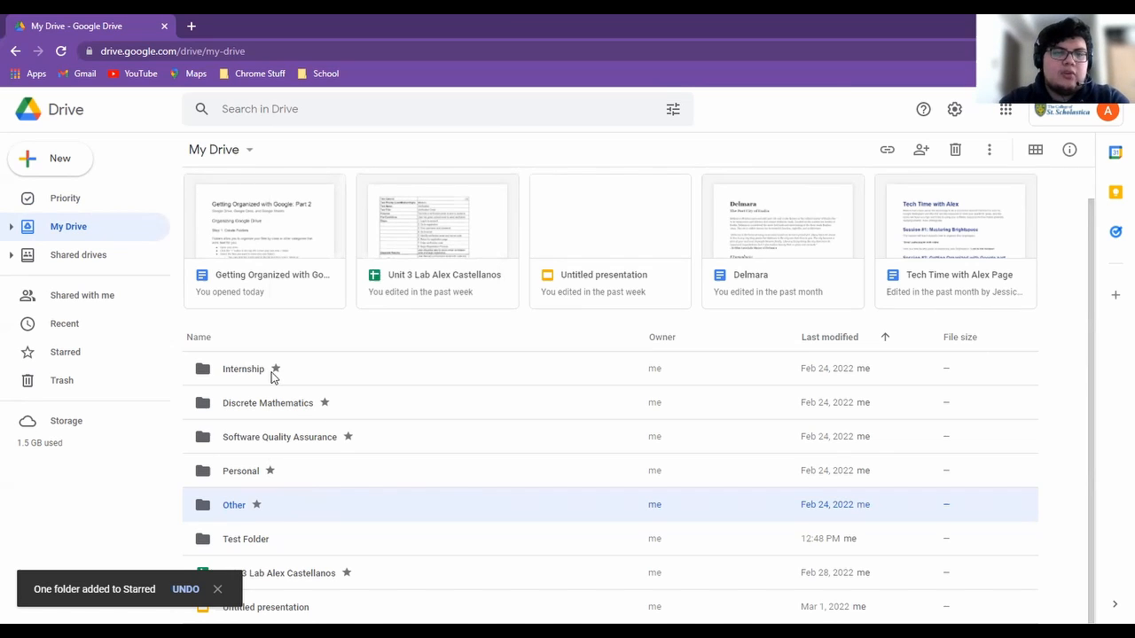
pyautogui.moveTo(344, 571)
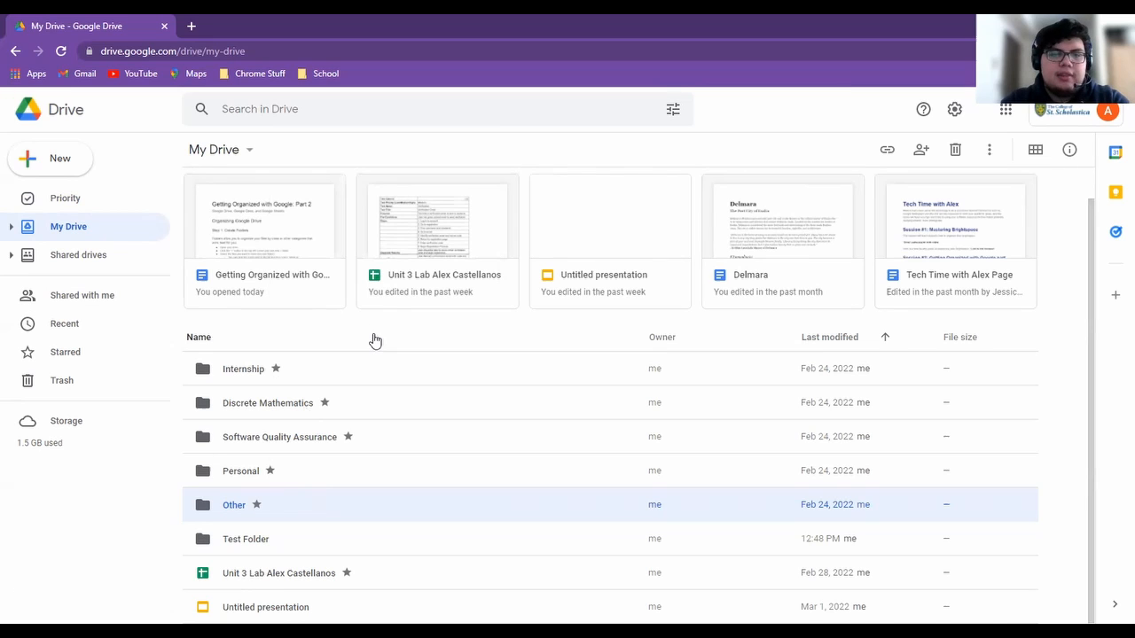
pyautogui.moveTo(87, 383)
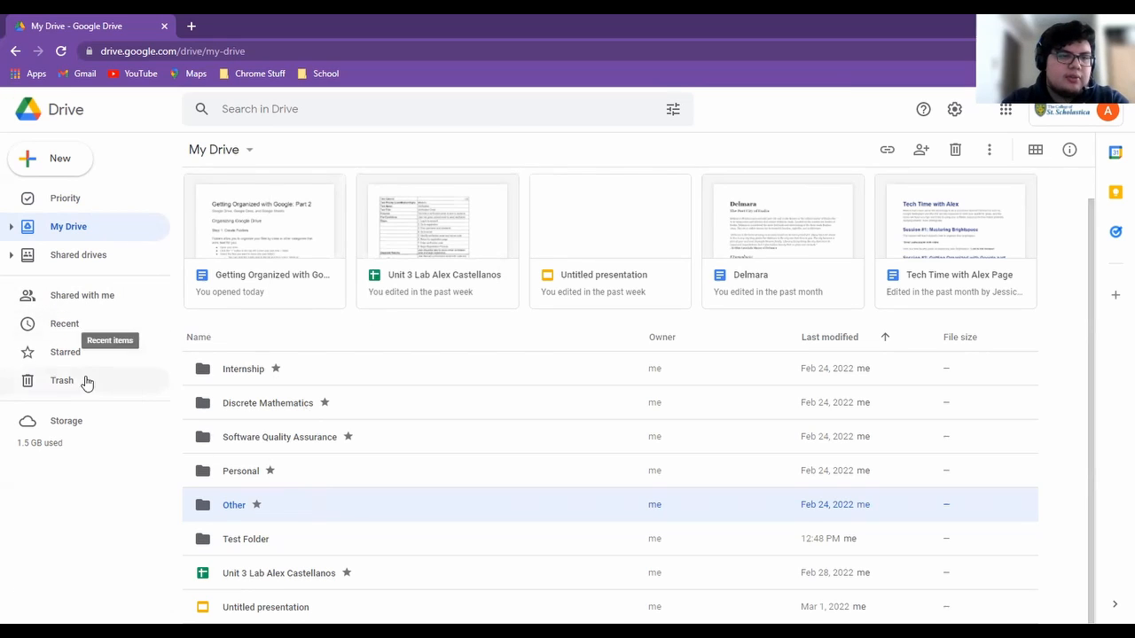
pyautogui.click(64, 351)
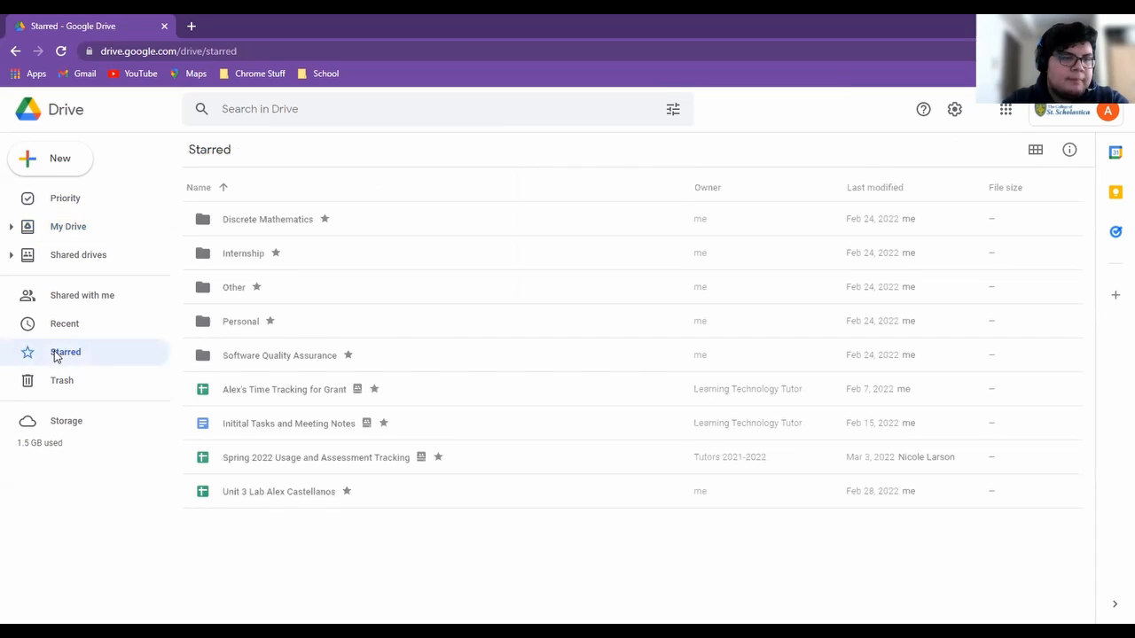
pyautogui.moveTo(458, 542)
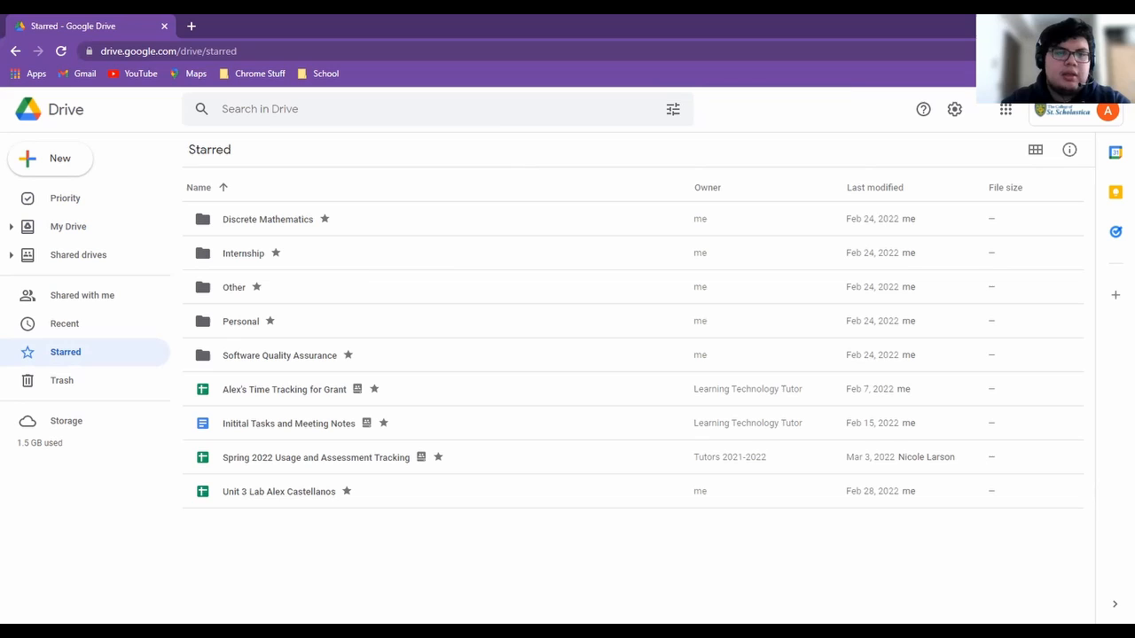
pyautogui.moveTo(368, 316)
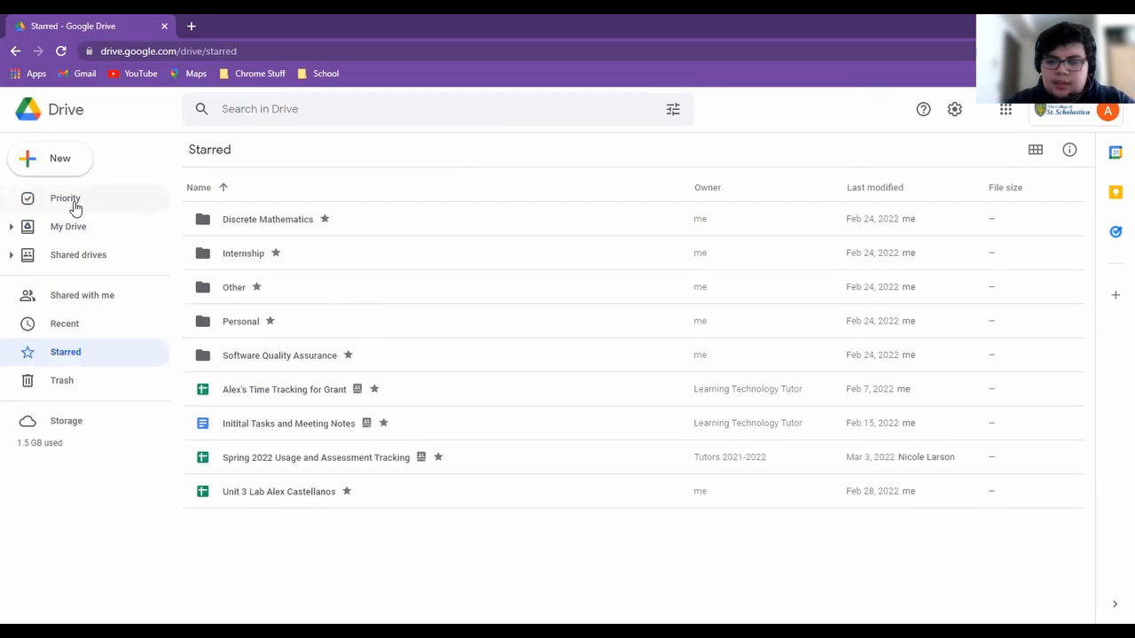
pyautogui.click(64, 199)
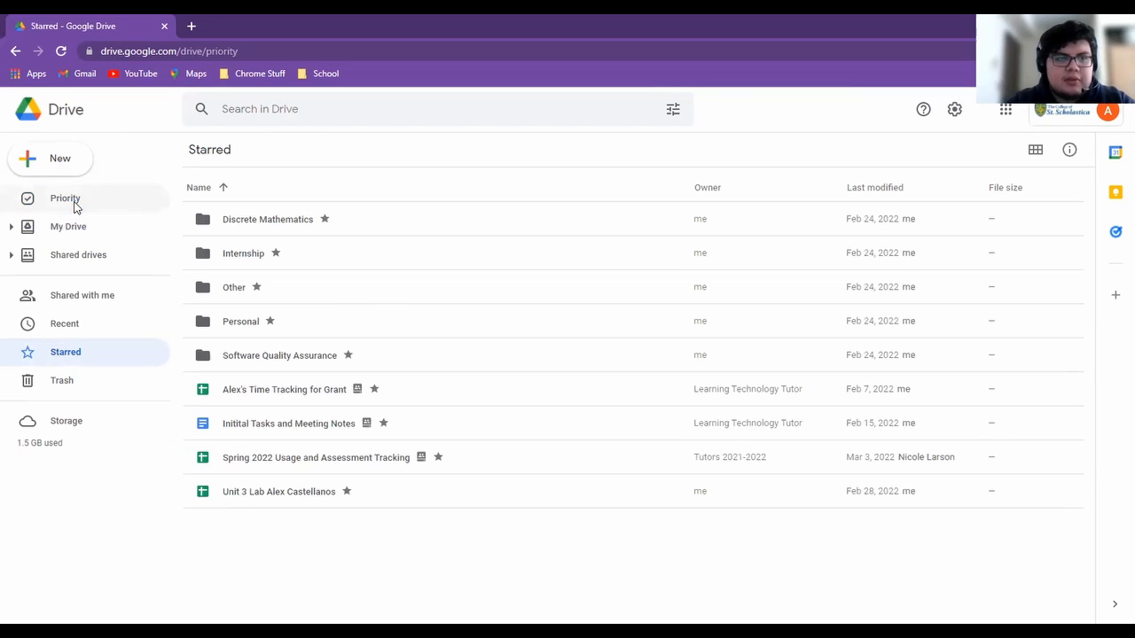
# From Priority, toggle 'Make Priority my default home page' off and back on in Settings, then Done
pyautogui.click(64, 199)
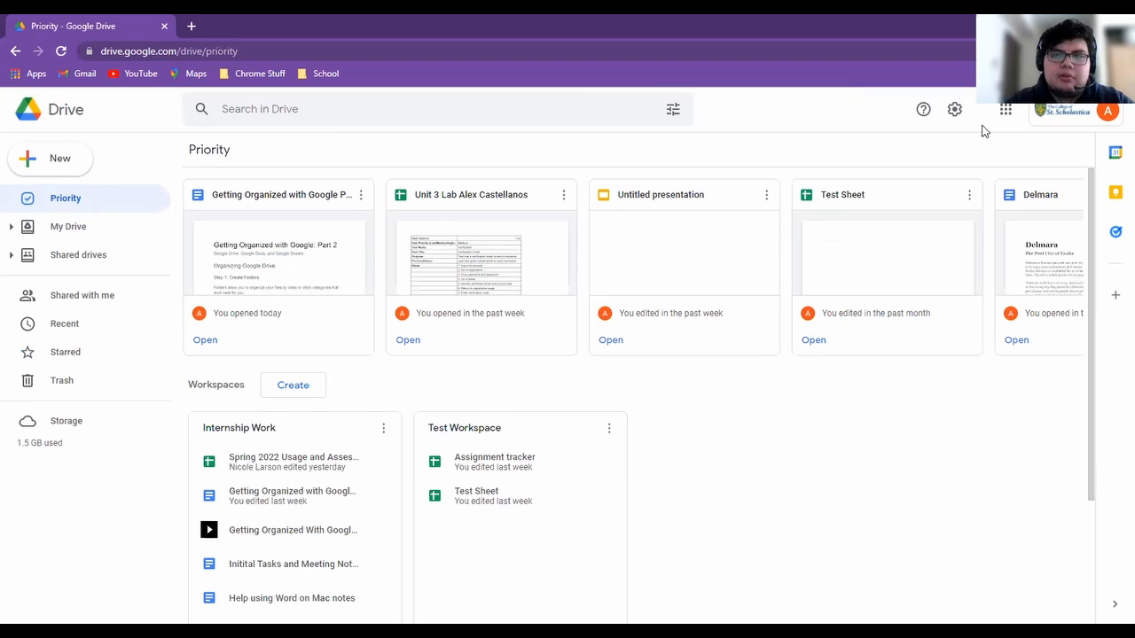
pyautogui.click(954, 110)
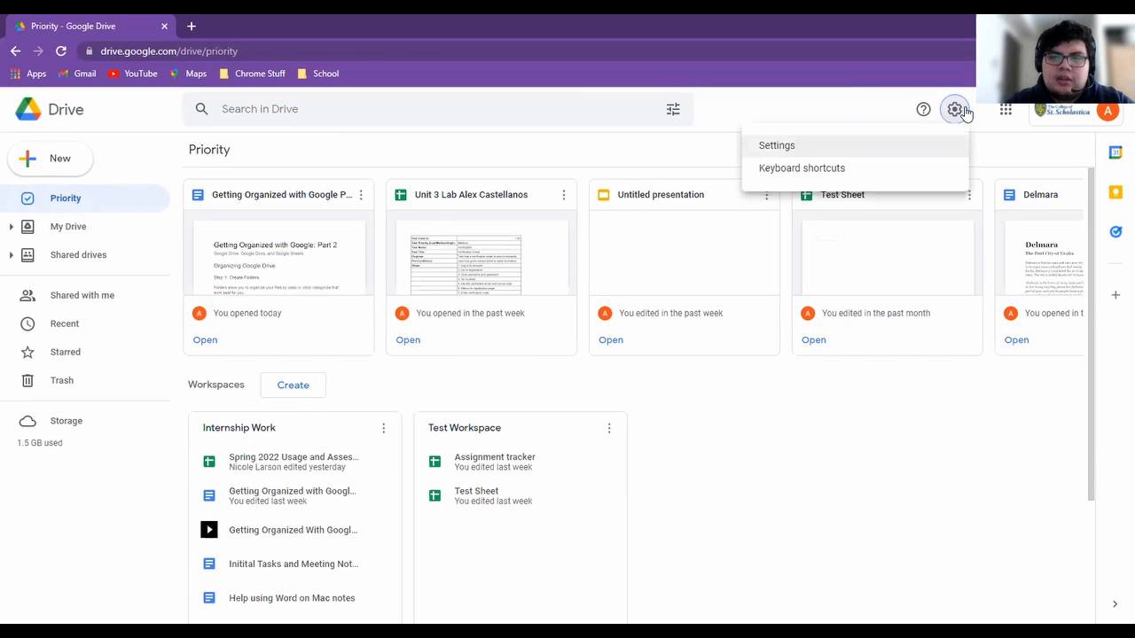
pyautogui.moveTo(795, 99)
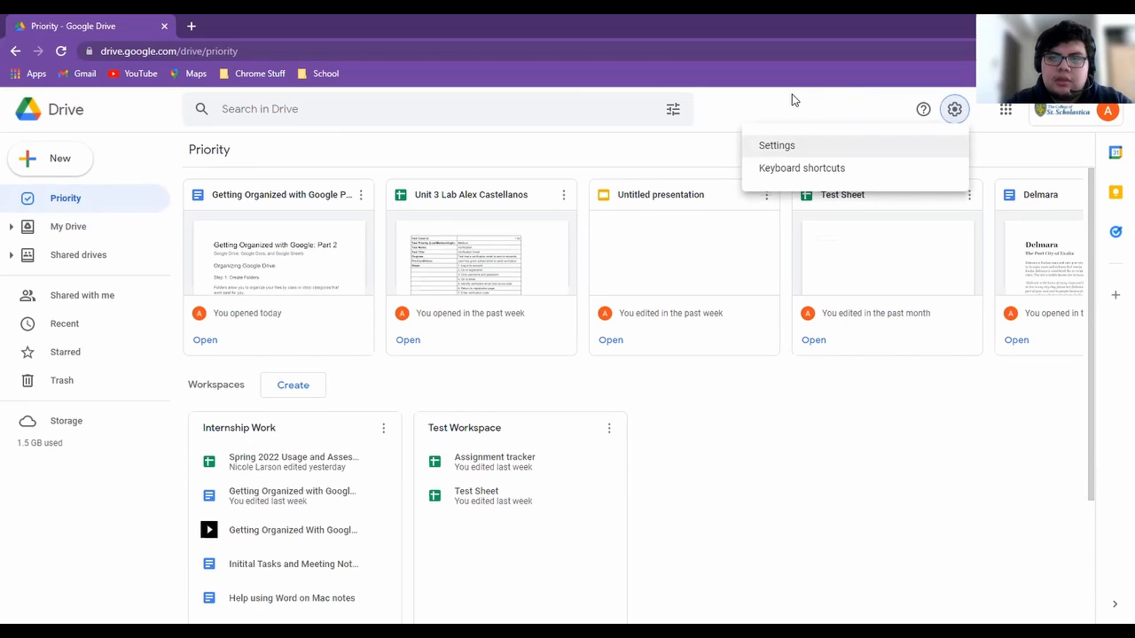
pyautogui.moveTo(475, 326)
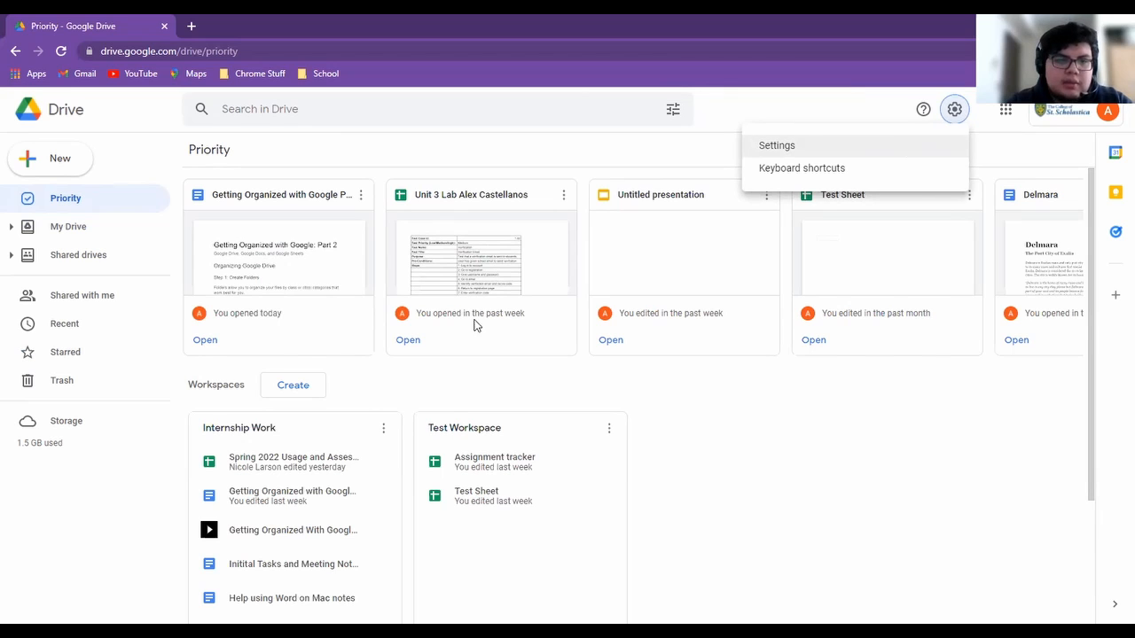
pyautogui.click(776, 145)
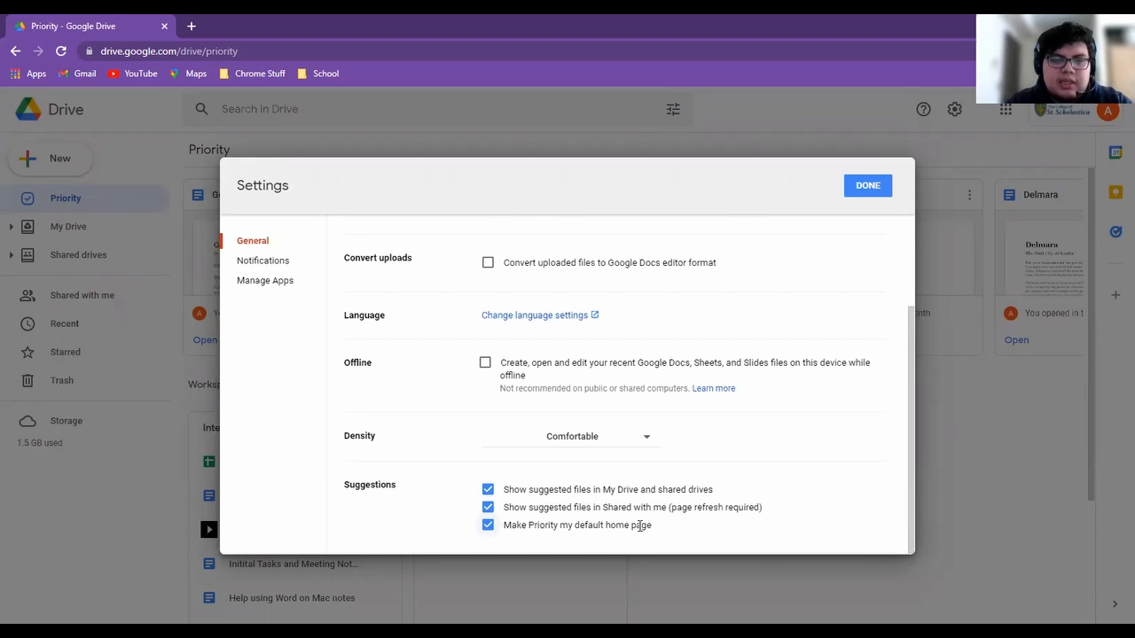
pyautogui.moveTo(468, 529)
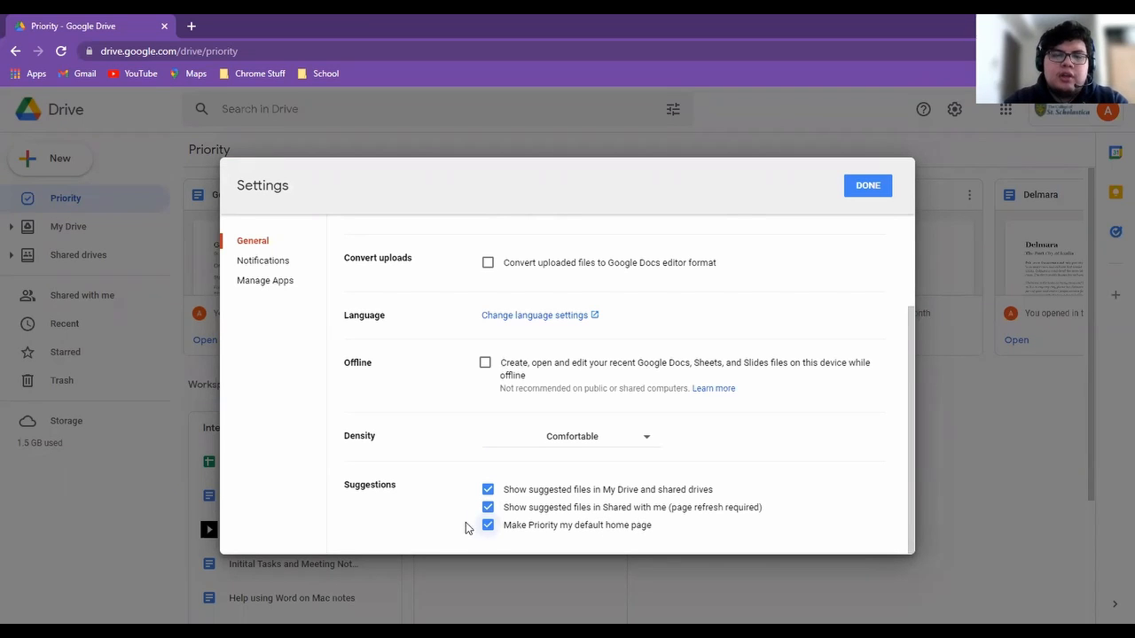
pyautogui.click(487, 525)
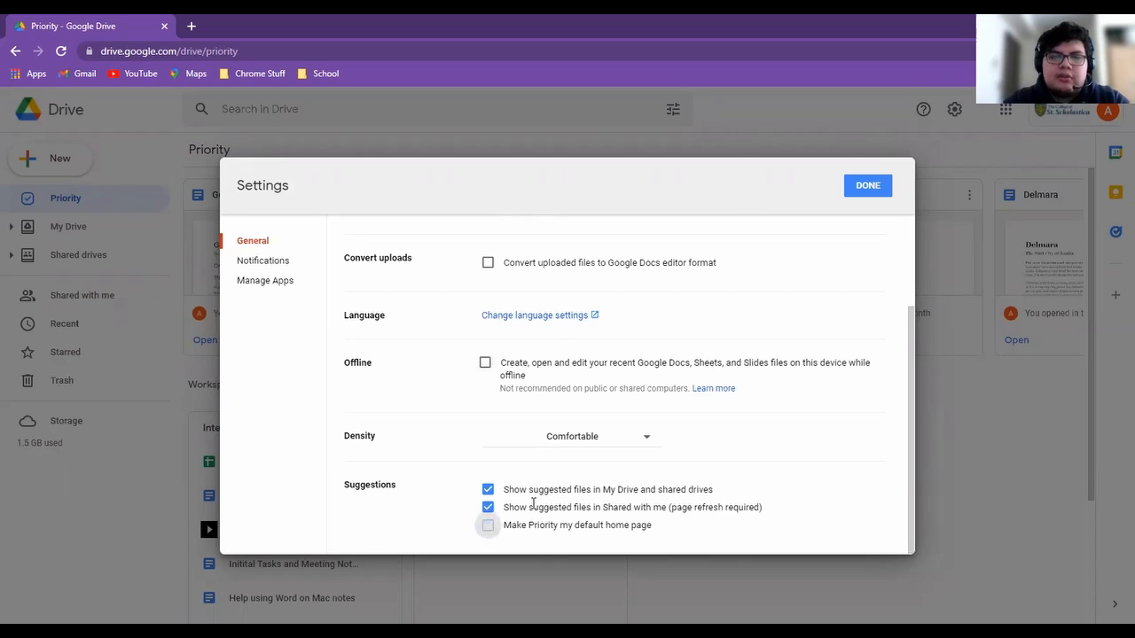
pyautogui.click(488, 525)
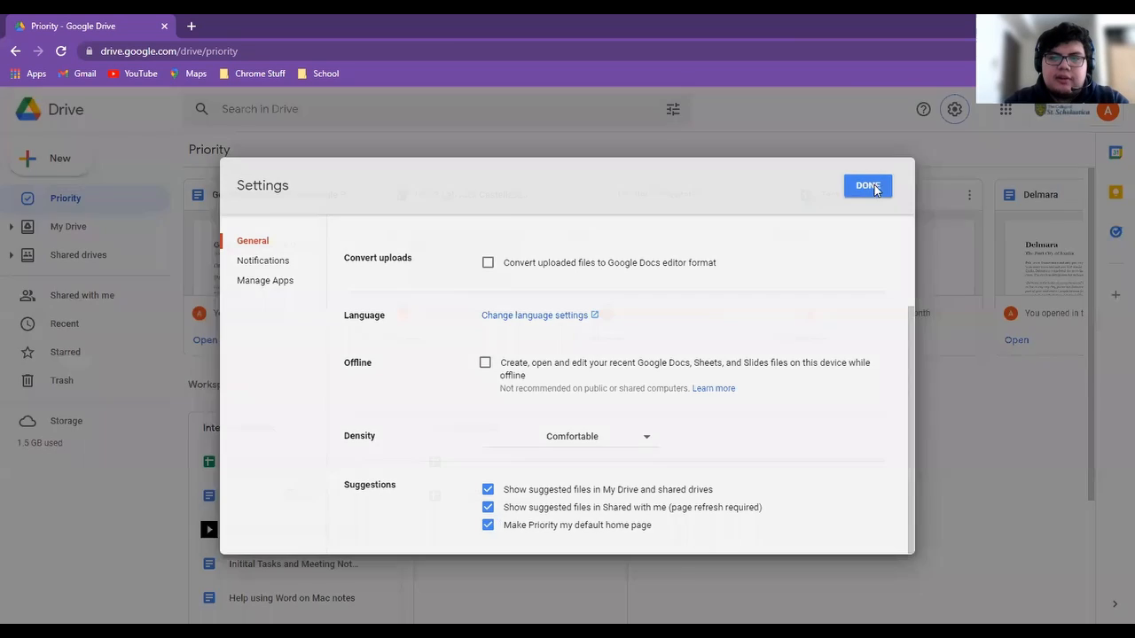
pyautogui.click(869, 186)
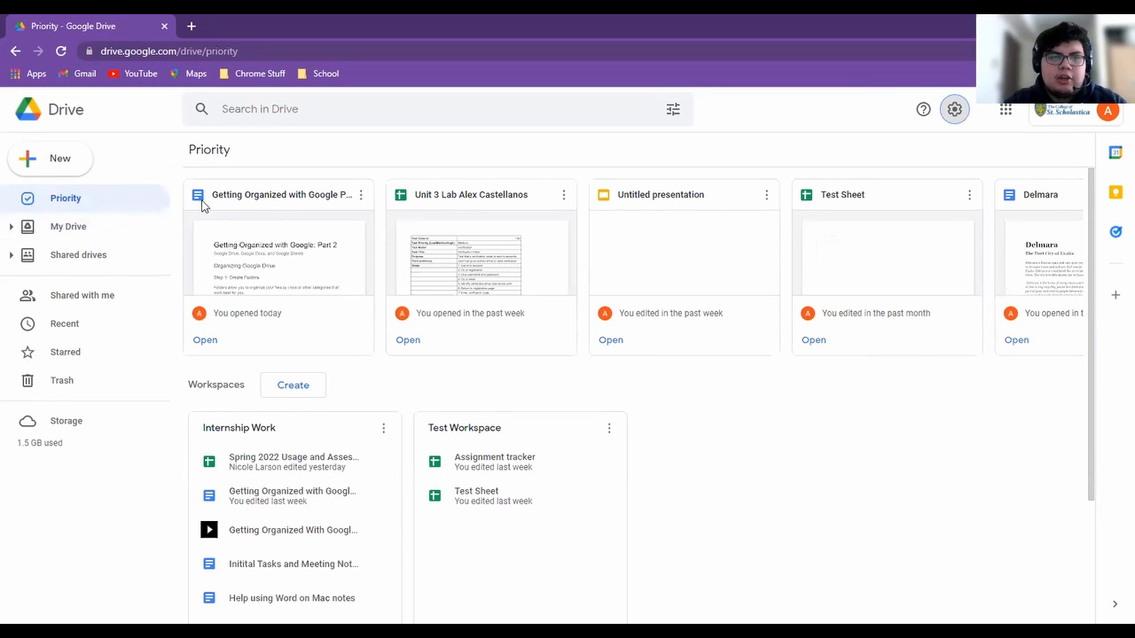
pyautogui.moveTo(99, 227)
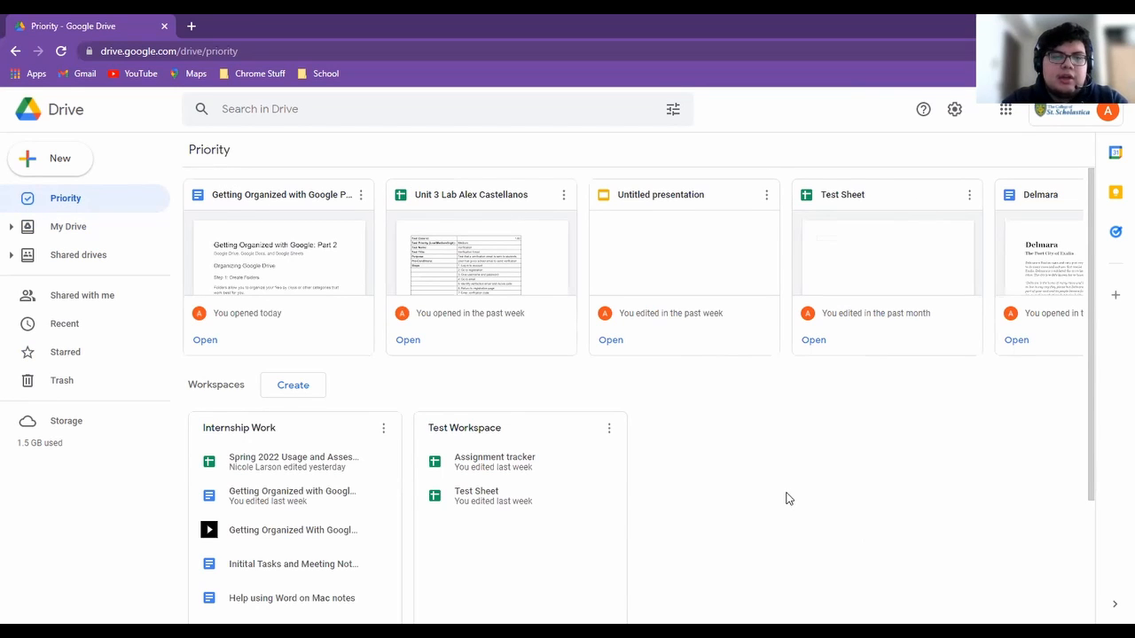
pyautogui.scroll(-3)
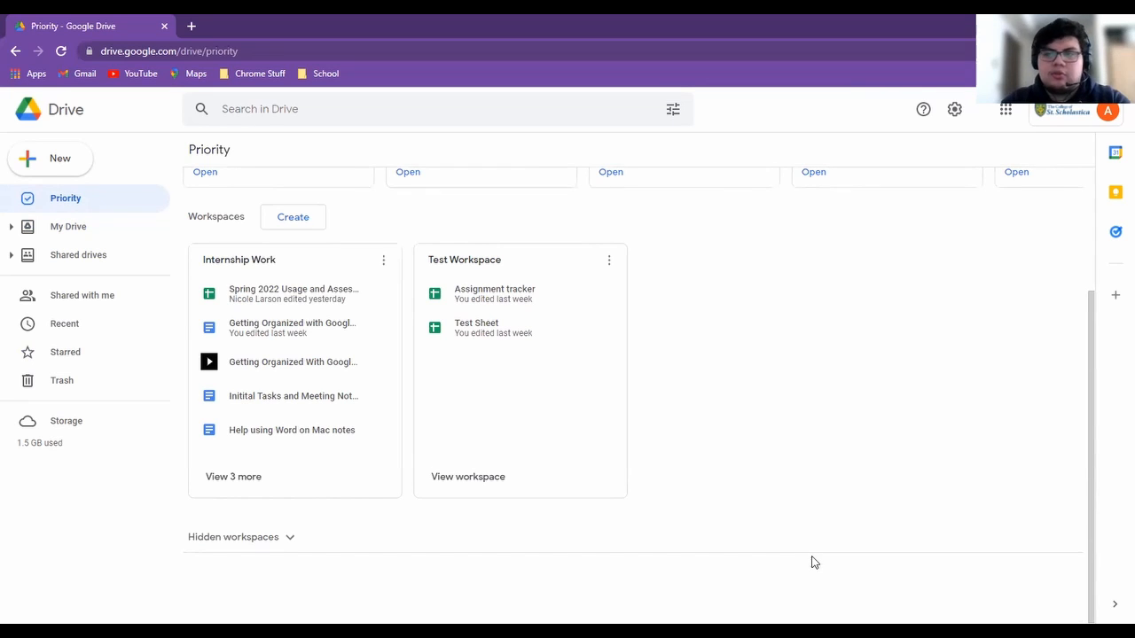
pyautogui.scroll(3)
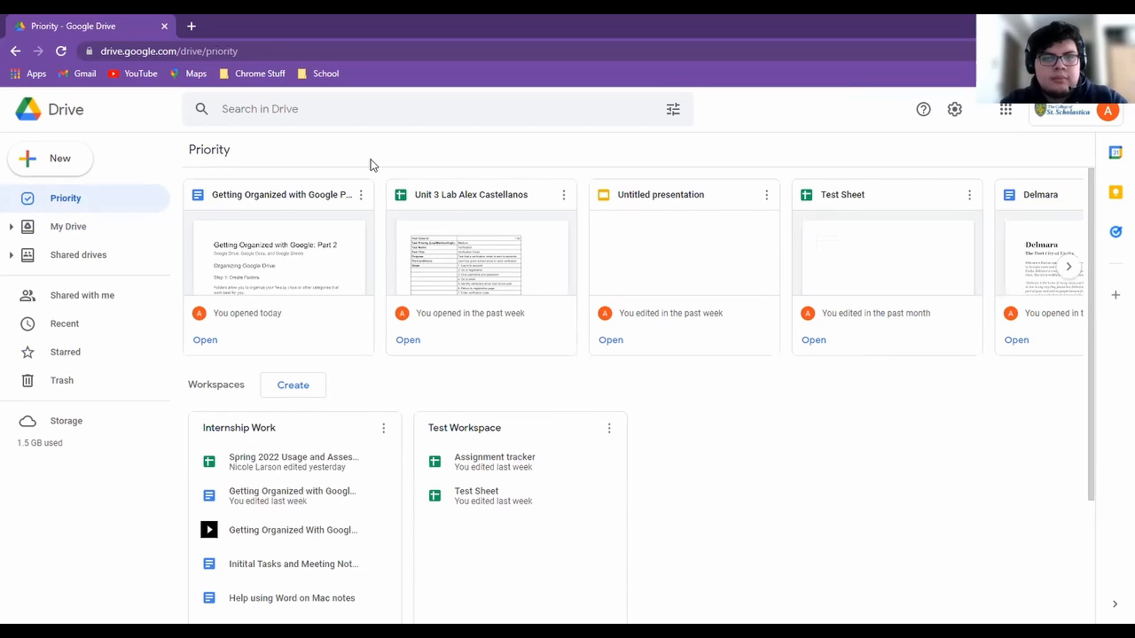
# Activate the Search in Drive box to show people and file-type suggestion chips
pyautogui.click(390, 108)
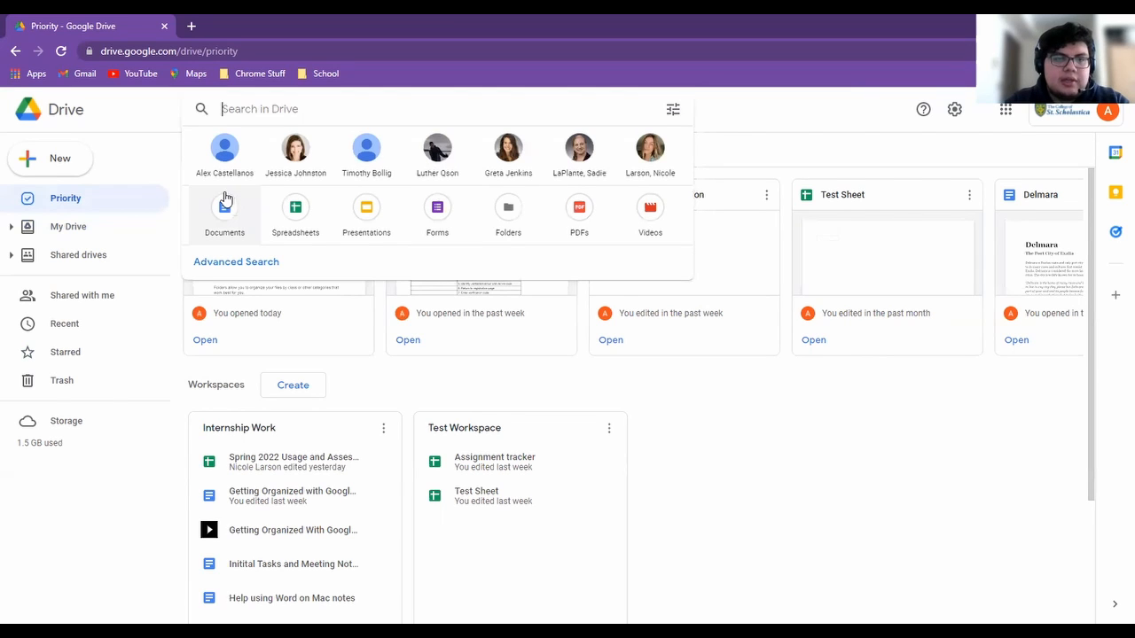
pyautogui.moveTo(294, 213)
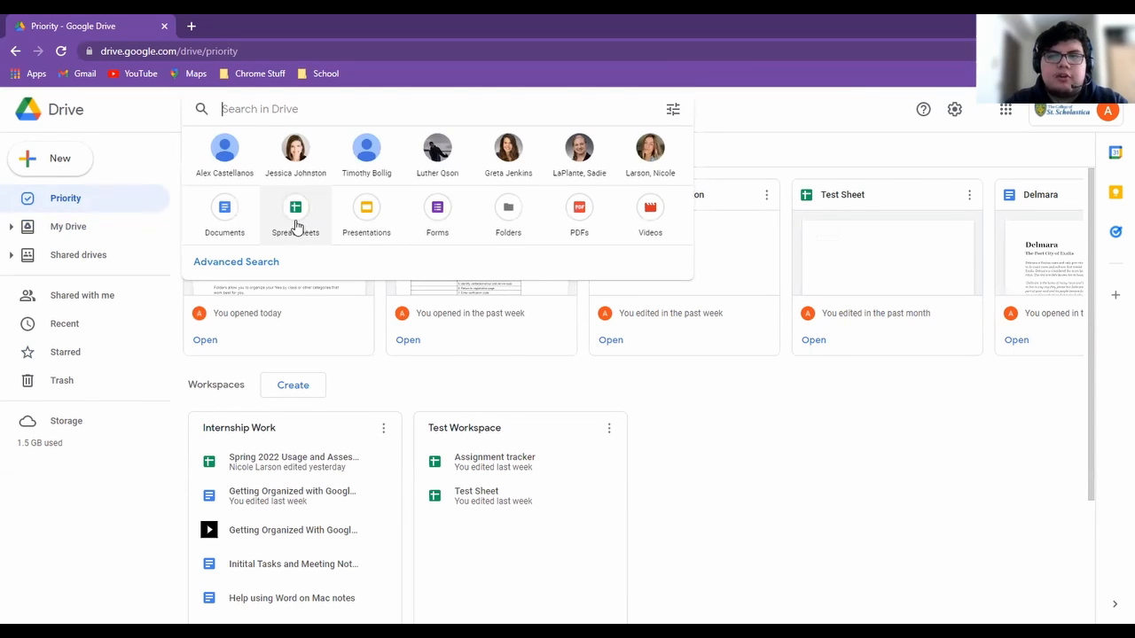
pyautogui.moveTo(365, 213)
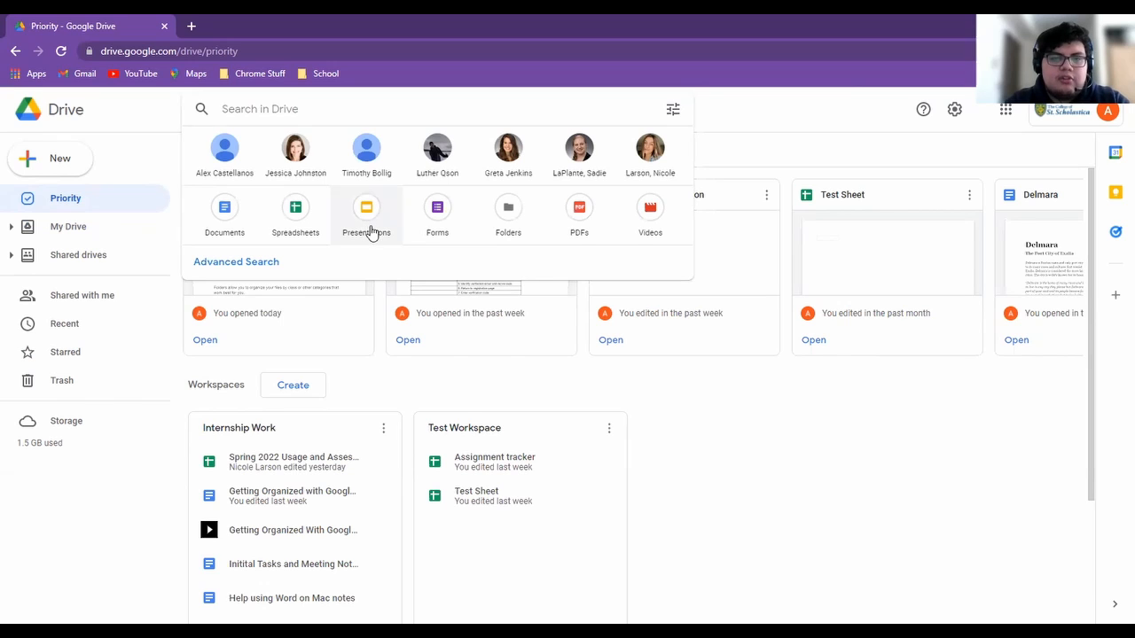
pyautogui.moveTo(223, 156)
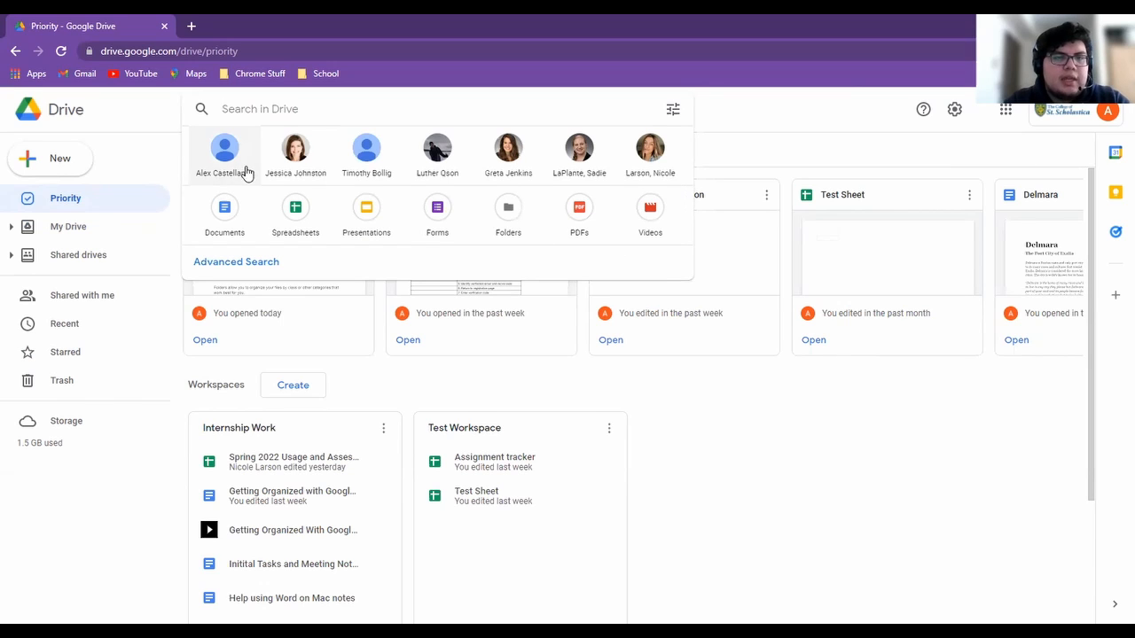
pyautogui.moveTo(507, 150)
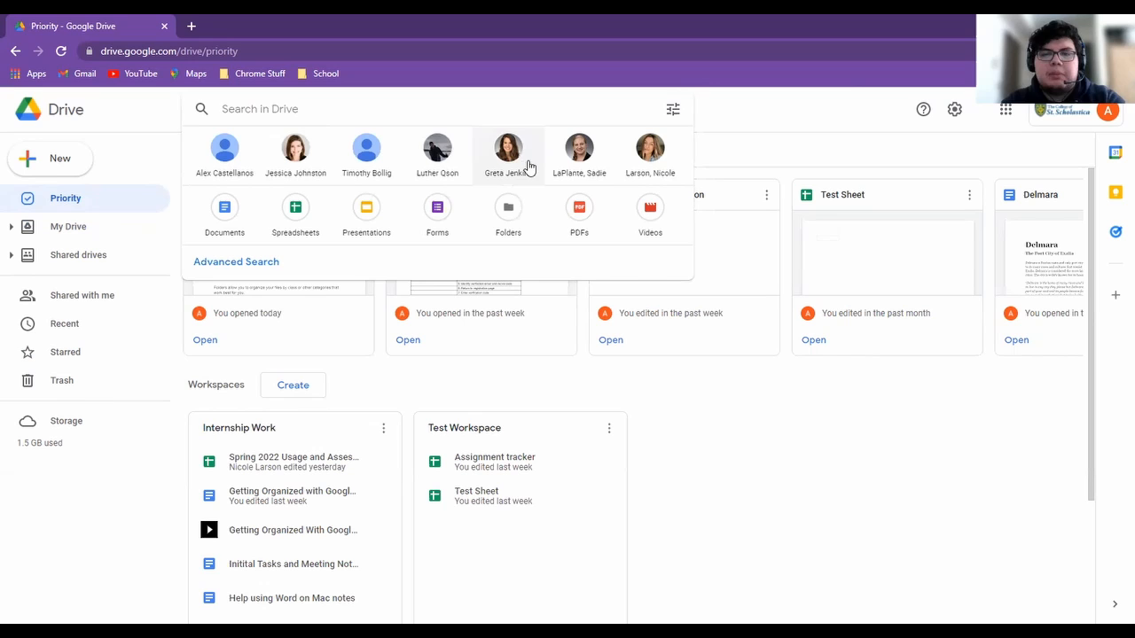
pyautogui.moveTo(373, 266)
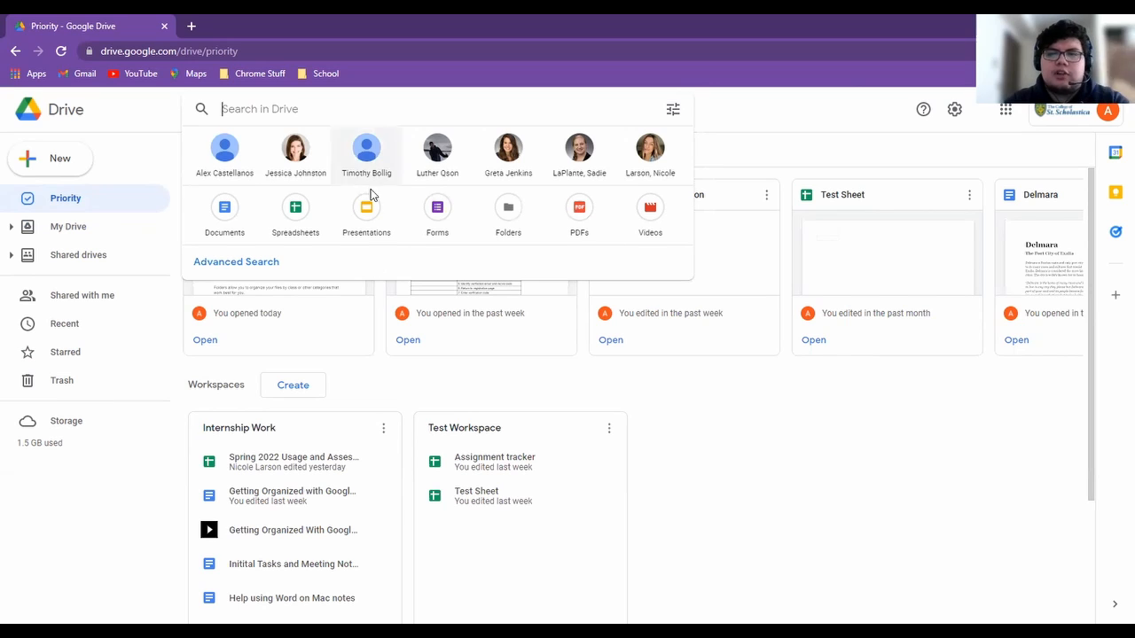
pyautogui.moveTo(259, 261)
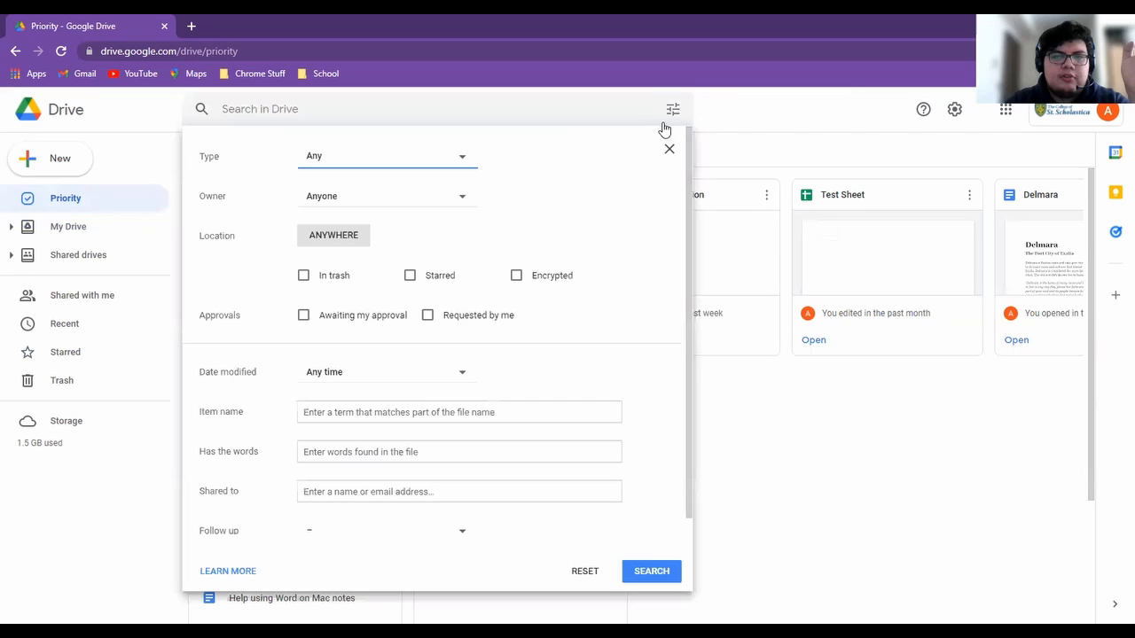
pyautogui.moveTo(443, 167)
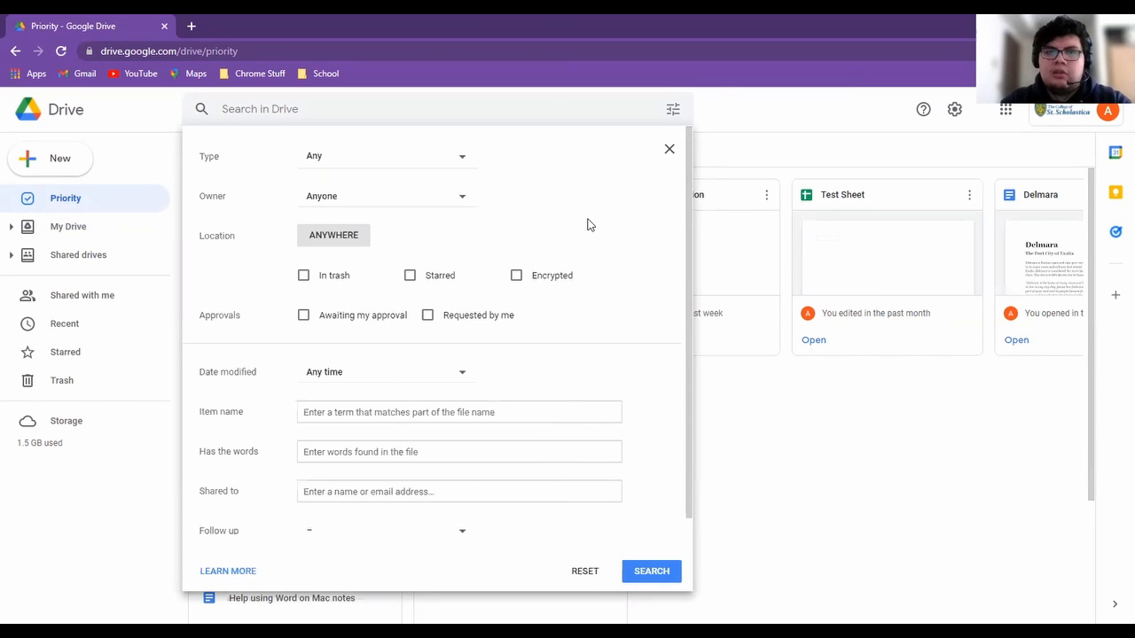
pyautogui.moveTo(430, 291)
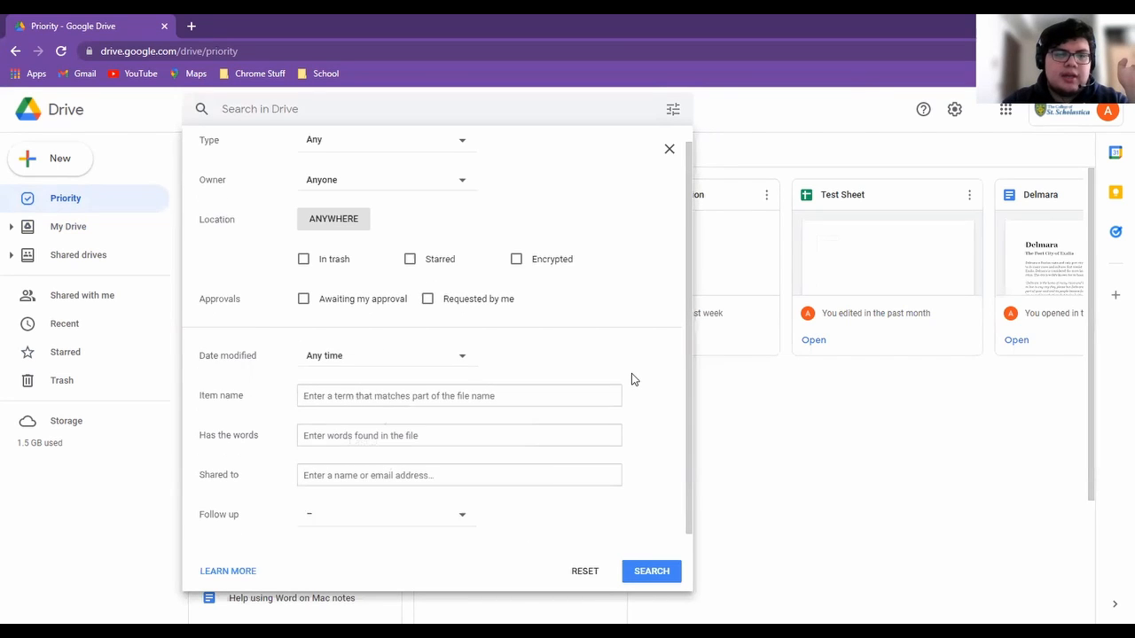
# In the advanced search options, focus the 'Has the words' field
pyautogui.click(458, 395)
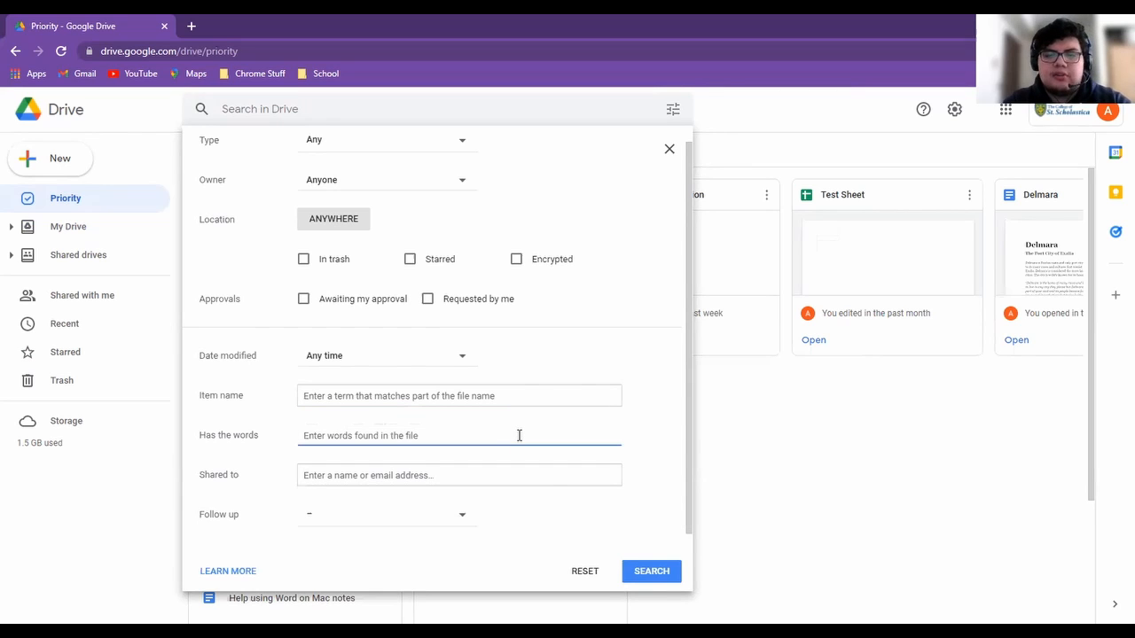
pyautogui.moveTo(470, 548)
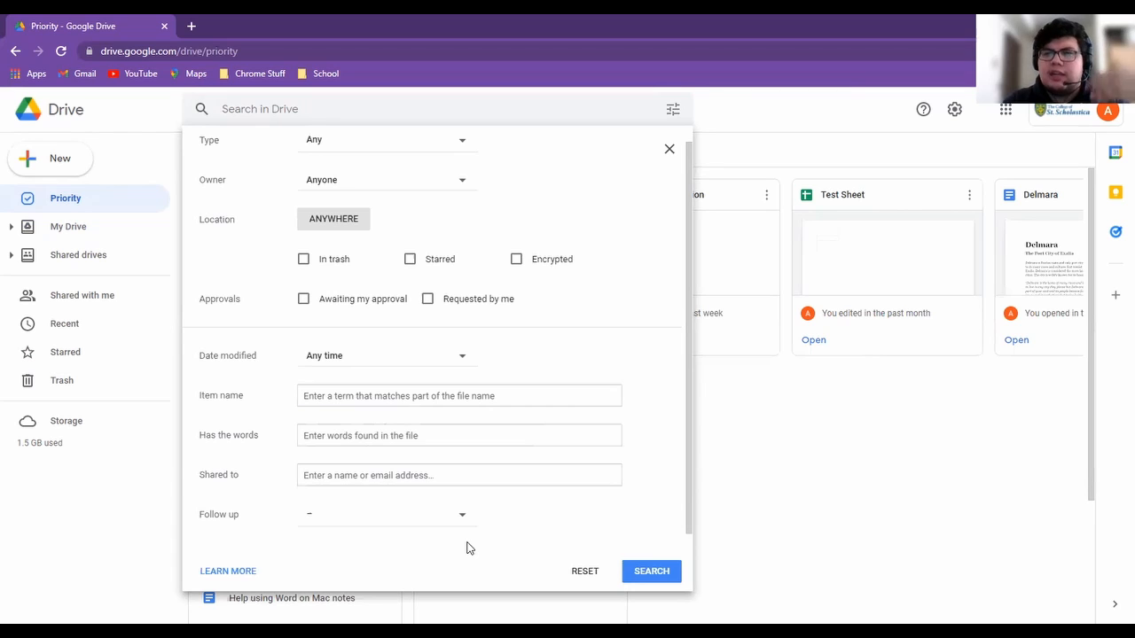
pyautogui.moveTo(653, 594)
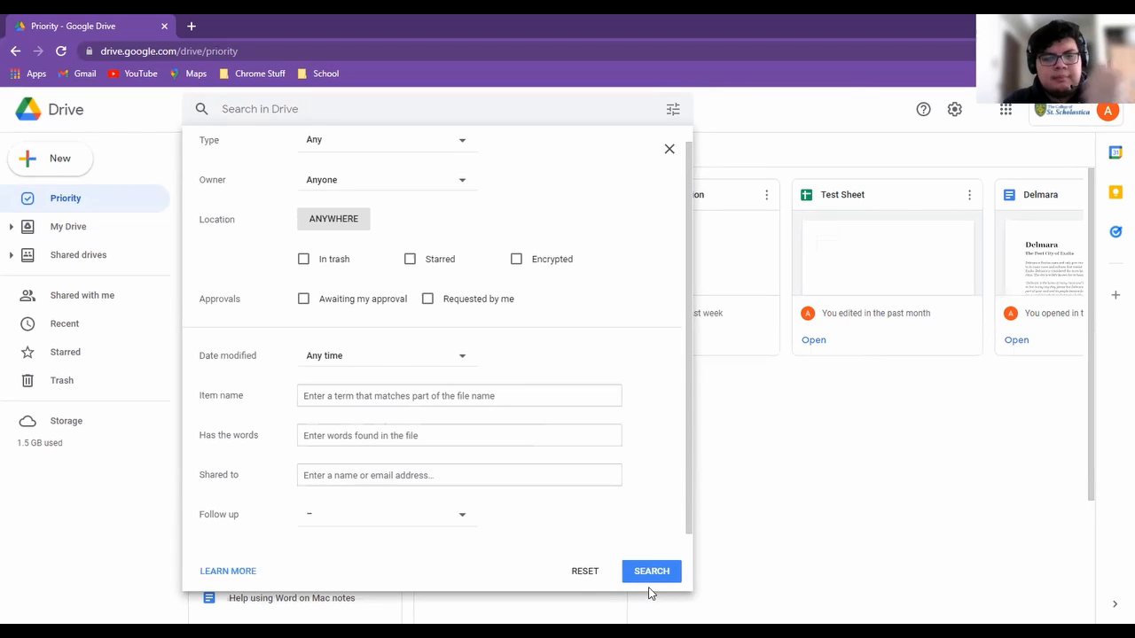
# Close Drive's advanced search options without running a search, staying on the Priority page
pyautogui.click(668, 149)
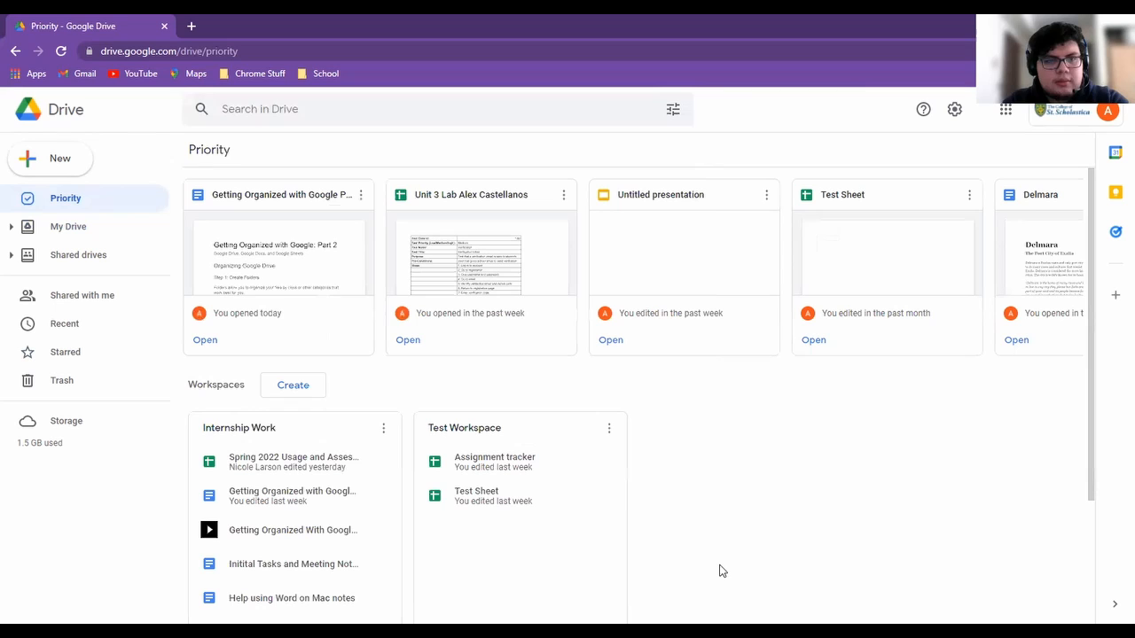
pyautogui.moveTo(101, 389)
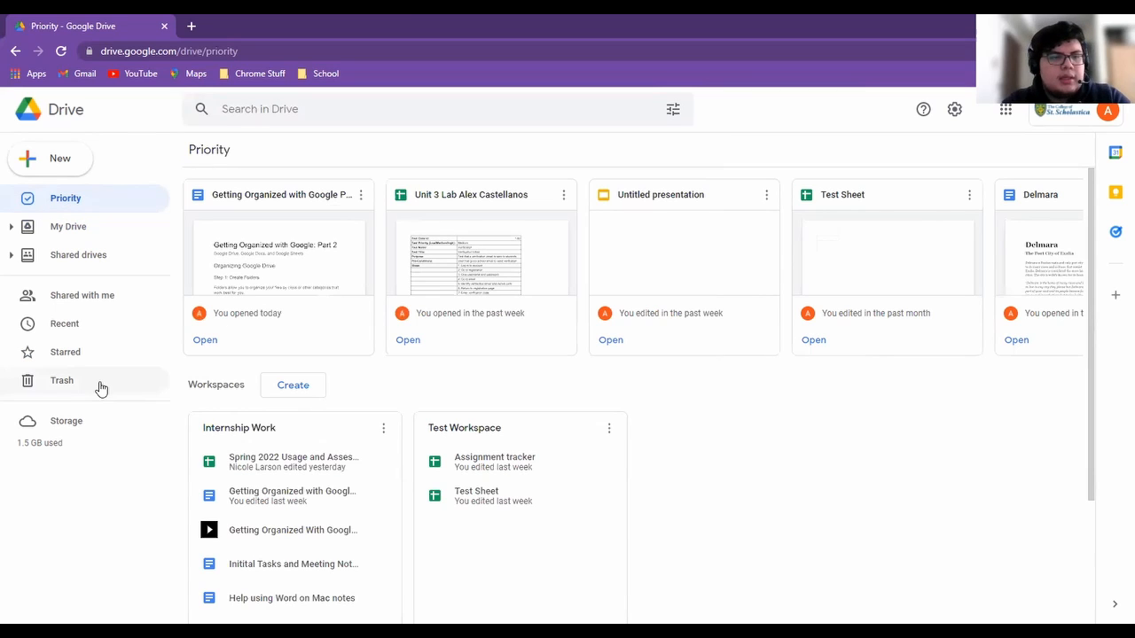
pyautogui.moveTo(825, 150)
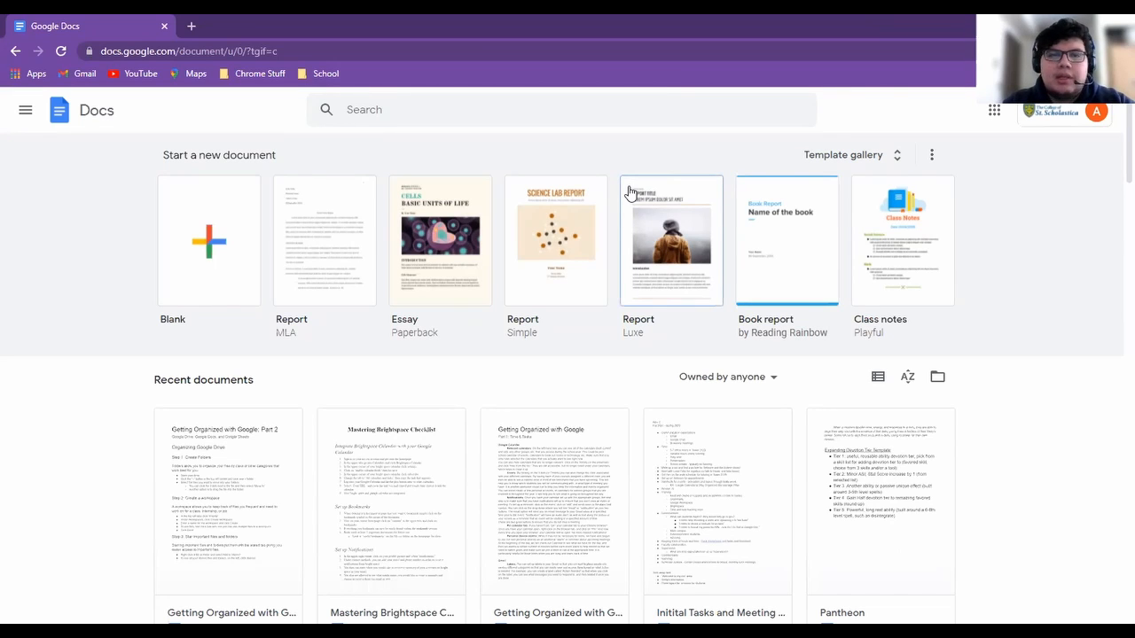
pyautogui.moveTo(943, 151)
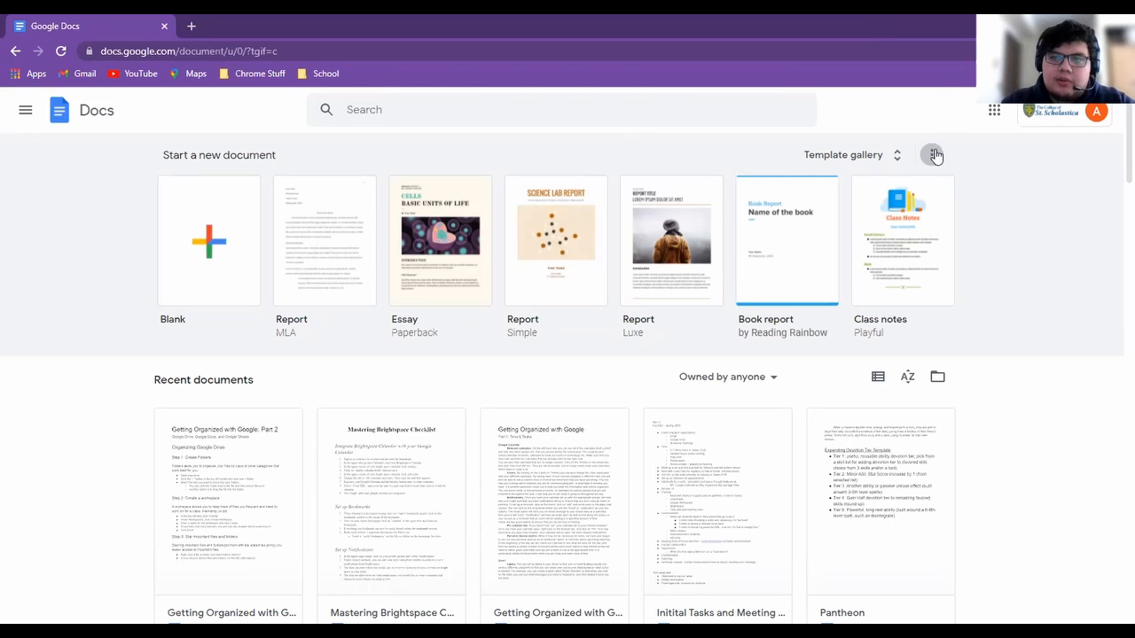
# In the full template gallery, view The College of St. Scholastica templates, then return to General
pyautogui.click(932, 155)
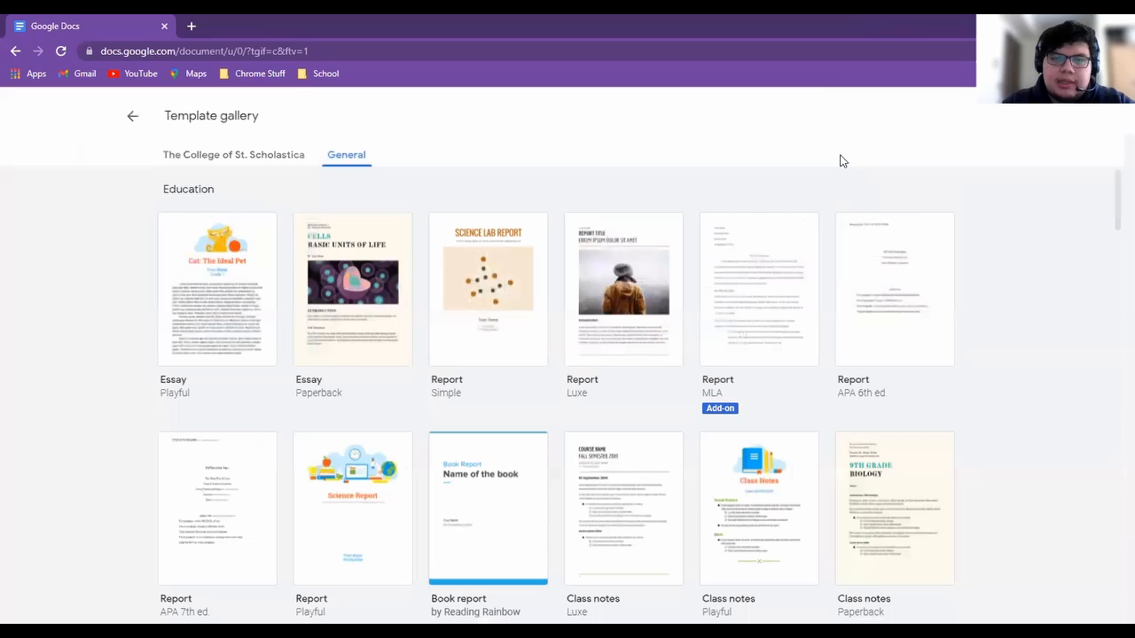
pyautogui.moveTo(71, 269)
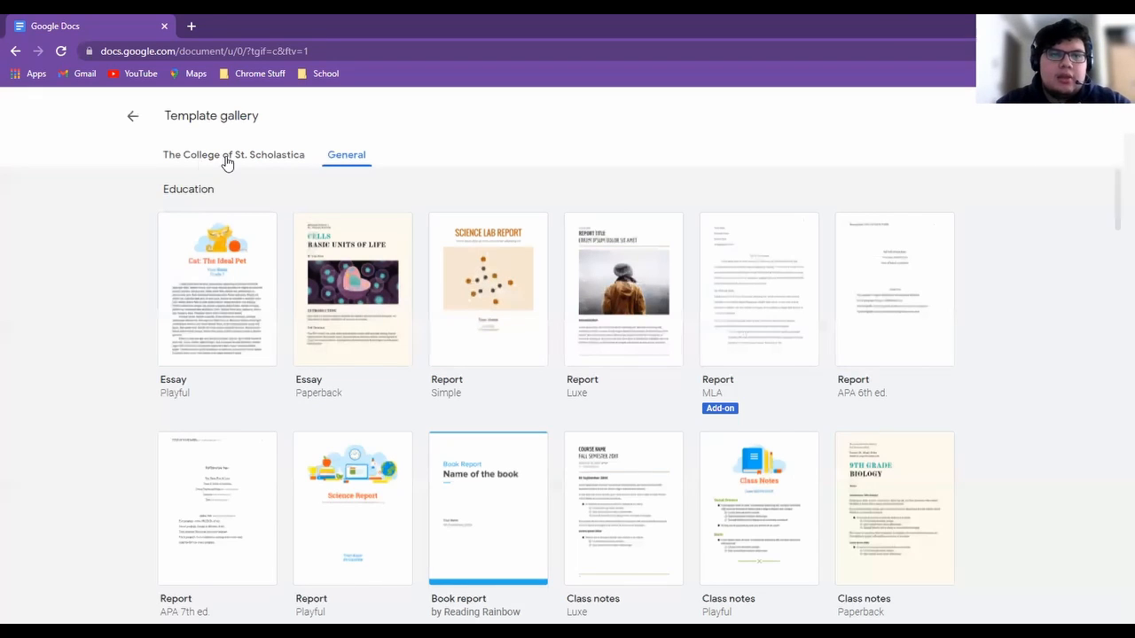
pyautogui.moveTo(305, 138)
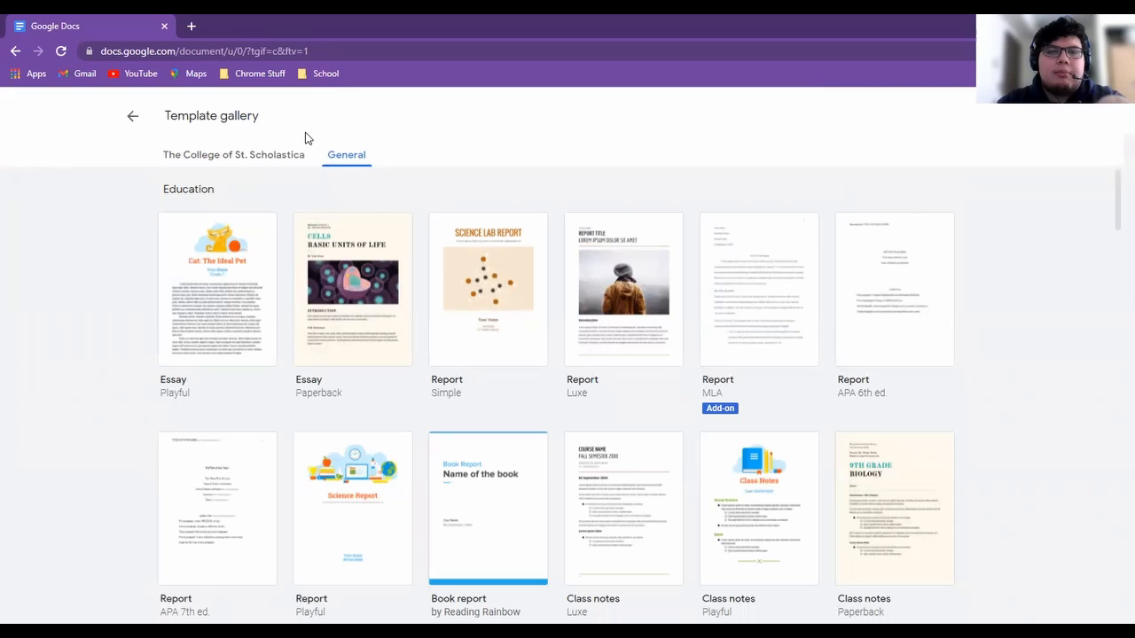
pyautogui.moveTo(263, 160)
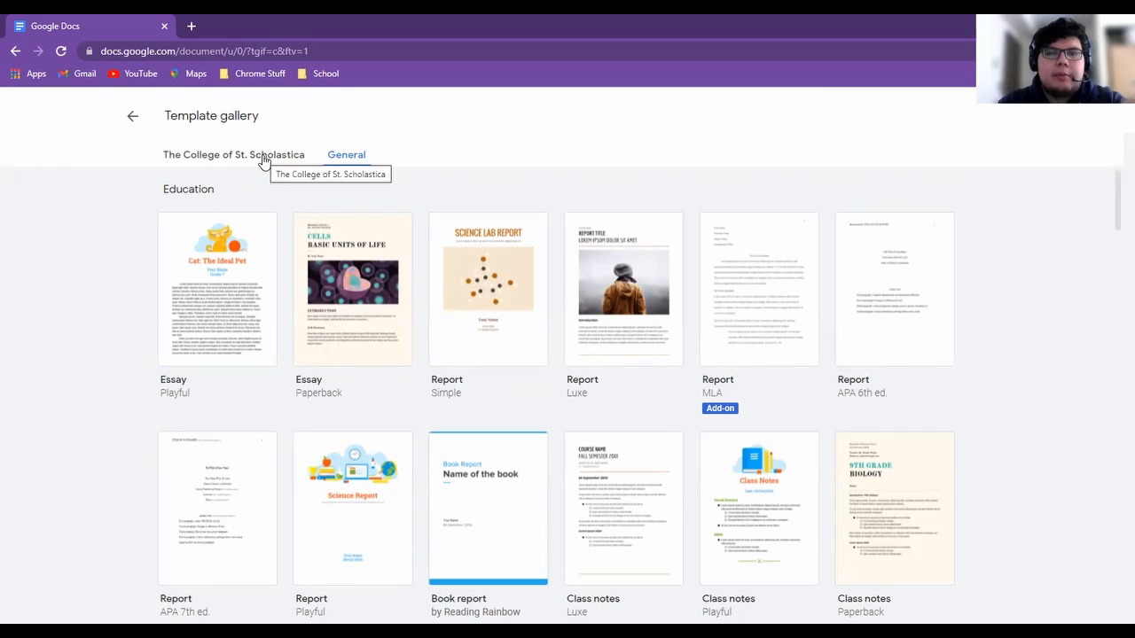
pyautogui.click(234, 155)
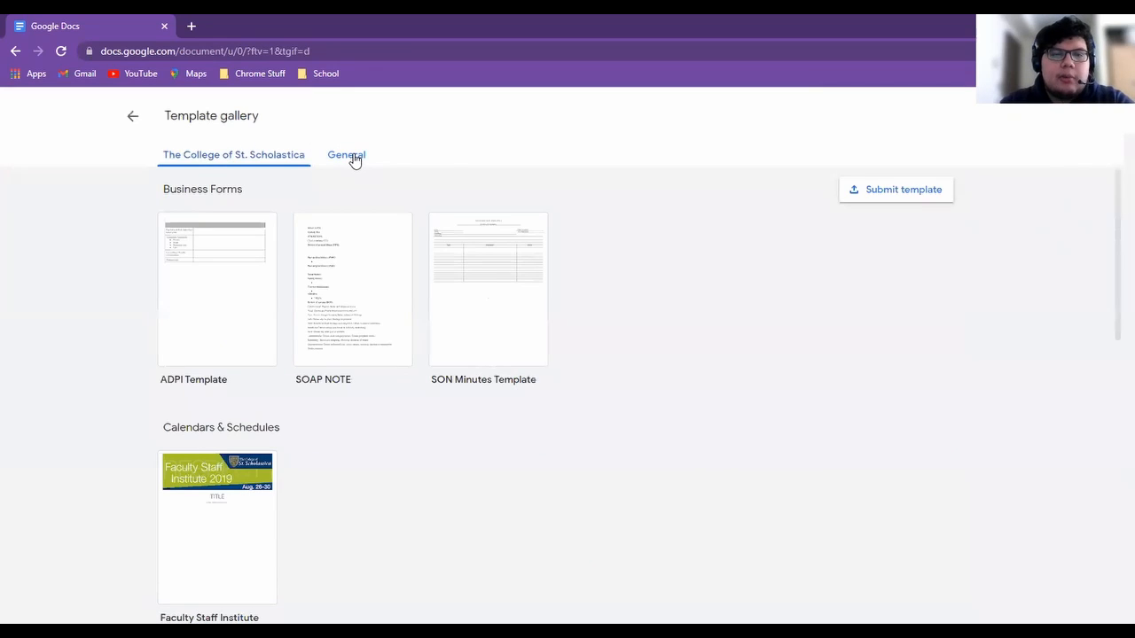
pyautogui.click(346, 154)
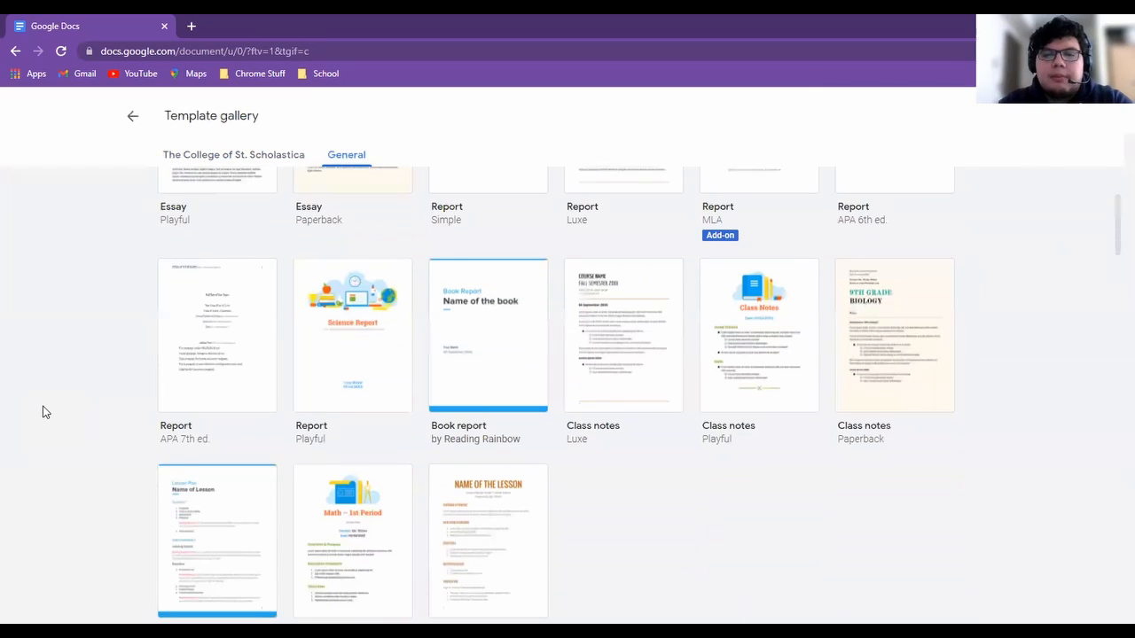
# Scroll the General templates through Education, Letters and Resumes down to Personal and Work
pyautogui.scroll(-3)
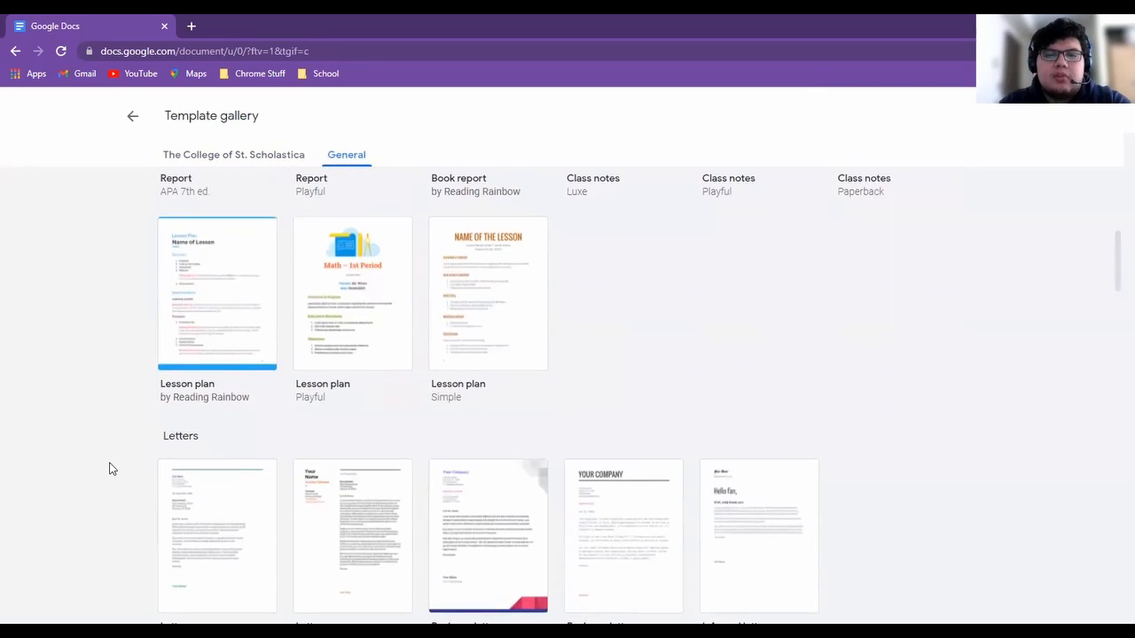
pyautogui.scroll(-3)
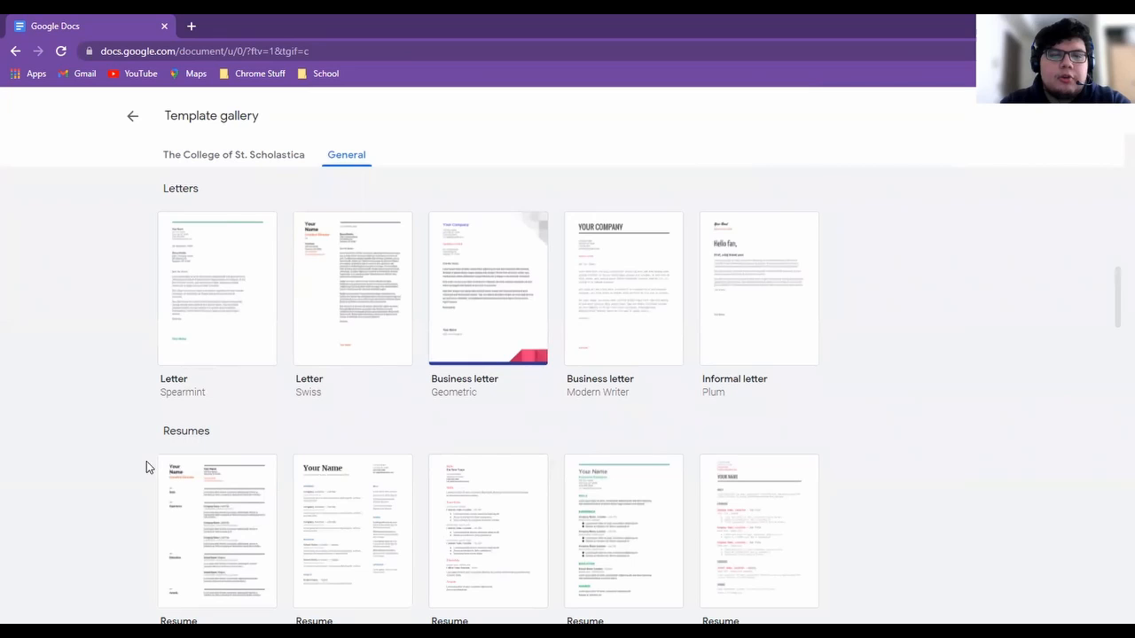
pyautogui.scroll(-3)
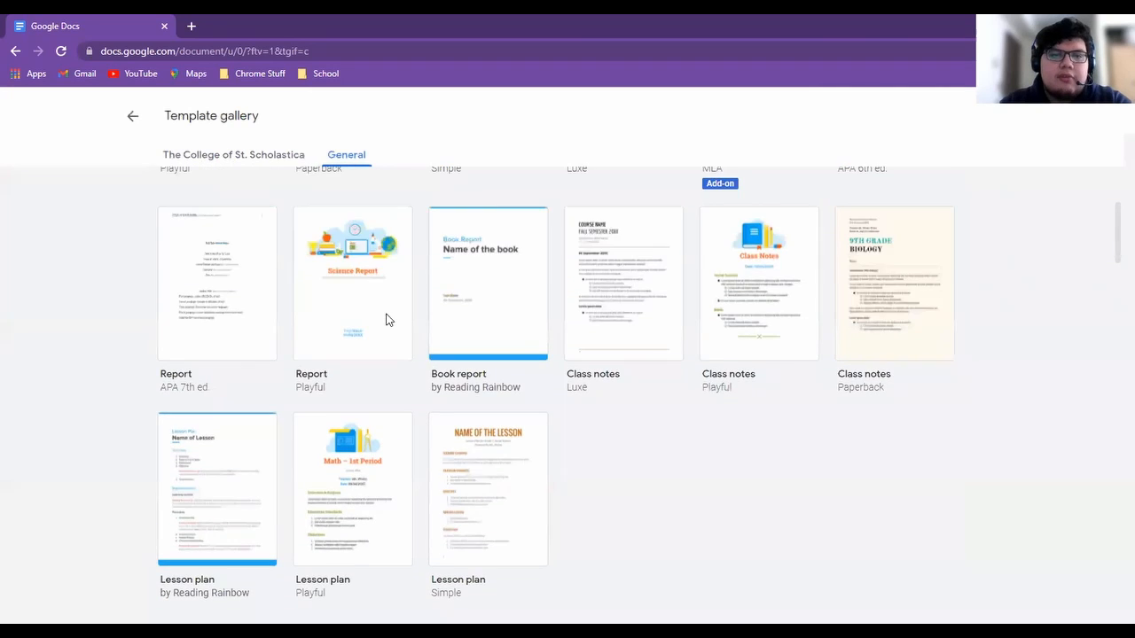
pyautogui.scroll(3)
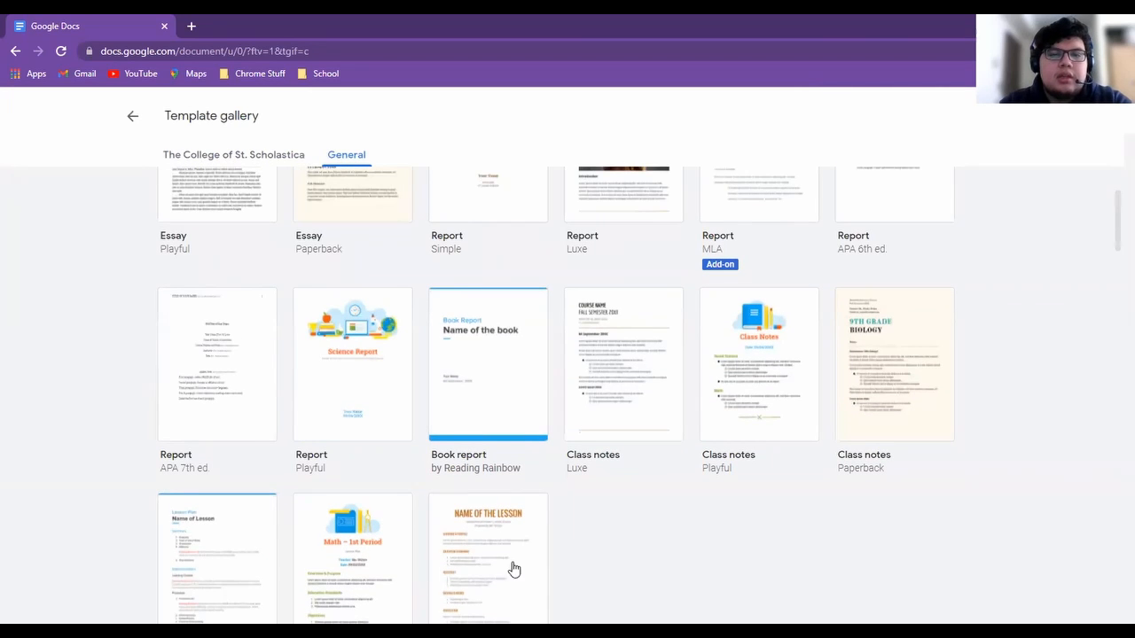
pyautogui.scroll(-3)
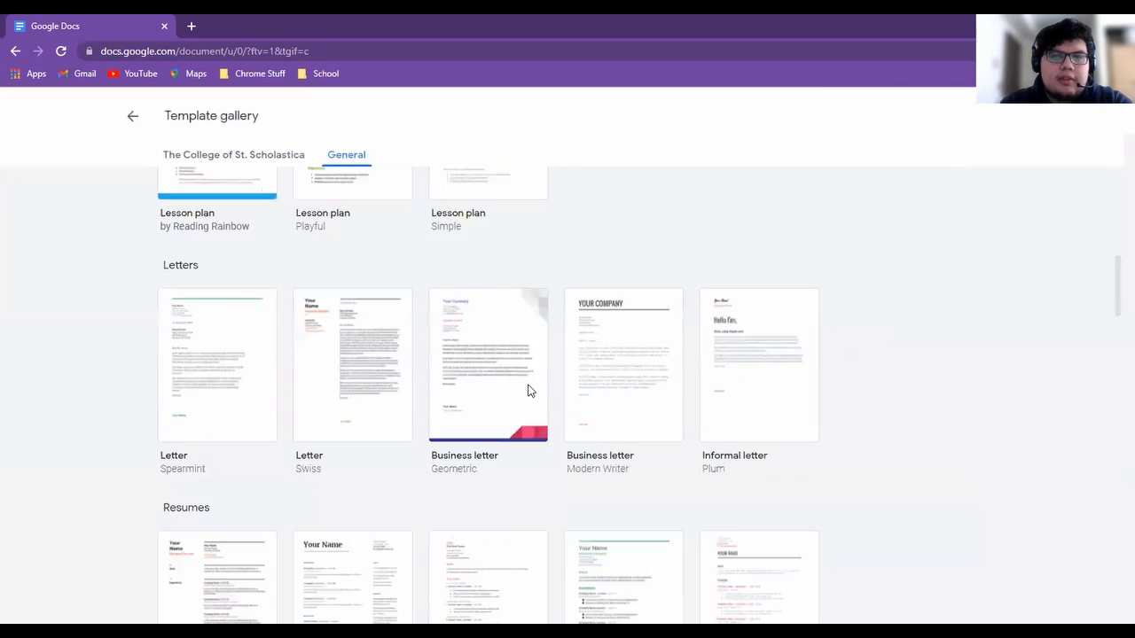
pyautogui.scroll(3)
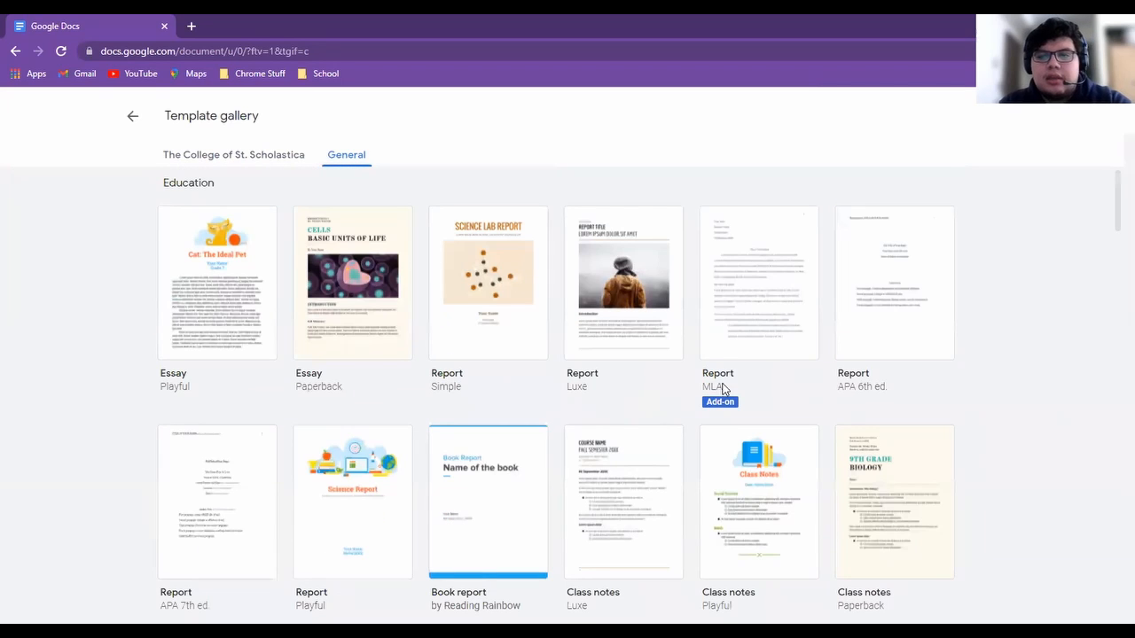
pyautogui.moveTo(890, 416)
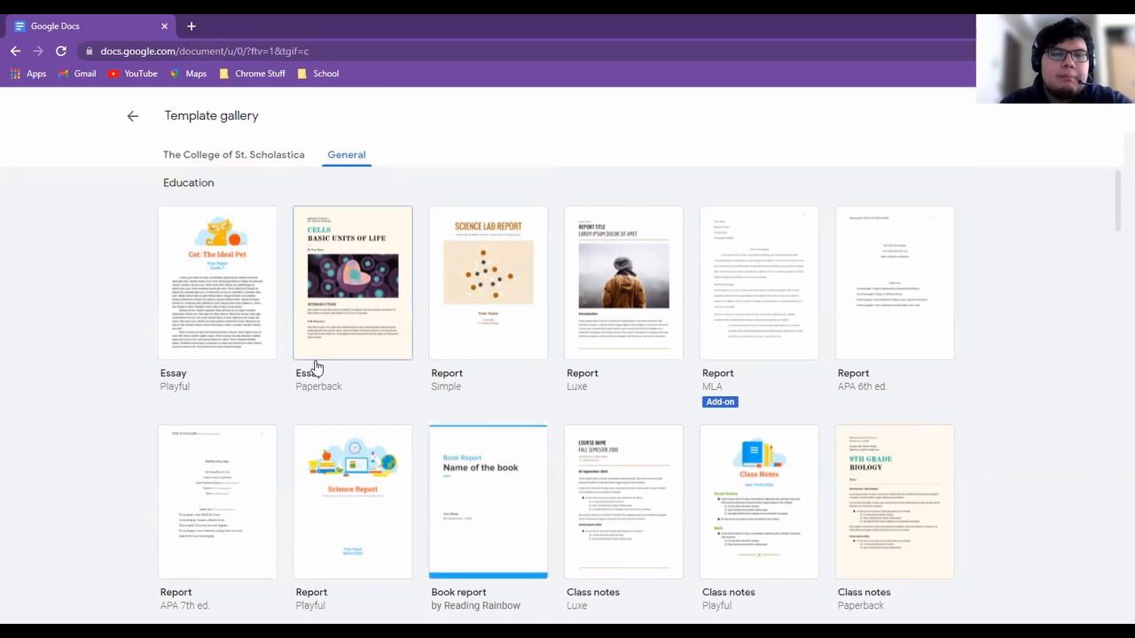
pyautogui.moveTo(245, 344)
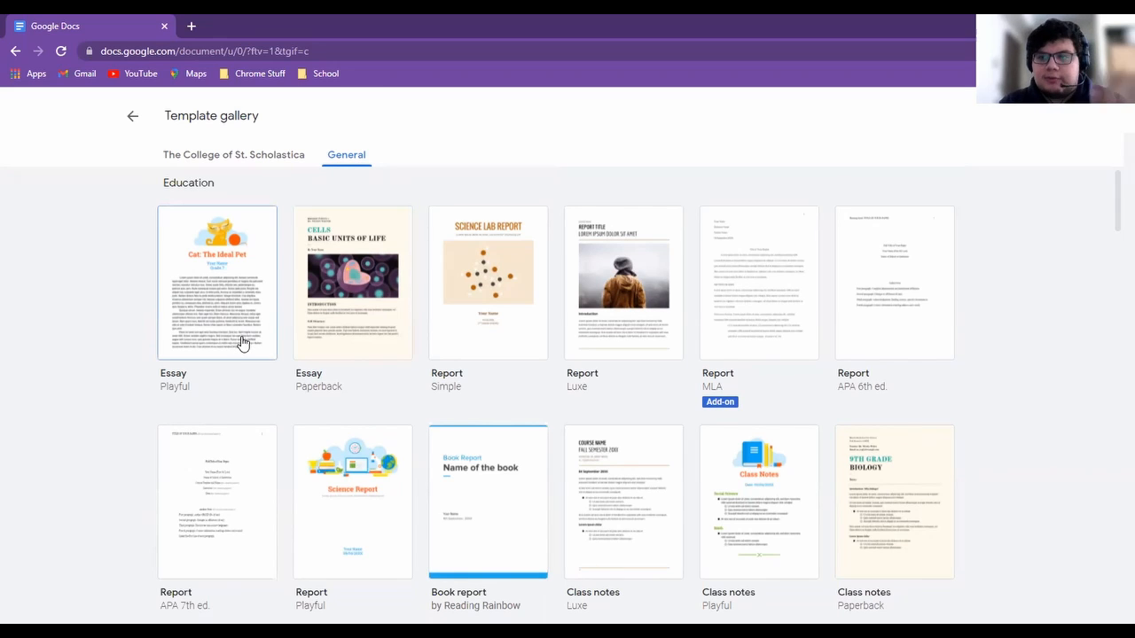
pyautogui.scroll(-3)
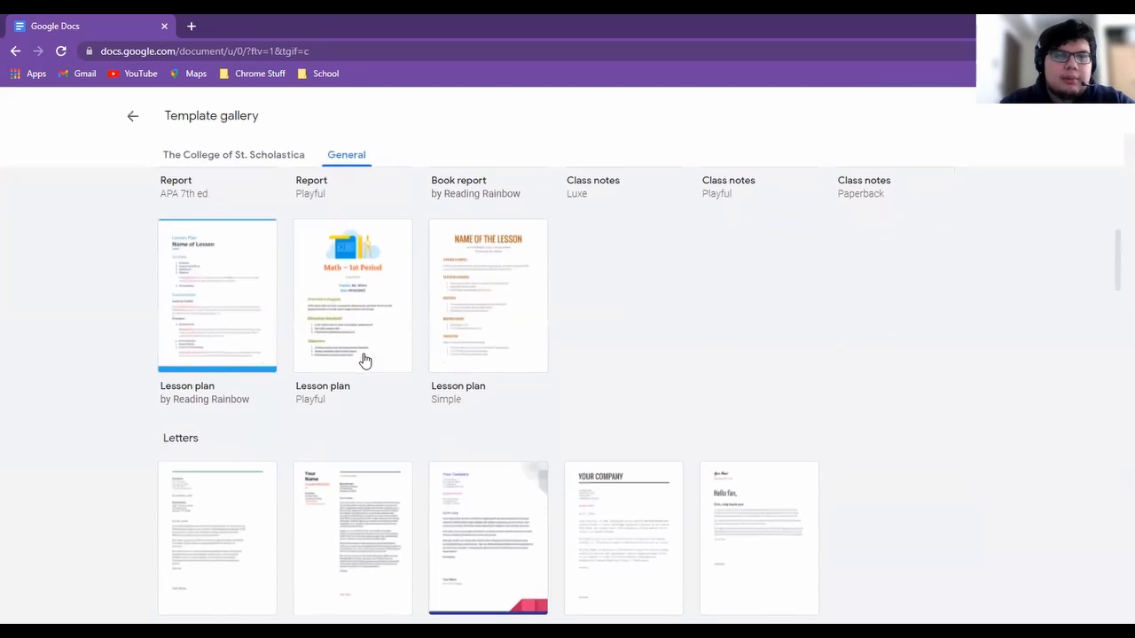
pyautogui.scroll(-3)
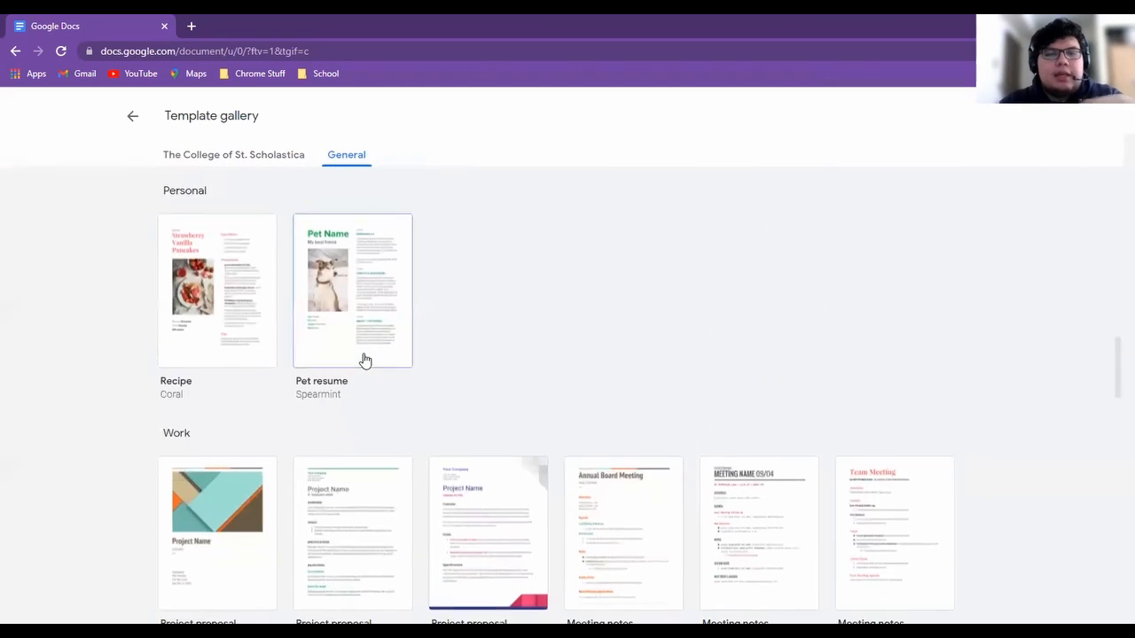
pyautogui.moveTo(592, 347)
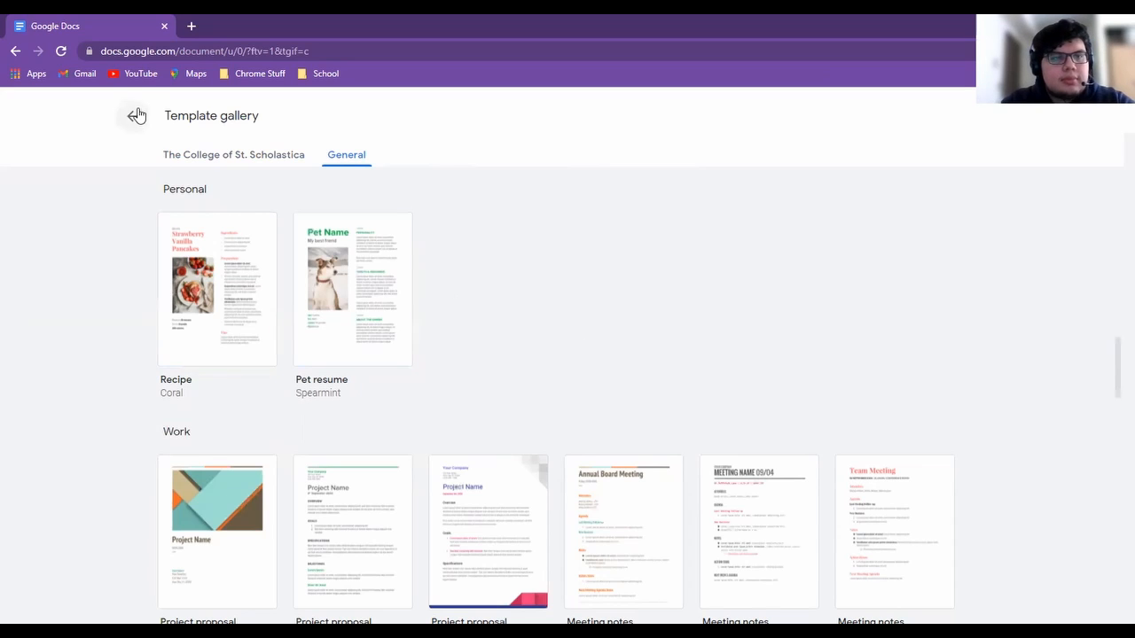
# Return from the template gallery to Docs home and create a new blank Untitled document
pyautogui.click(139, 115)
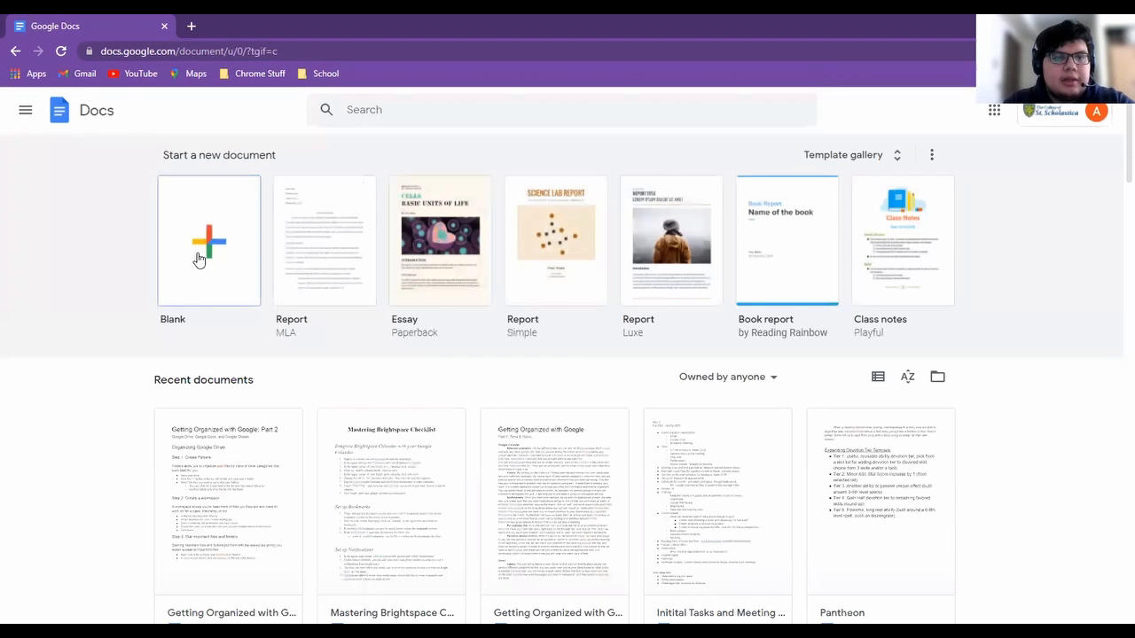
pyautogui.click(210, 242)
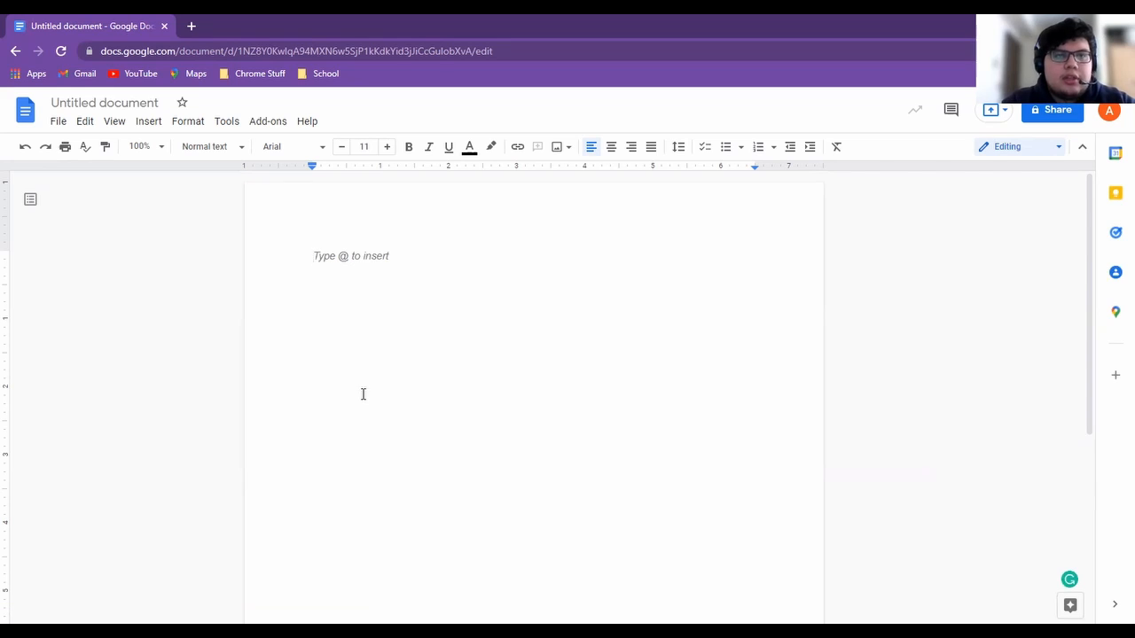
pyautogui.moveTo(908, 433)
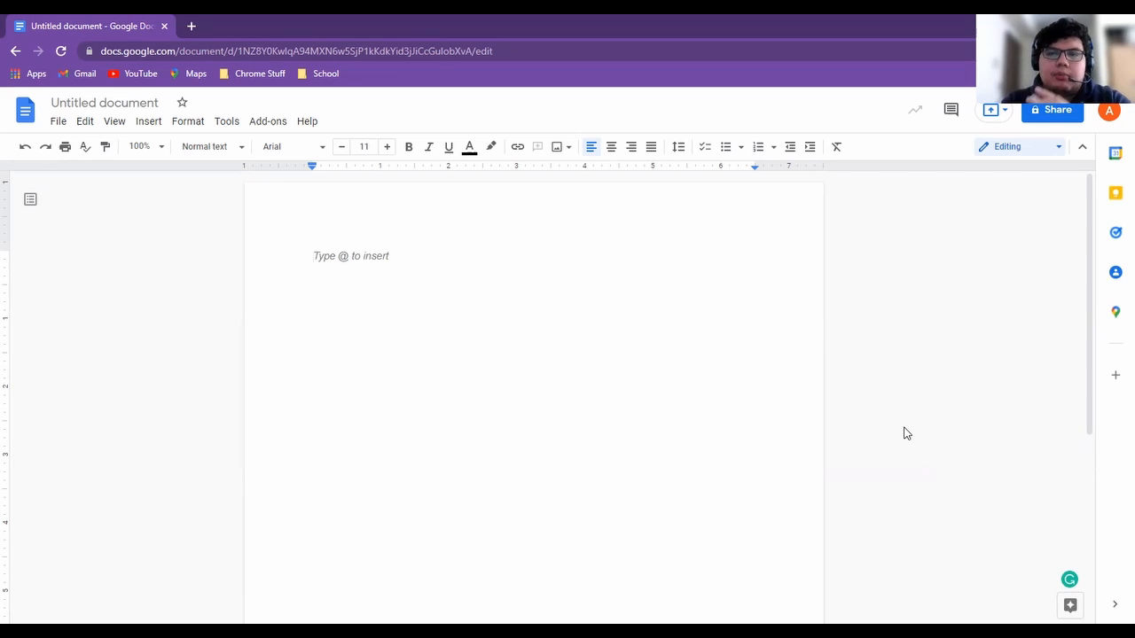
pyautogui.moveTo(964, 373)
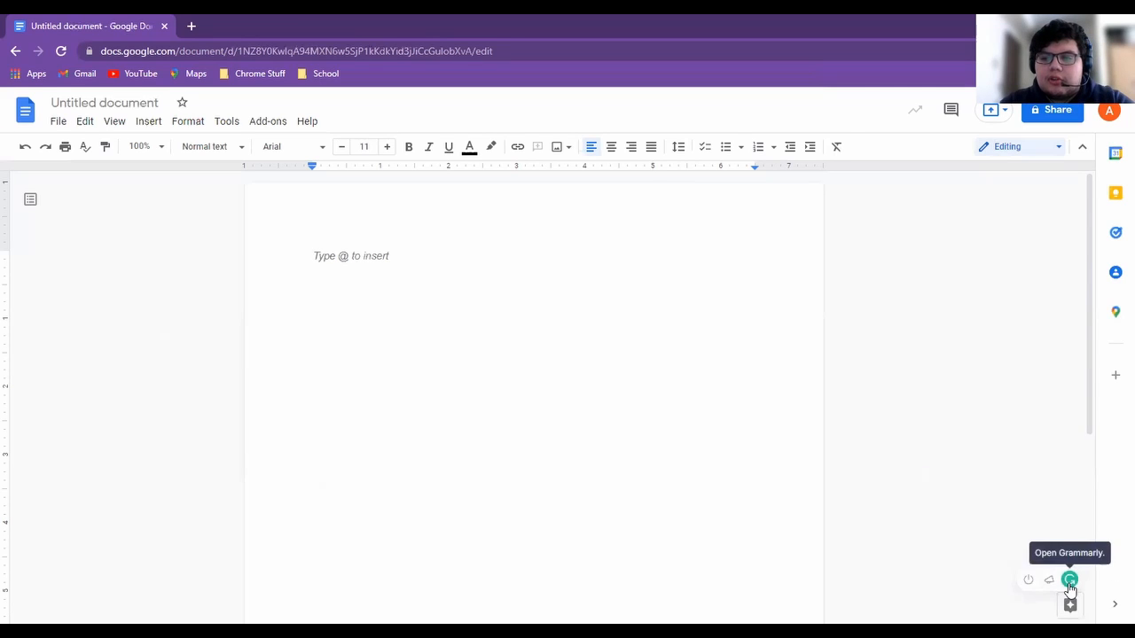
# Show the Grammarly panel beside the document, then search Google for 'gramme' in a new tab
pyautogui.click(1069, 580)
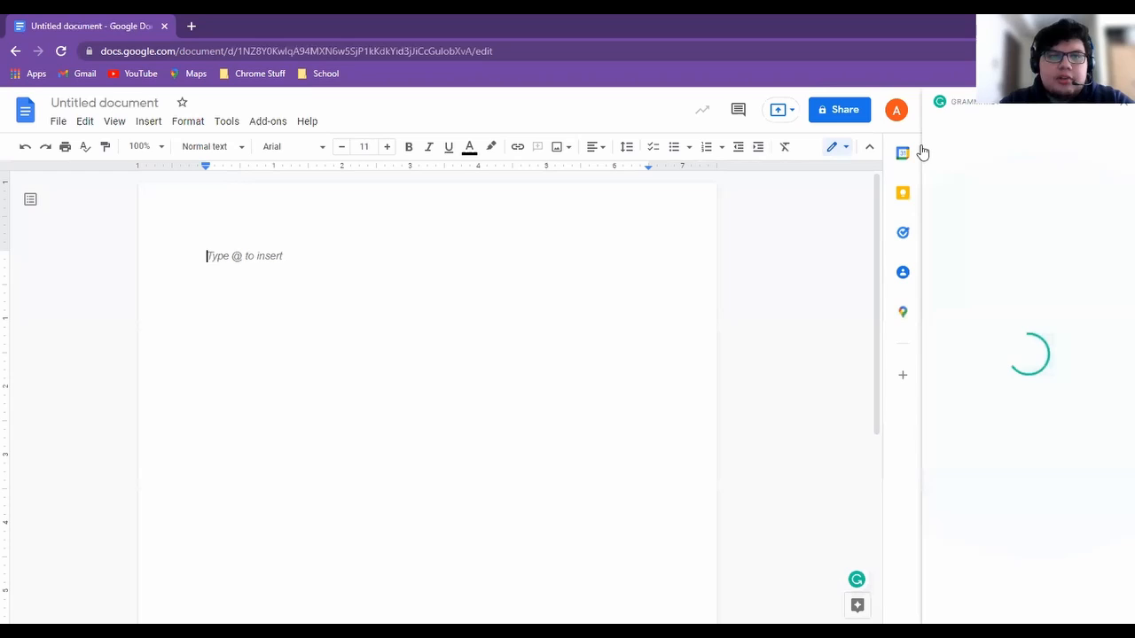
pyautogui.click(360, 27)
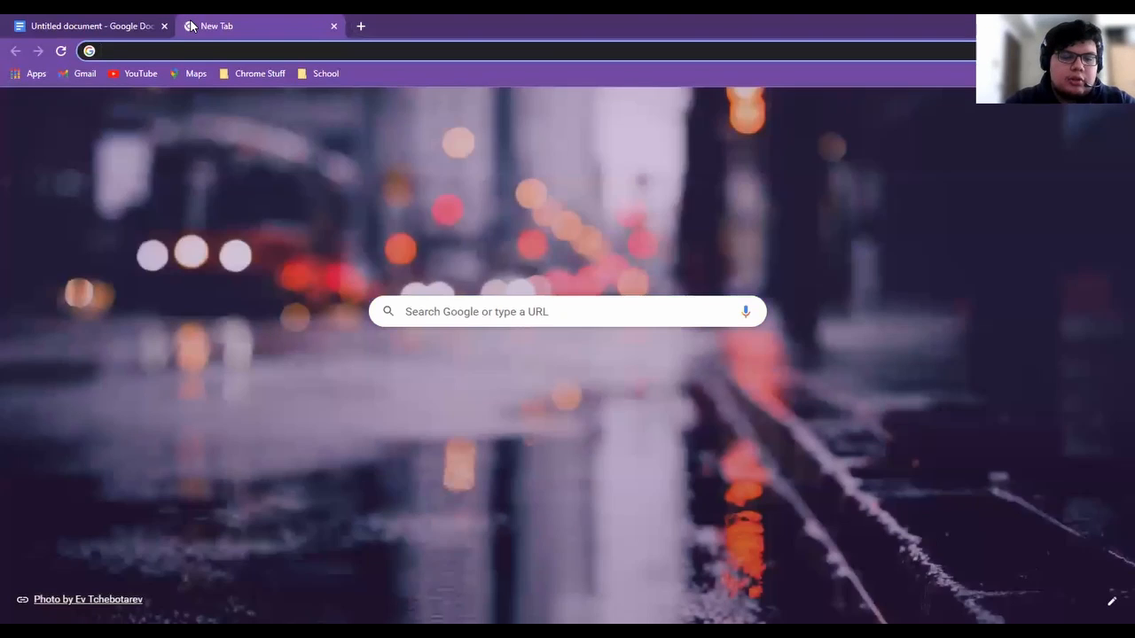
pyautogui.write('gramme&aqs=chrome.1.69i57j46i10i199i433i465j0i10i1')
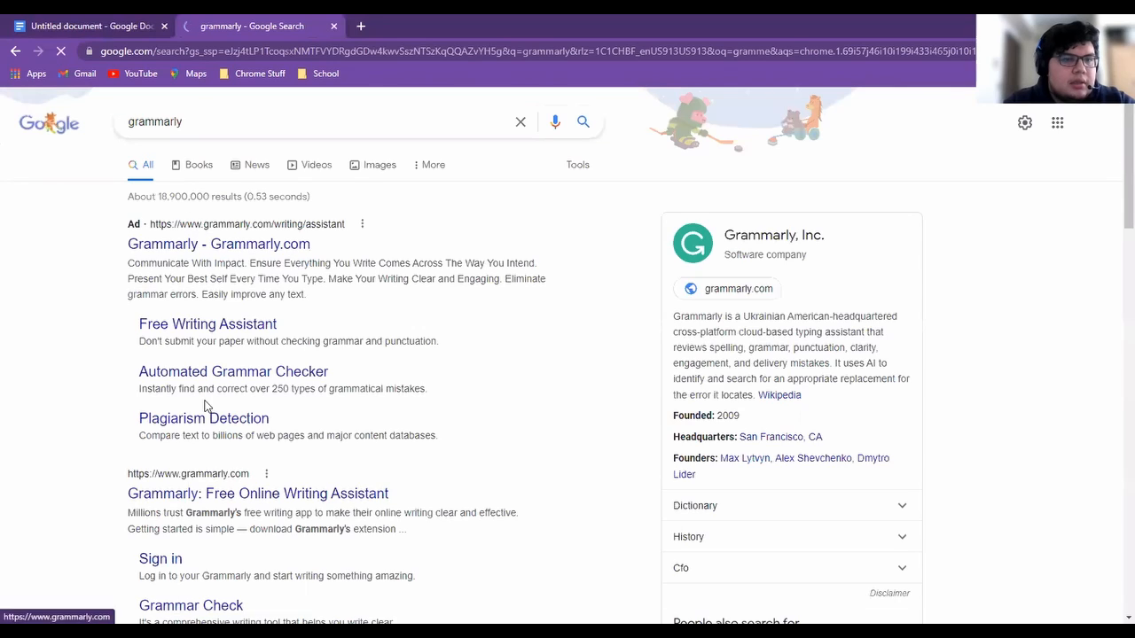
pyautogui.scroll(-3)
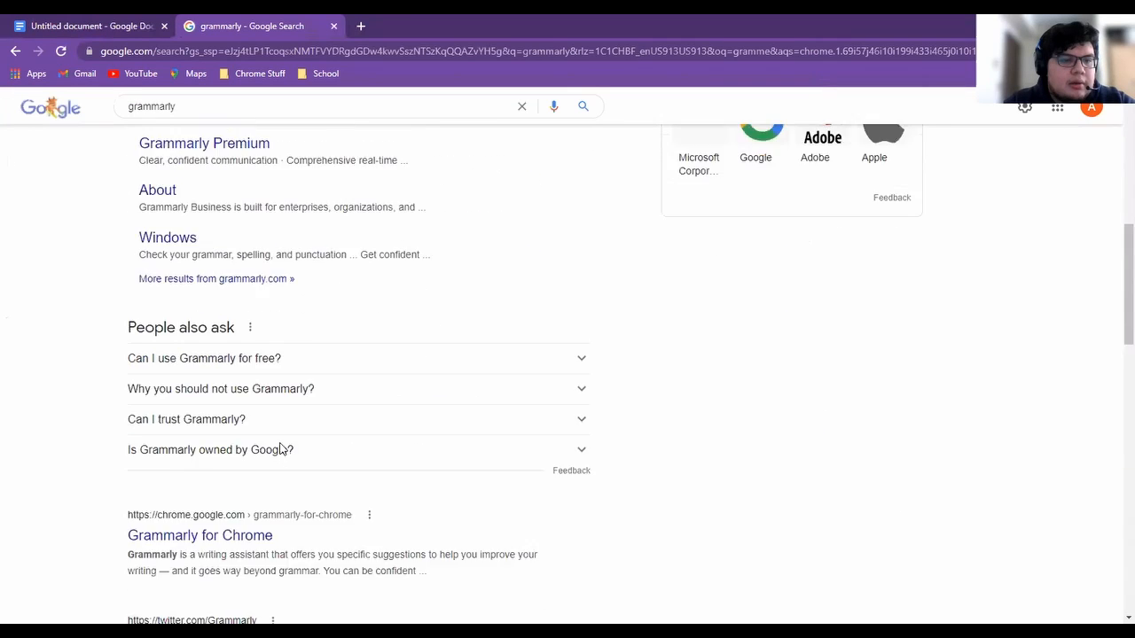
# Open the Grammarly for Chrome result and look over its Chrome Web Store page
pyautogui.click(199, 536)
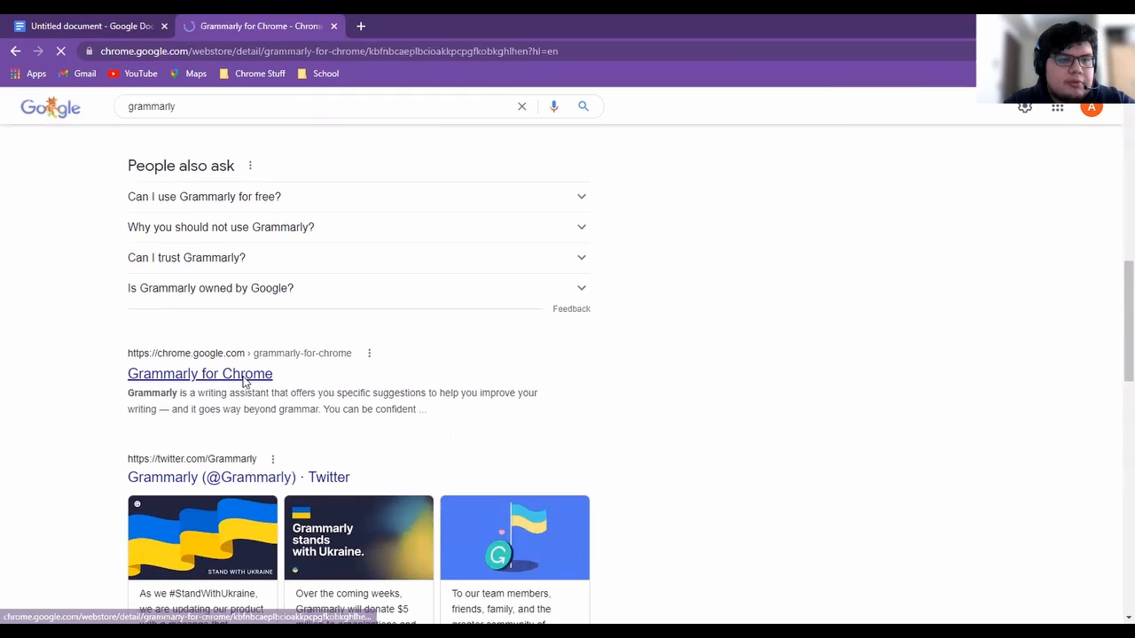
pyautogui.click(199, 372)
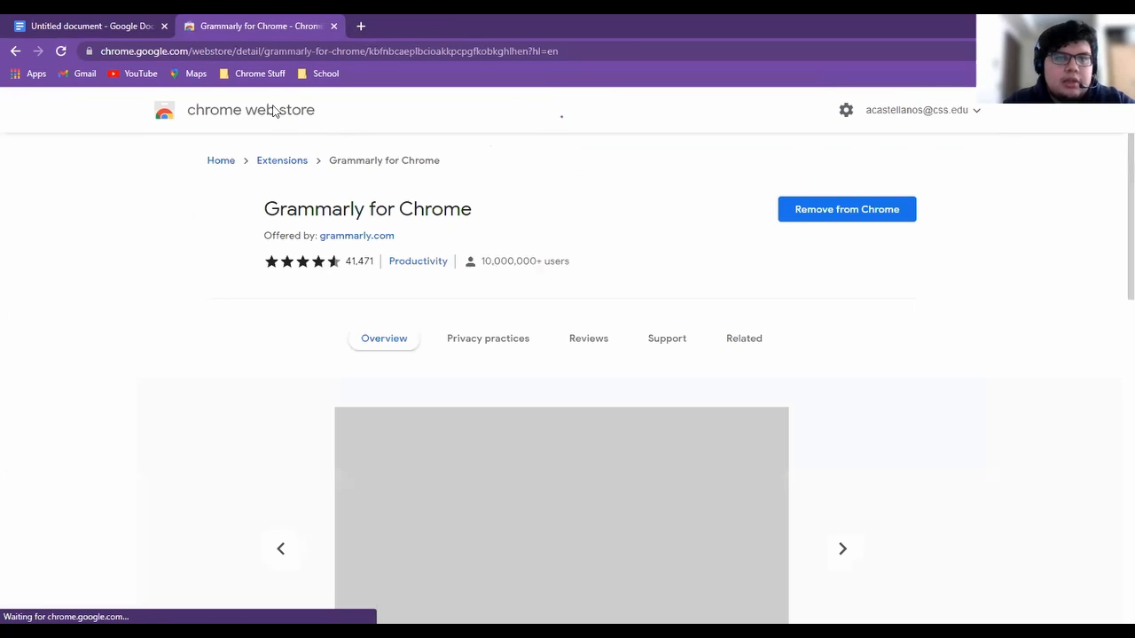
pyautogui.scroll(-3)
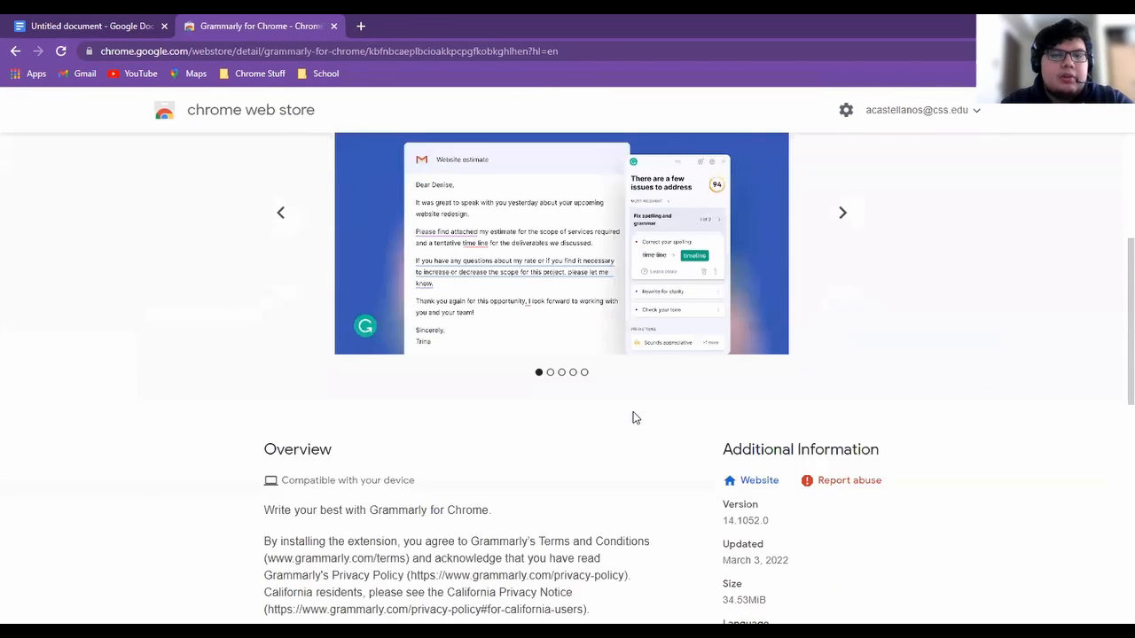
pyautogui.scroll(3)
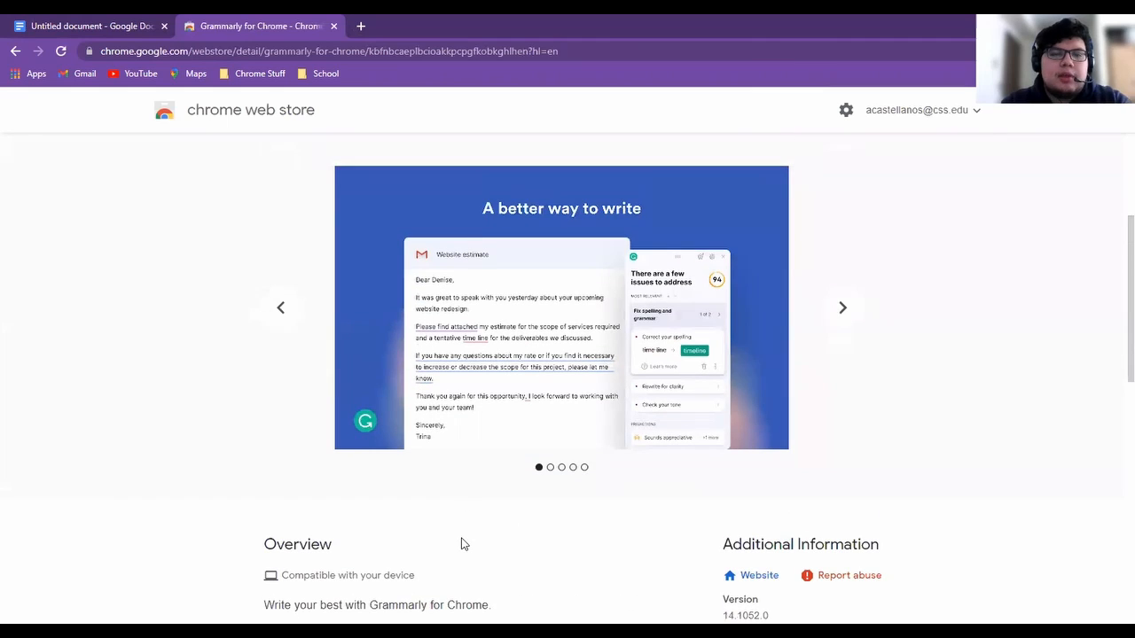
pyautogui.scroll(-3)
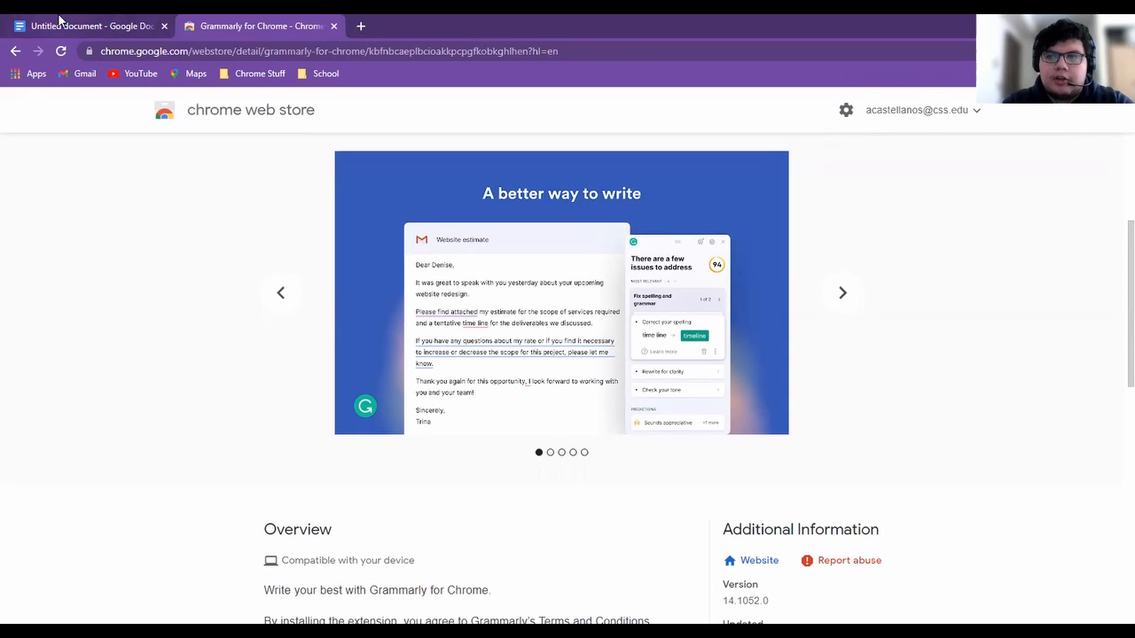
pyautogui.click(88, 26)
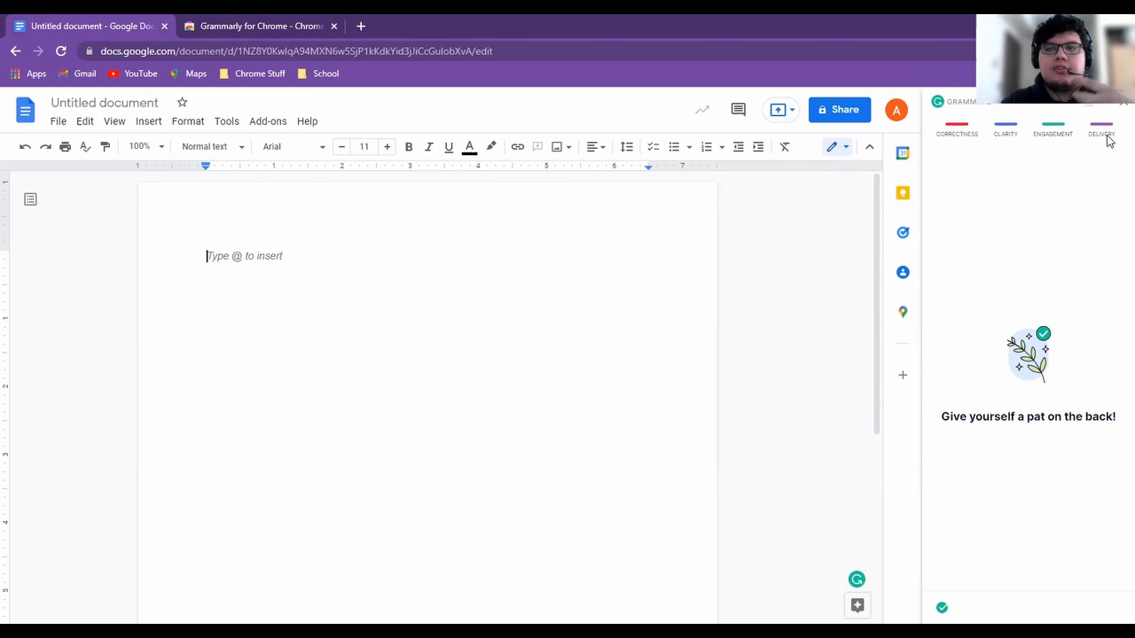
pyautogui.moveTo(1101, 128)
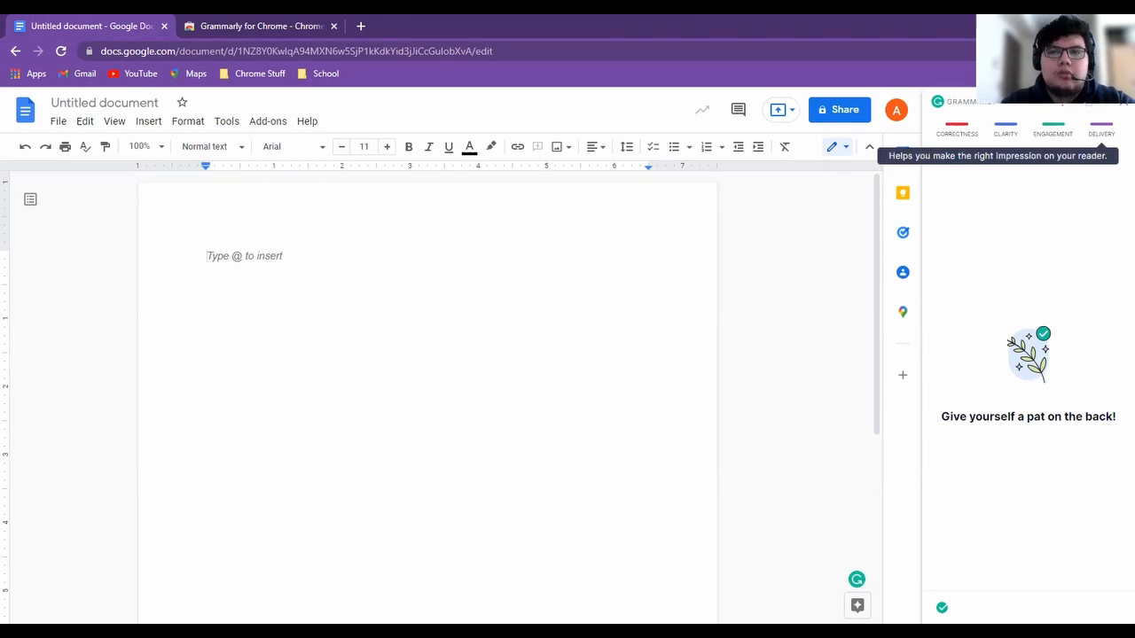
pyautogui.moveTo(979, 235)
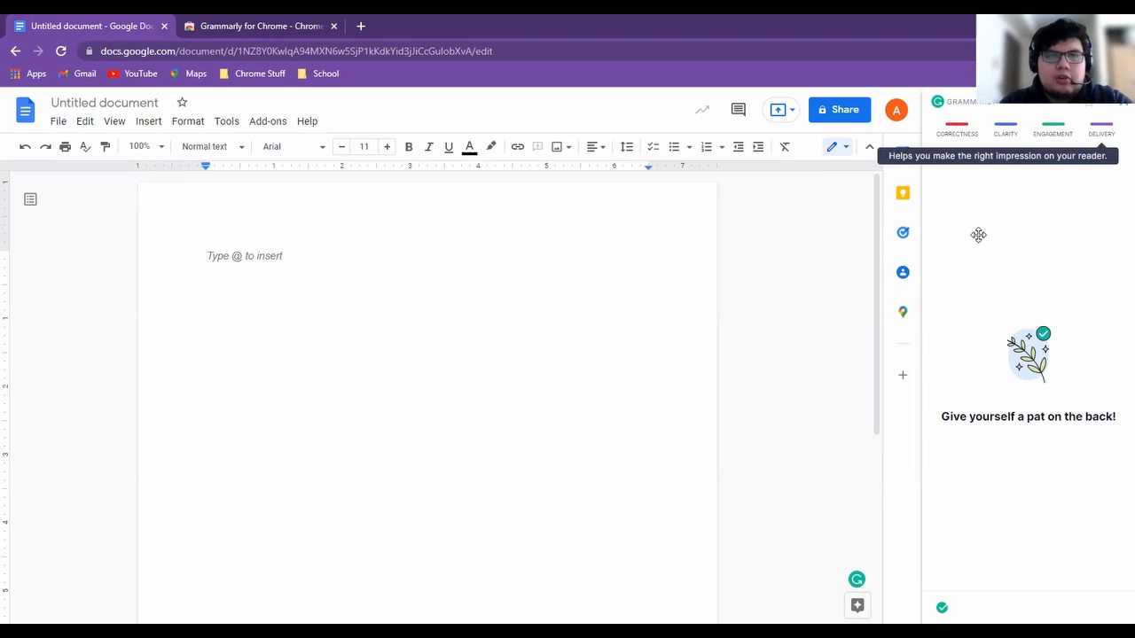
pyautogui.click(257, 27)
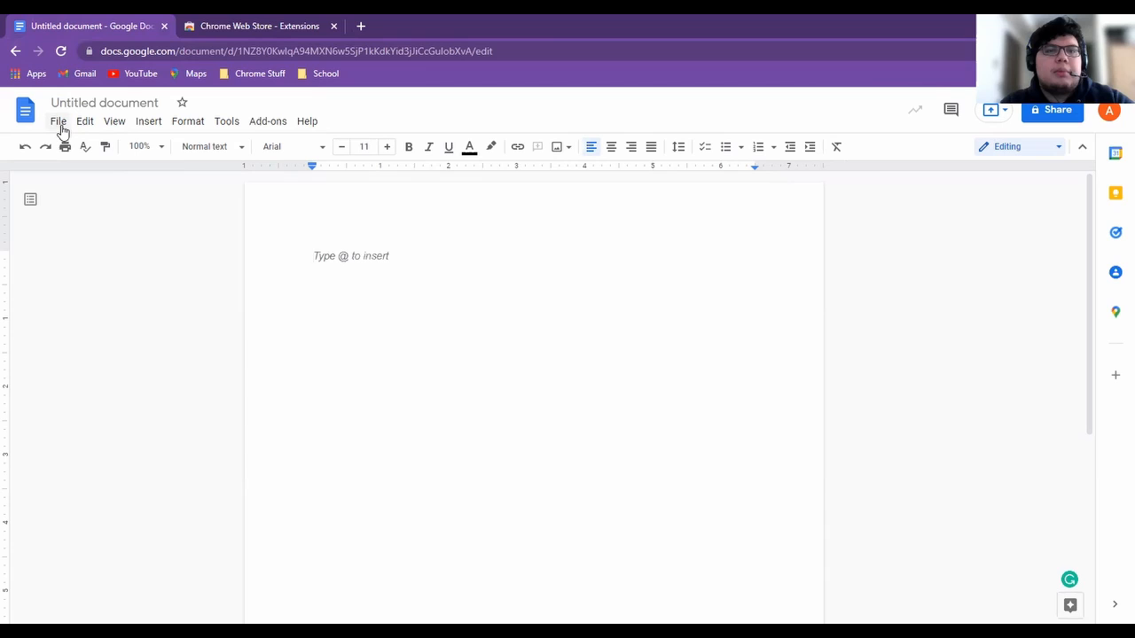
# In File > Page setup, keep Pages for the whole document and apply Tabloid (11" x 17") paper size
pyautogui.click(57, 121)
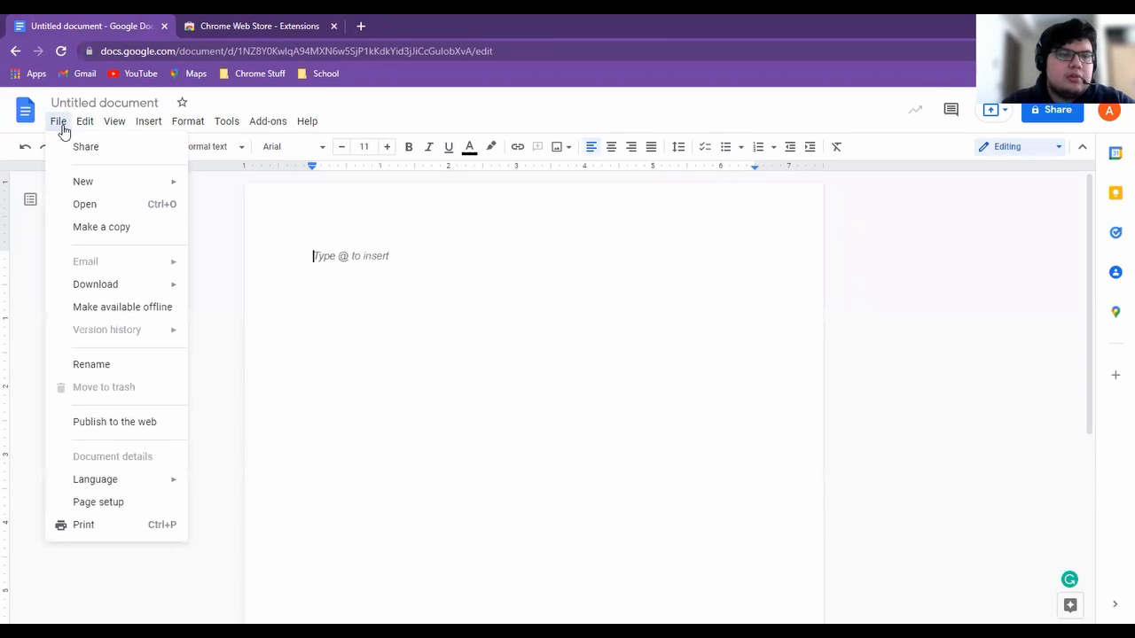
pyautogui.moveTo(142, 471)
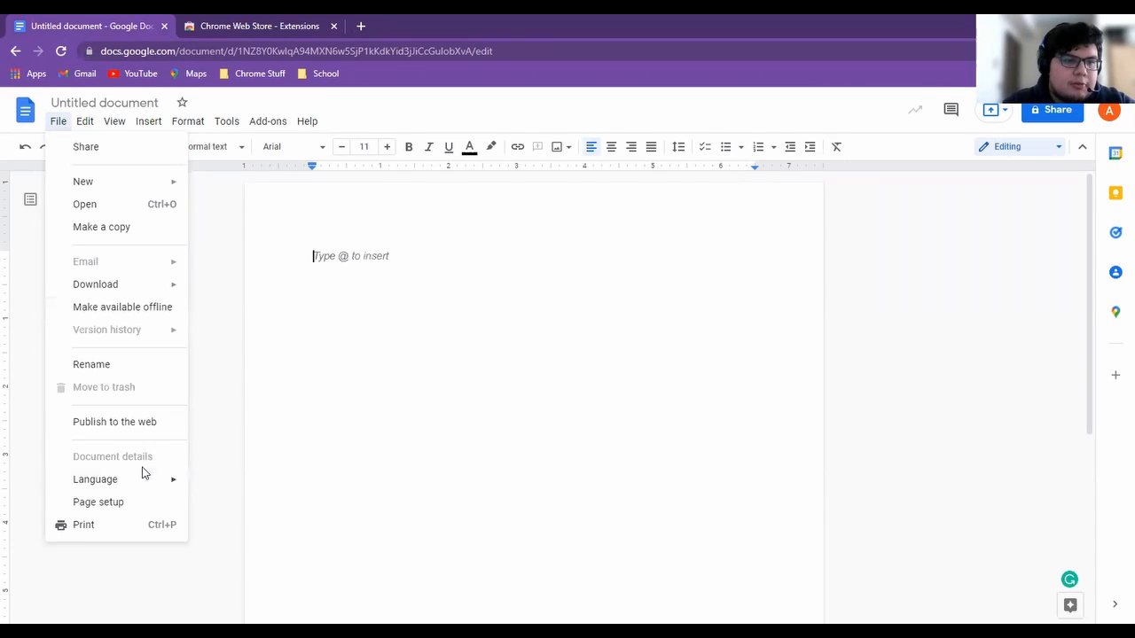
pyautogui.click(97, 502)
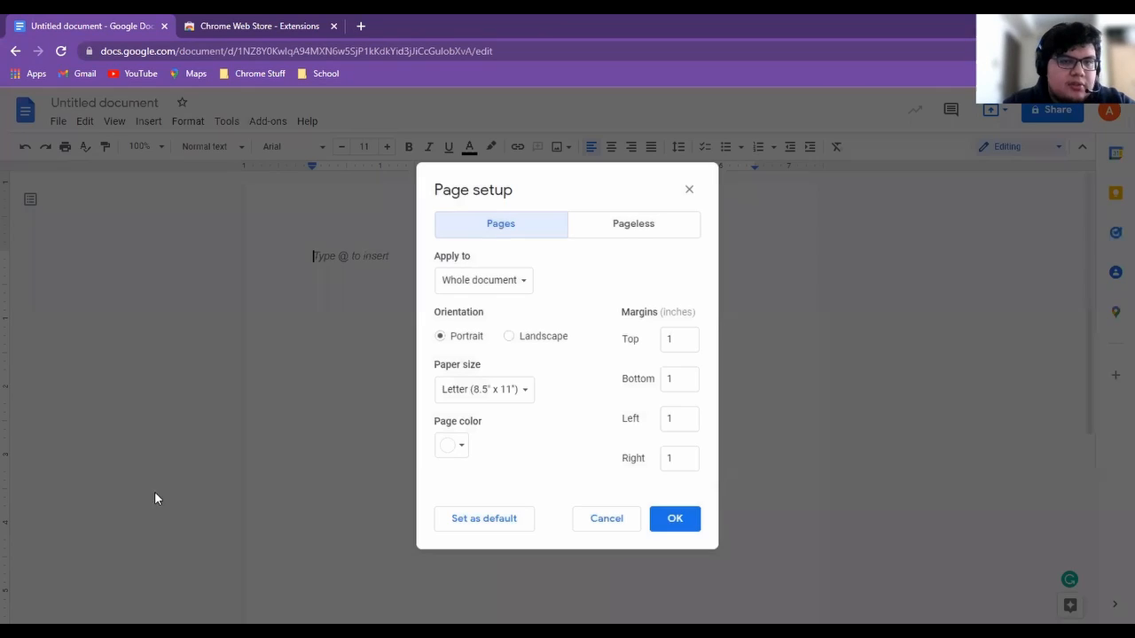
pyautogui.moveTo(678, 292)
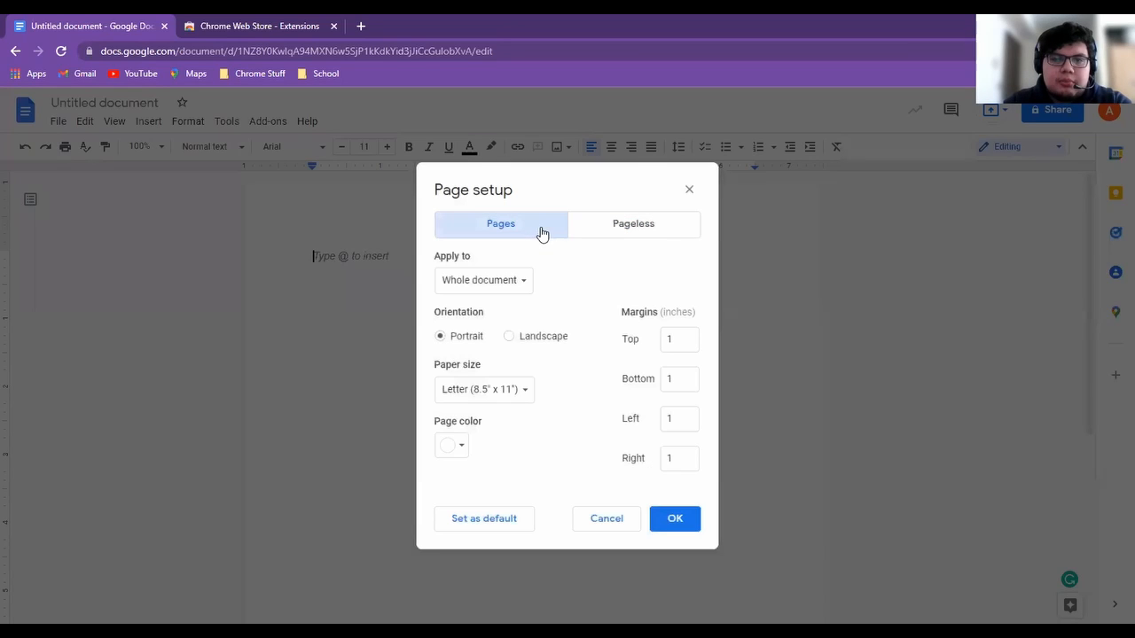
pyautogui.click(483, 280)
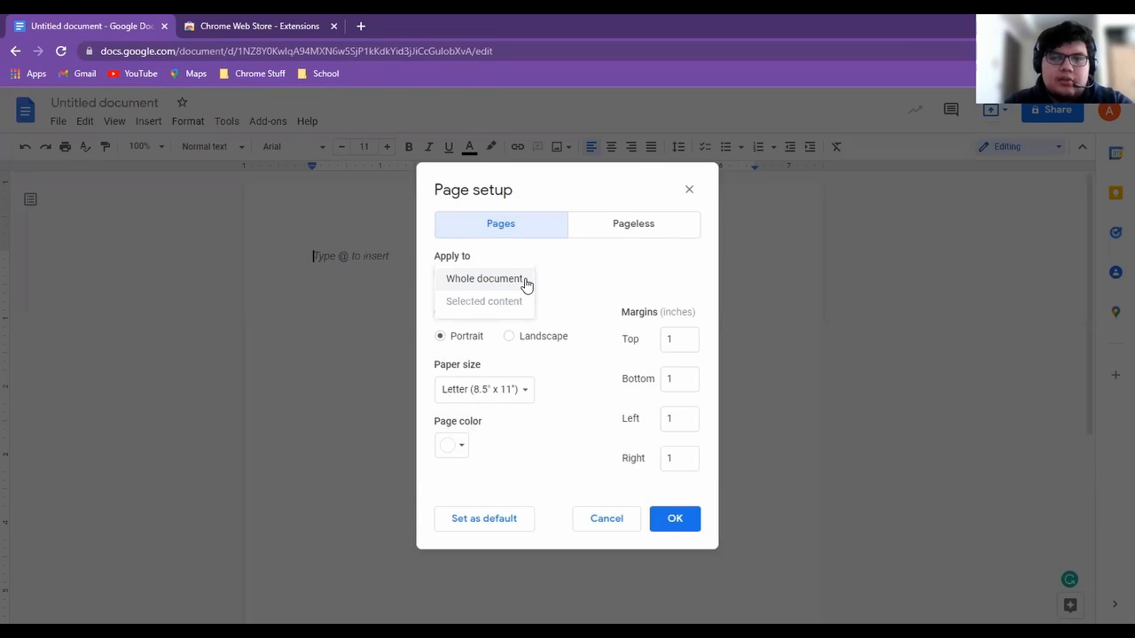
pyautogui.moveTo(518, 332)
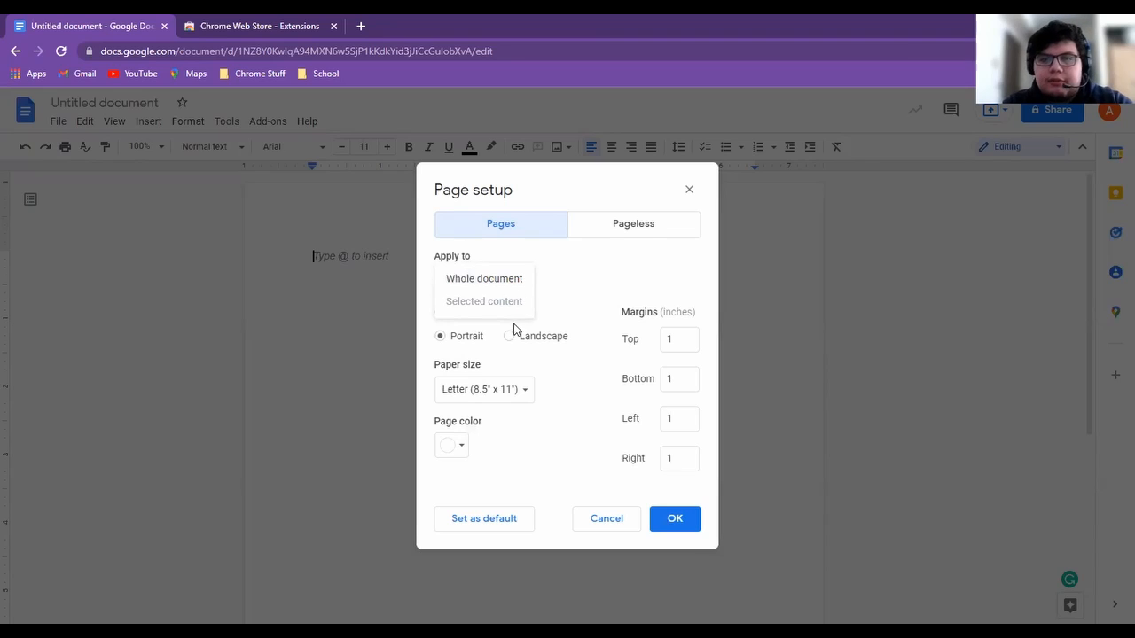
pyautogui.click(484, 278)
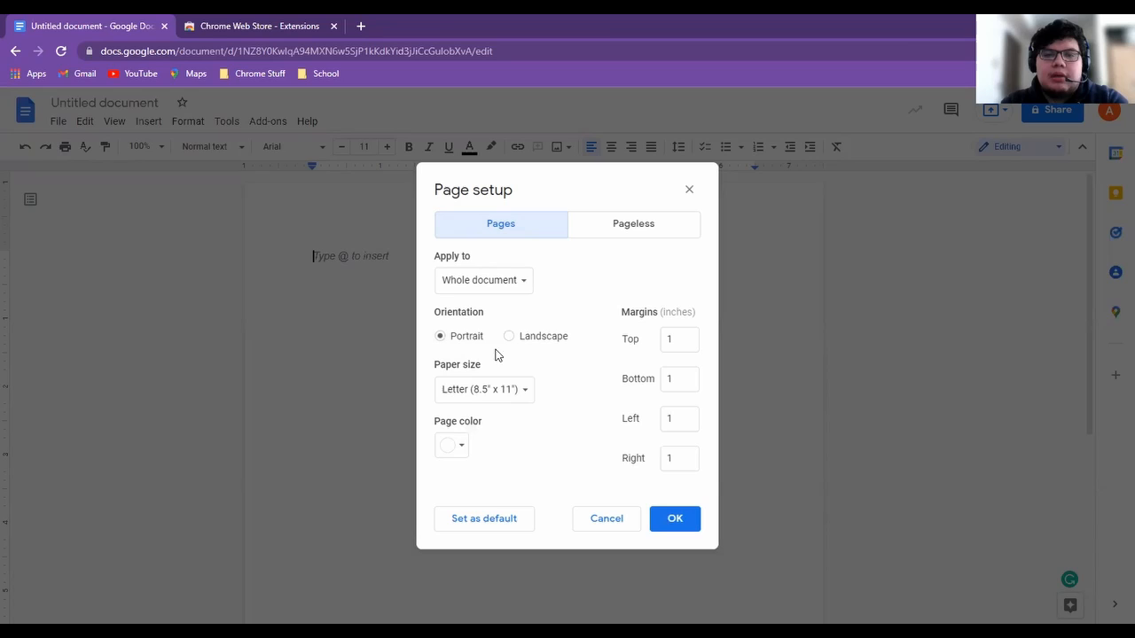
pyautogui.moveTo(583, 345)
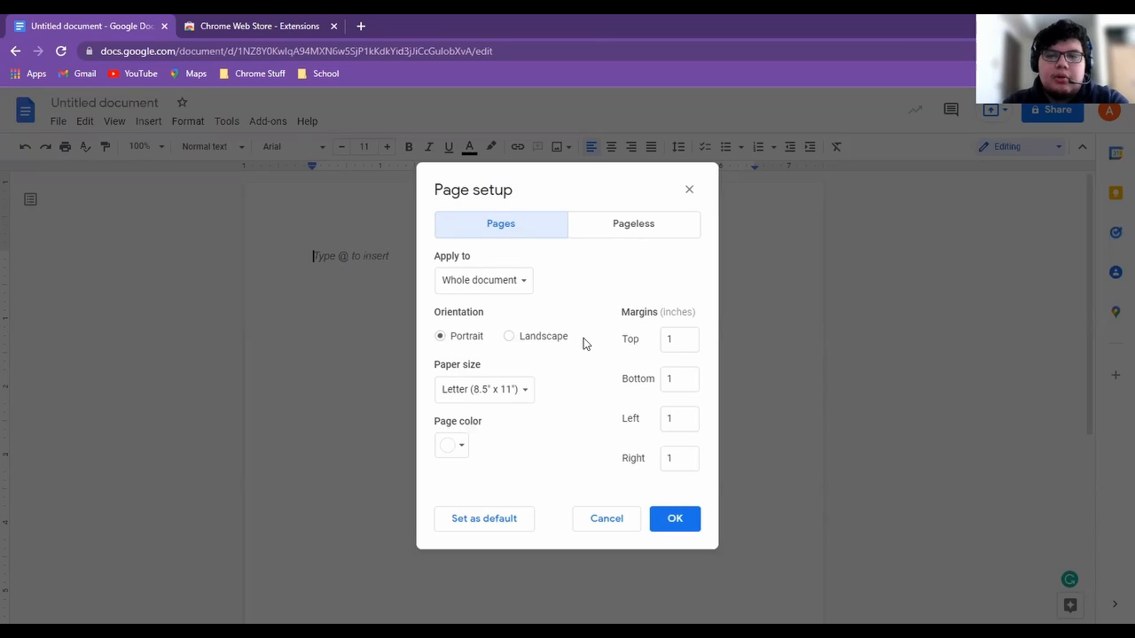
pyautogui.moveTo(518, 404)
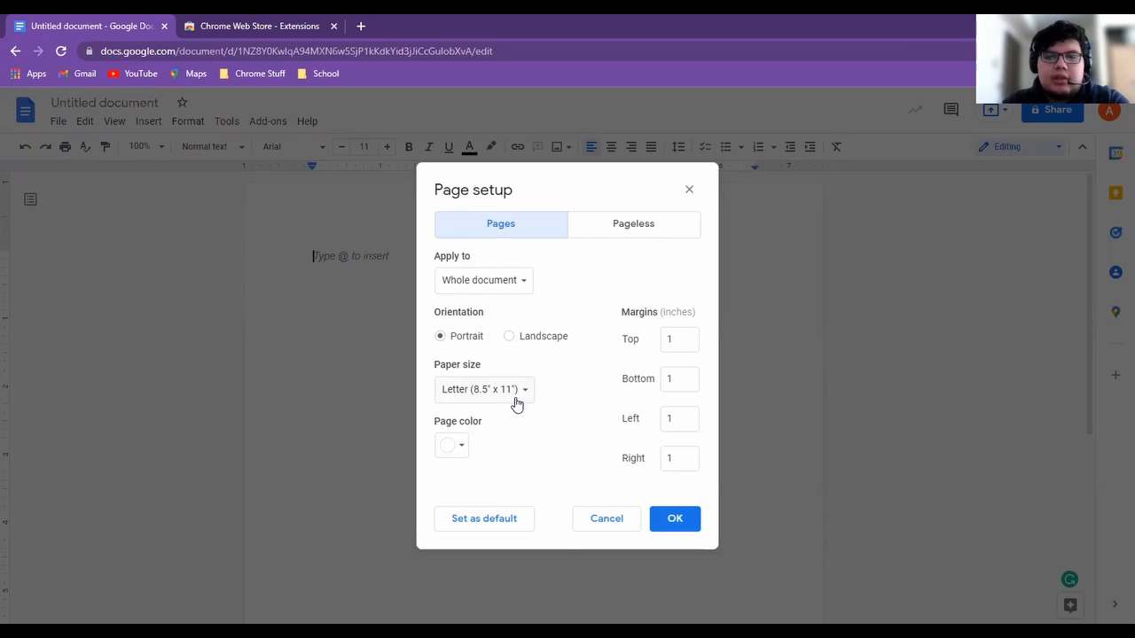
pyautogui.click(482, 390)
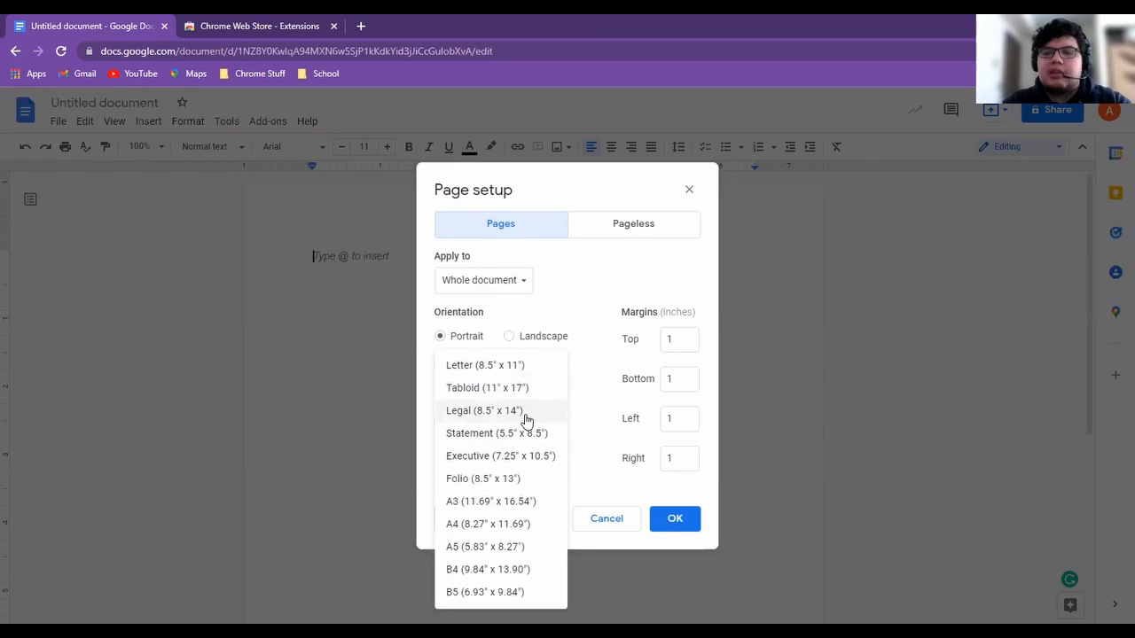
pyautogui.moveTo(527, 371)
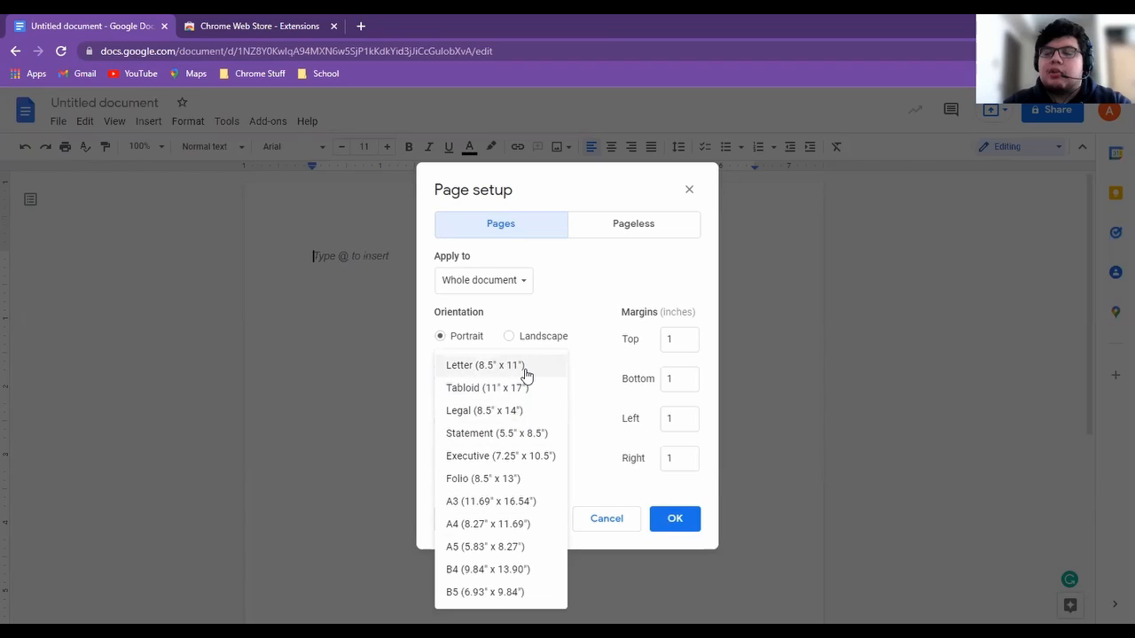
pyautogui.moveTo(524, 414)
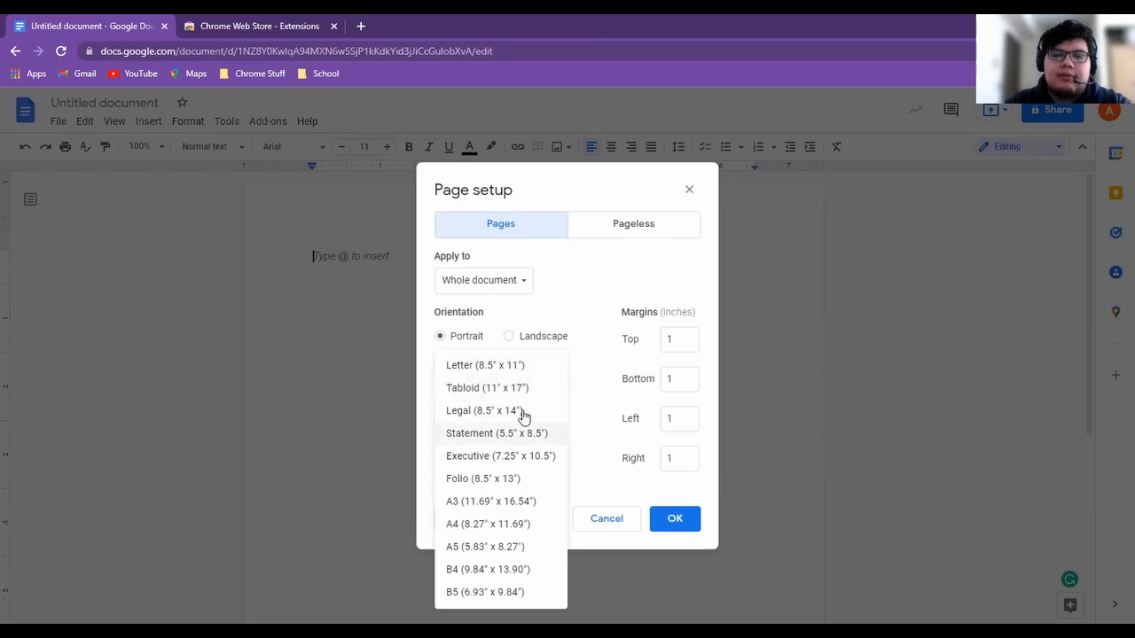
pyautogui.moveTo(500, 521)
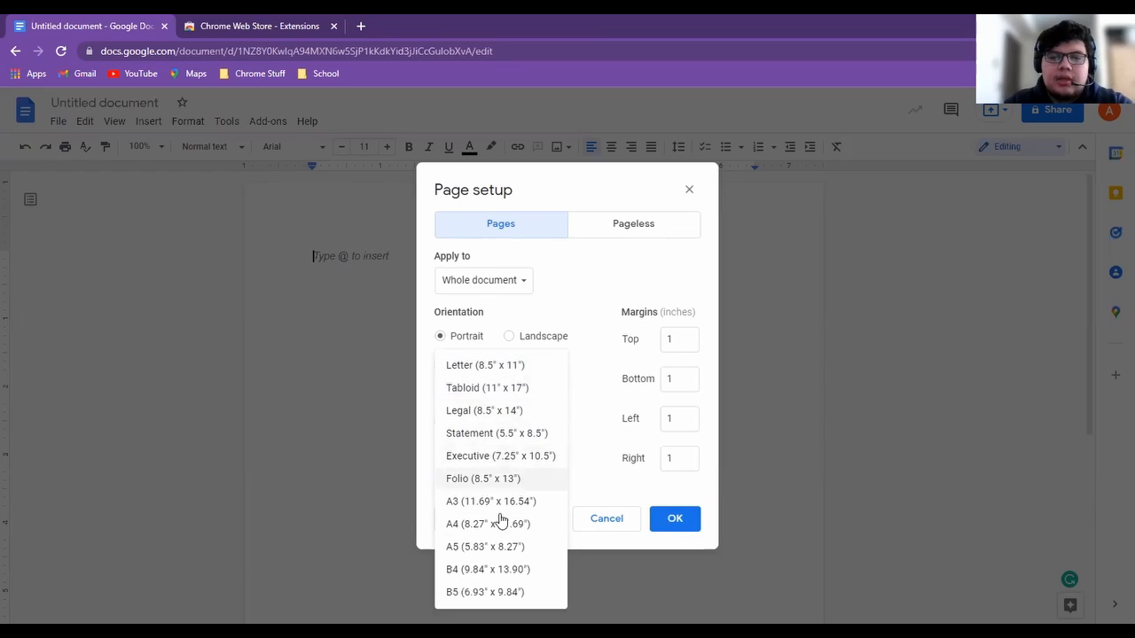
pyautogui.click(485, 386)
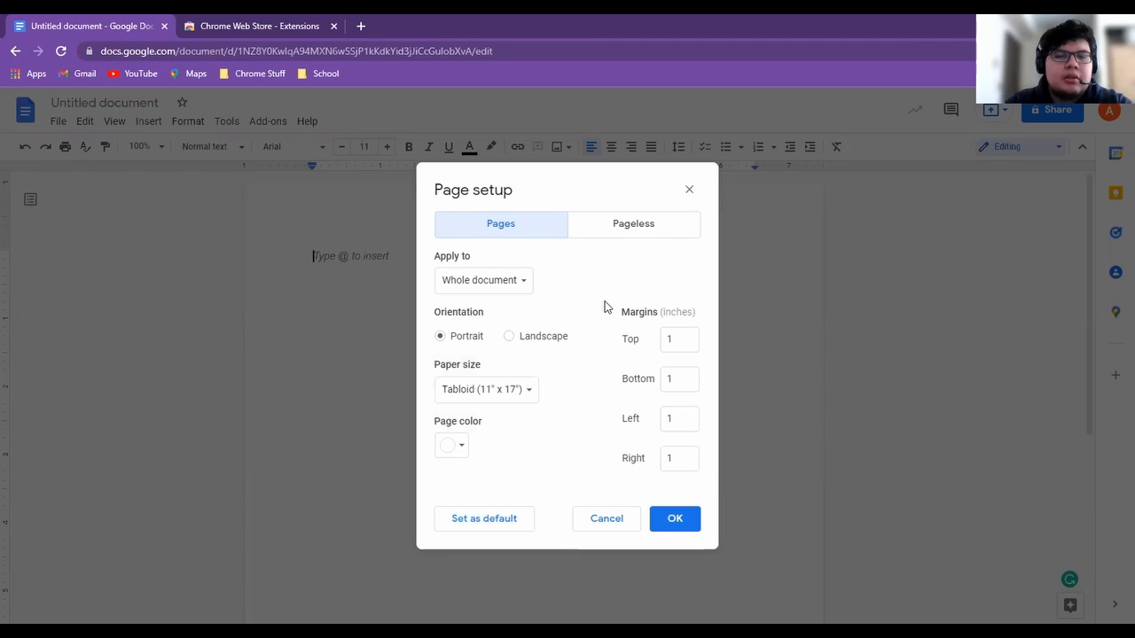
pyautogui.click(451, 445)
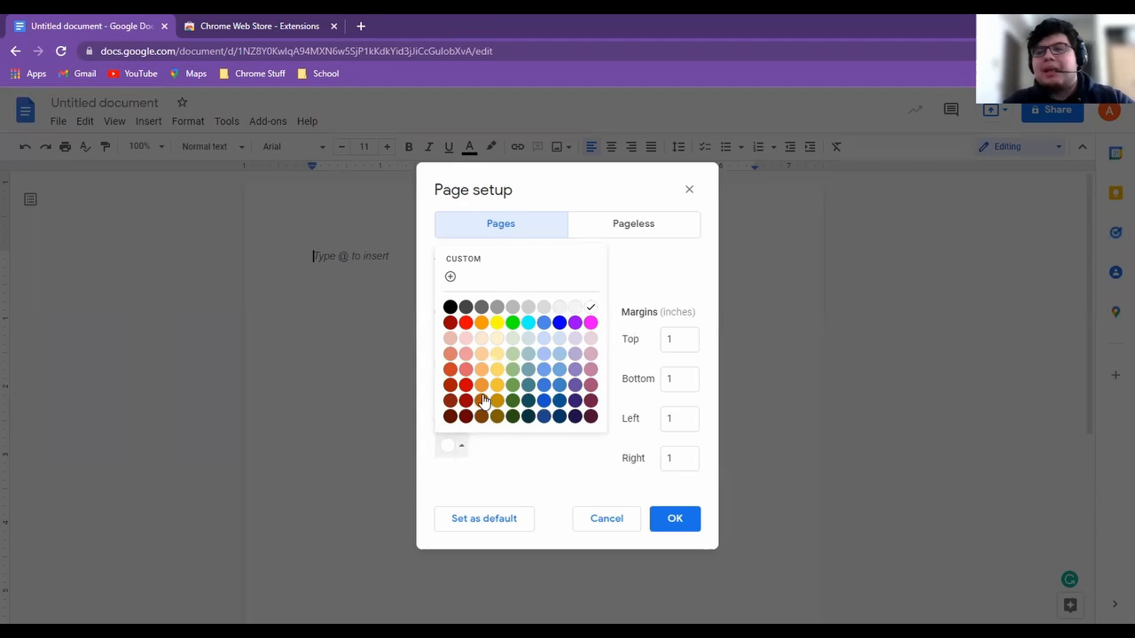
pyautogui.moveTo(482, 401)
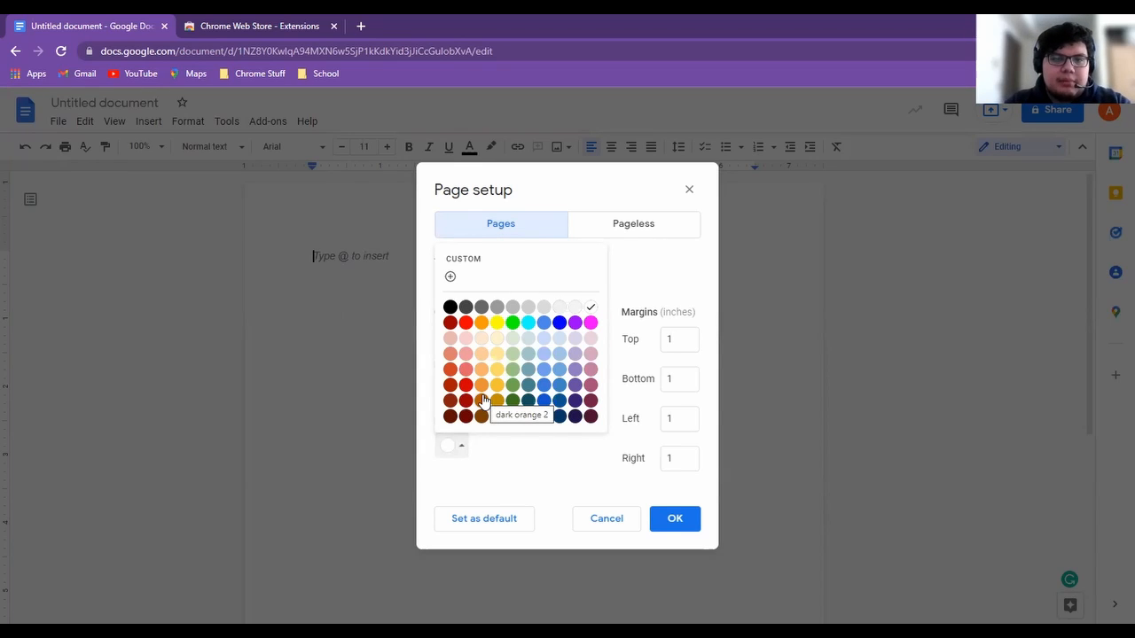
pyautogui.moveTo(574, 387)
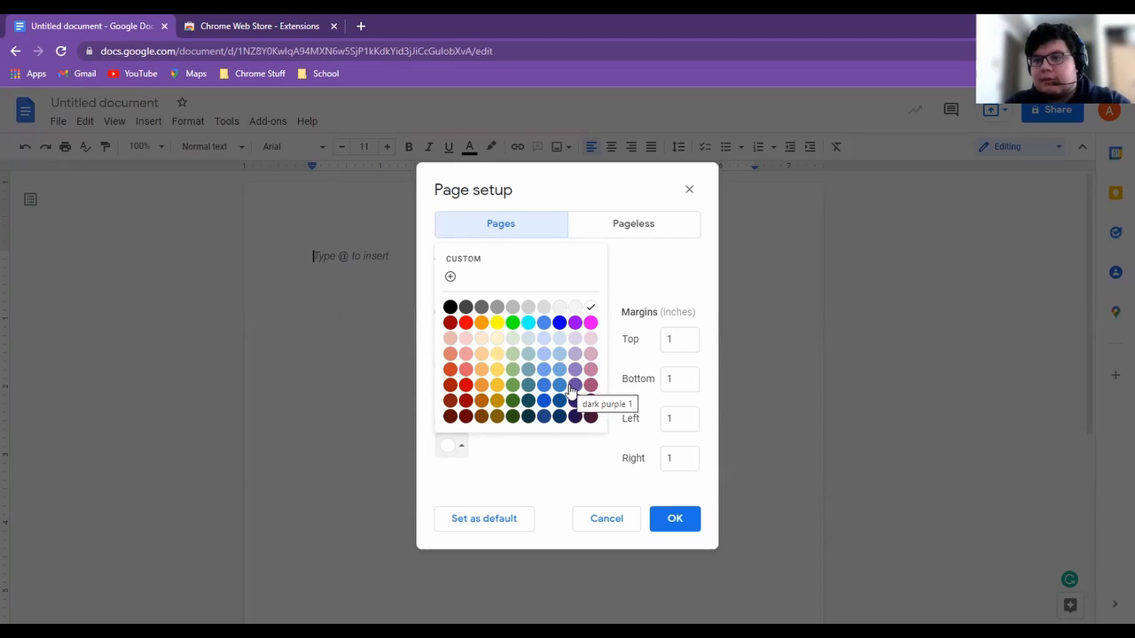
pyautogui.moveTo(594, 482)
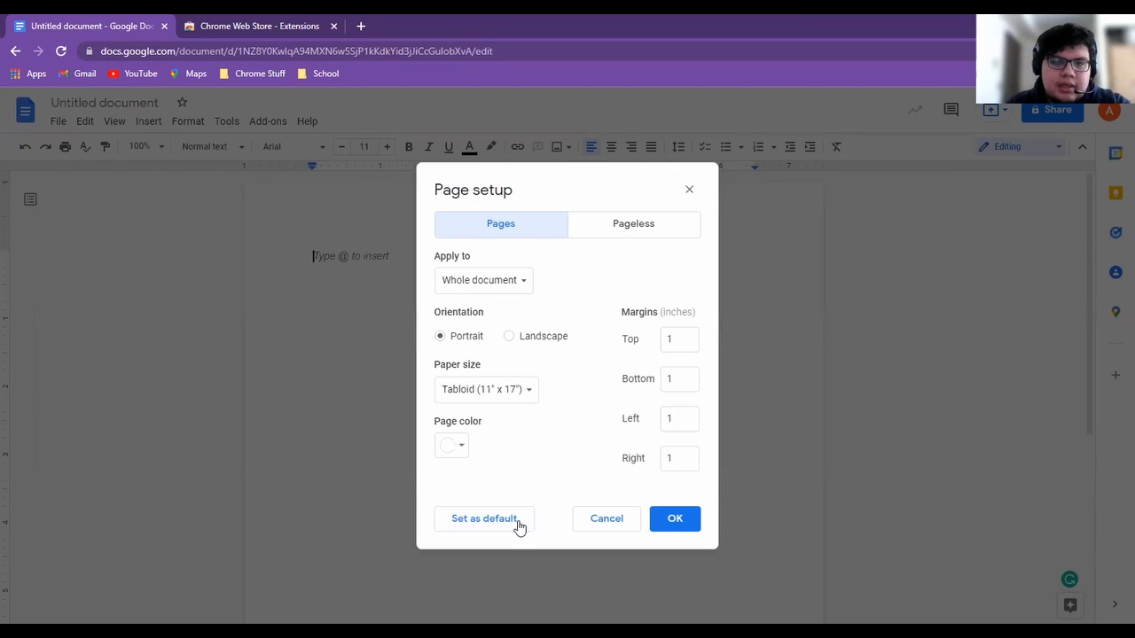
pyautogui.moveTo(673, 518)
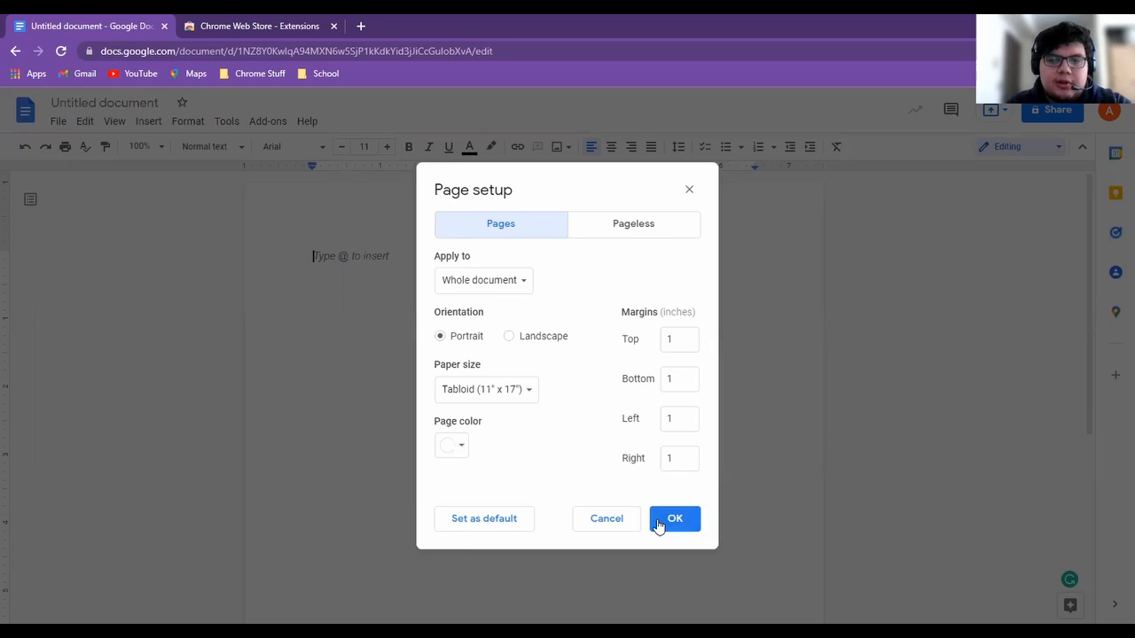
pyautogui.click(674, 518)
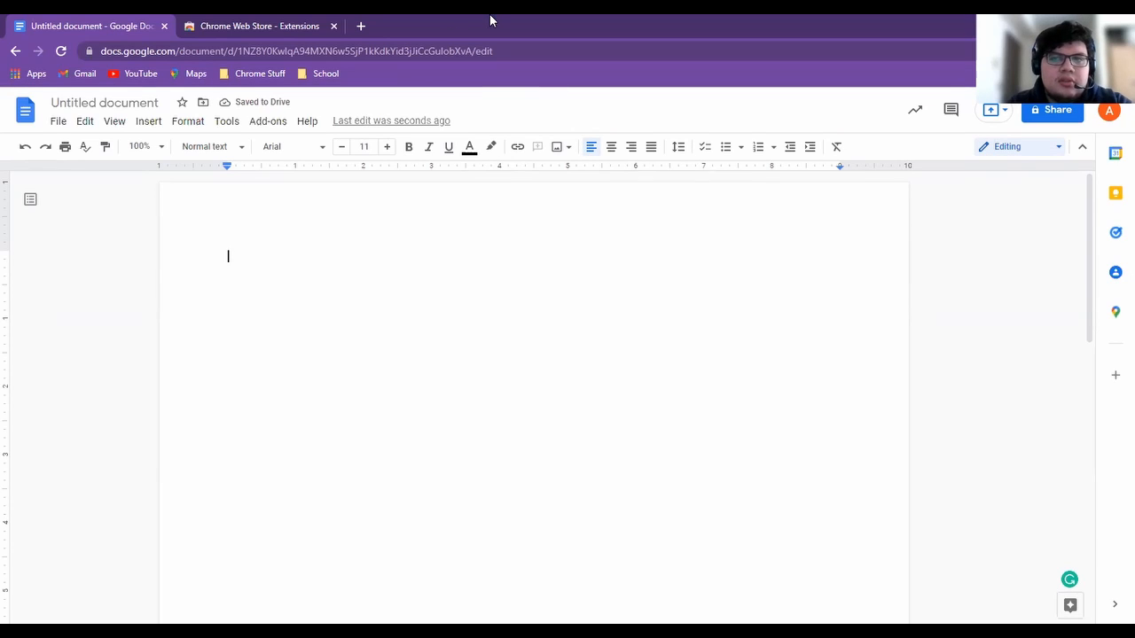
pyautogui.moveTo(525, 20)
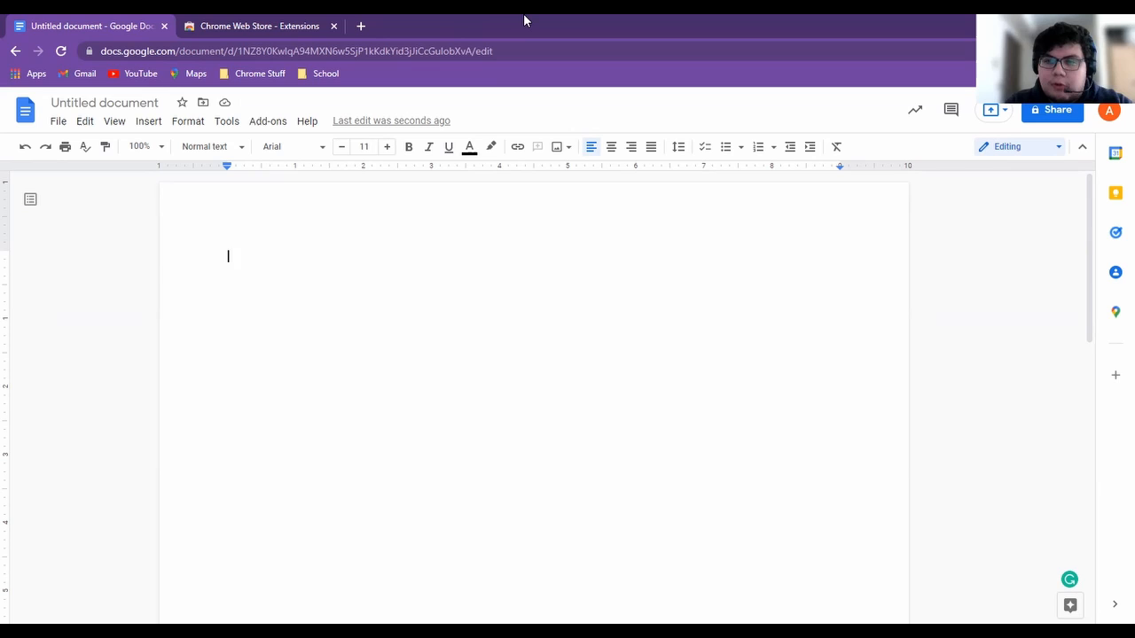
pyautogui.moveTo(532, 121)
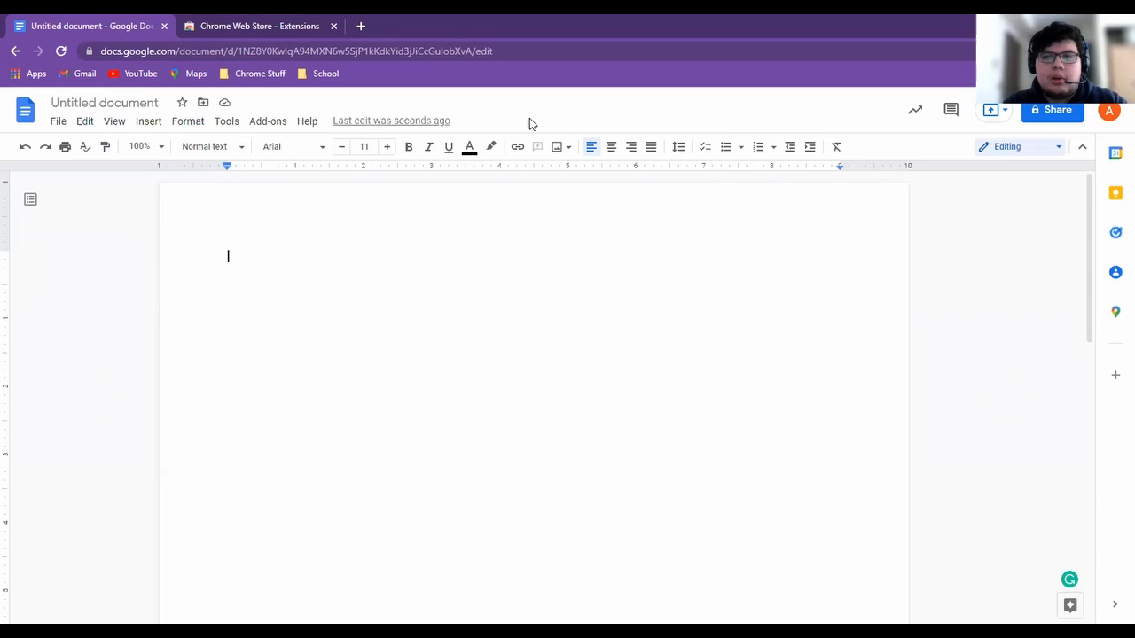
pyautogui.moveTo(330, 109)
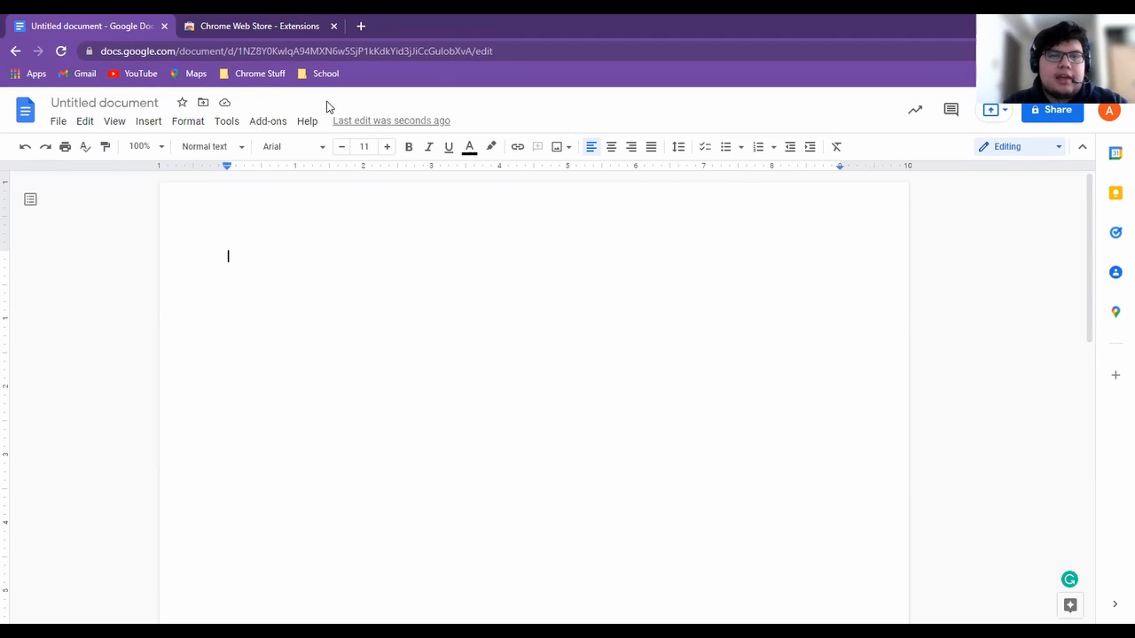
pyautogui.moveTo(434, 104)
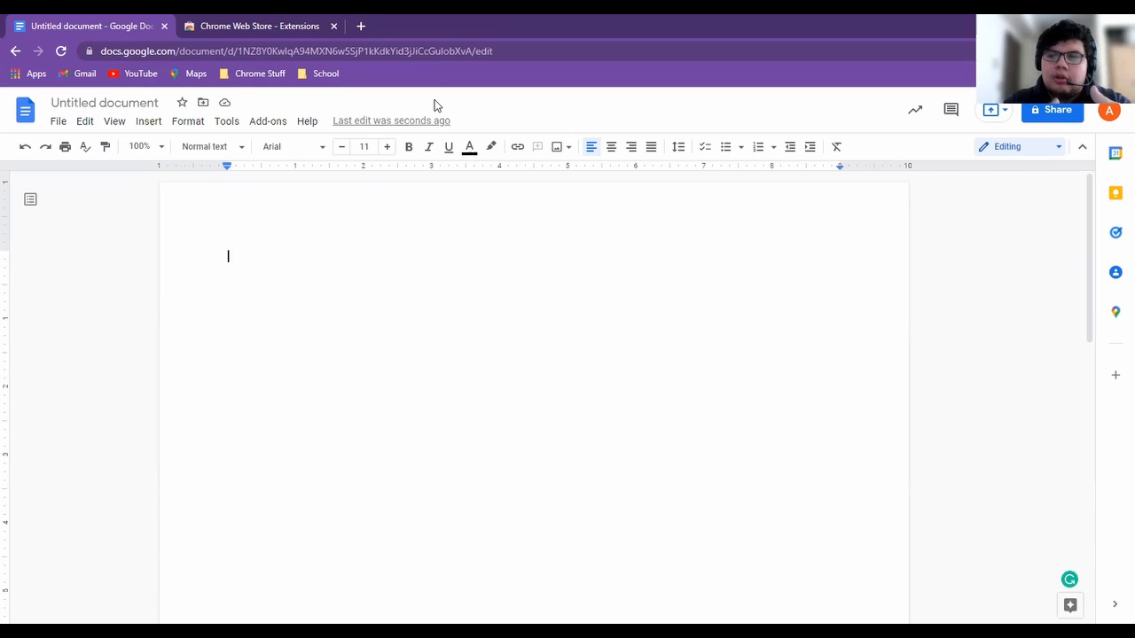
pyautogui.moveTo(268, 121)
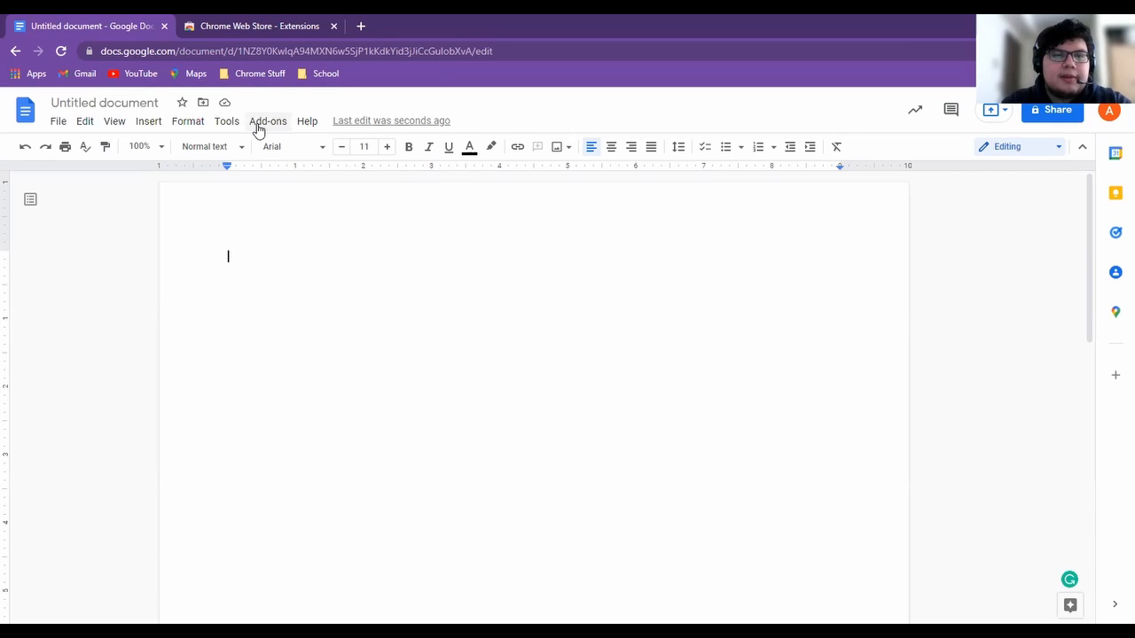
pyautogui.moveTo(188, 121)
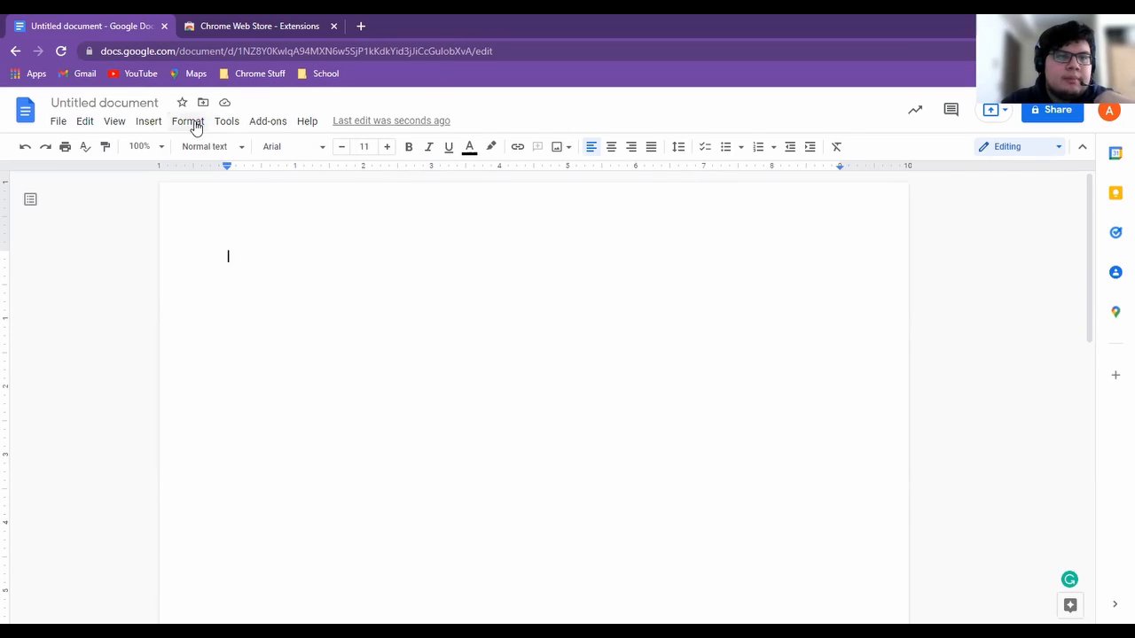
pyautogui.click(188, 121)
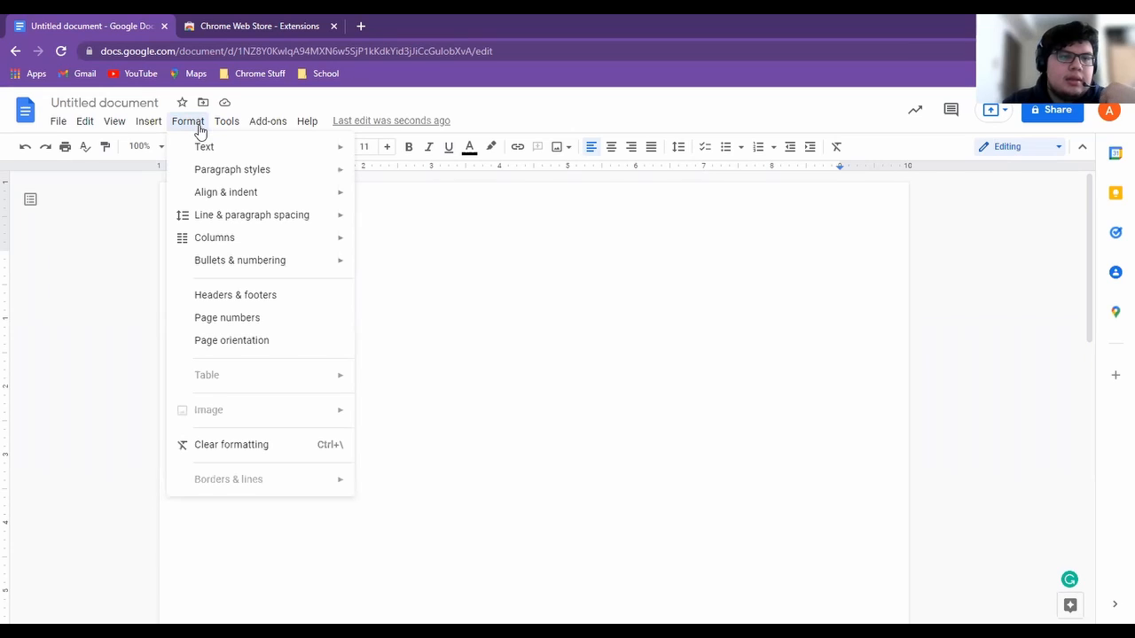
pyautogui.moveTo(266, 443)
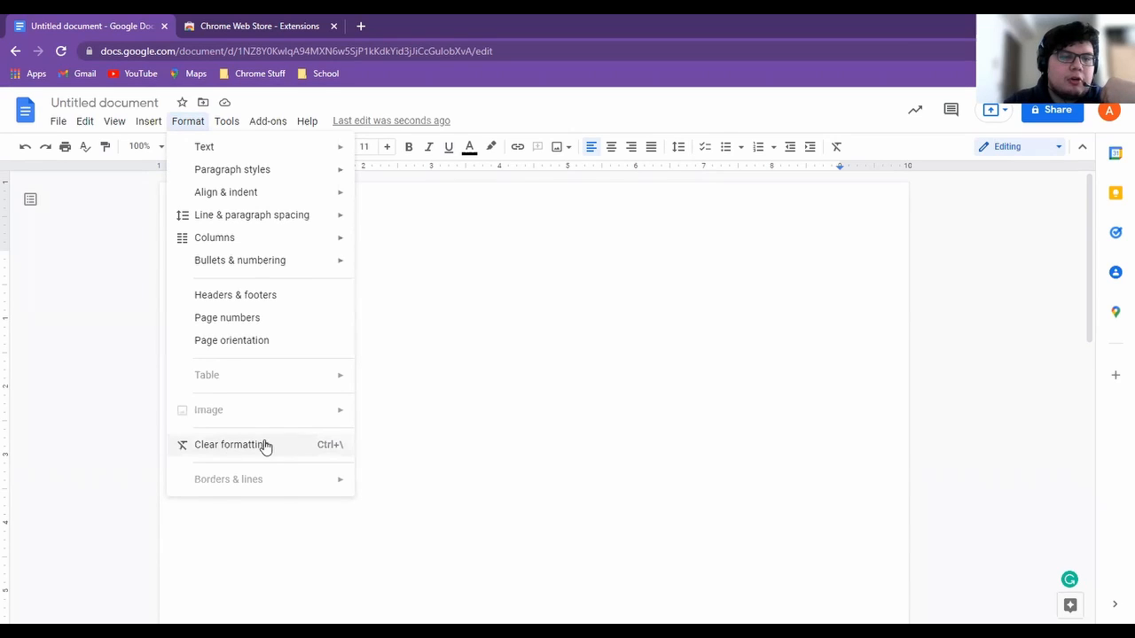
pyautogui.click(234, 444)
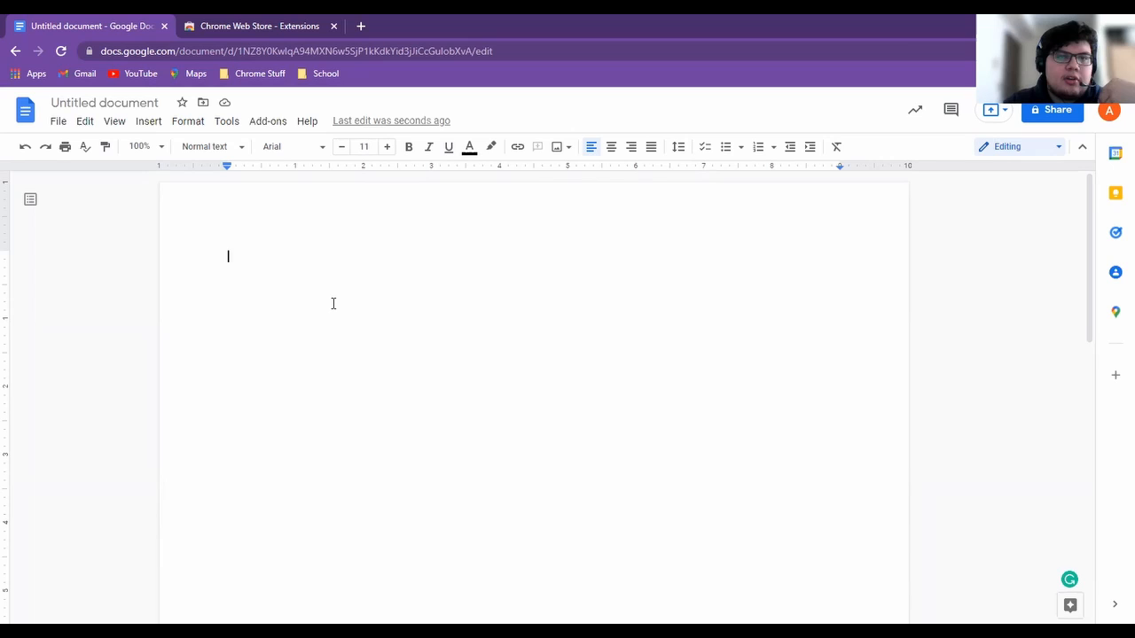
pyautogui.click(259, 26)
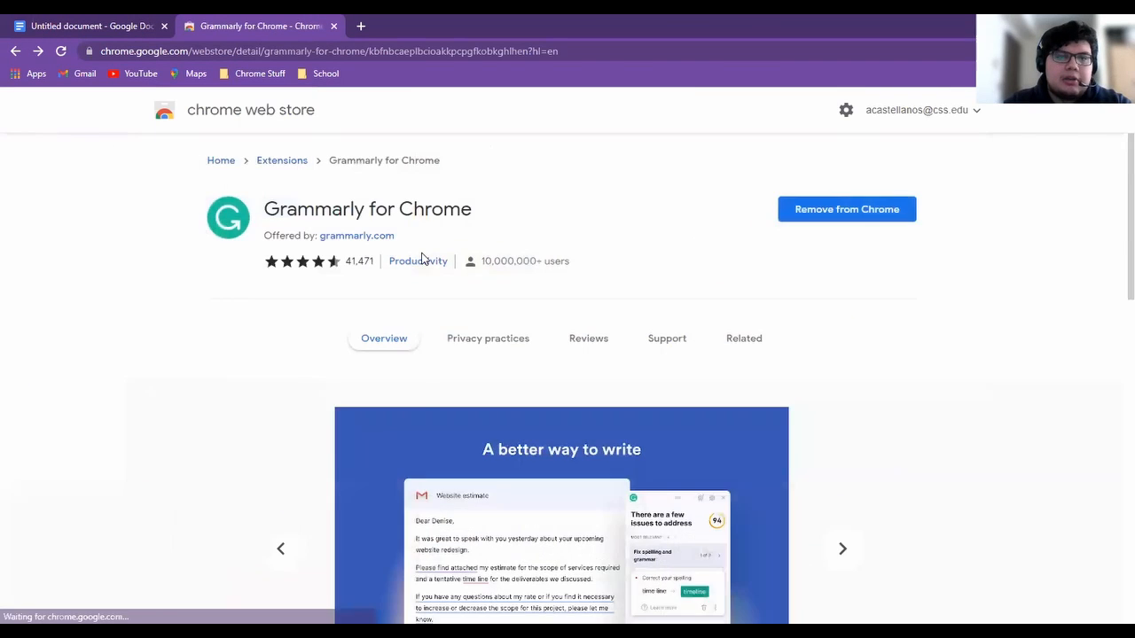
# Select the 'By installing the extension…' terms paragraph on the Web Store page and return to the Untitled document
pyautogui.scroll(-3)
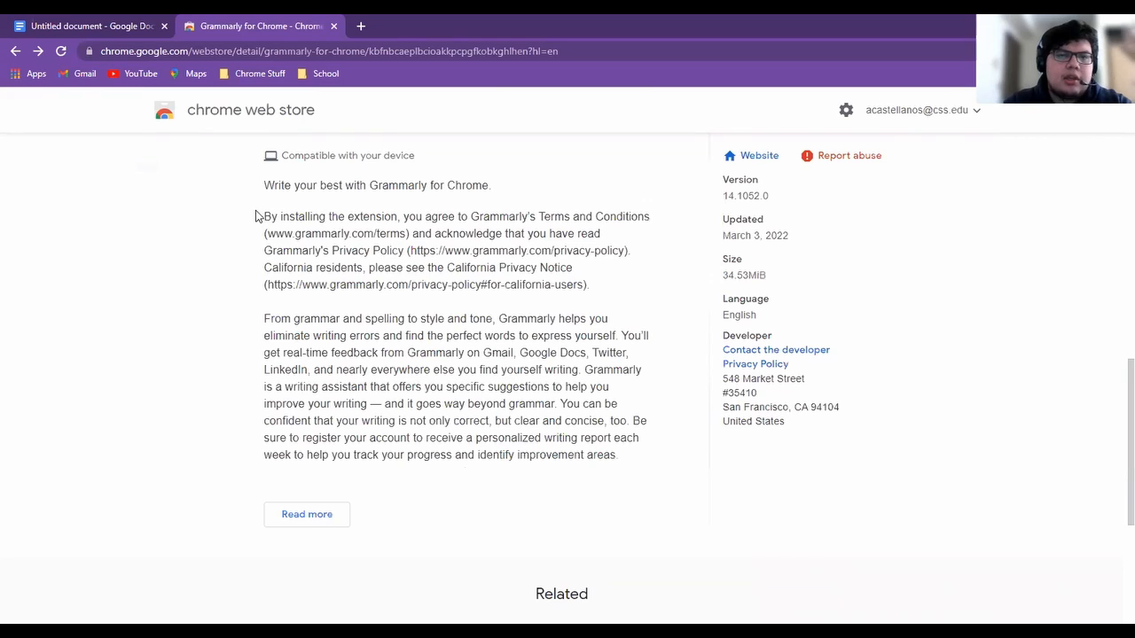
pyautogui.moveTo(263, 217); pyautogui.dragTo(589, 283)
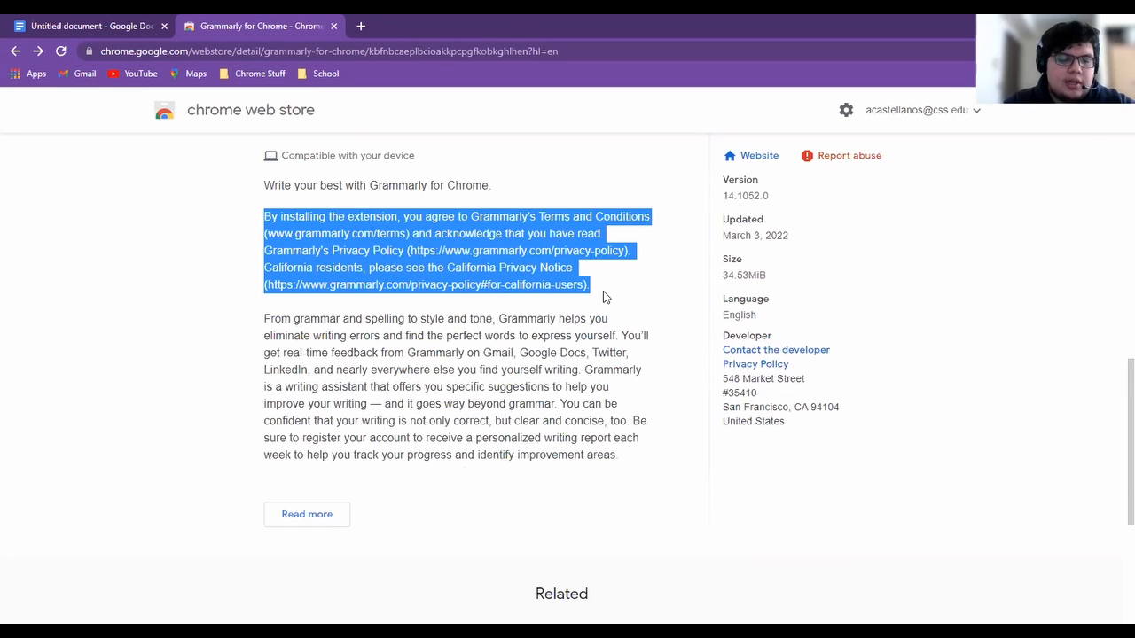
pyautogui.click(92, 27)
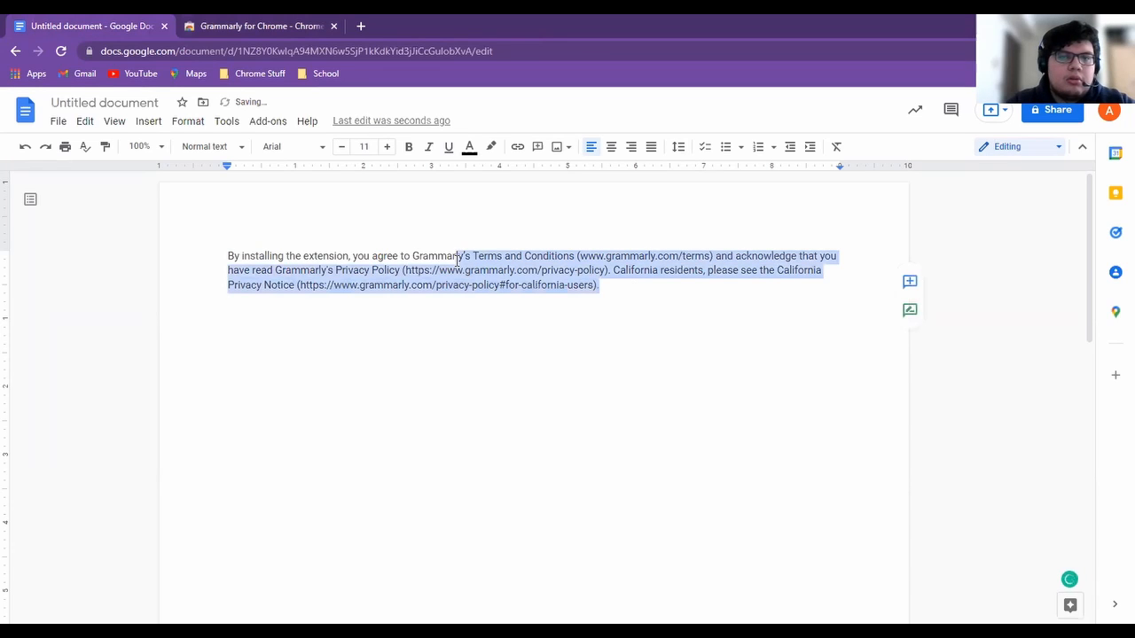
# Place the cursor at the end of the pasted Grammarly terms paragraph, deselecting it
pyautogui.click(188, 120)
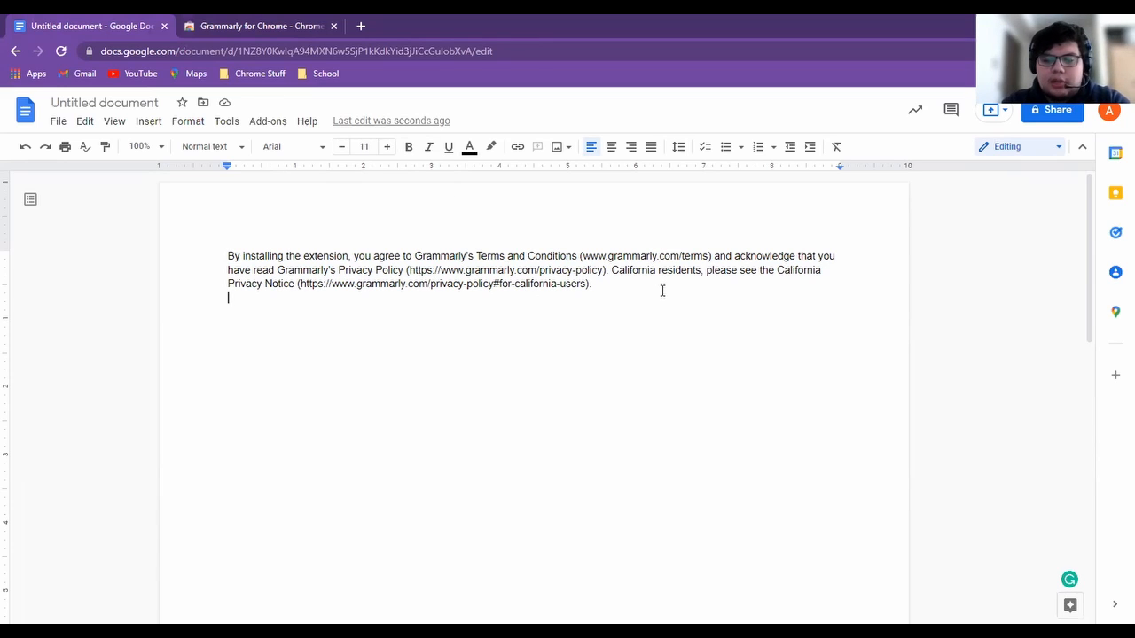
pyautogui.moveTo(496, 198)
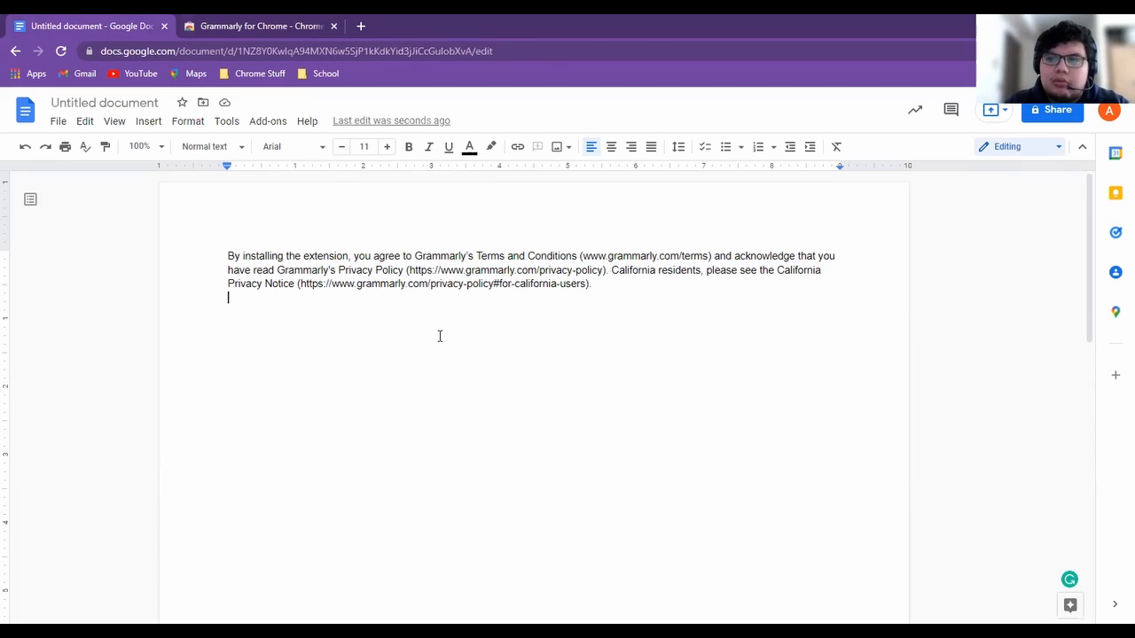
pyautogui.moveTo(309, 149)
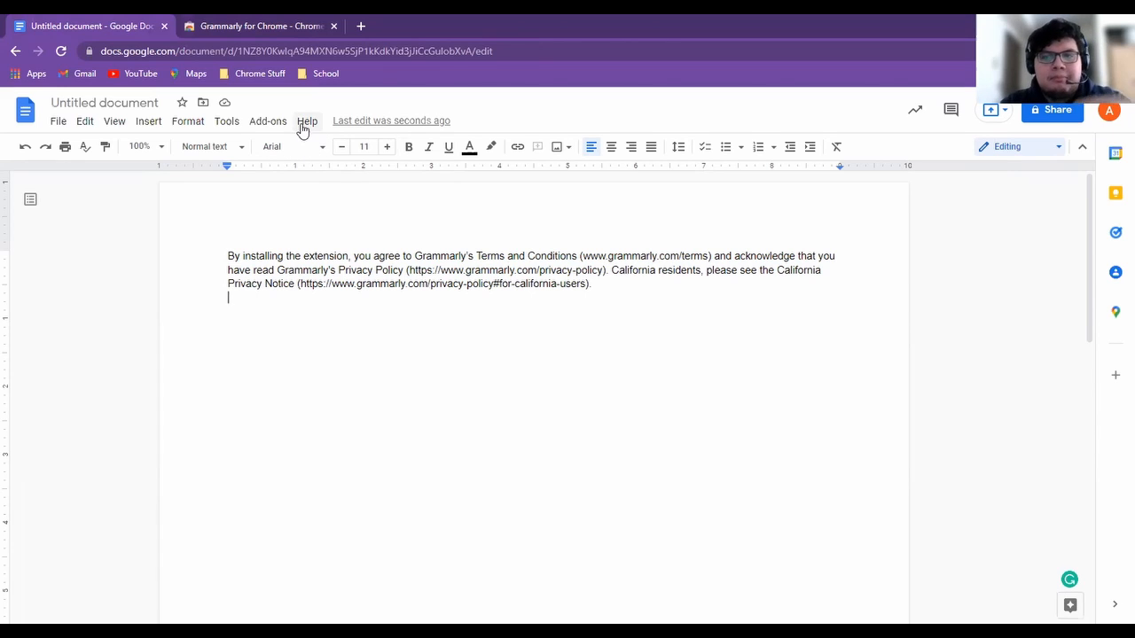
pyautogui.click(307, 120)
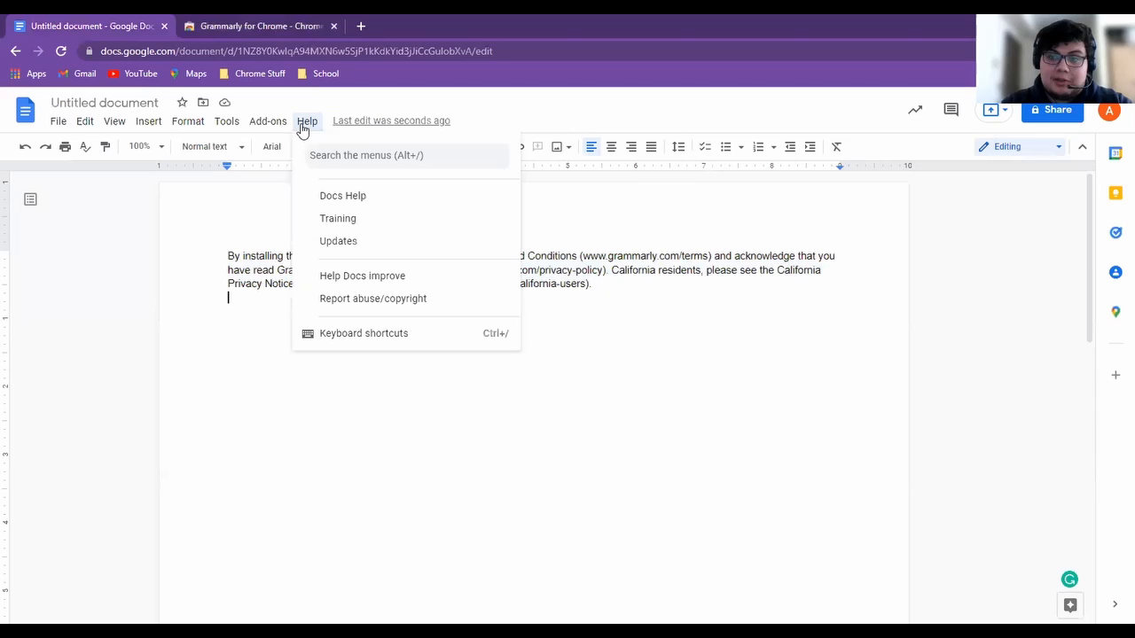
pyautogui.moveTo(344, 199)
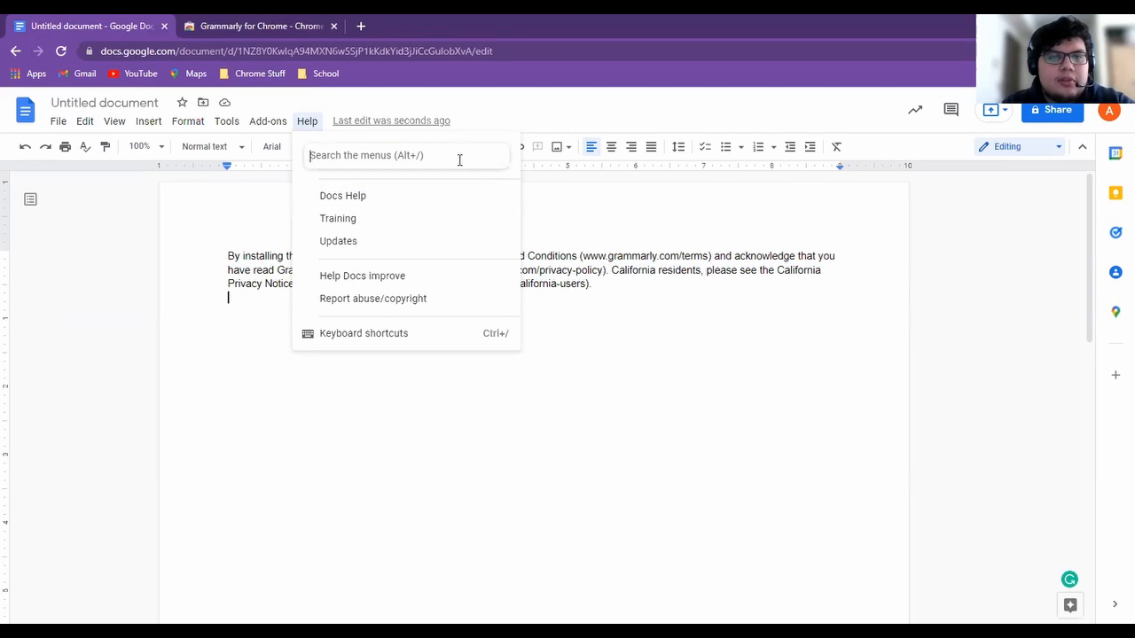
pyautogui.click(411, 208)
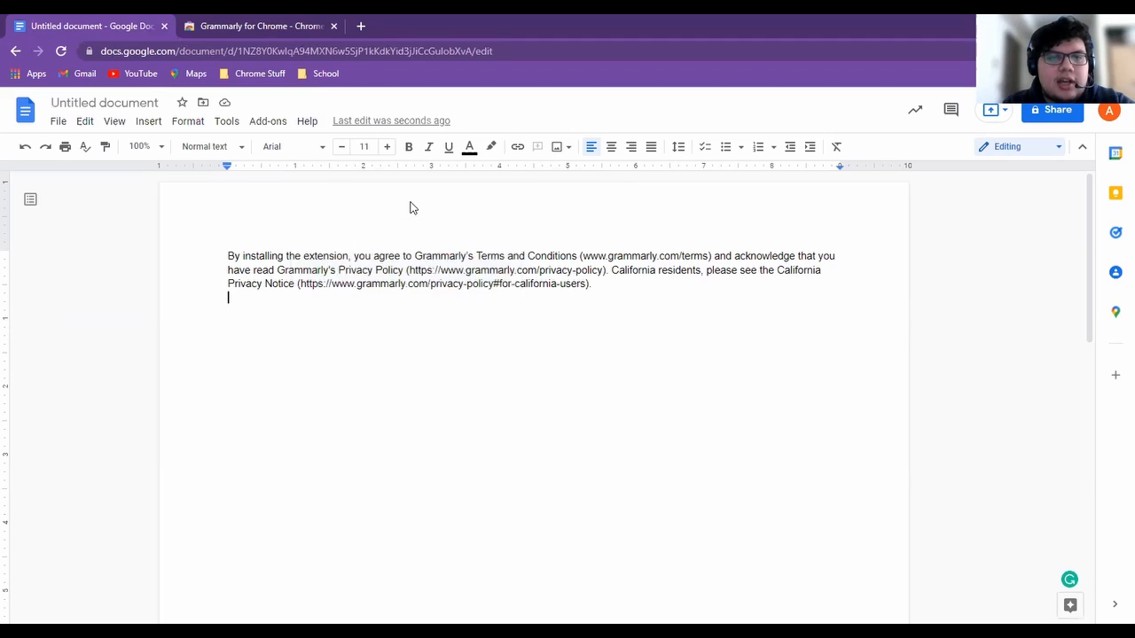
pyautogui.click(306, 120)
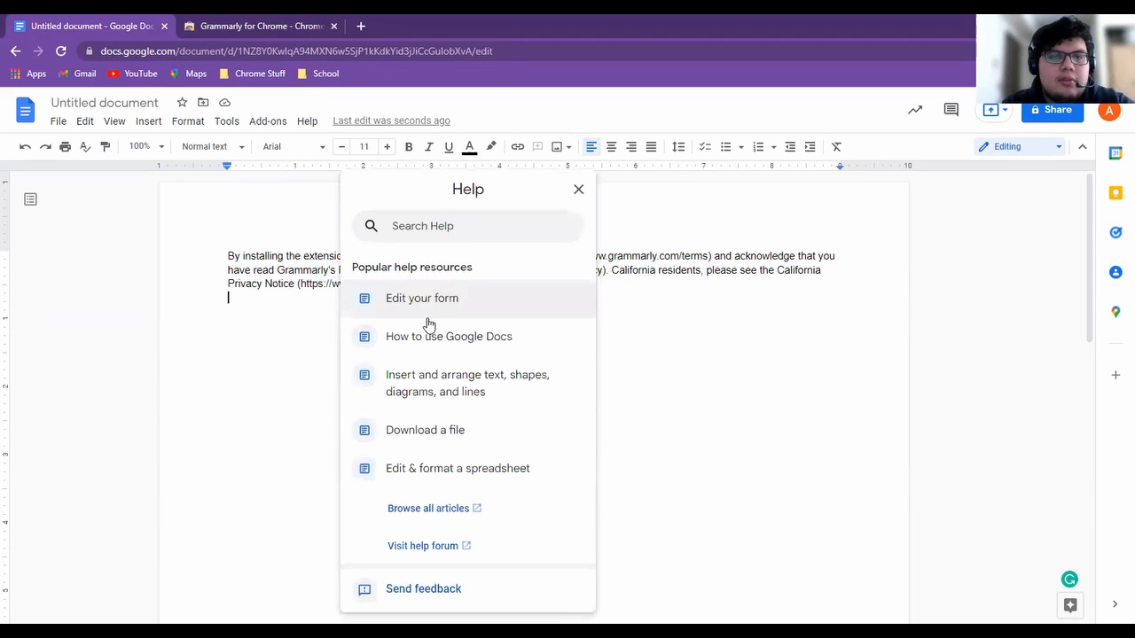
pyautogui.moveTo(543, 368)
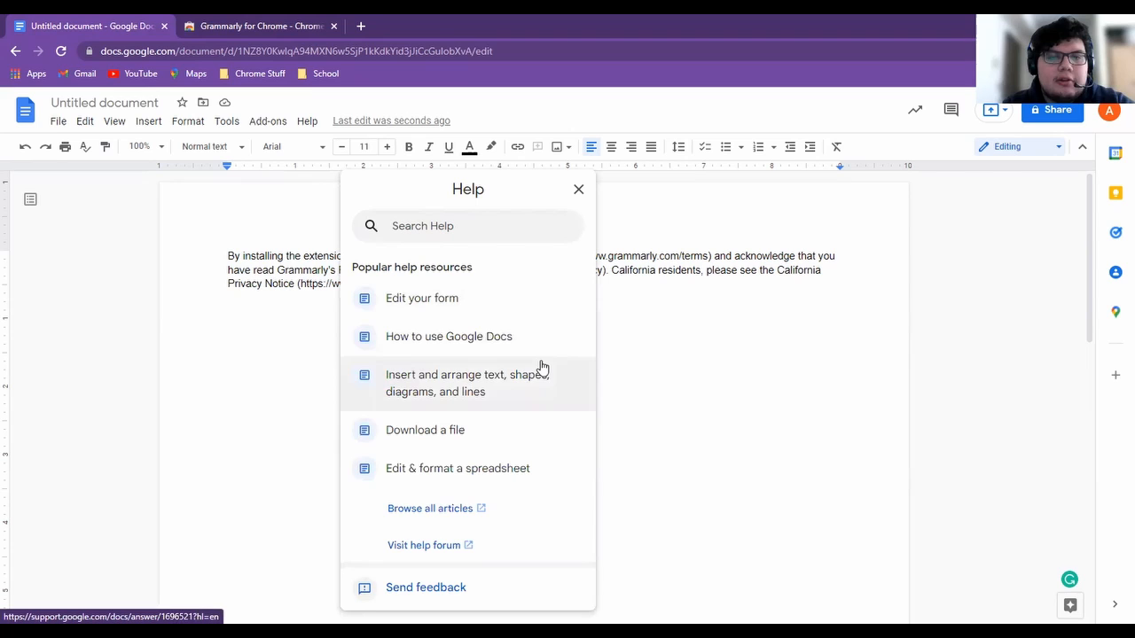
pyautogui.moveTo(483, 436)
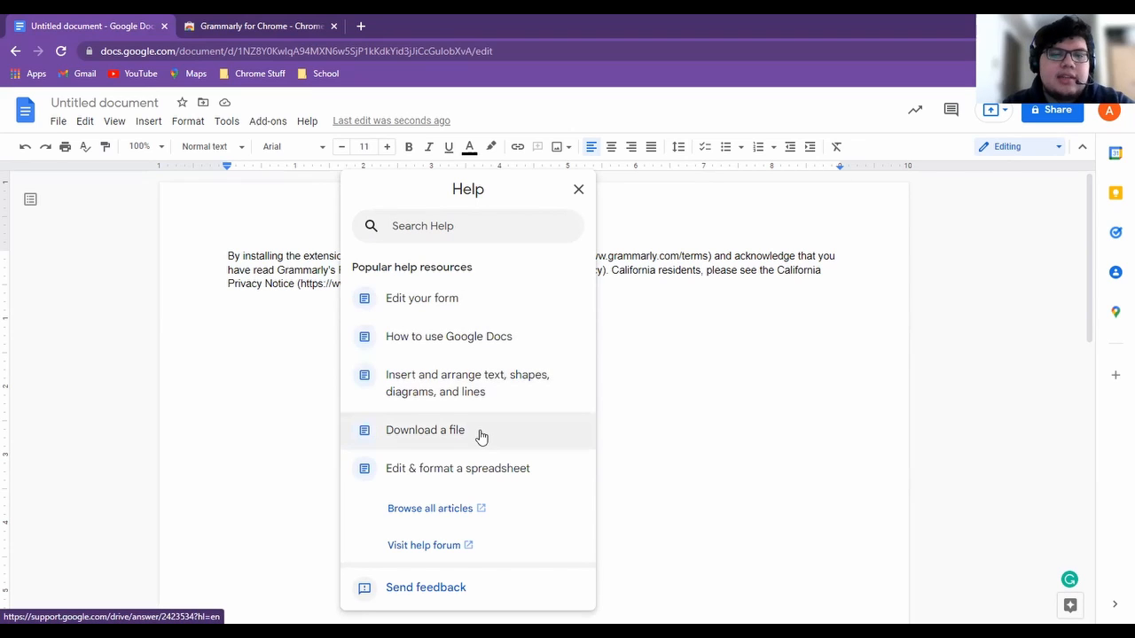
pyautogui.moveTo(578, 188)
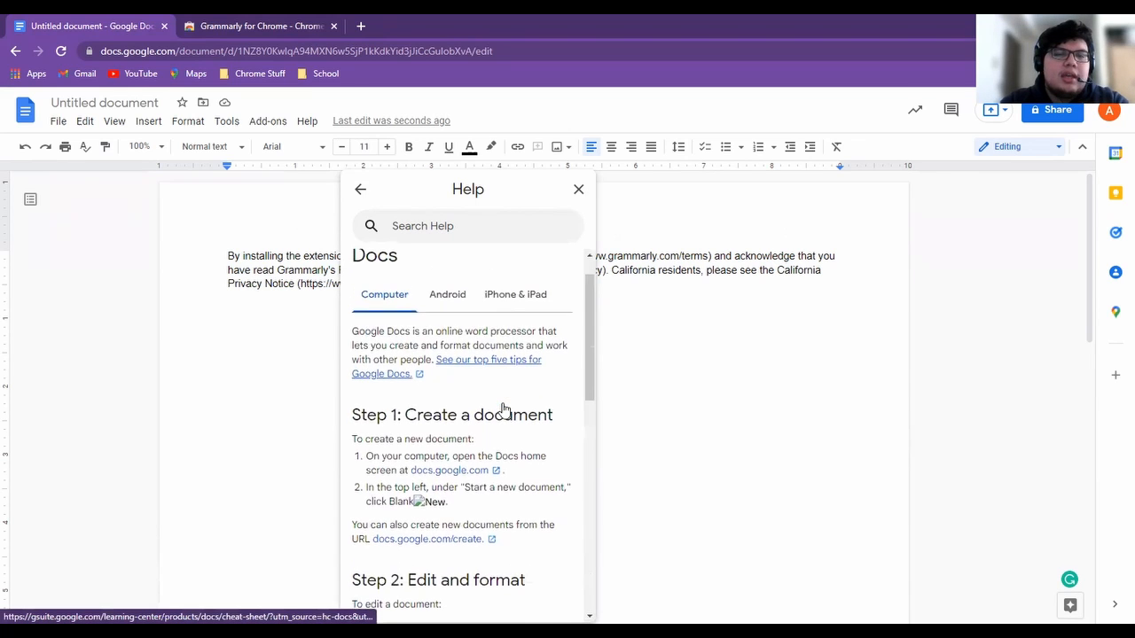
pyautogui.scroll(-3)
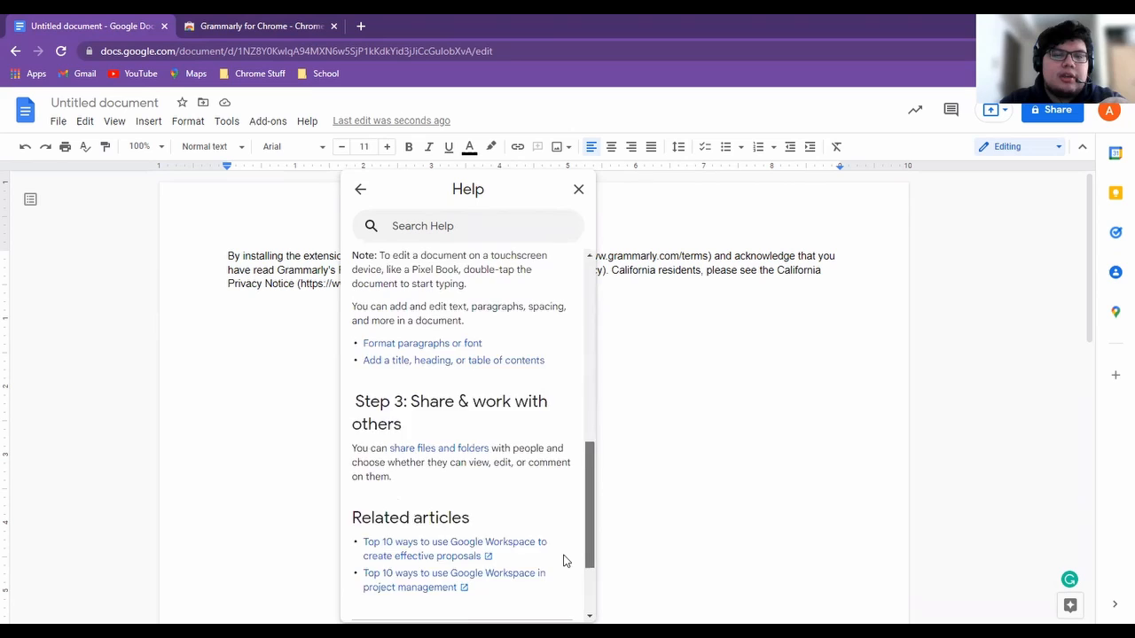
pyautogui.scroll(-3)
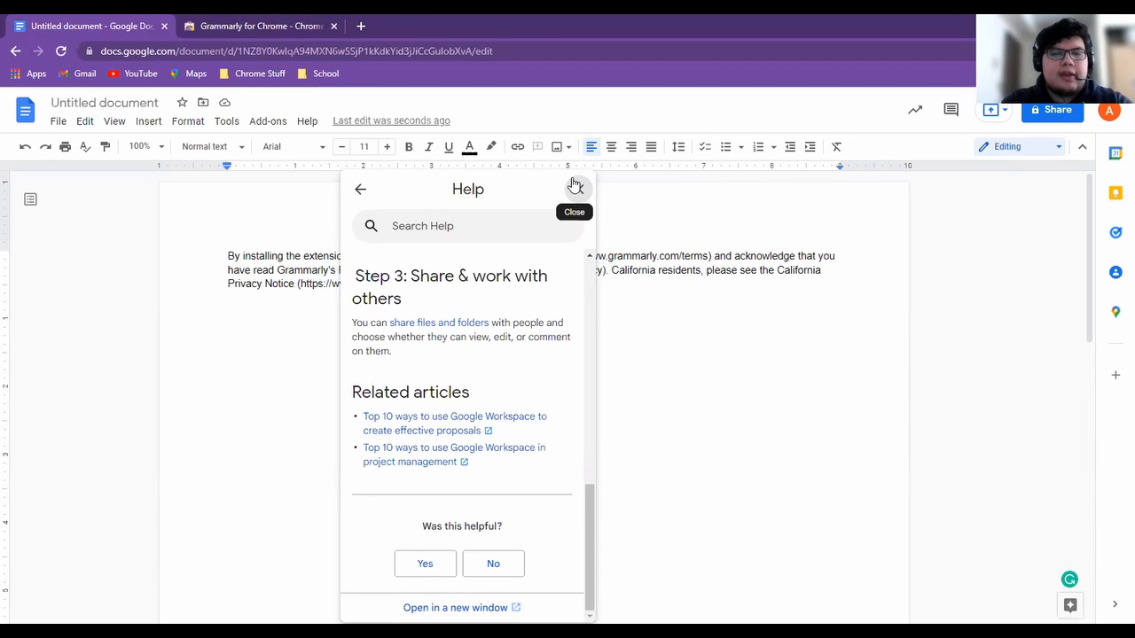
pyautogui.click(575, 188)
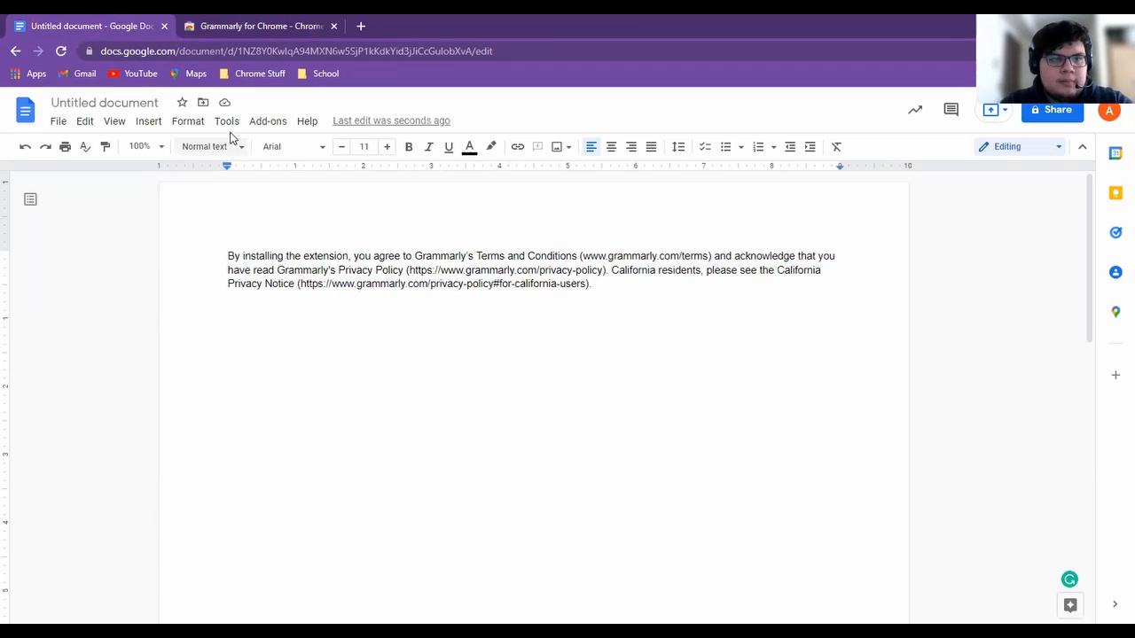
pyautogui.moveTo(229, 133)
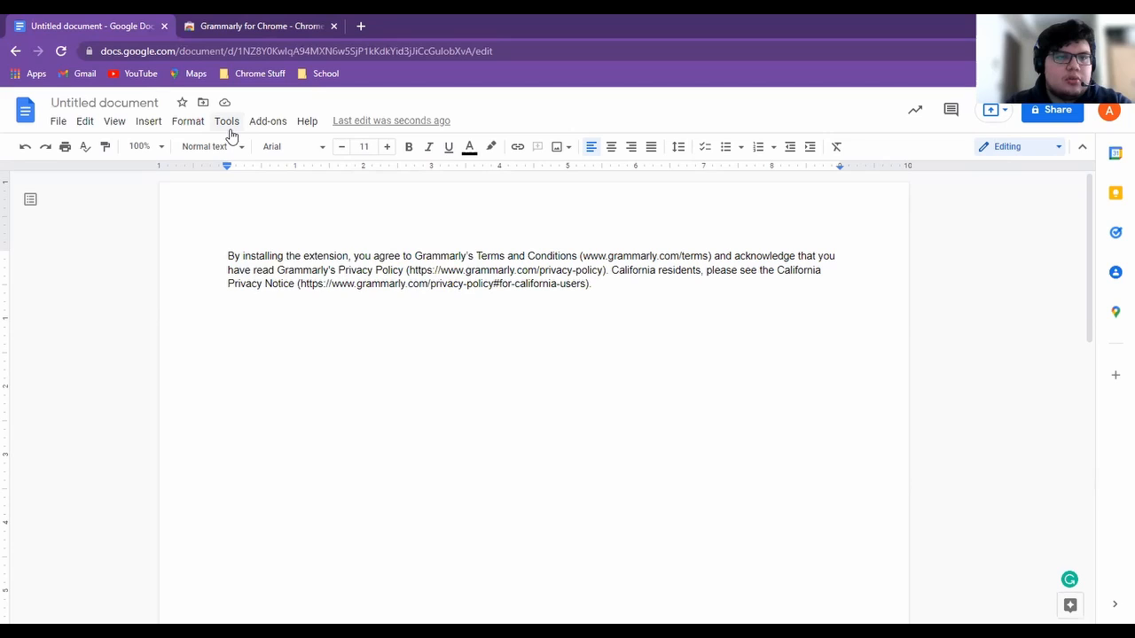
# In Tools > Citations, set the style to APA (7th ed.) and start adding a citation source
pyautogui.click(227, 120)
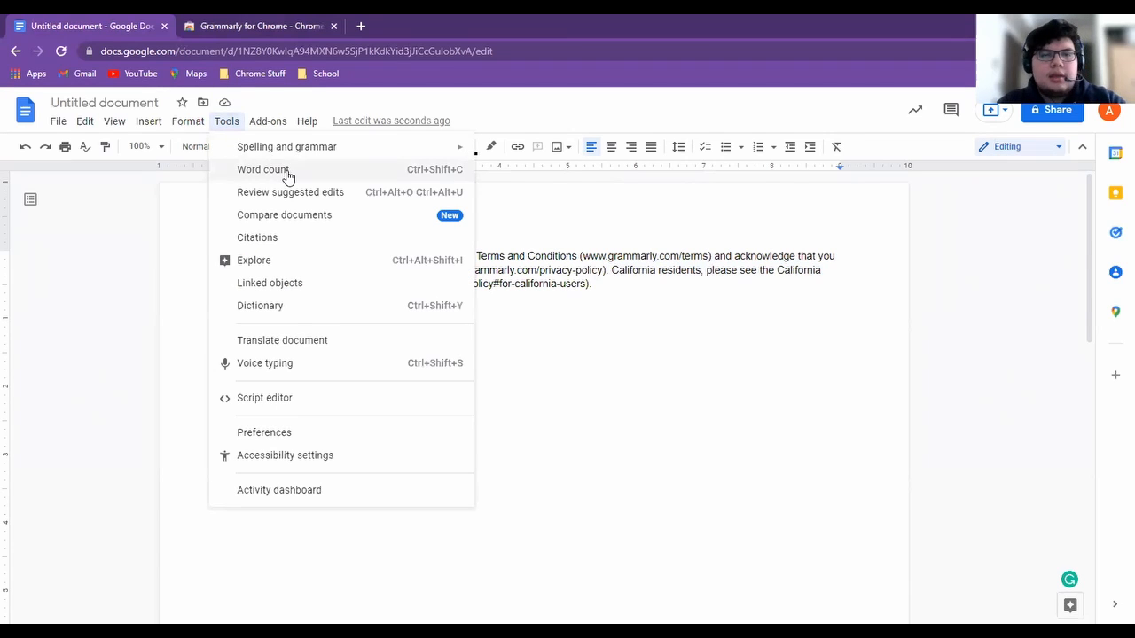
pyautogui.moveTo(353, 107)
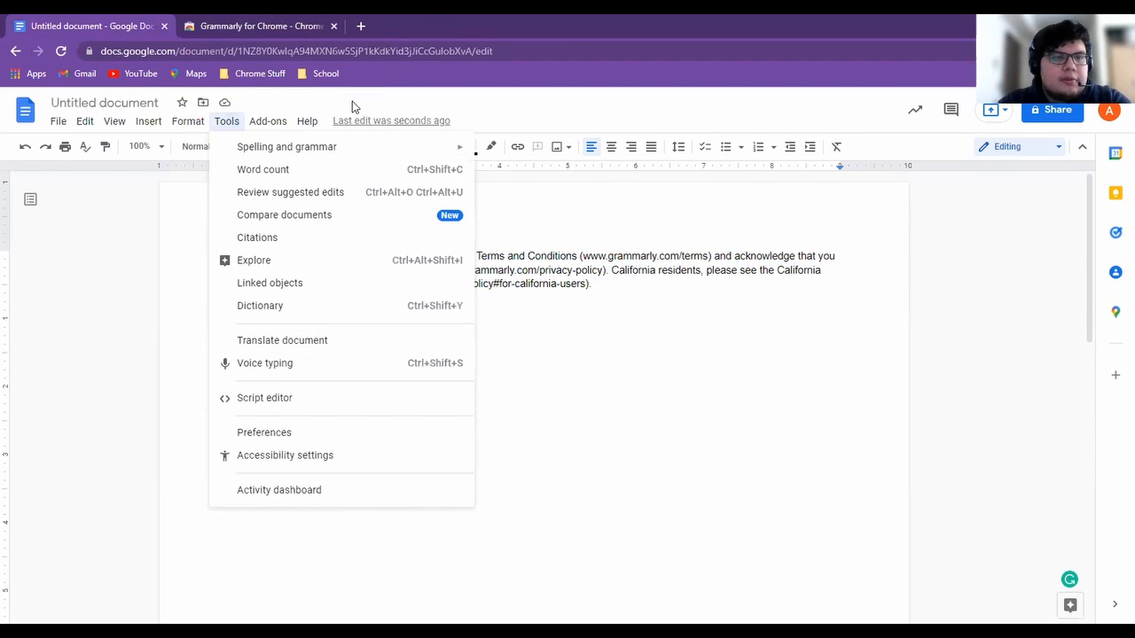
pyautogui.click(257, 237)
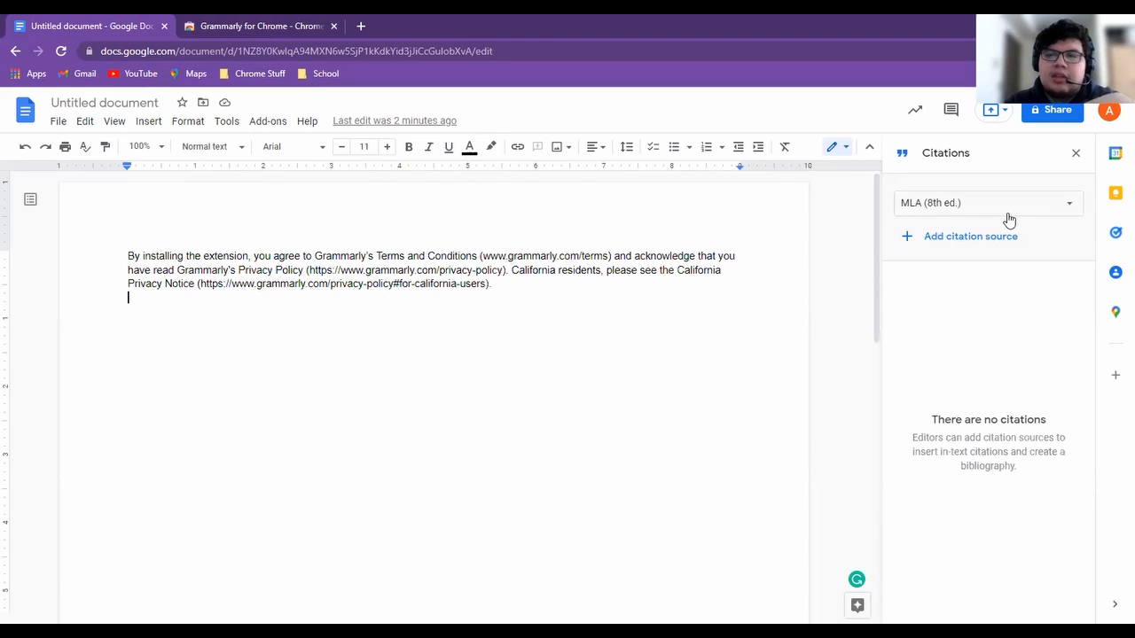
pyautogui.click(986, 202)
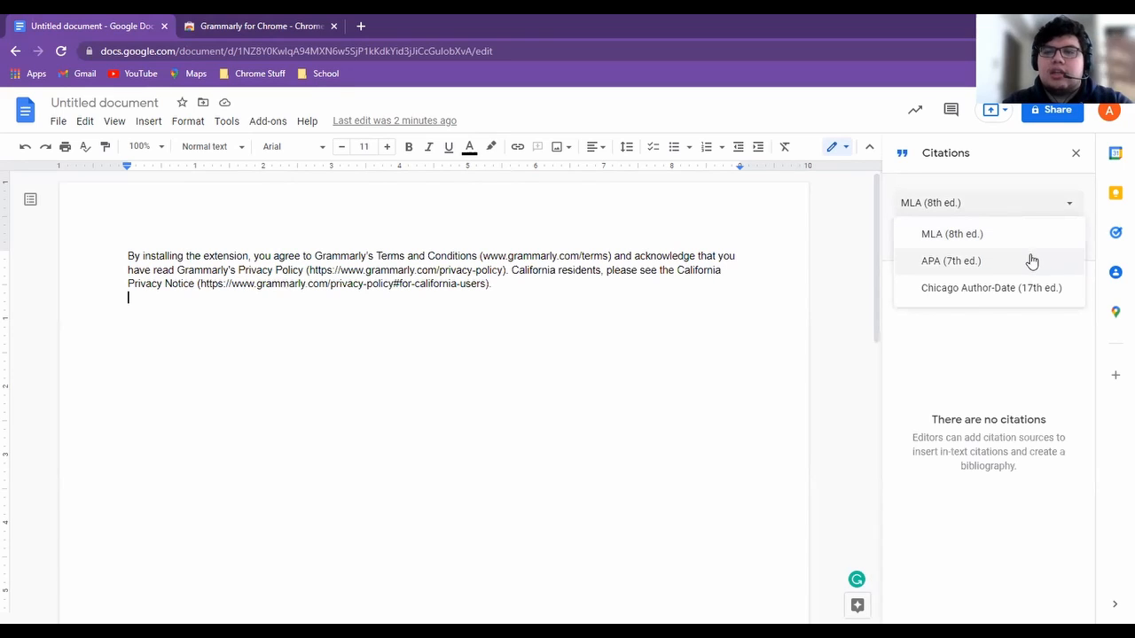
pyautogui.click(951, 259)
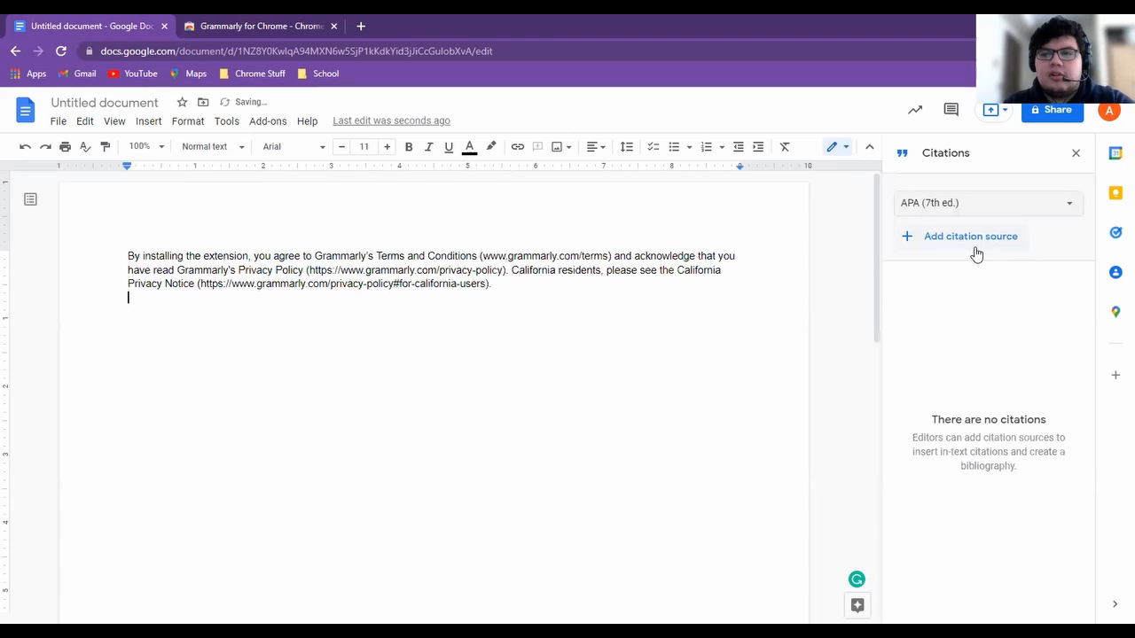
pyautogui.click(970, 236)
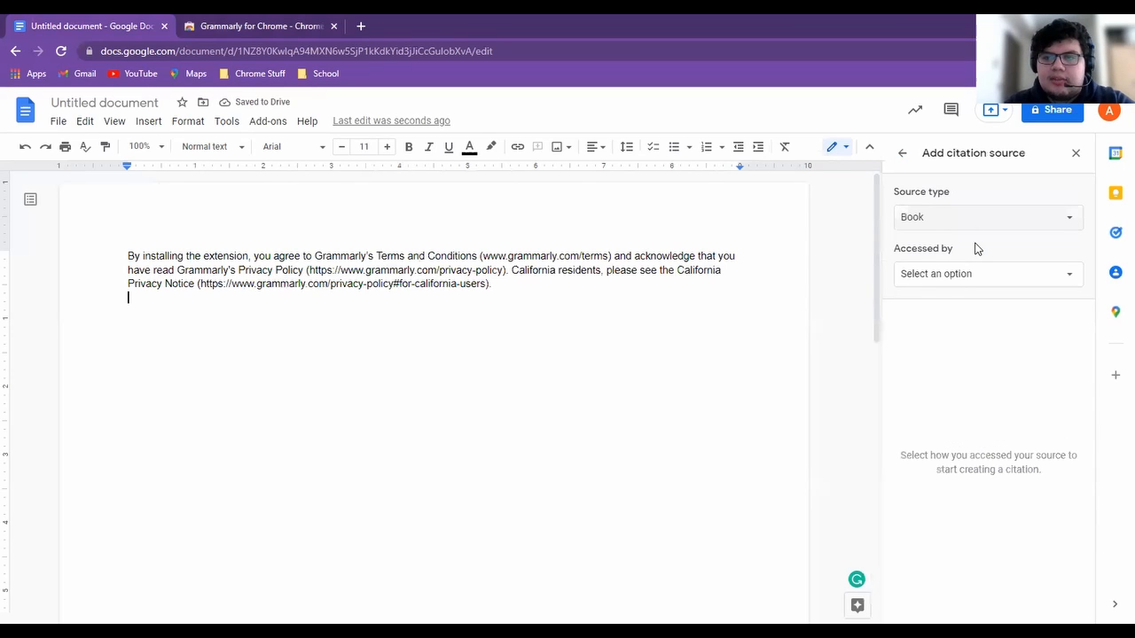
# Set the source type to Website and enter the Grammarly Web Store URL copied from its tab
pyautogui.click(986, 216)
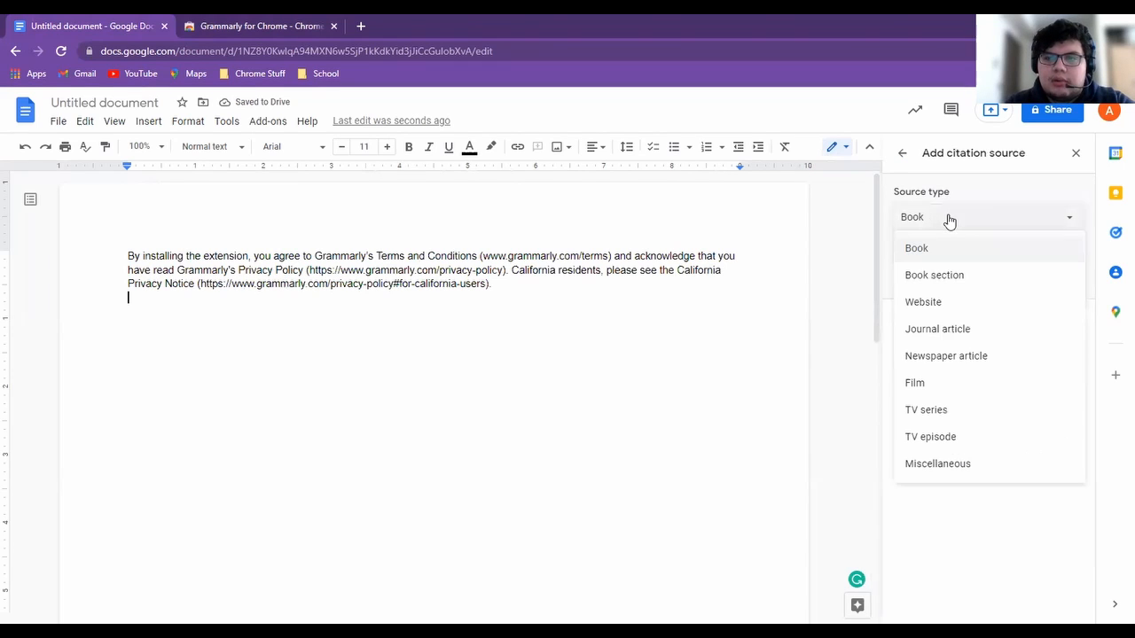
pyautogui.click(922, 302)
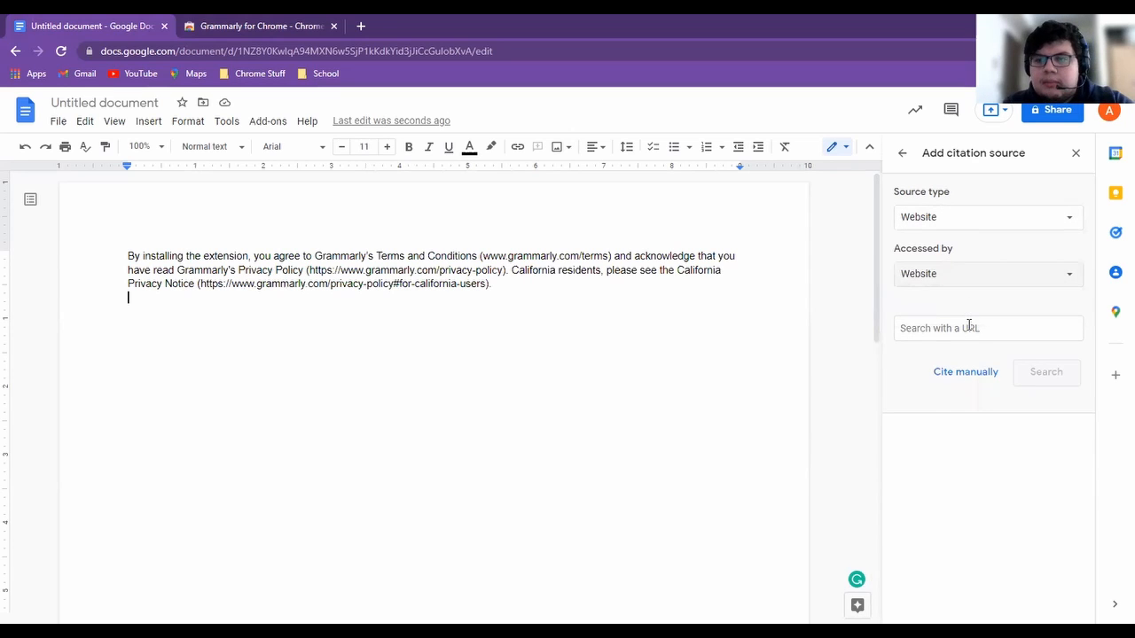
pyautogui.click(259, 27)
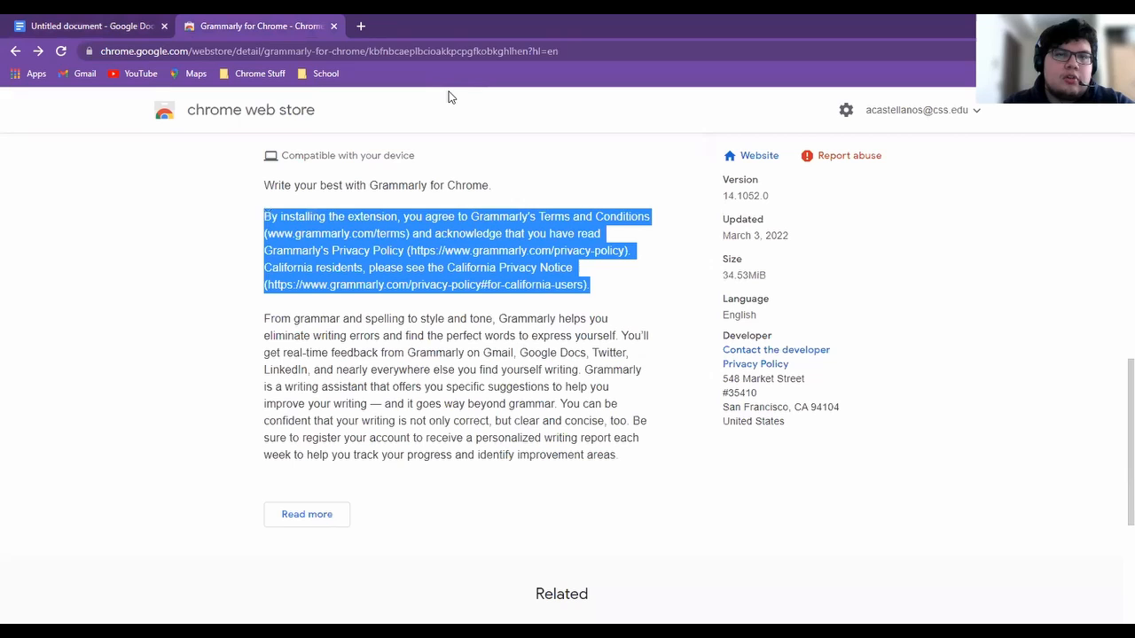
pyautogui.click(328, 49)
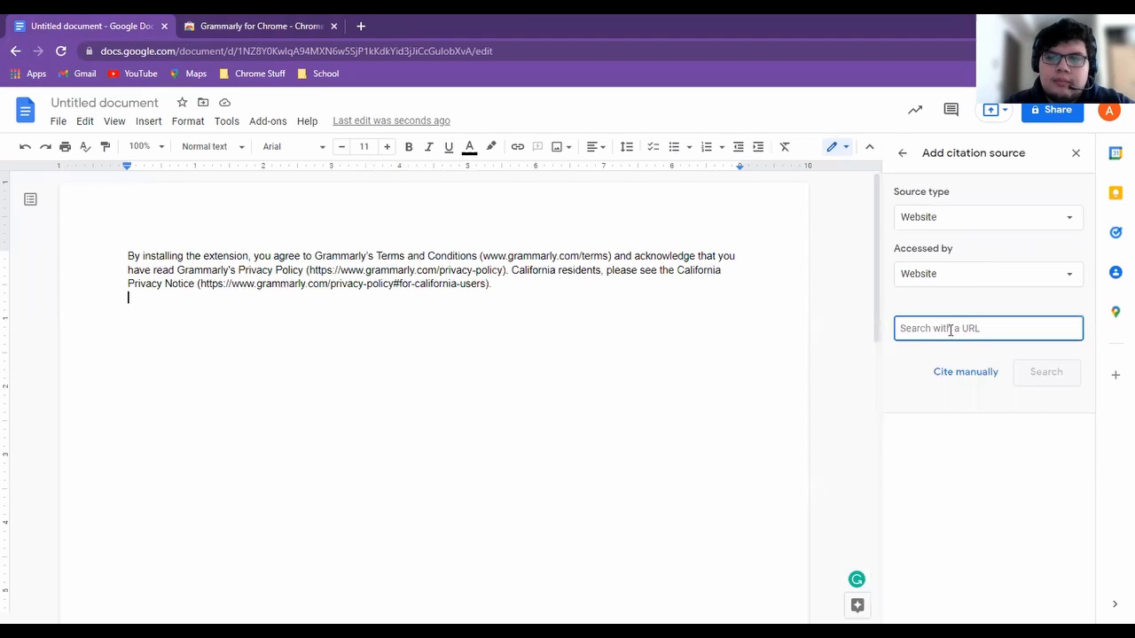
pyautogui.write('fnbcaeplbcioakkpcpgfkobkghlhen?hl=en')
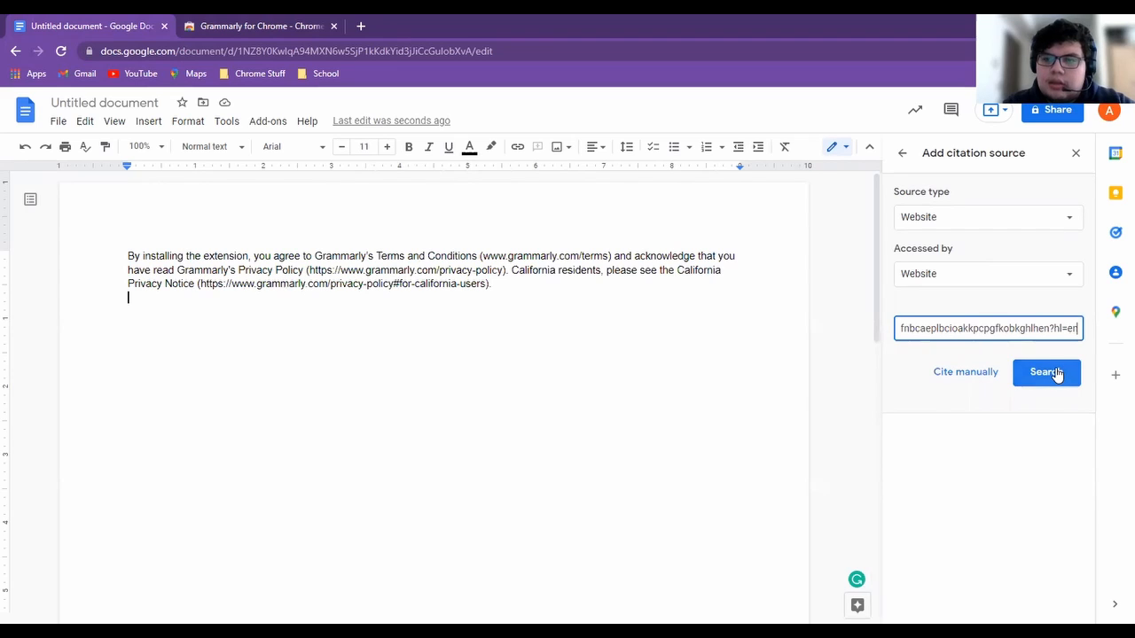
# Search the URL, review the found Grammarly for Chrome fields and save it as a citation source
pyautogui.click(1046, 372)
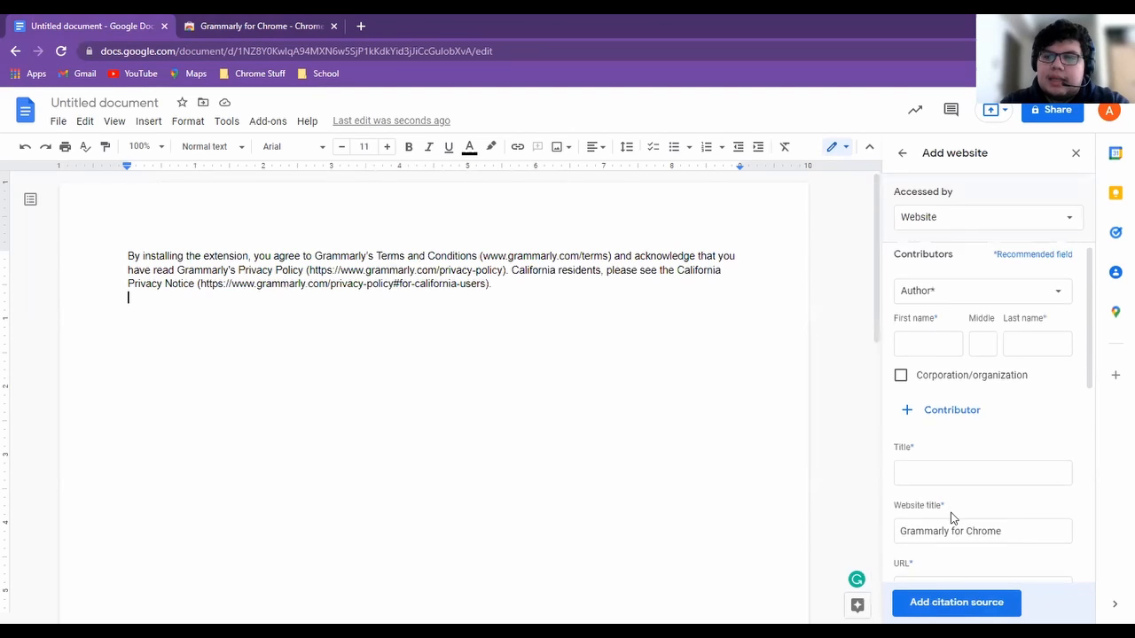
pyautogui.scroll(-3)
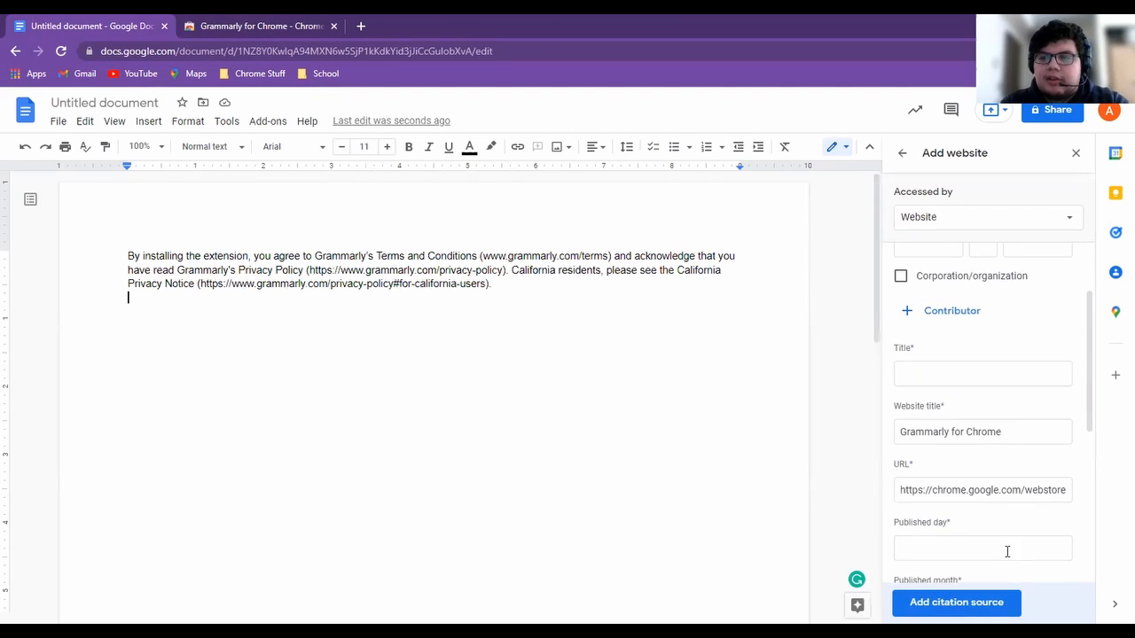
pyautogui.click(956, 603)
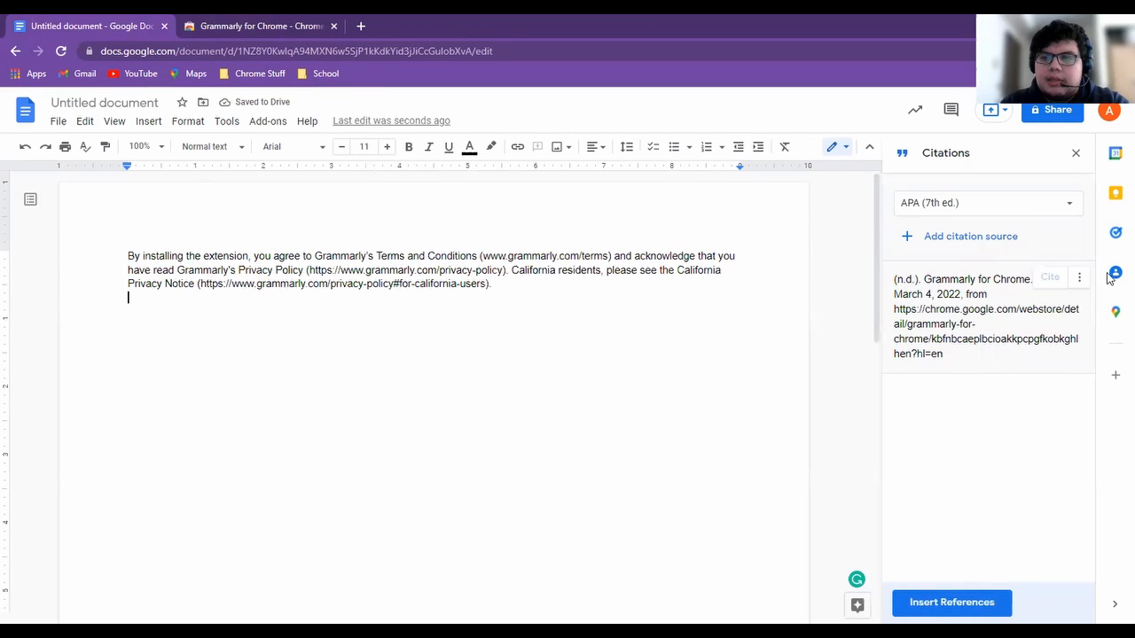
# Insert the Grammarly for Chrome citation and add a References list to the document
pyautogui.click(1079, 277)
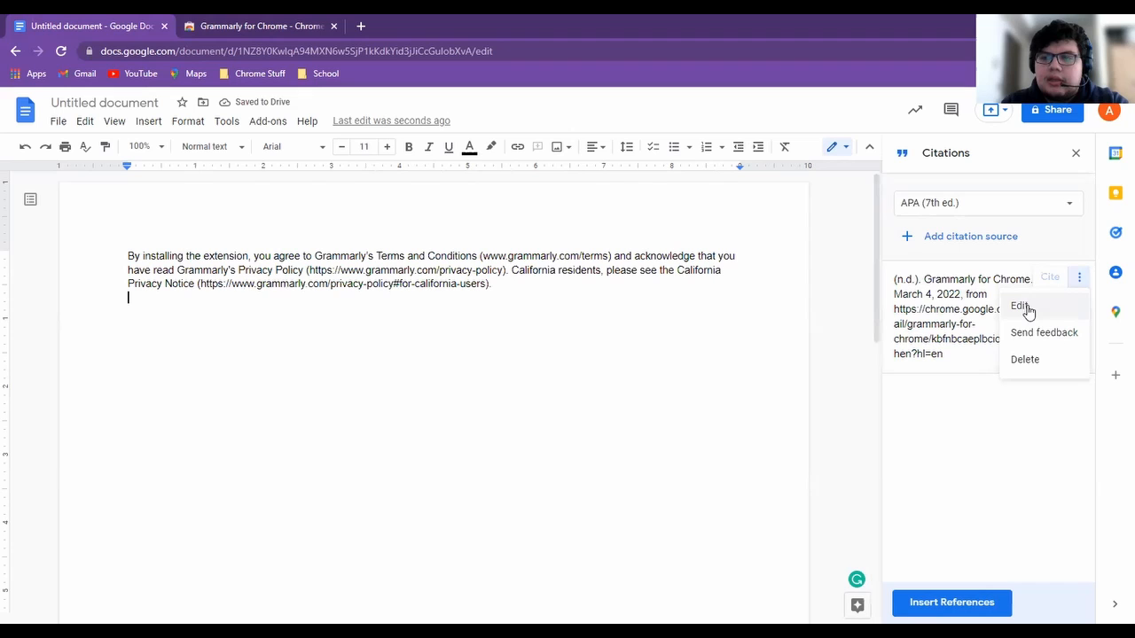
pyautogui.click(1021, 305)
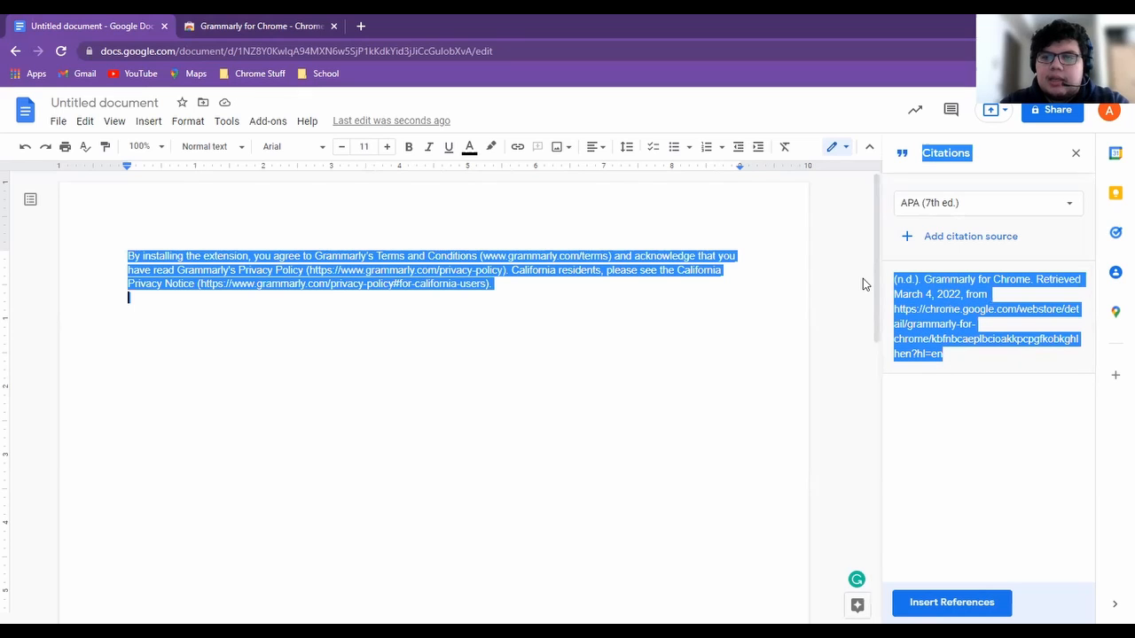
pyautogui.moveTo(963, 355)
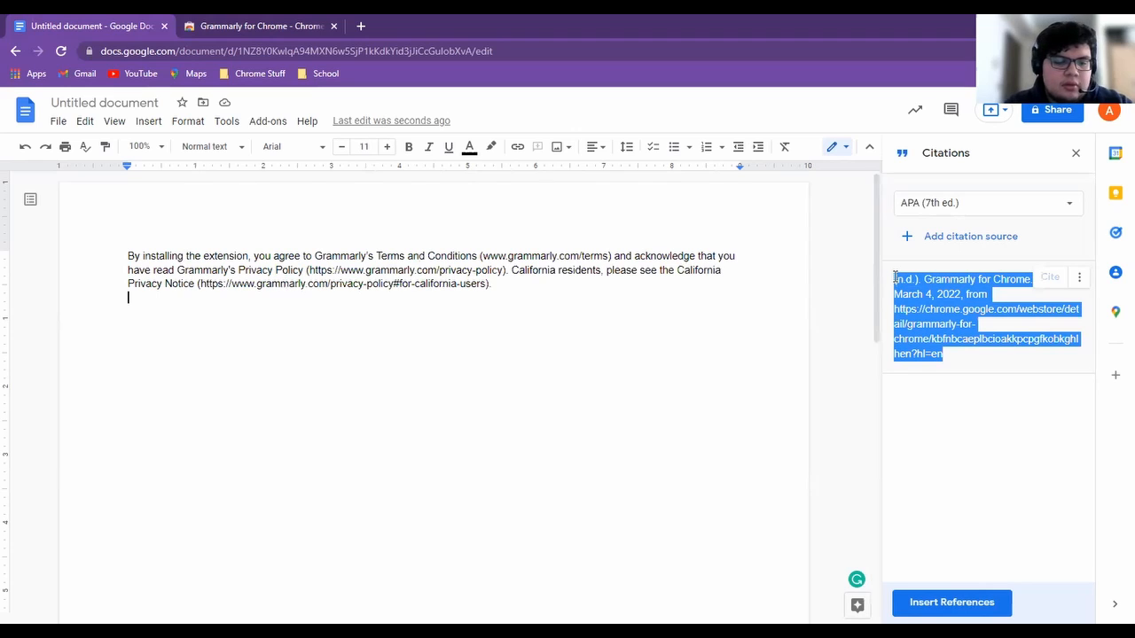
pyautogui.click(950, 603)
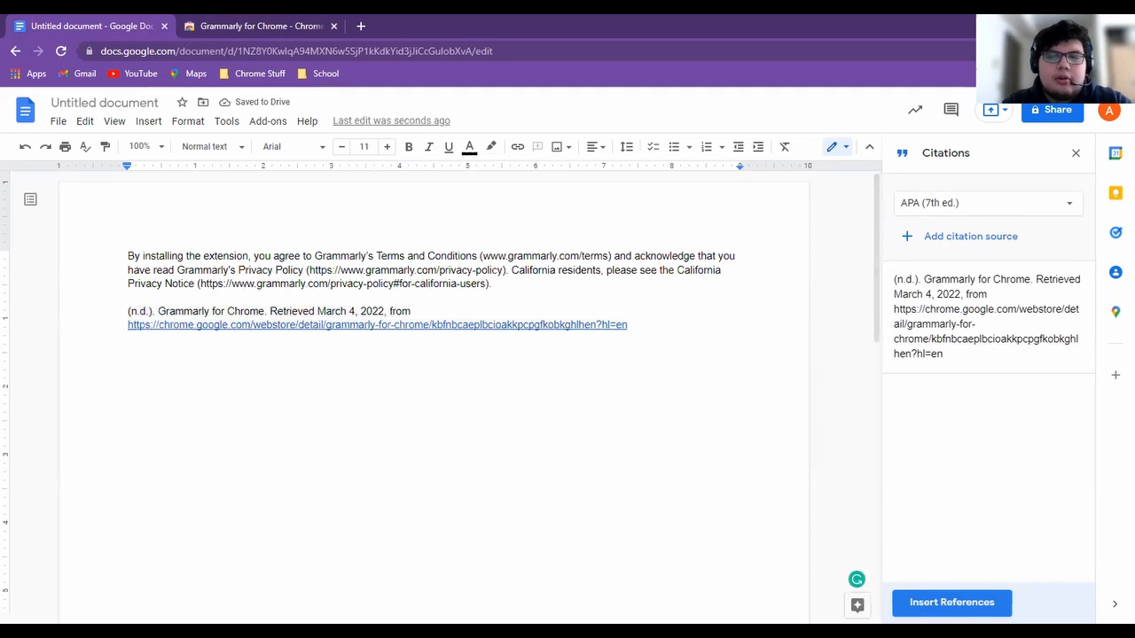
pyautogui.click(950, 603)
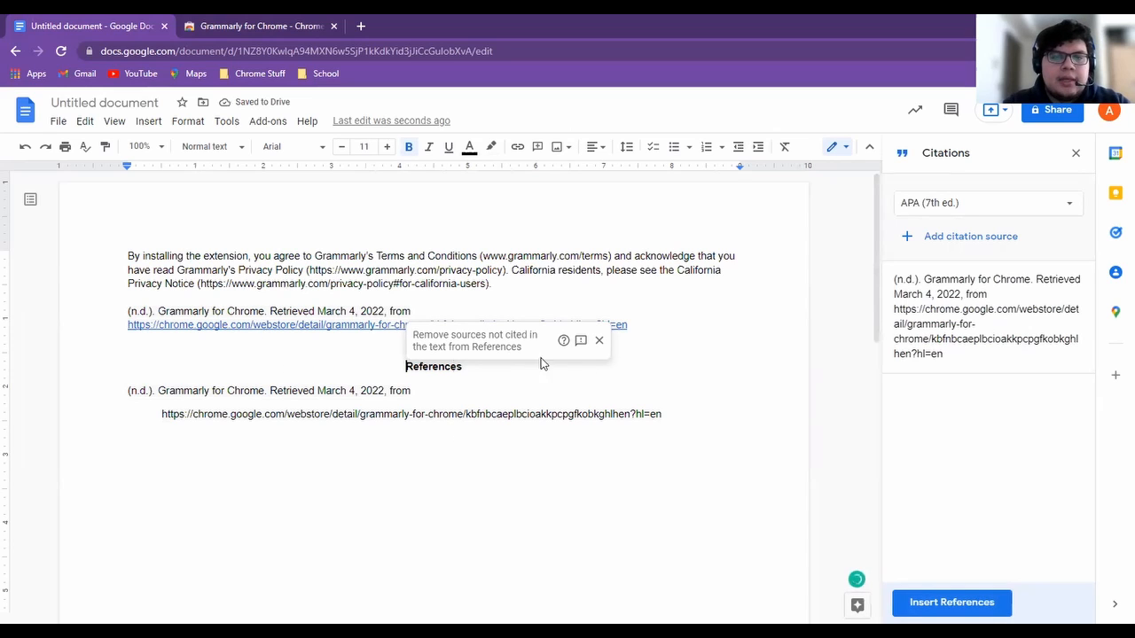
# Delete the terms paragraph with its inline citation, leaving only References, and close the Citations panel
pyautogui.click(599, 340)
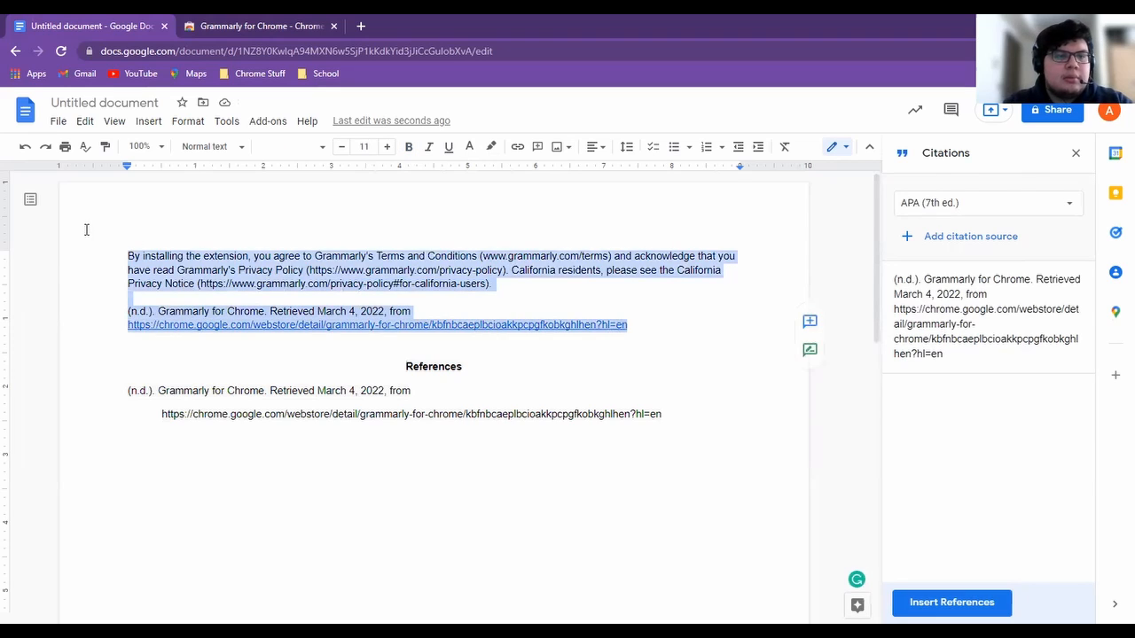
pyautogui.press('Delete')
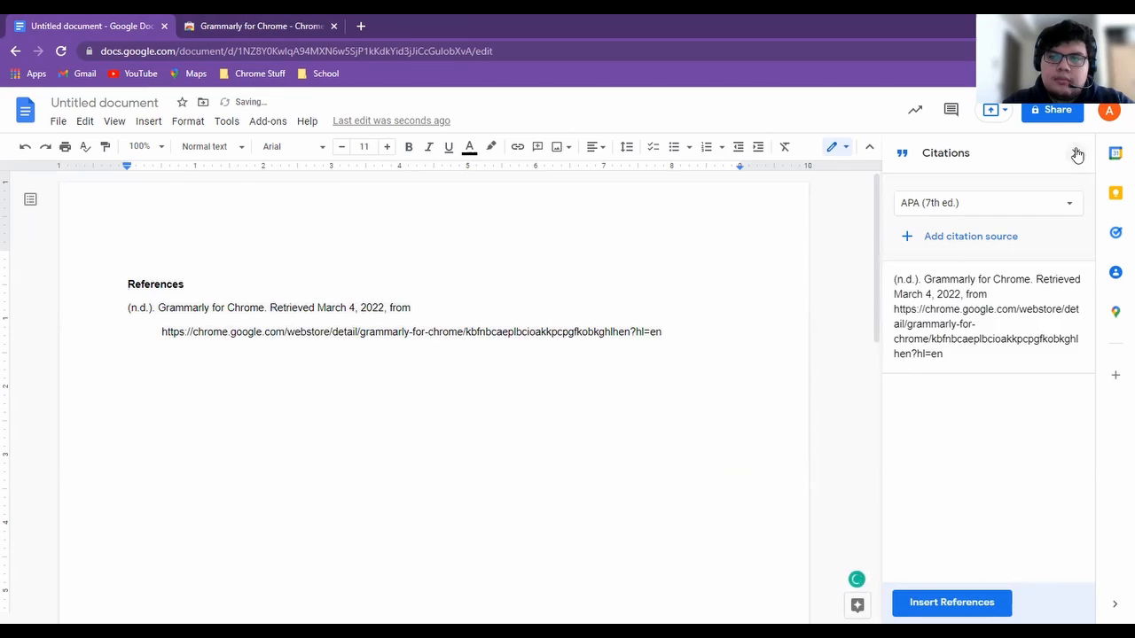
pyautogui.click(1078, 152)
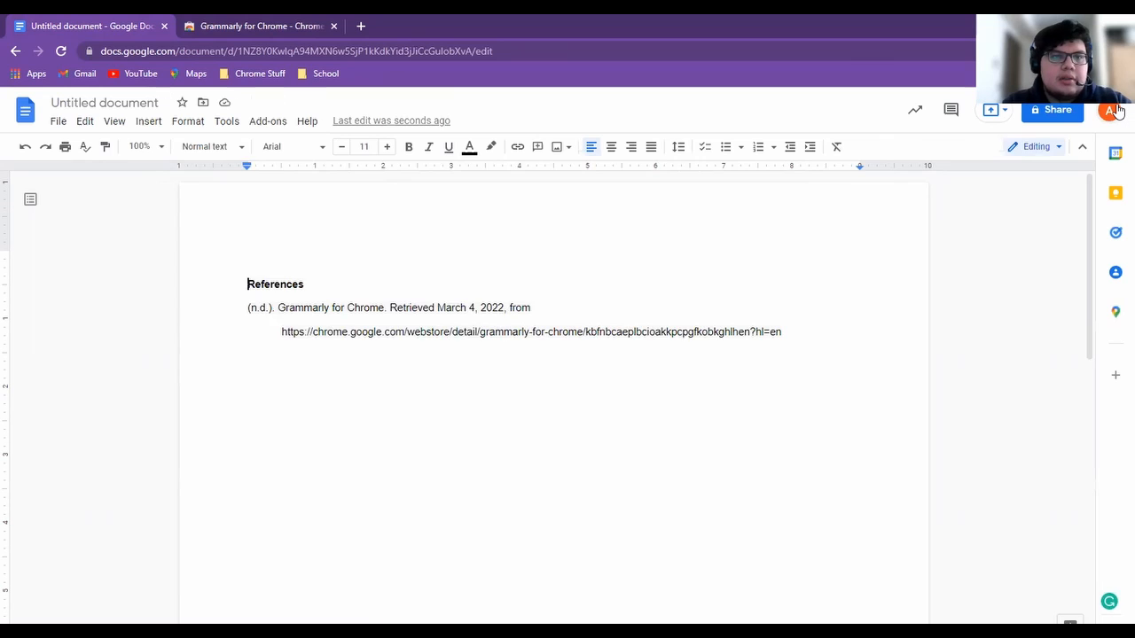
pyautogui.click(227, 120)
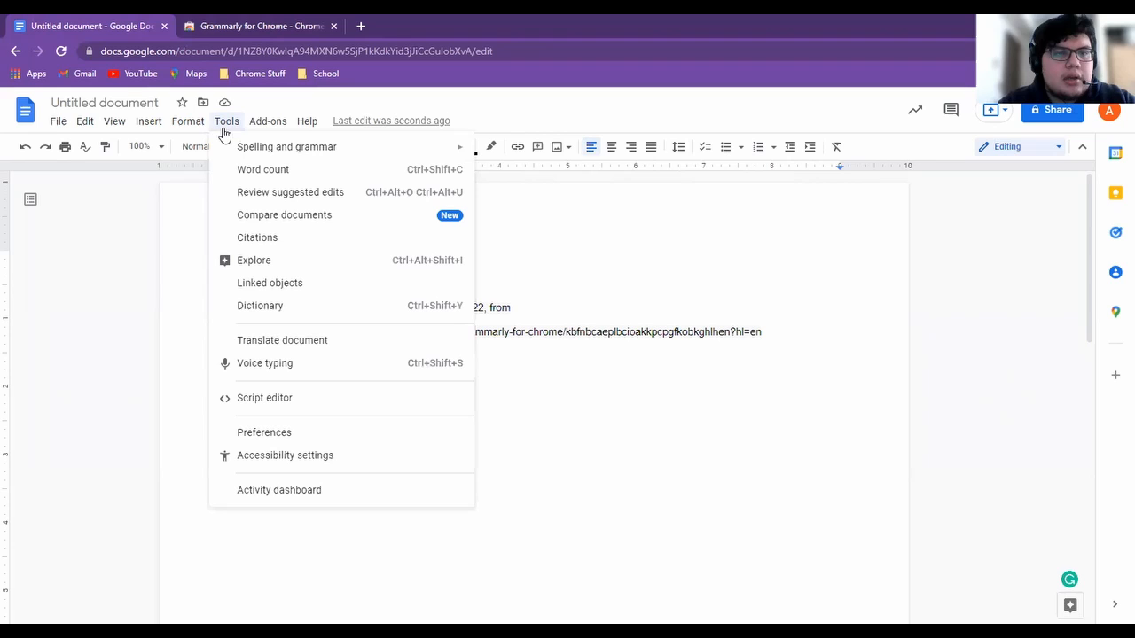
pyautogui.moveTo(287, 146)
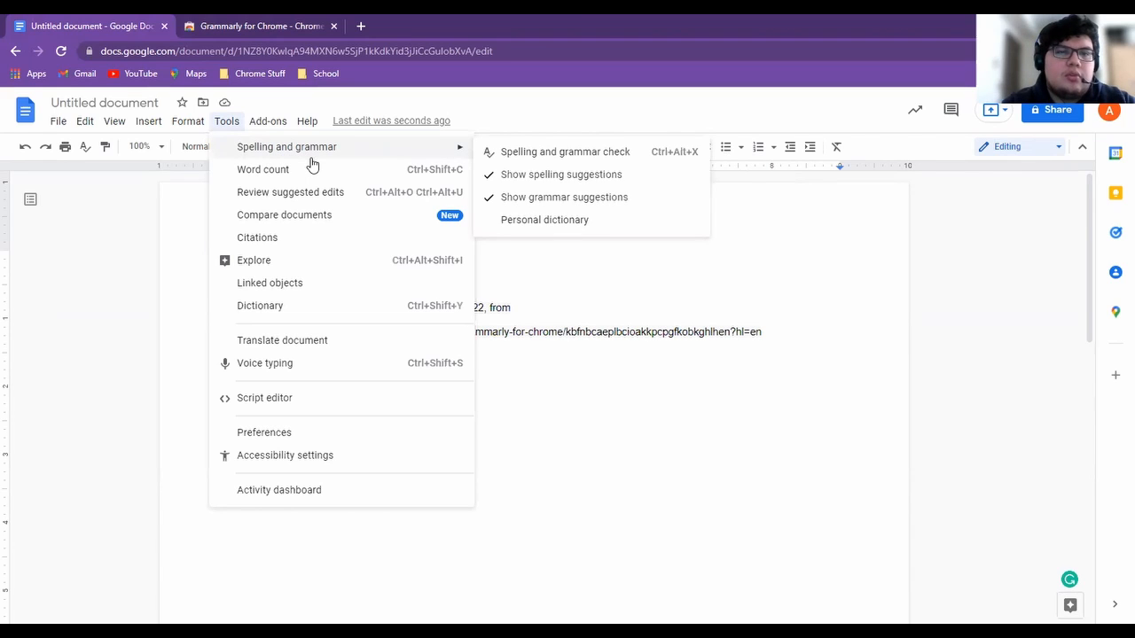
pyautogui.moveTo(323, 176)
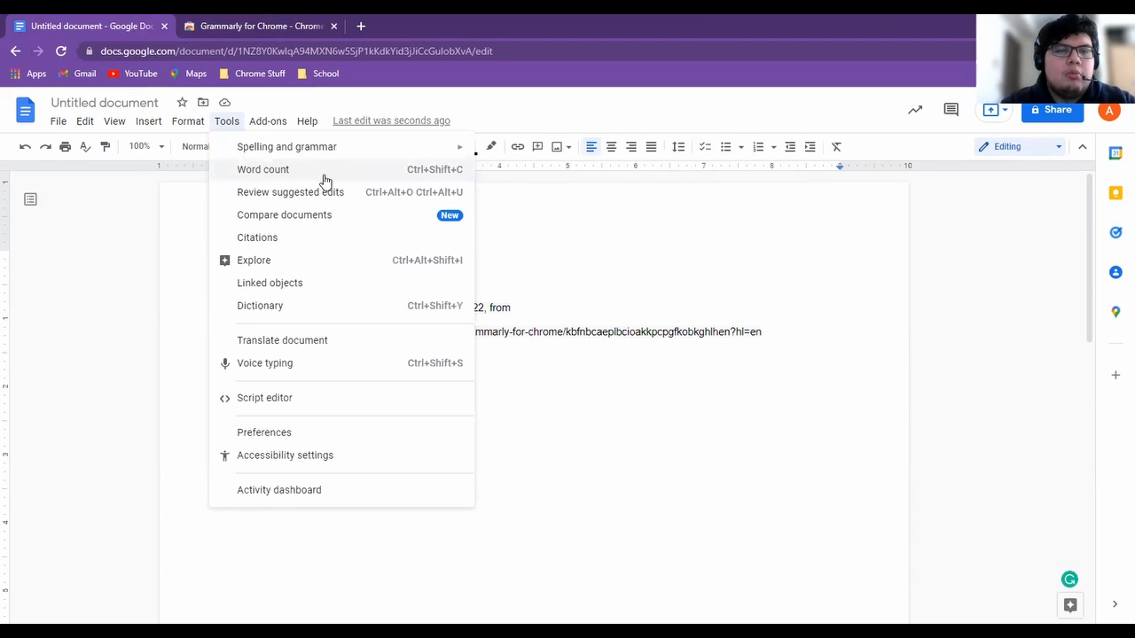
pyautogui.click(259, 305)
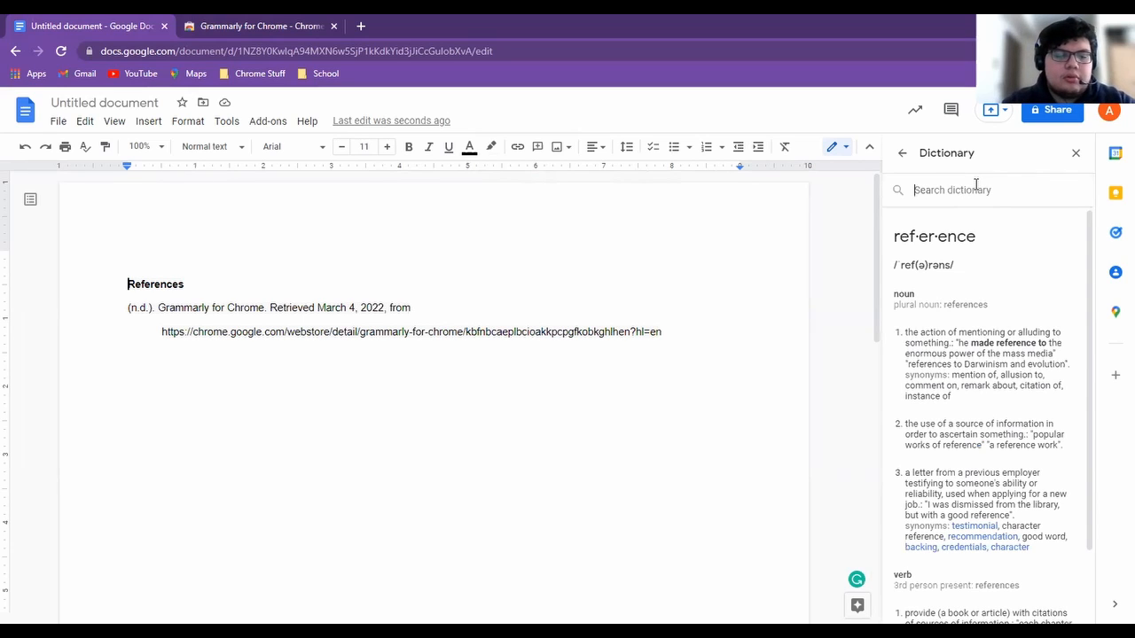
pyautogui.write('Chrome')
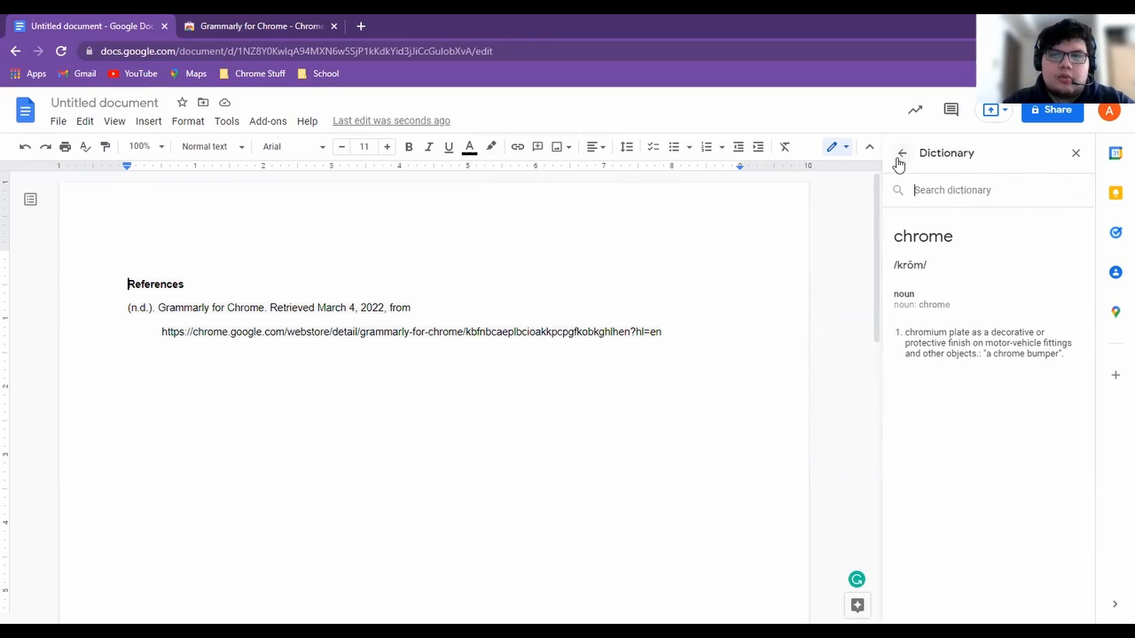
pyautogui.moveTo(901, 152)
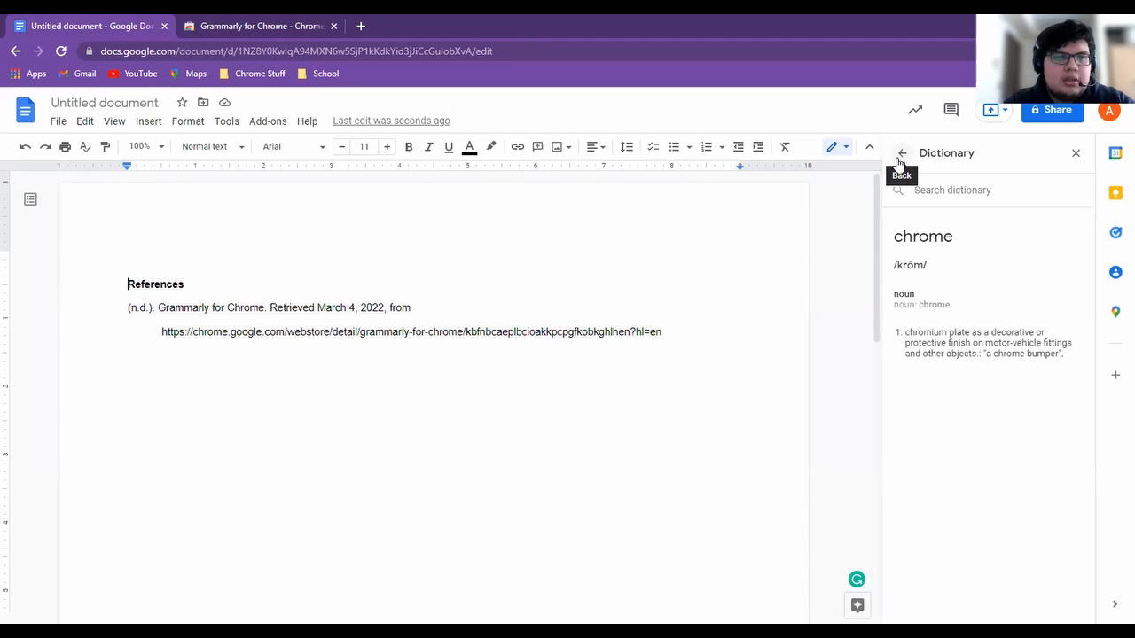
pyautogui.click(901, 152)
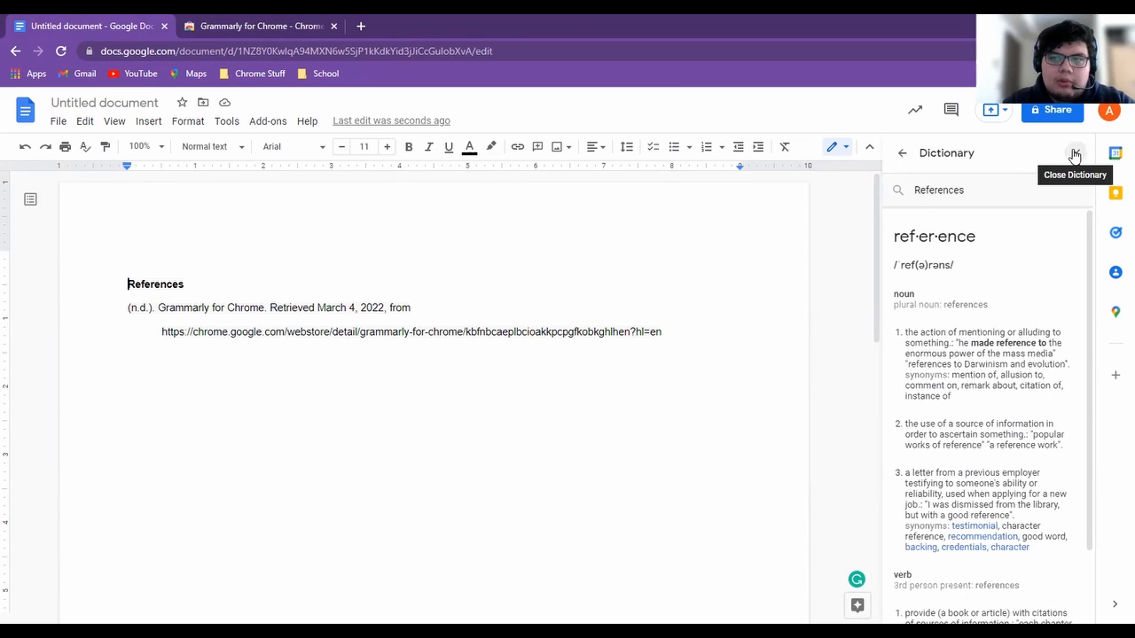
pyautogui.click(1075, 152)
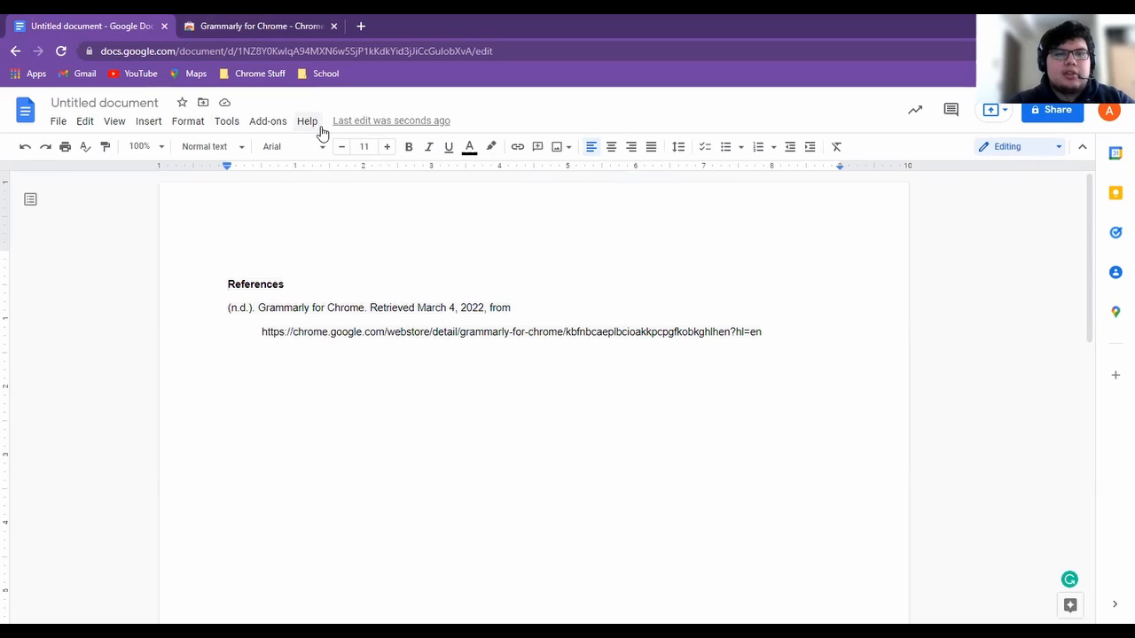
pyautogui.click(306, 121)
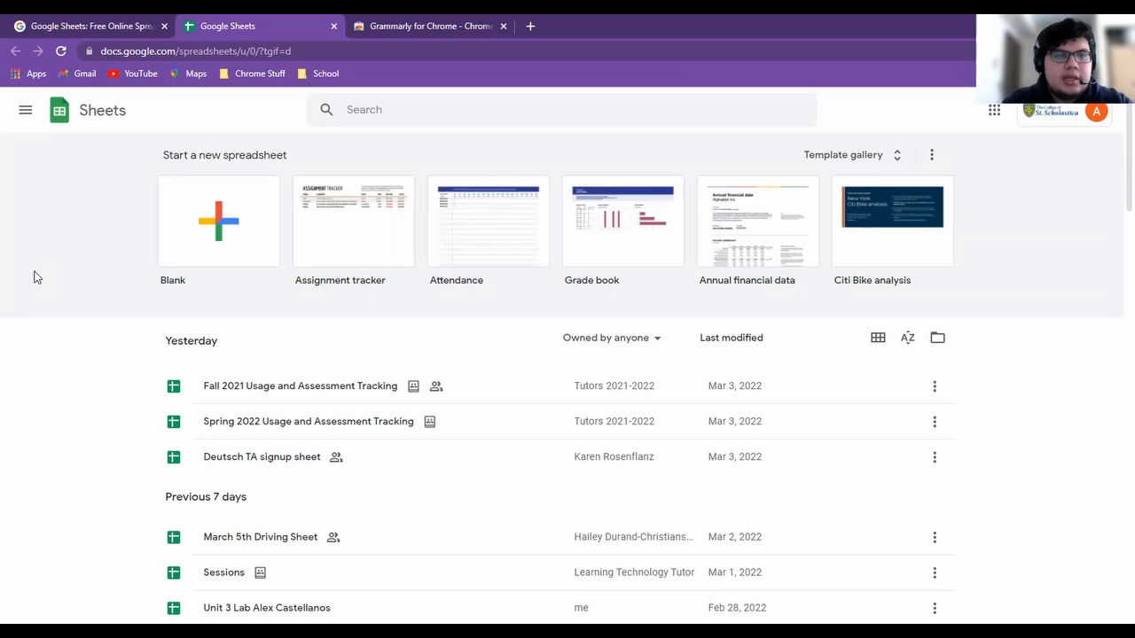
pyautogui.moveTo(844, 154)
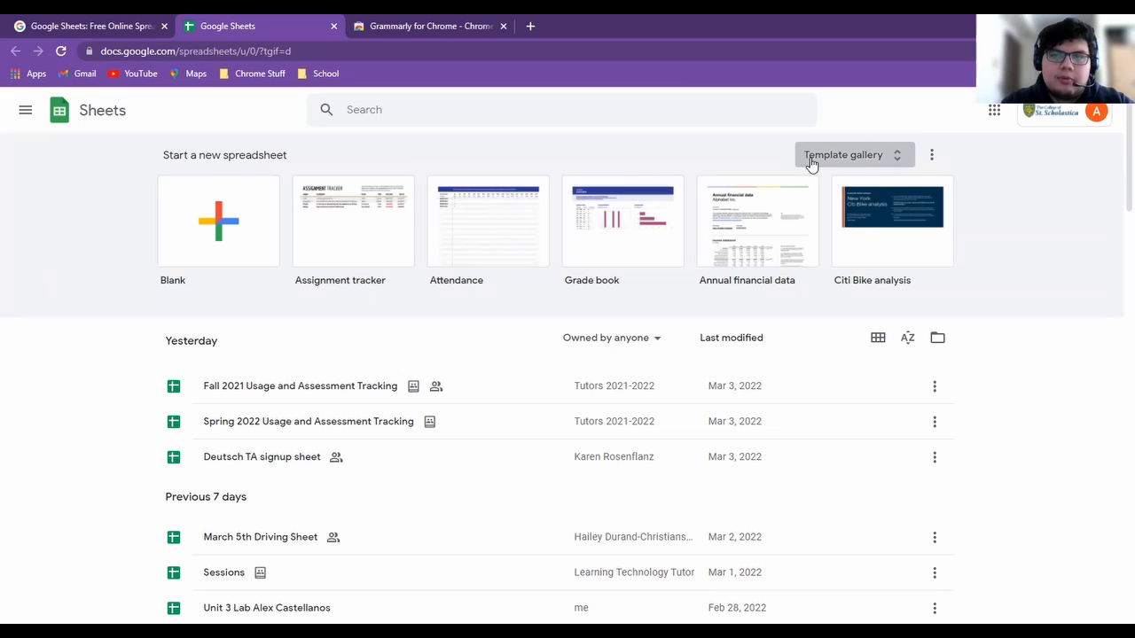
# Start a new spreadsheet from the Assignment tracker template in the General gallery
pyautogui.click(842, 154)
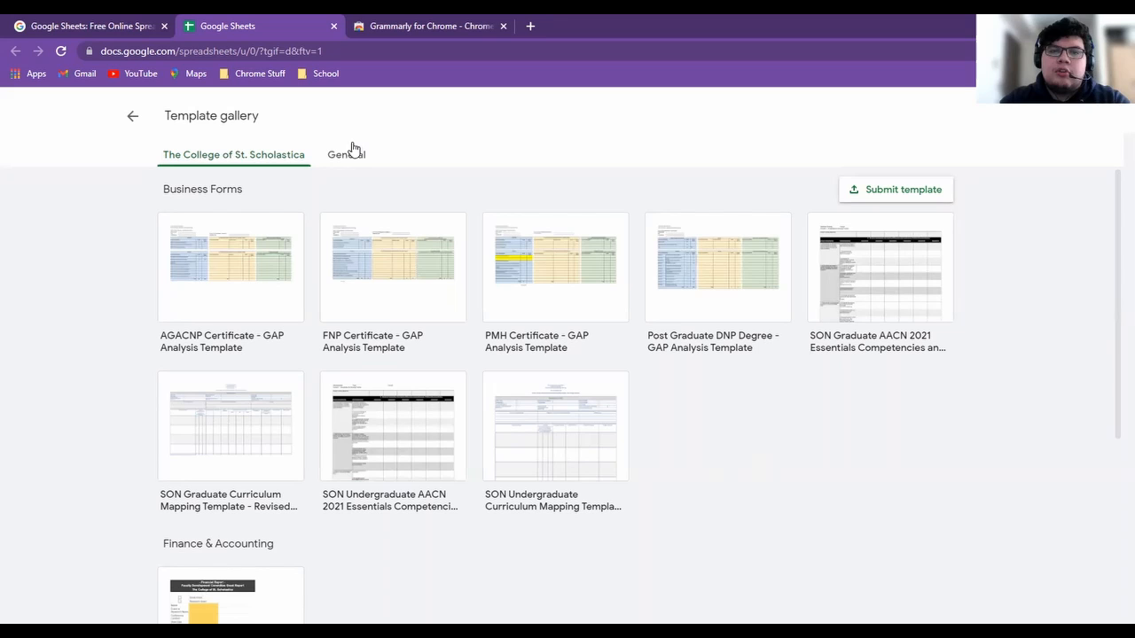
pyautogui.click(346, 155)
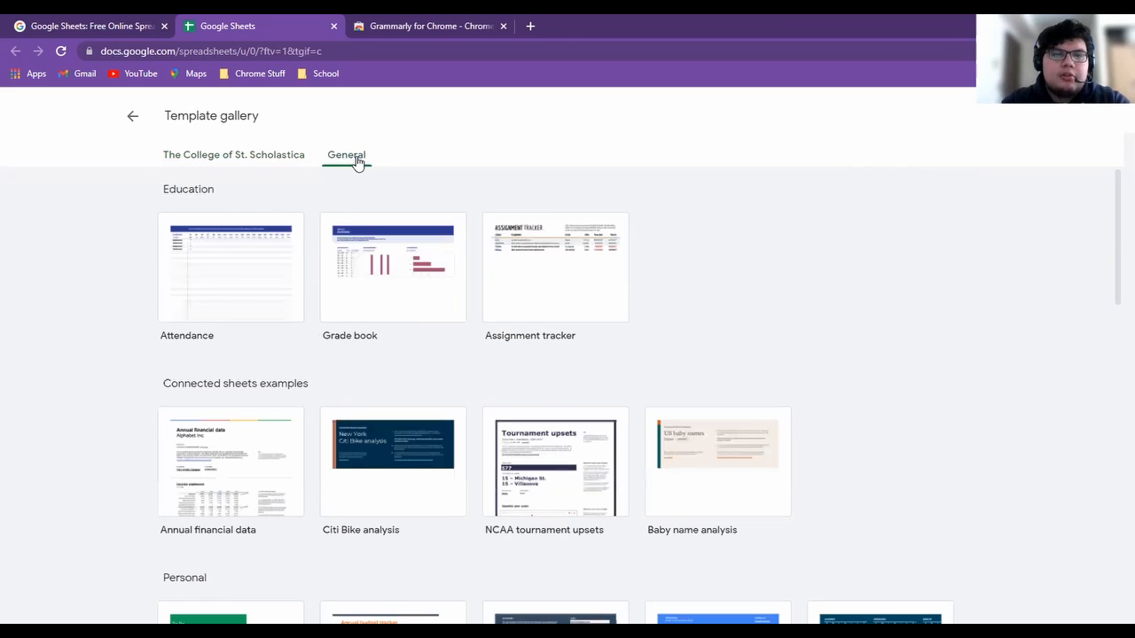
pyautogui.moveTo(720, 314)
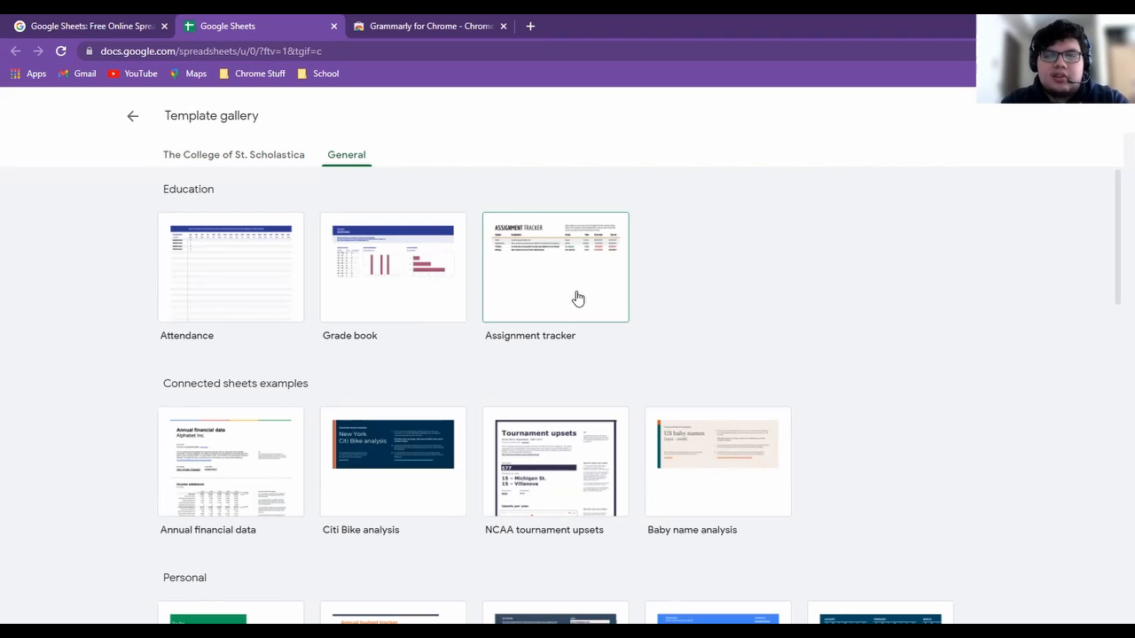
pyautogui.click(555, 266)
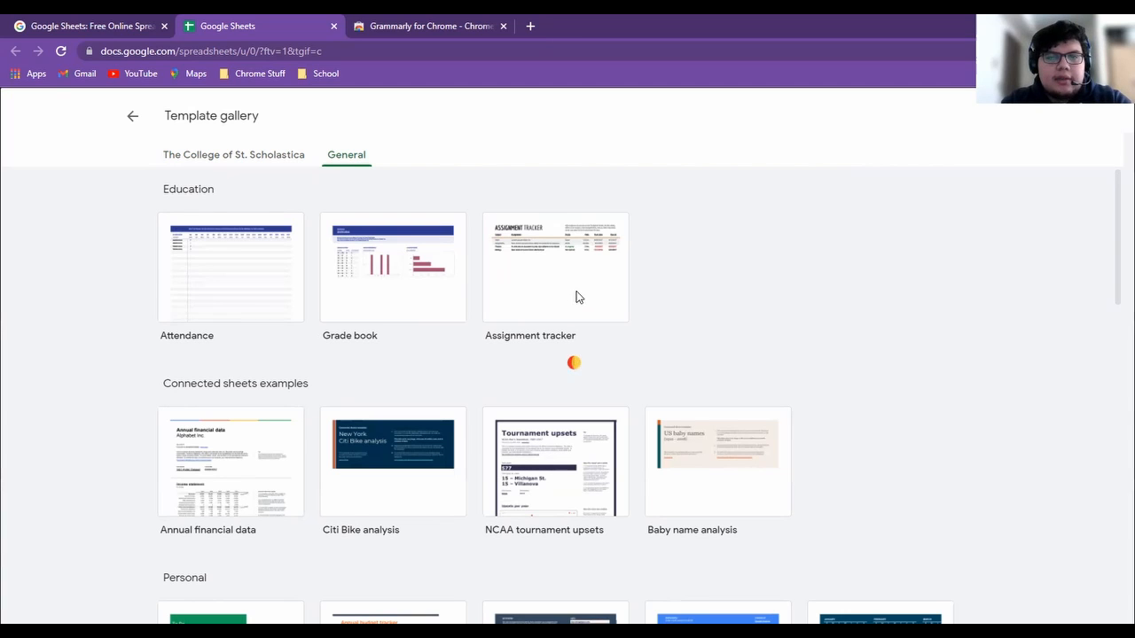
pyautogui.click(555, 268)
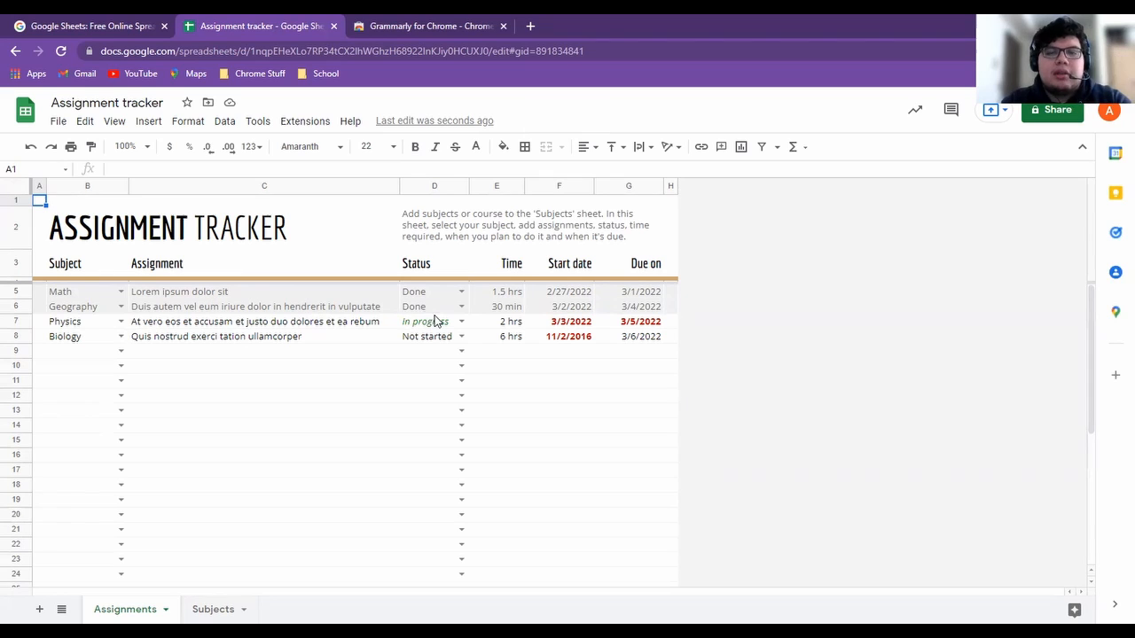
pyautogui.moveTo(498, 330)
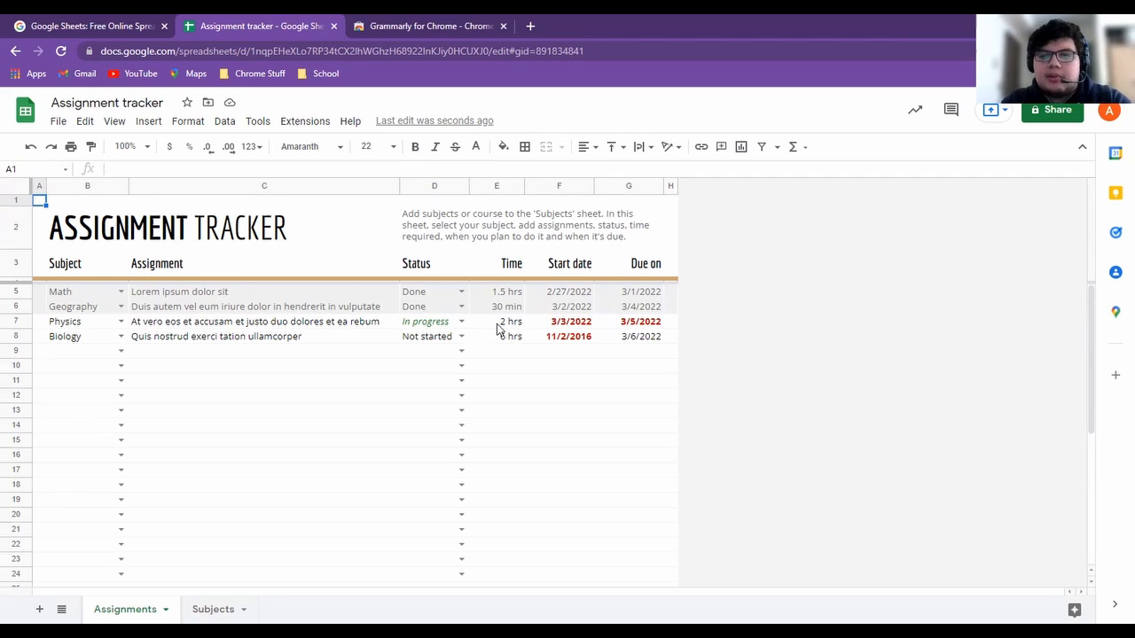
pyautogui.moveTo(578, 309)
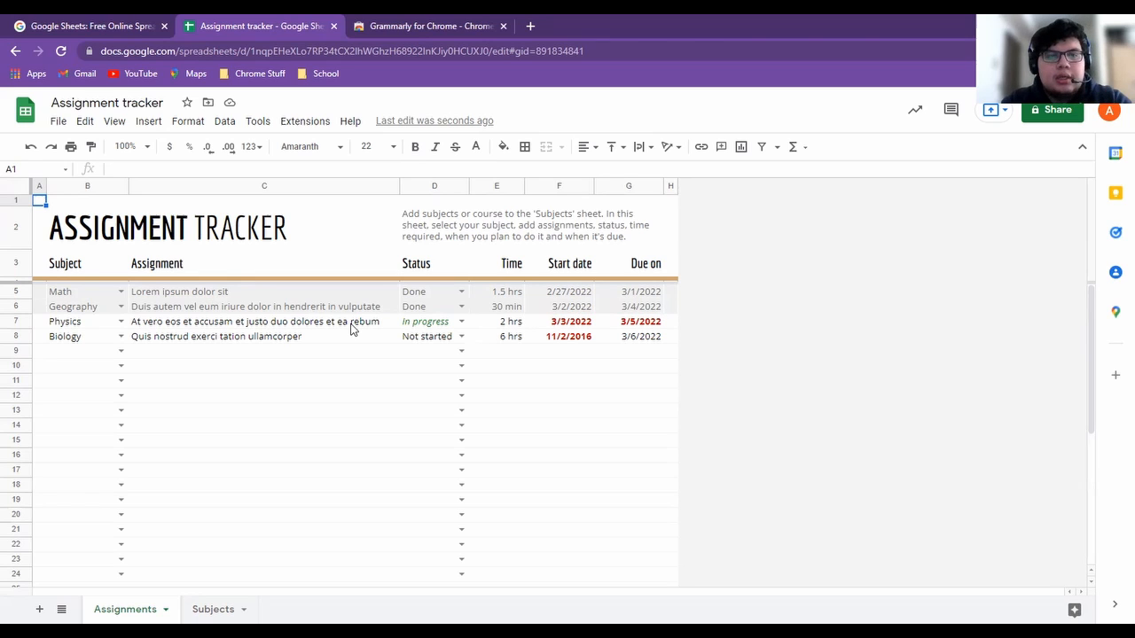
pyautogui.moveTo(496, 371)
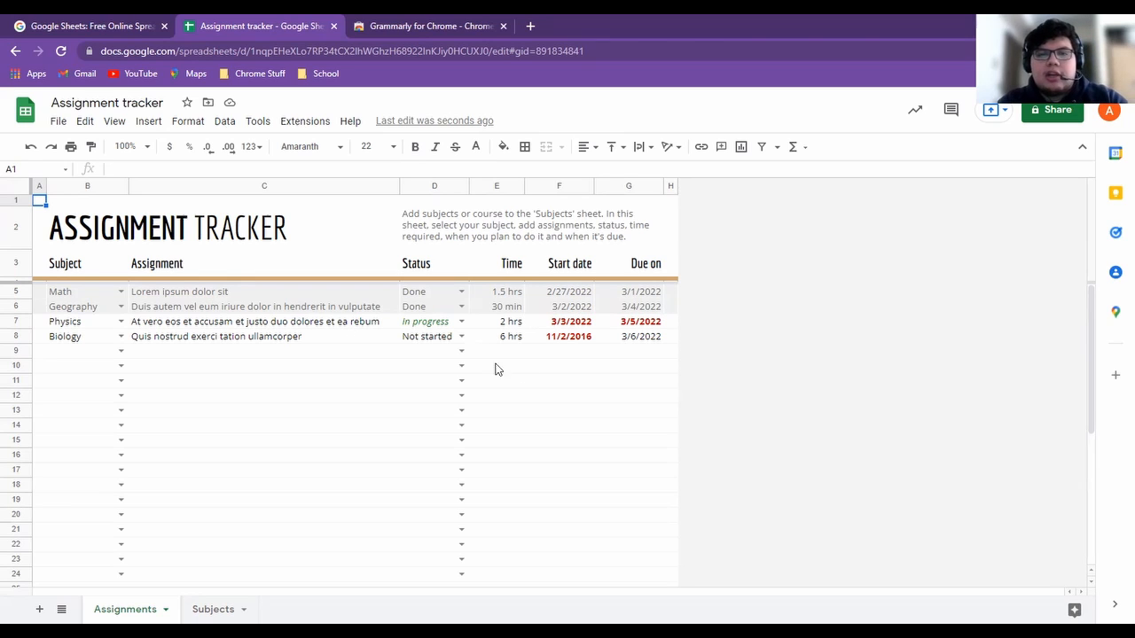
pyautogui.moveTo(795, 379)
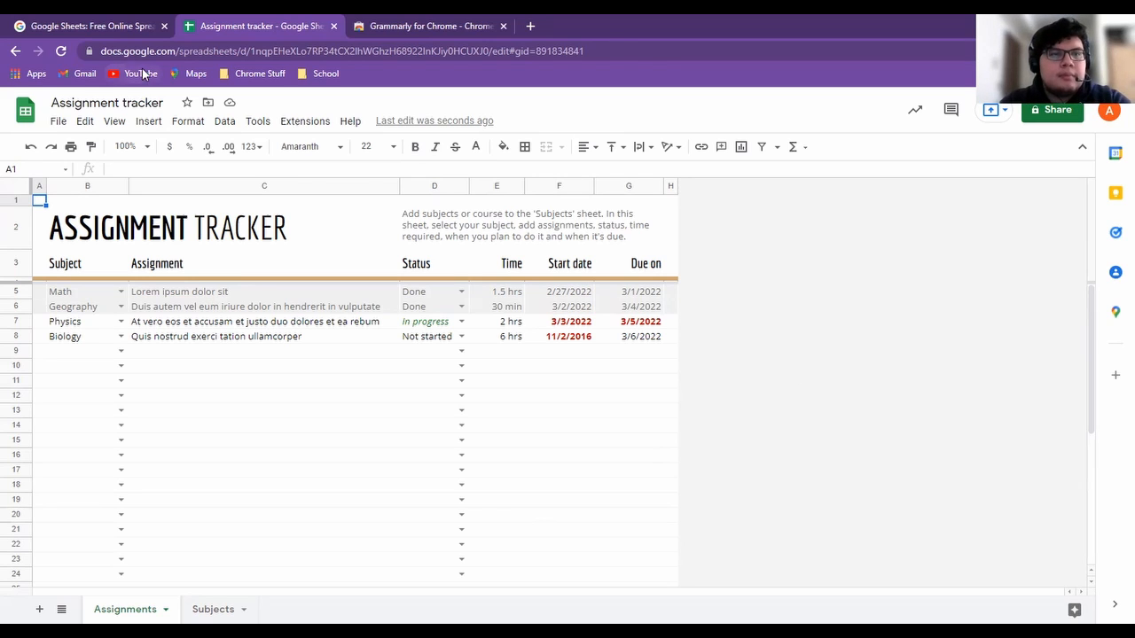
# Return to the template gallery tab and scroll through its Education templates
pyautogui.click(14, 50)
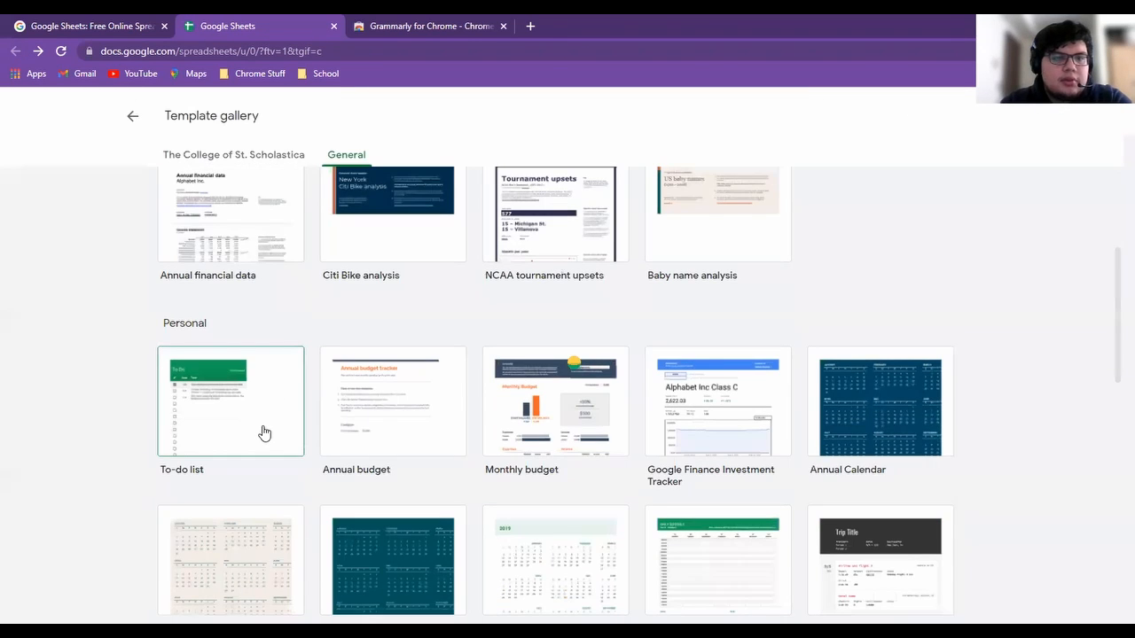
pyautogui.scroll(3)
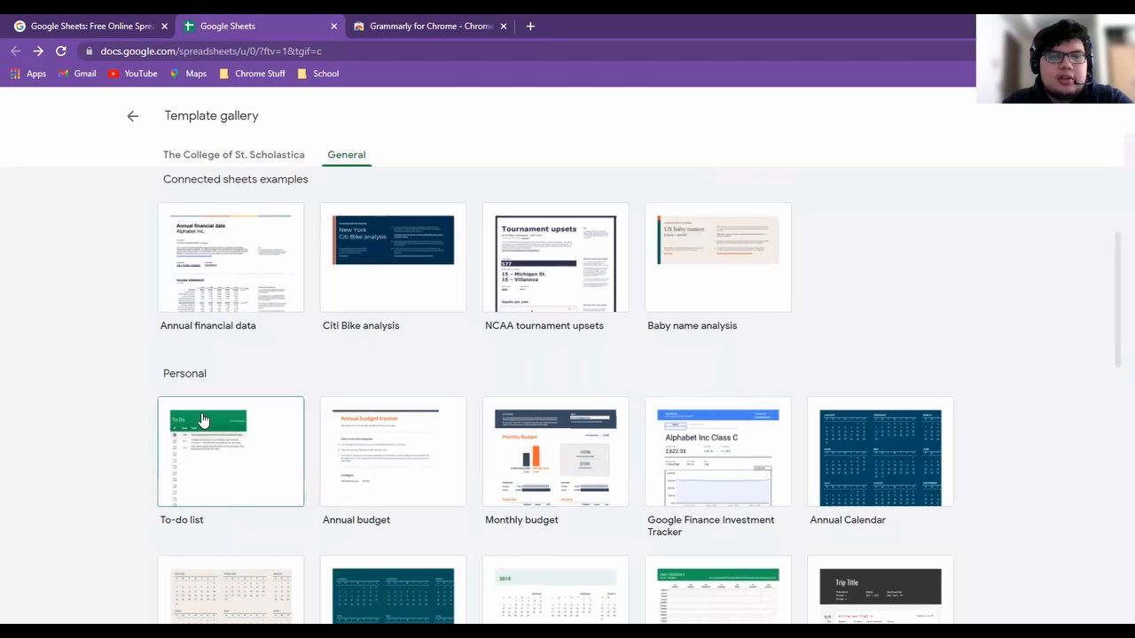
pyautogui.scroll(-3)
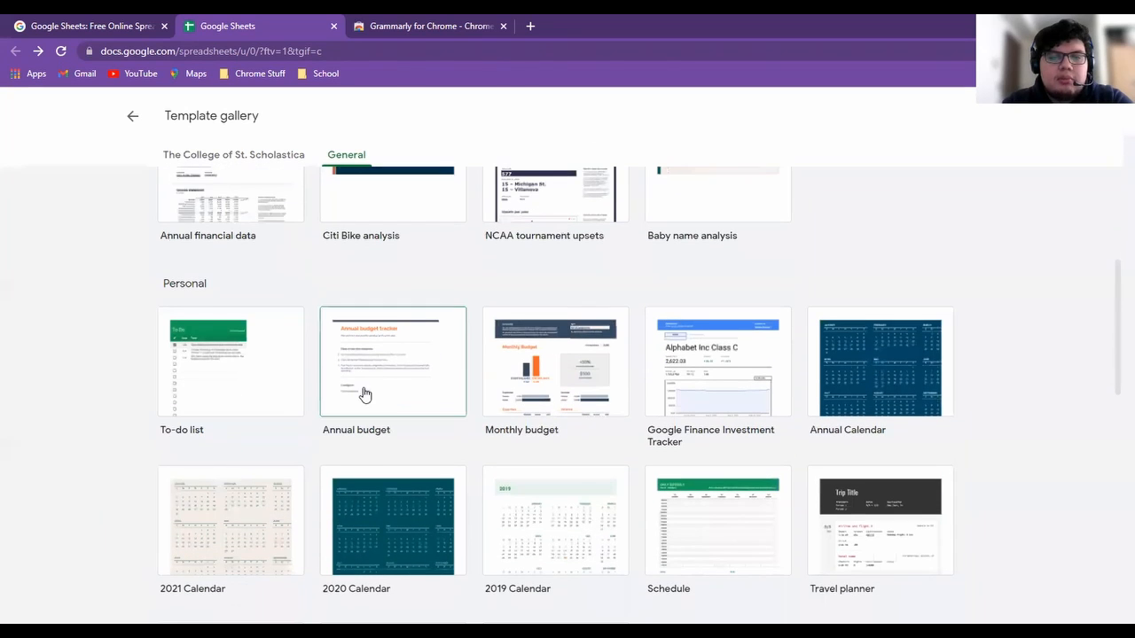
pyautogui.moveTo(330, 557)
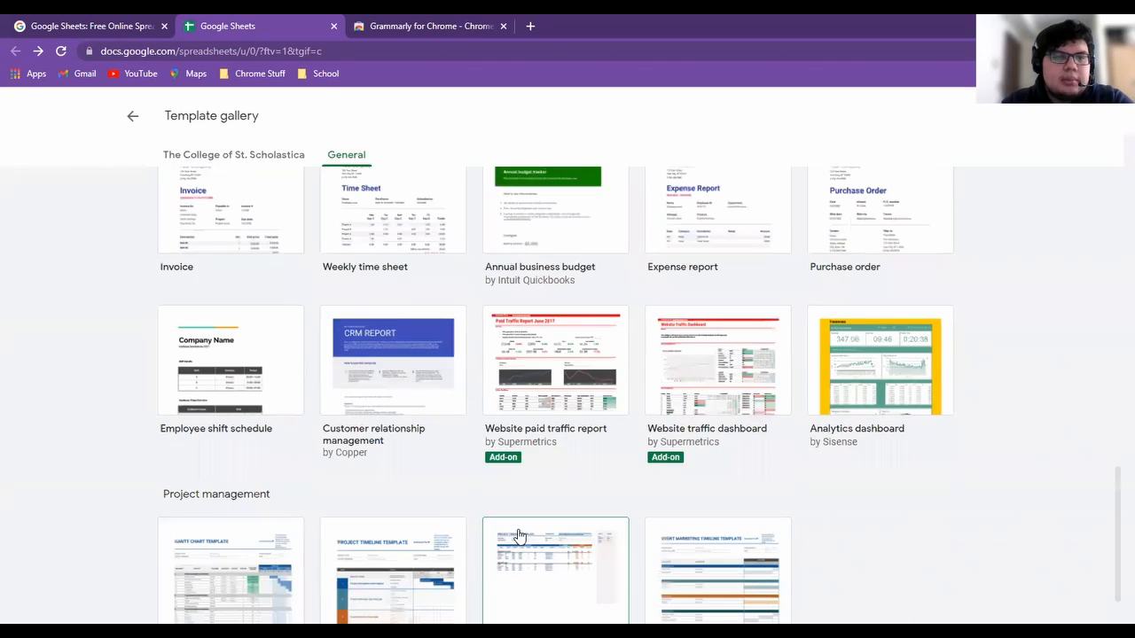
pyautogui.scroll(-3)
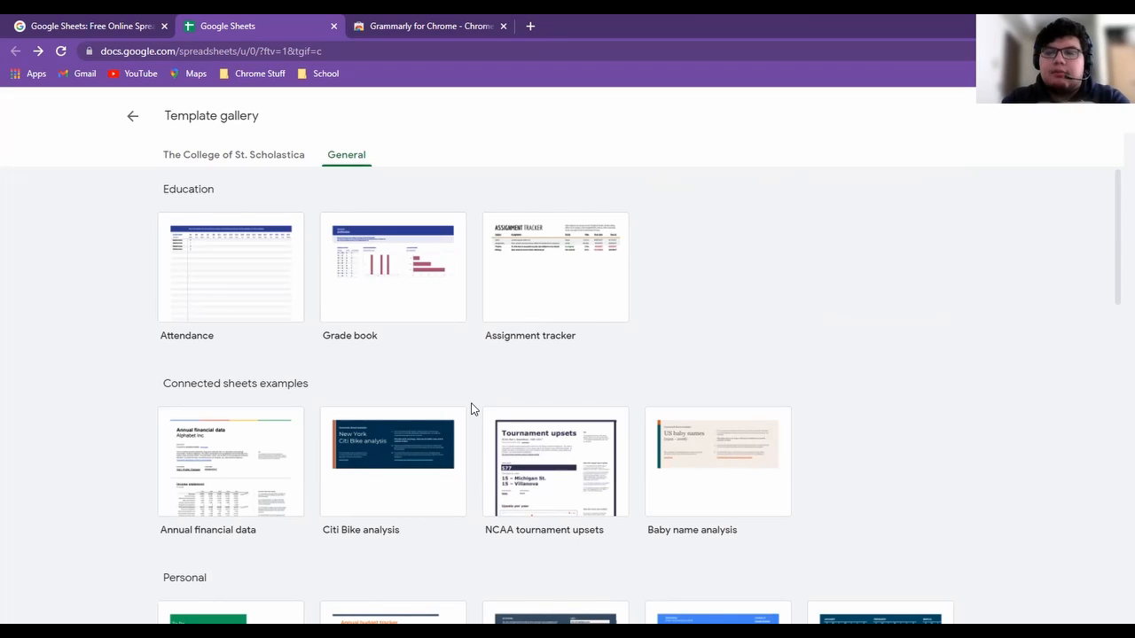
pyautogui.moveTo(133, 118)
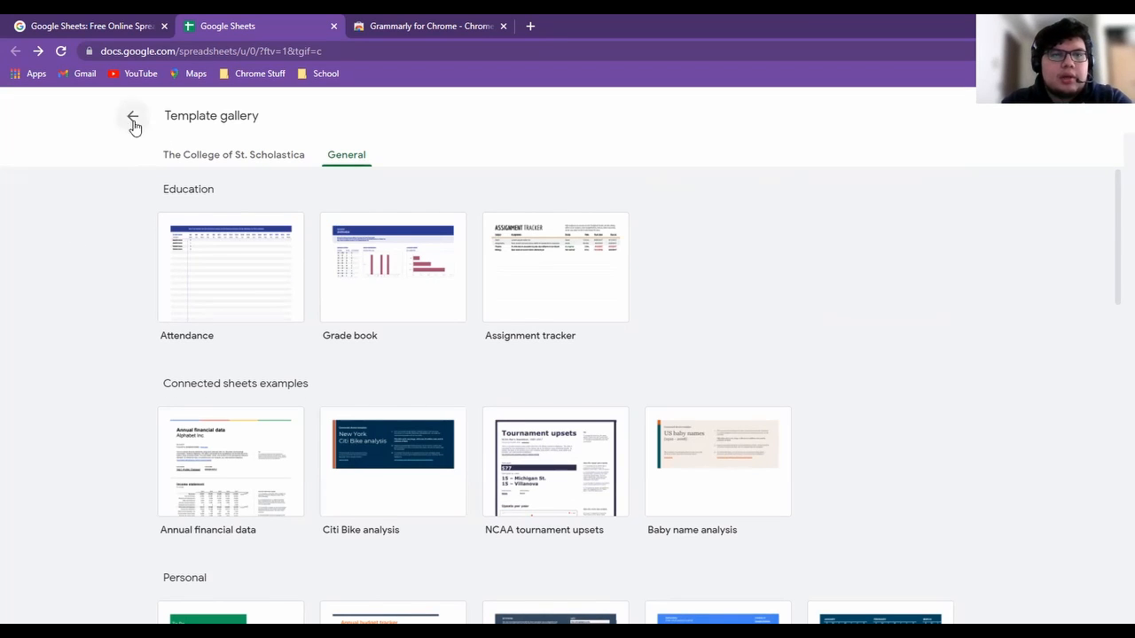
# Go back to the Sheets home page and create a new blank Untitled spreadsheet
pyautogui.click(133, 117)
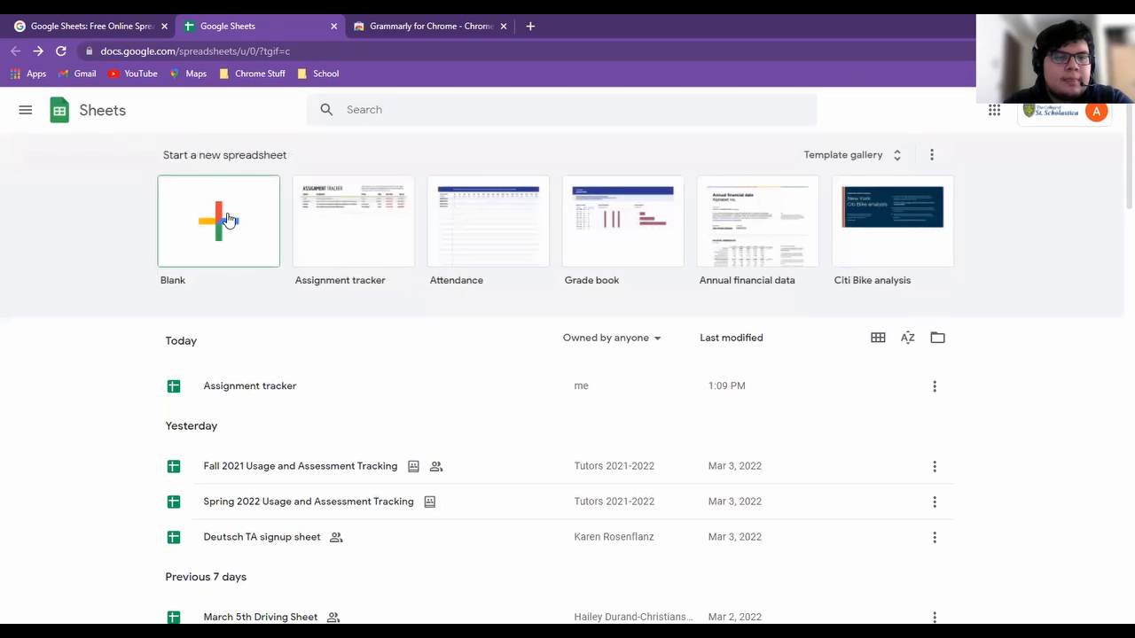
pyautogui.click(218, 222)
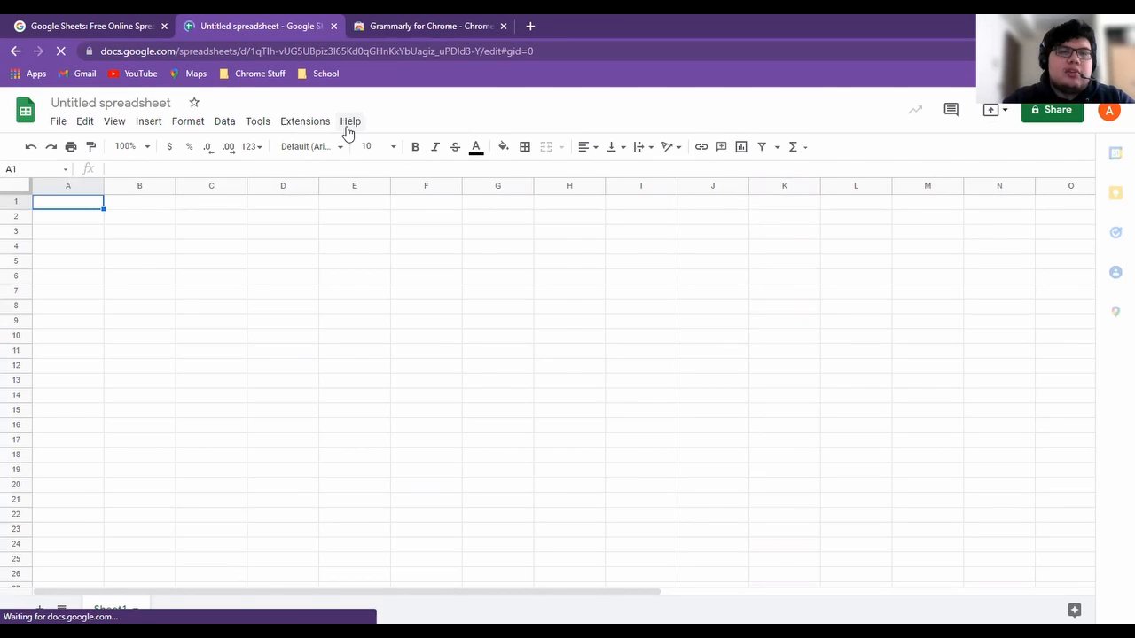
# Use Help > Training to bring up the Google Sheets training page and skim it
pyautogui.click(350, 121)
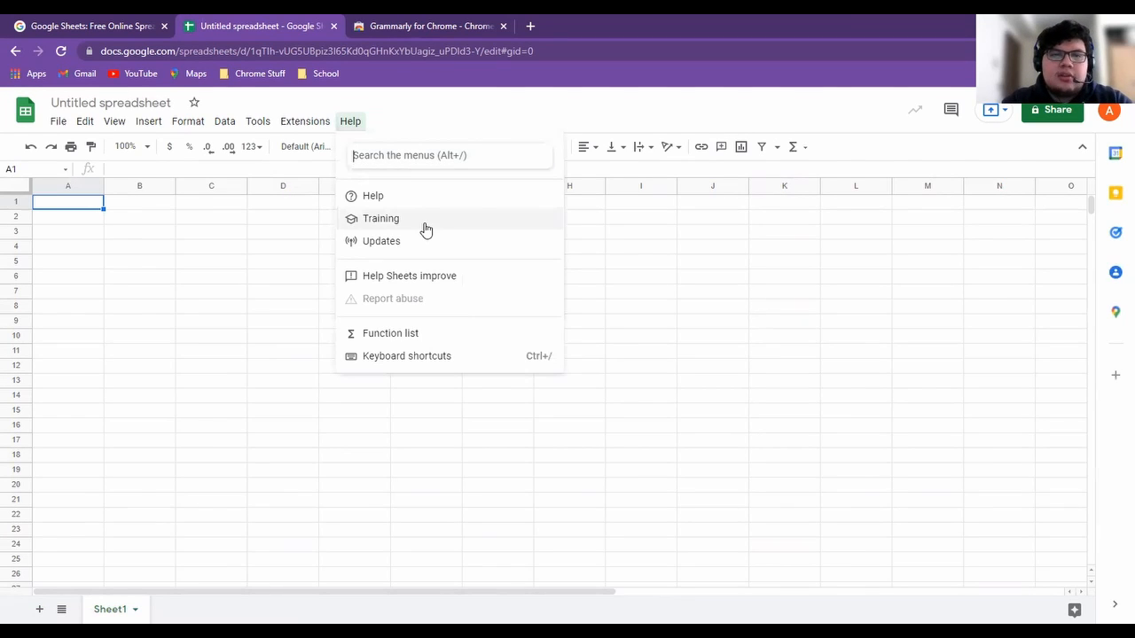
pyautogui.click(380, 218)
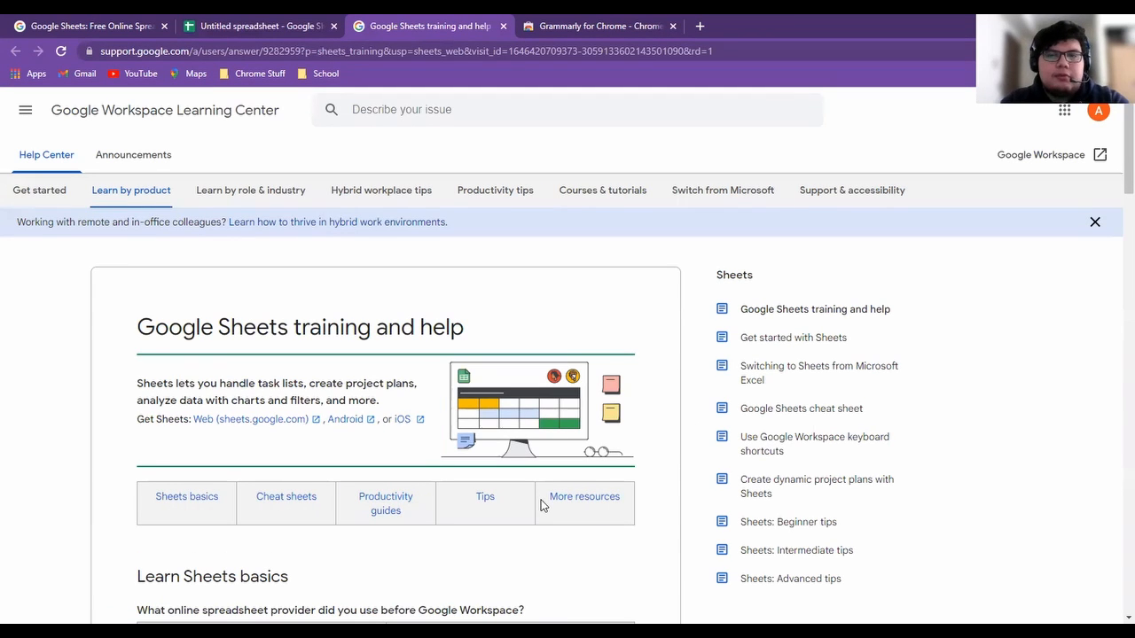
pyautogui.moveTo(671, 451)
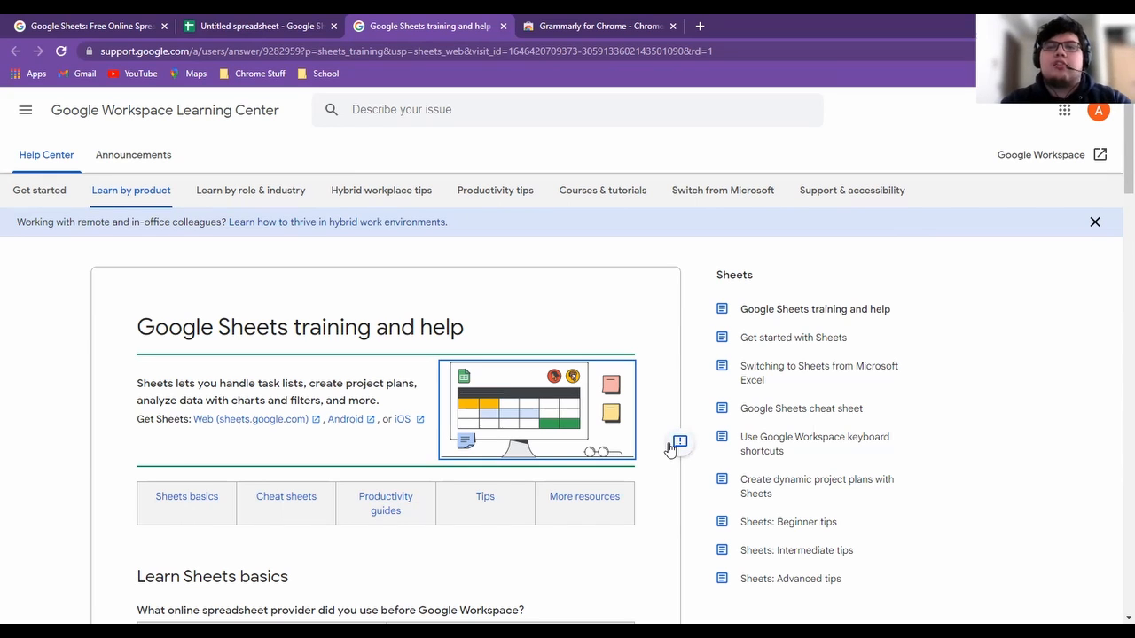
pyautogui.scroll(-3)
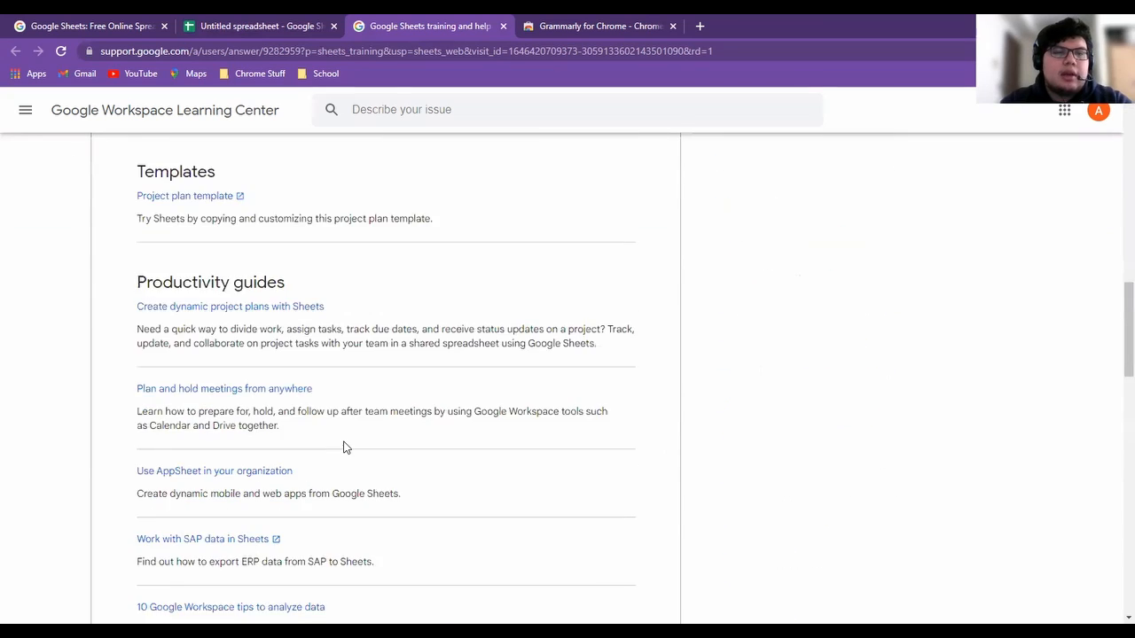
pyautogui.scroll(-3)
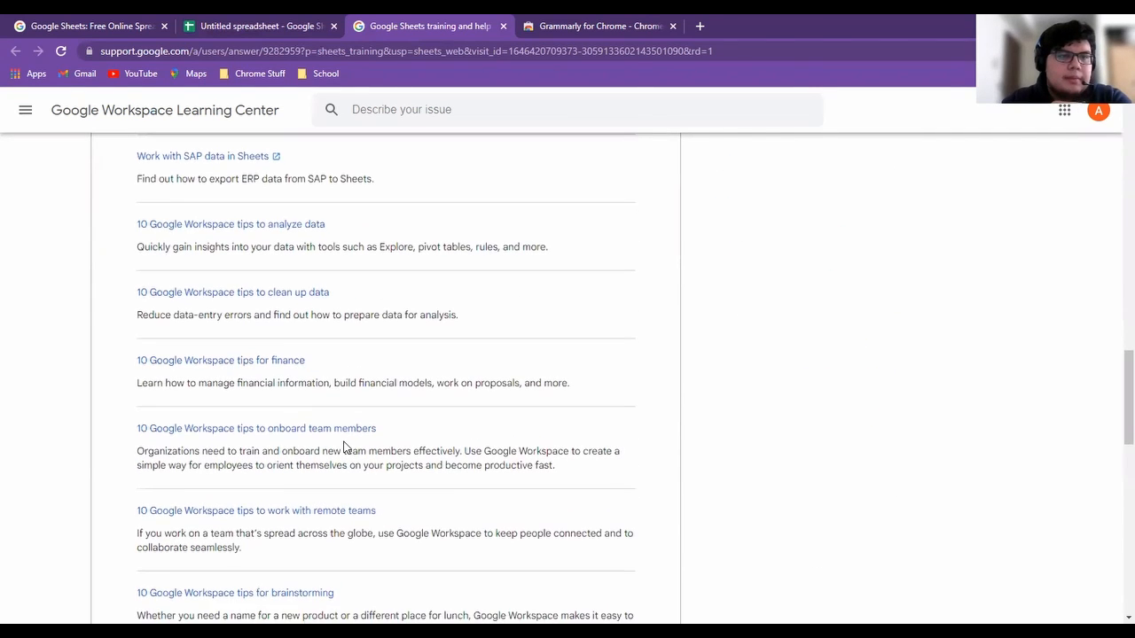
pyautogui.scroll(3)
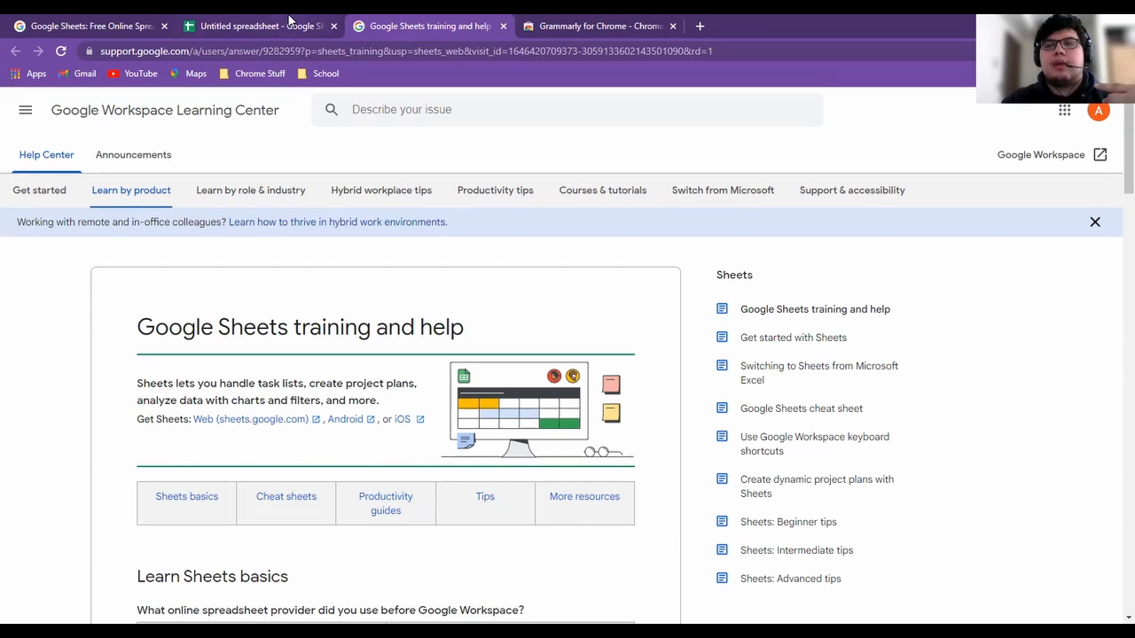
# From the Grammarly tab, search the web for 'google sheets cheat sheet'
pyautogui.click(257, 27)
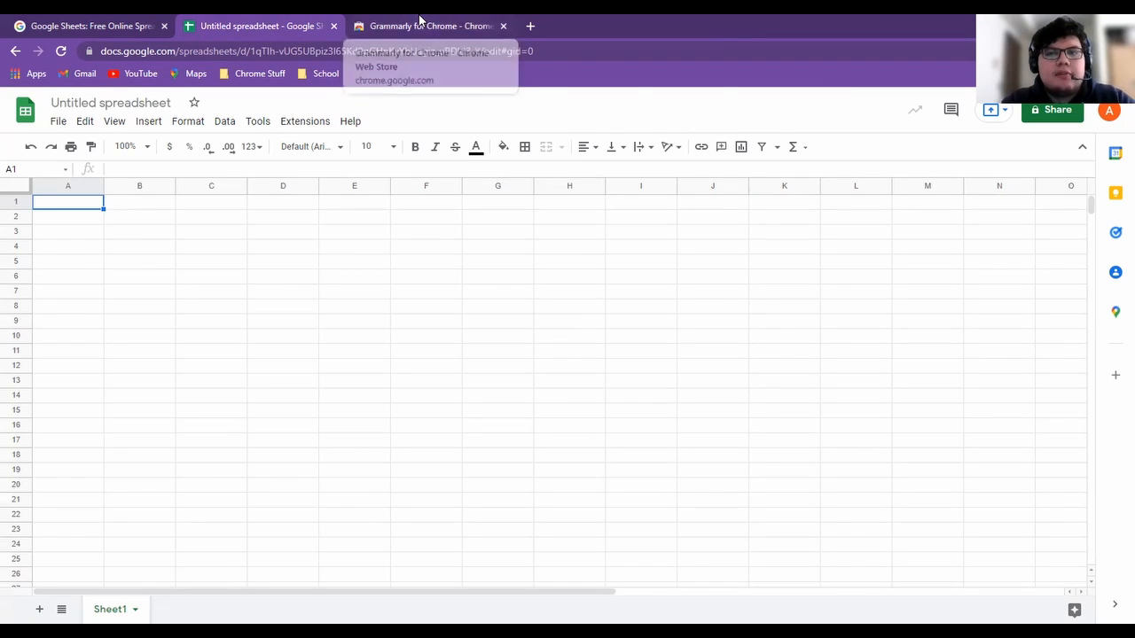
pyautogui.click(429, 27)
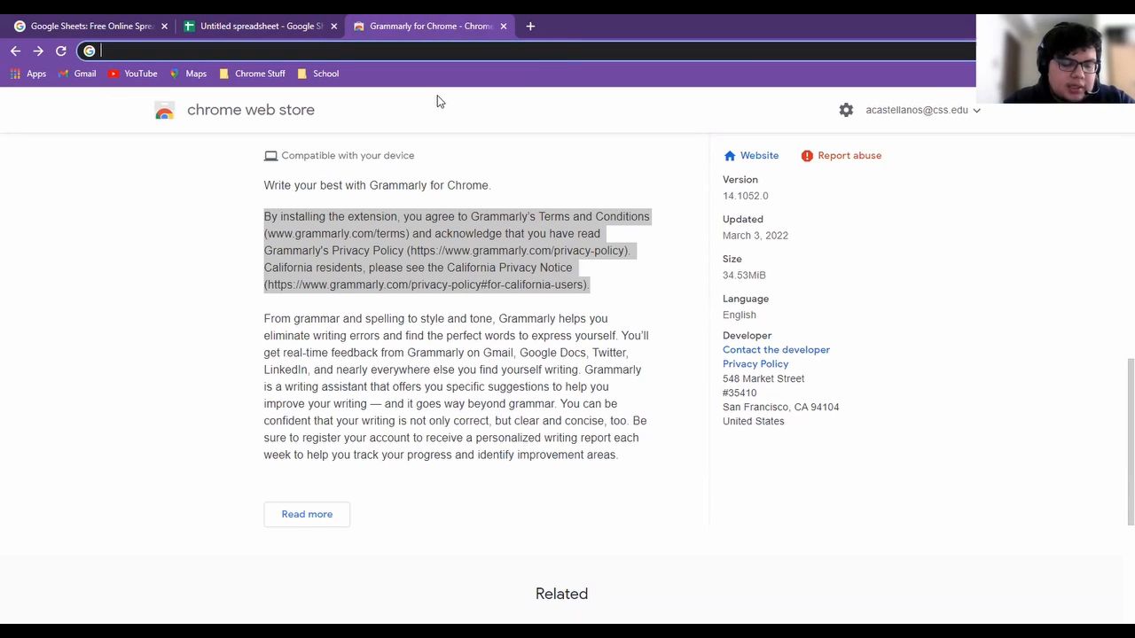
pyautogui.write('google sheets')
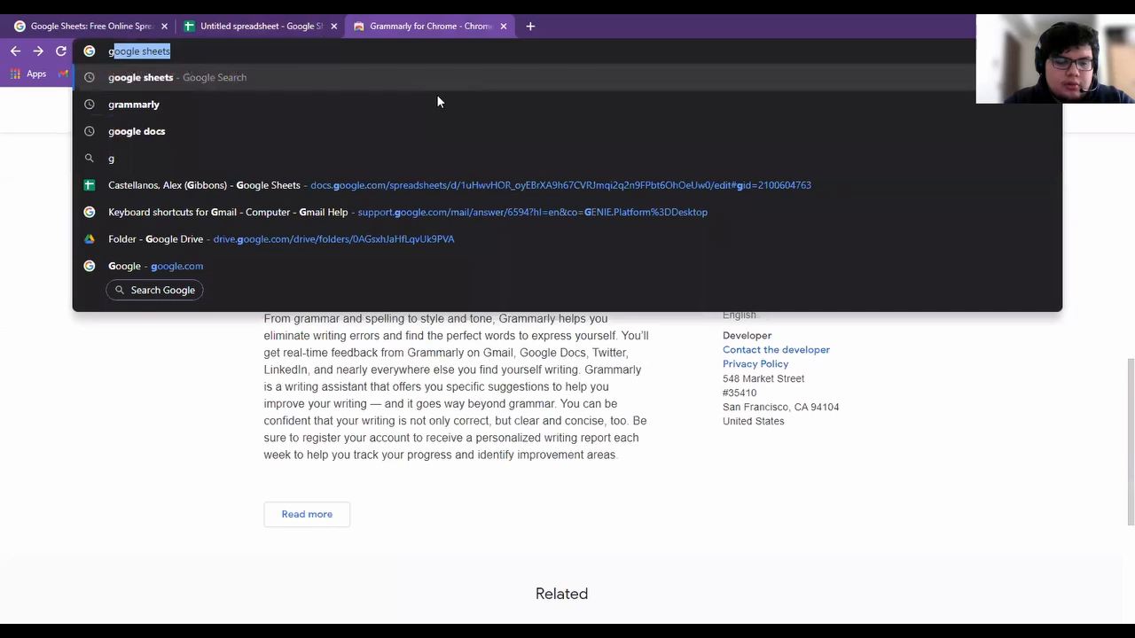
pyautogui.write('e sheets')
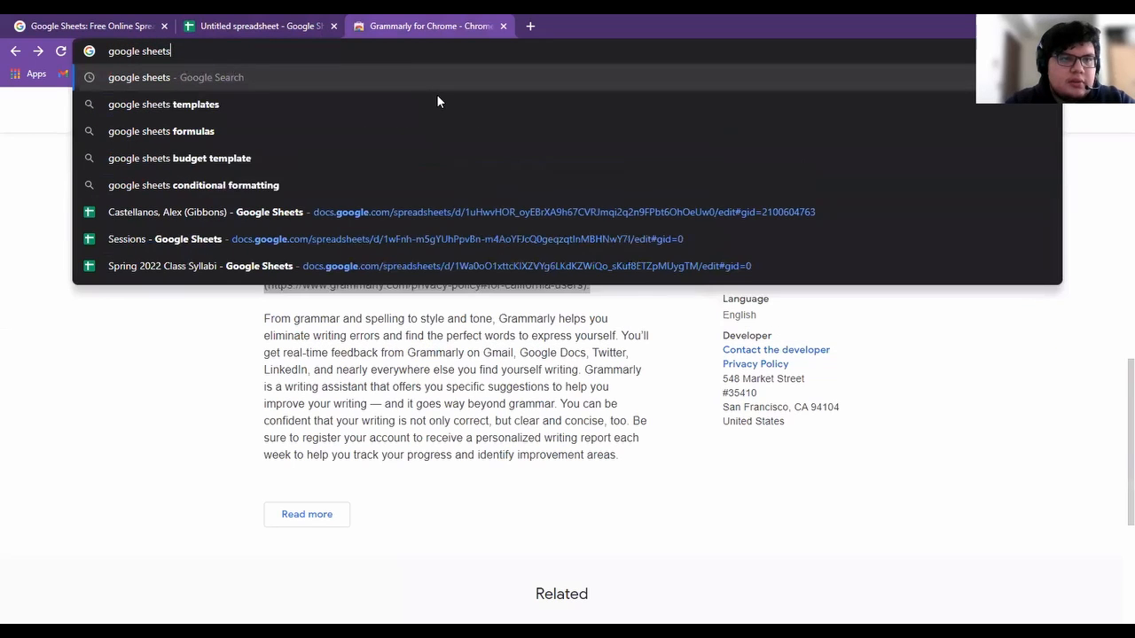
pyautogui.press('Backspace')
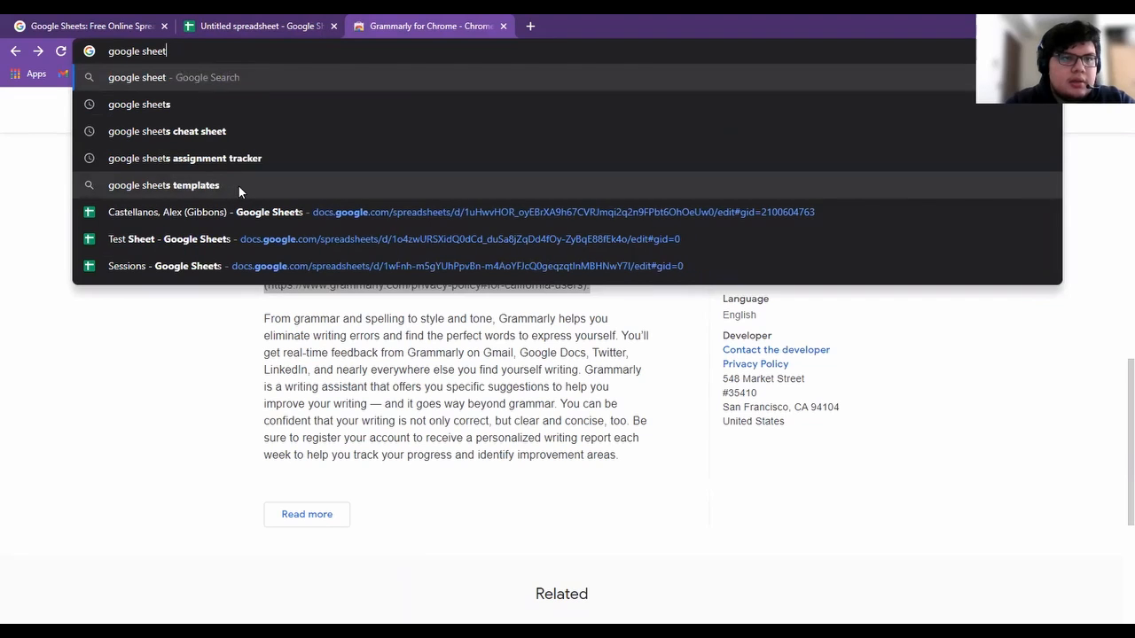
pyautogui.click(167, 131)
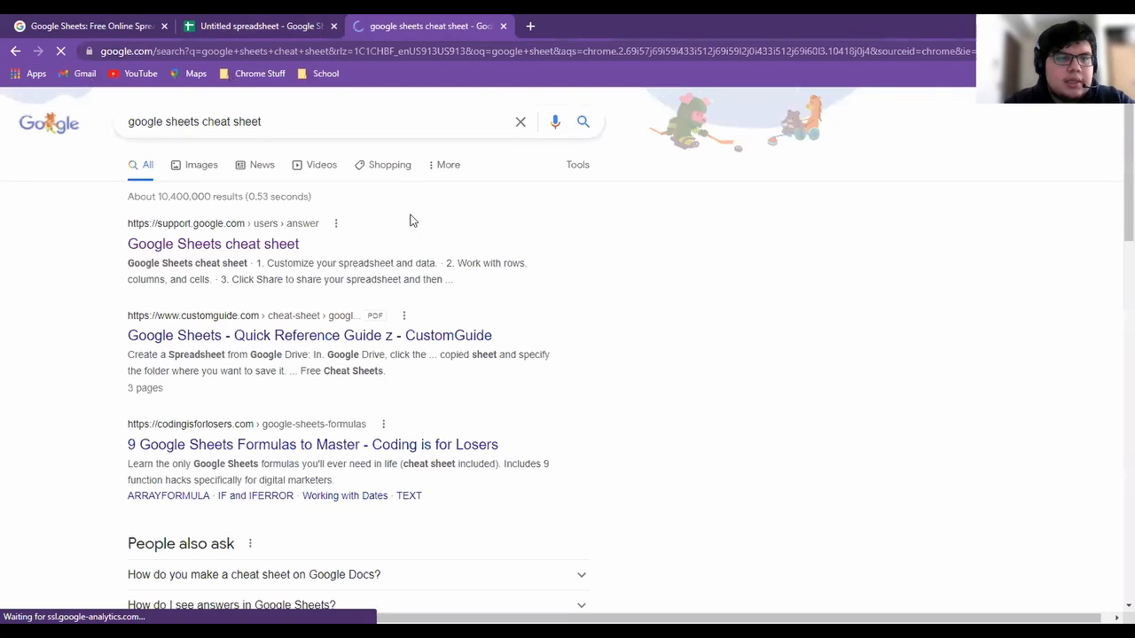
# Read through the Google Sheets cheat sheet result down to its functions table
pyautogui.click(213, 245)
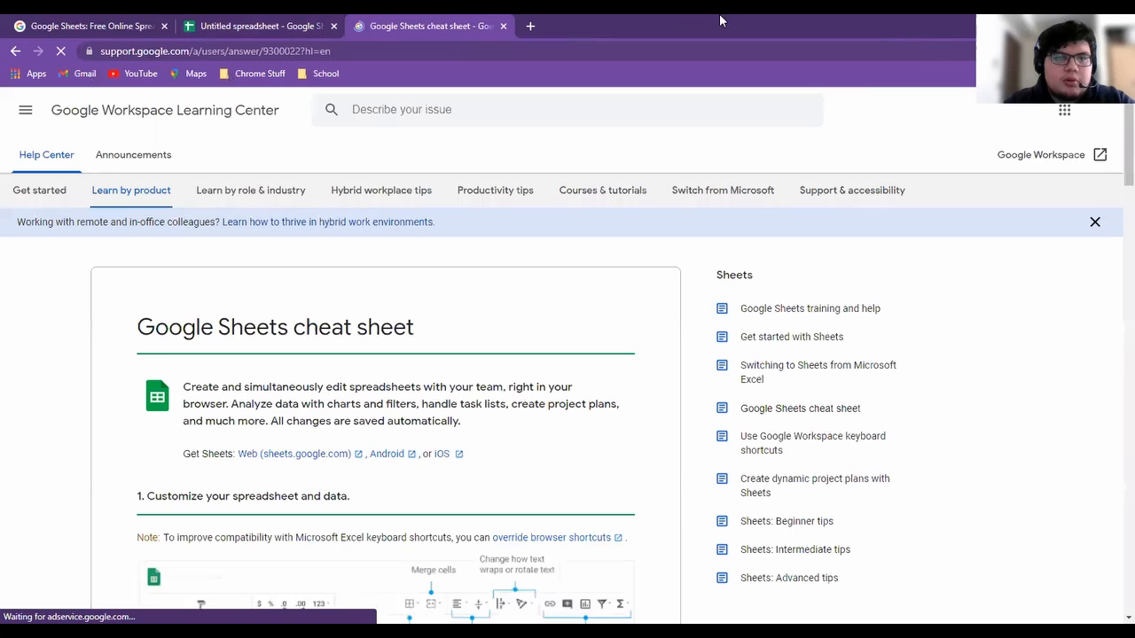
pyautogui.scroll(-3)
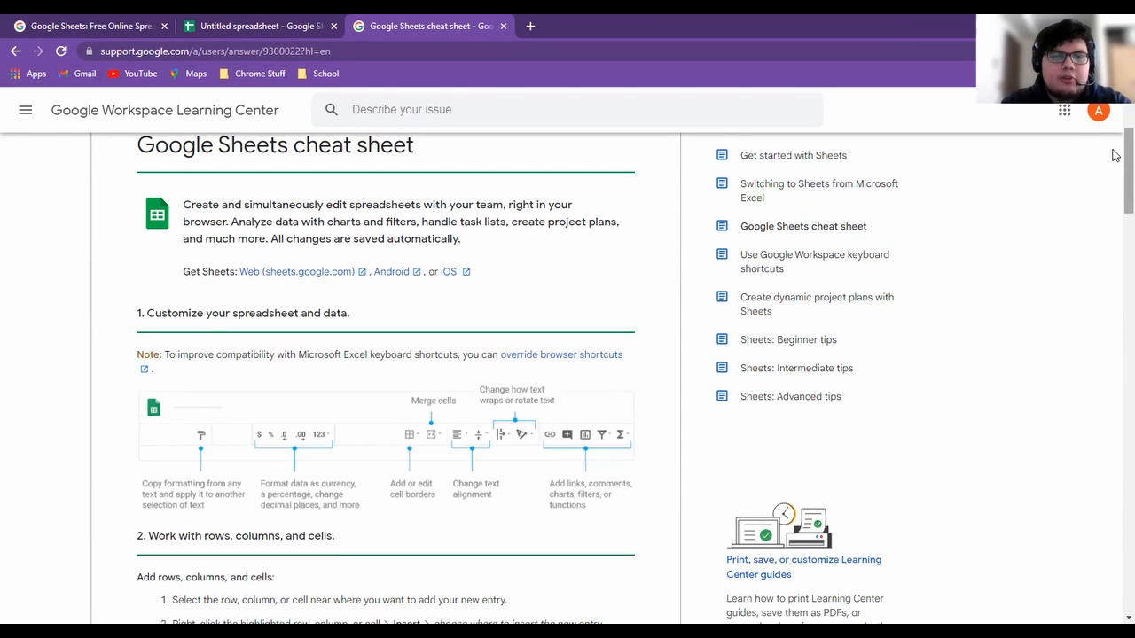
pyautogui.scroll(-3)
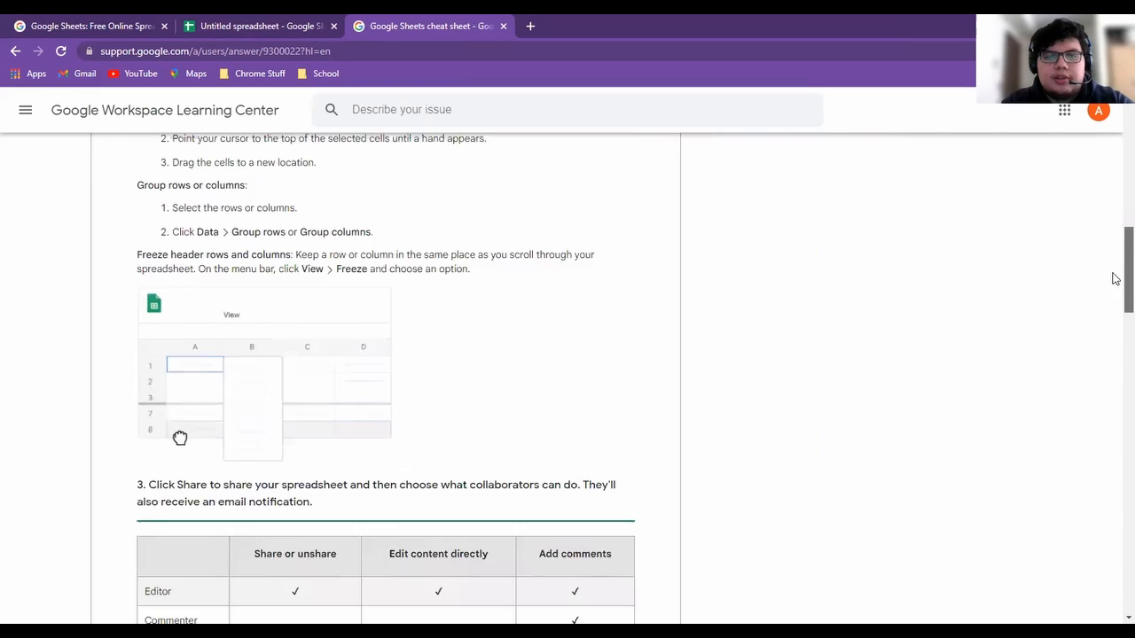
pyautogui.scroll(-3)
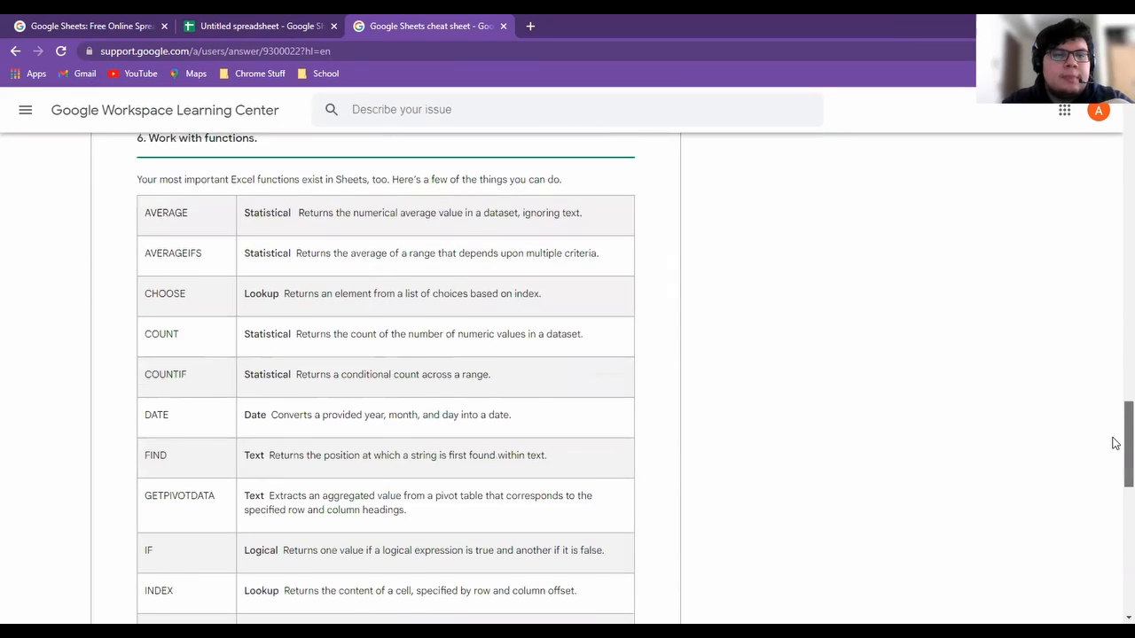
pyautogui.scroll(3)
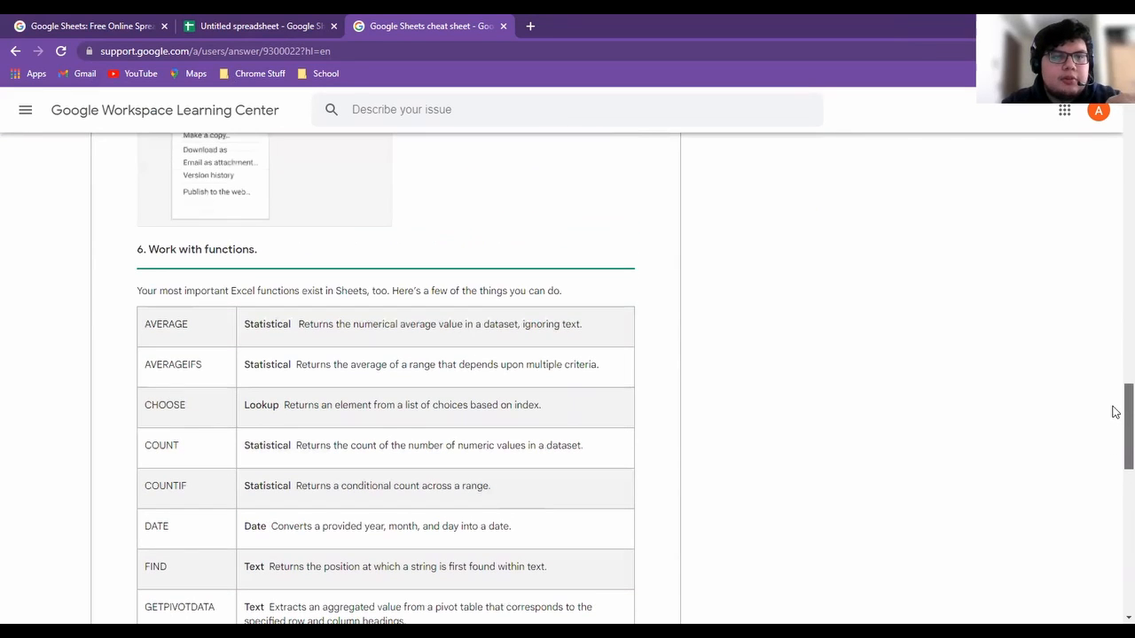
pyautogui.scroll(-3)
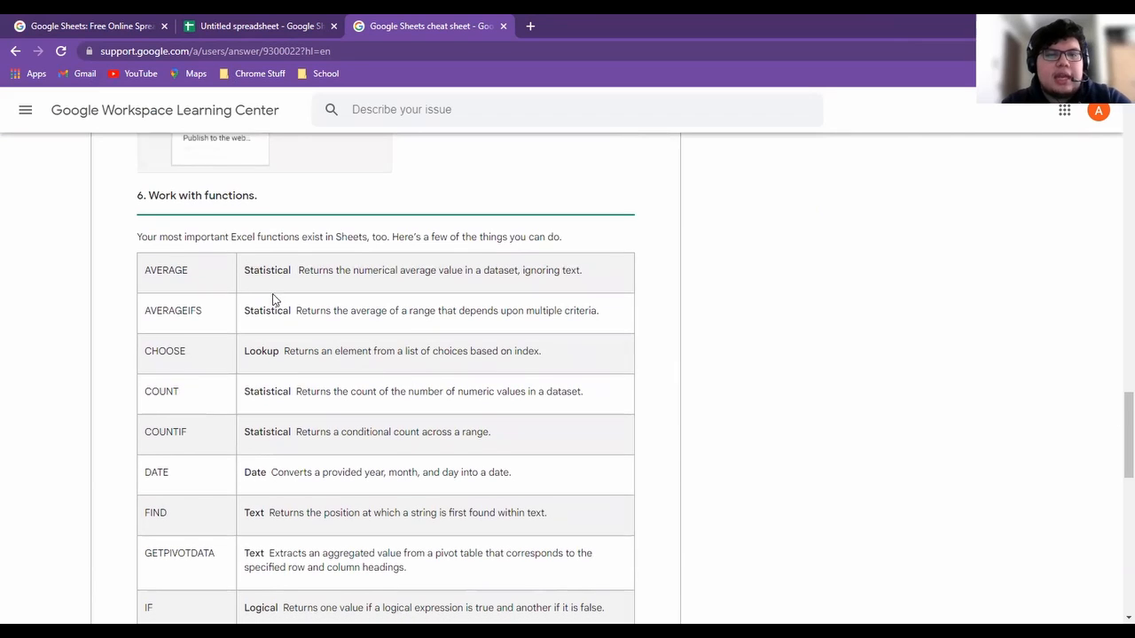
pyautogui.moveTo(940, 357)
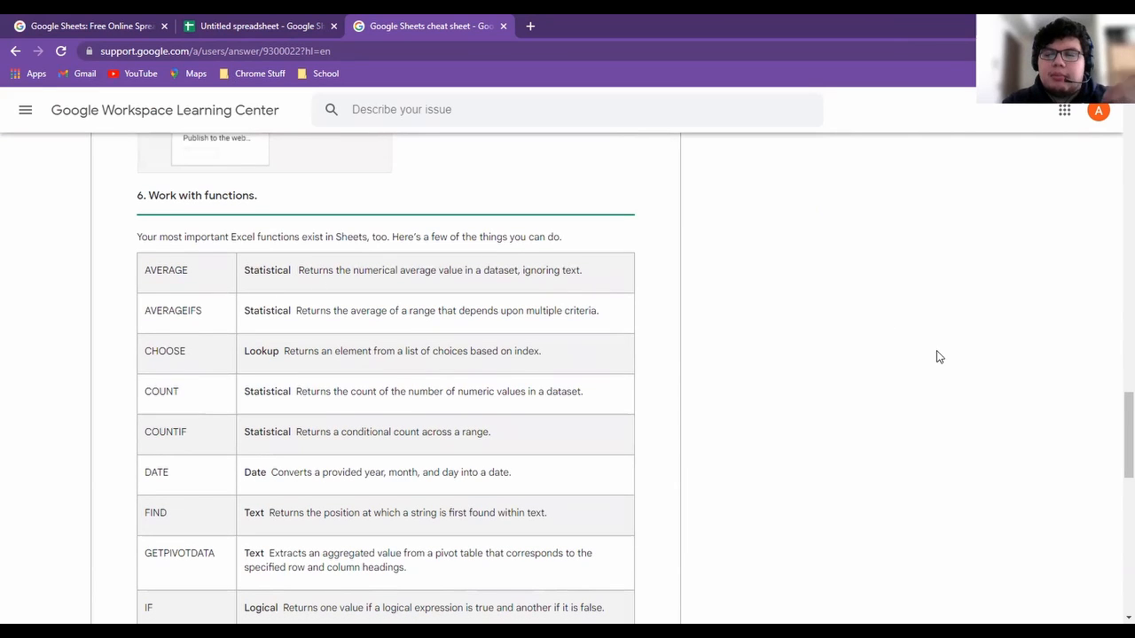
pyautogui.scroll(-3)
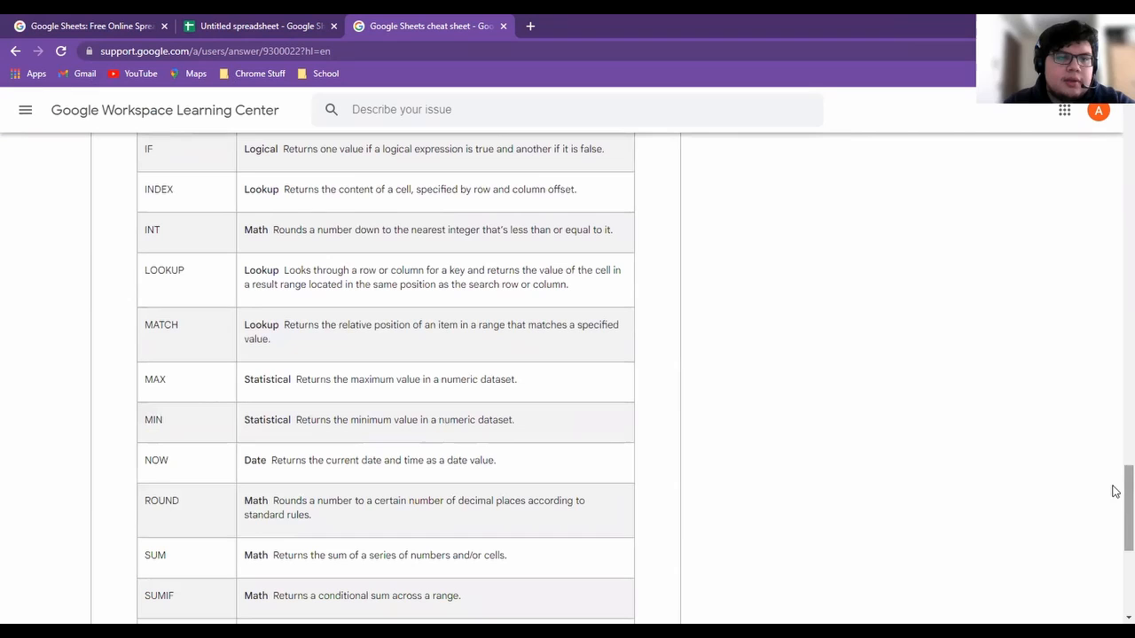
pyautogui.moveTo(486, 255)
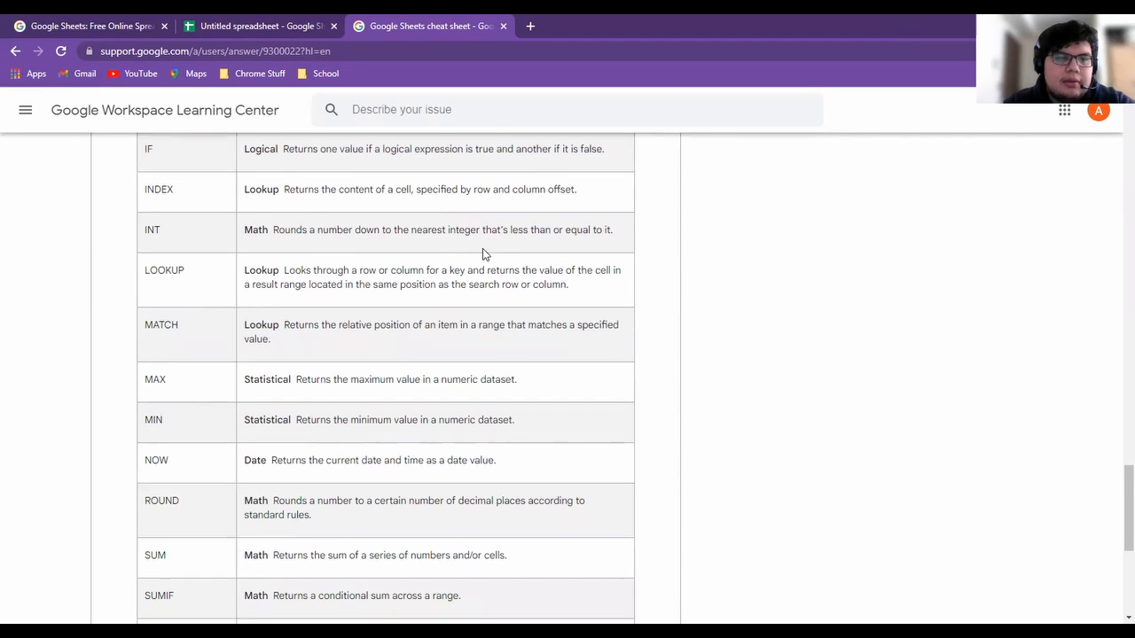
pyautogui.moveTo(1115, 479)
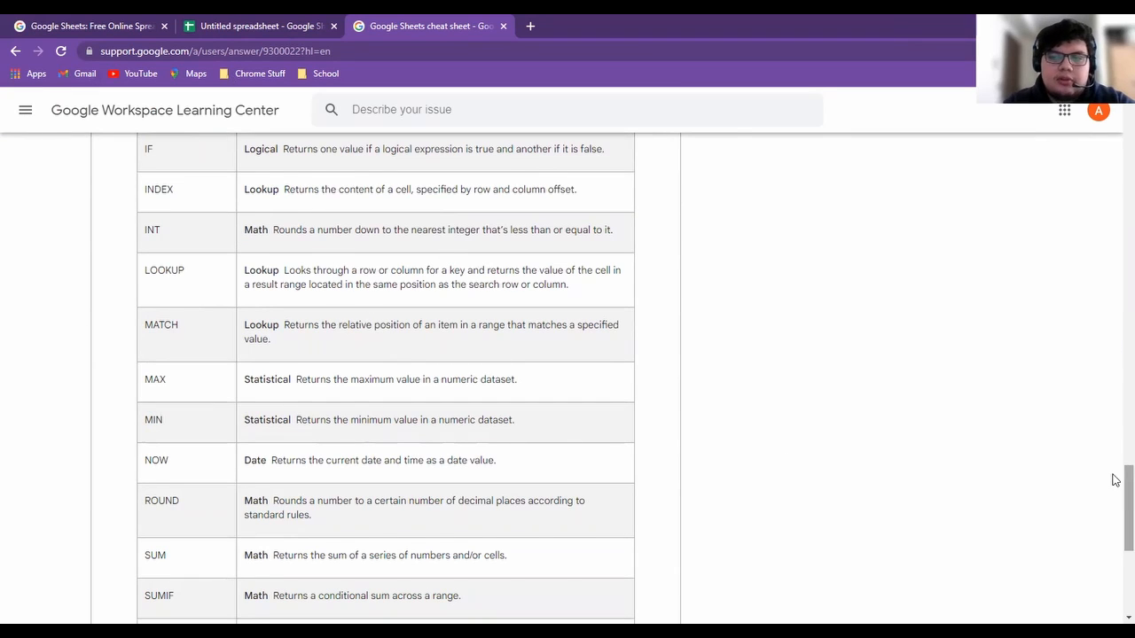
pyautogui.scroll(-3)
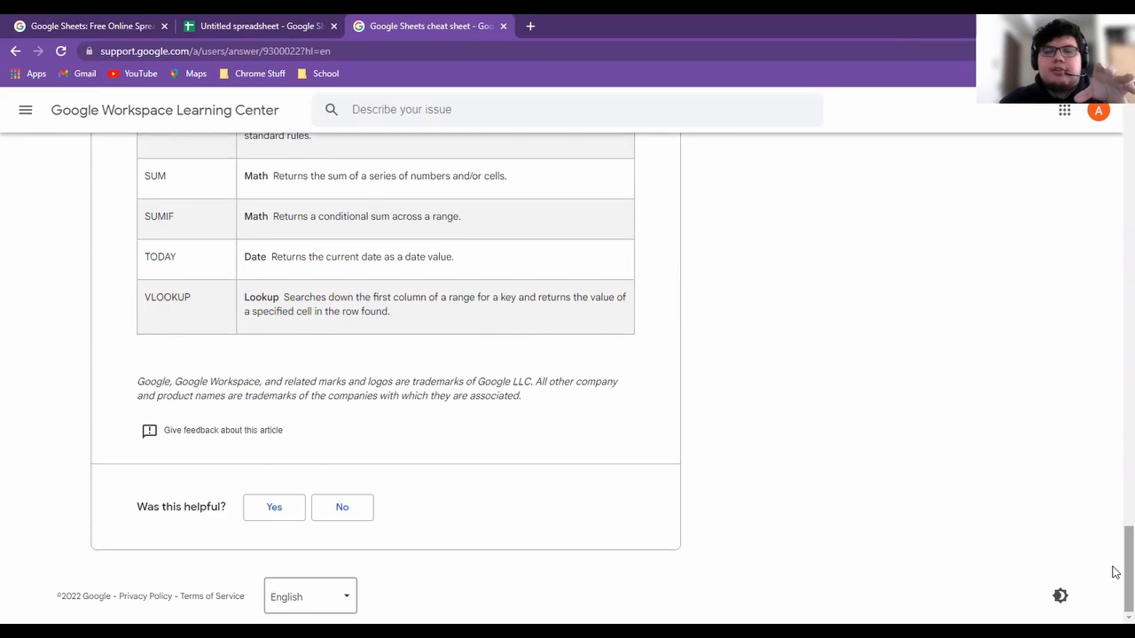
pyautogui.scroll(3)
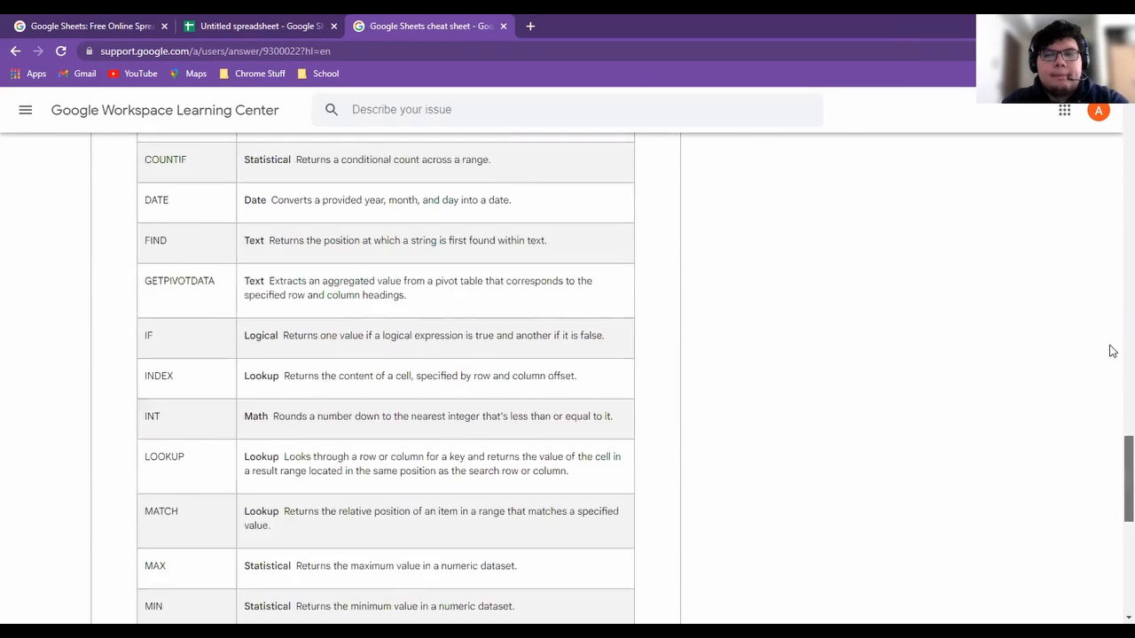
pyautogui.scroll(3)
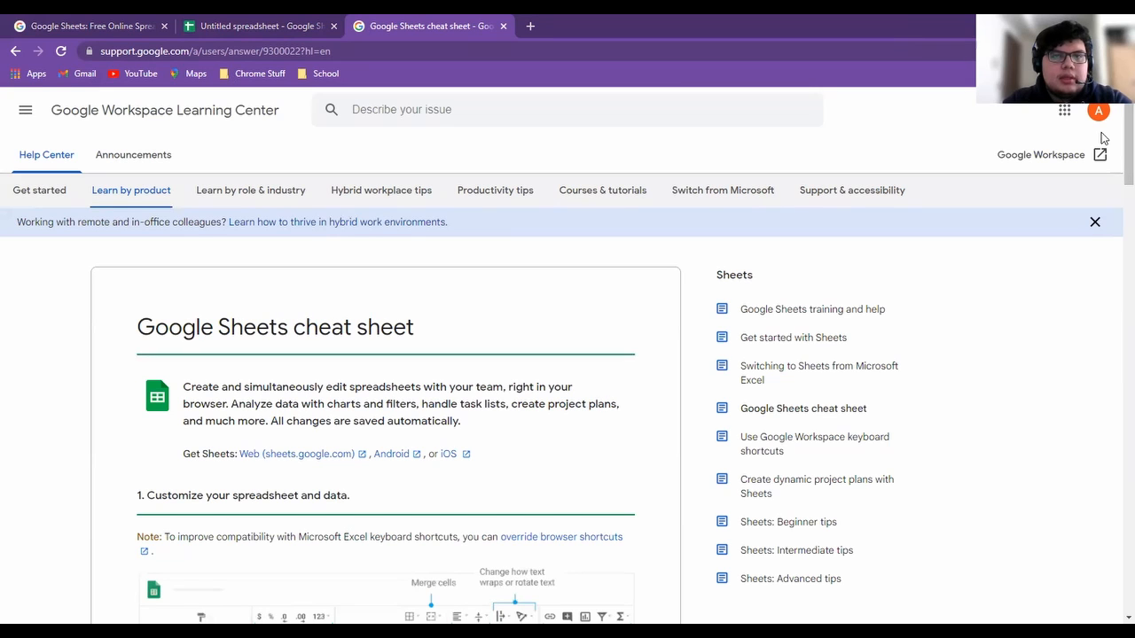
# Return to the blank Untitled spreadsheet tab
pyautogui.click(258, 26)
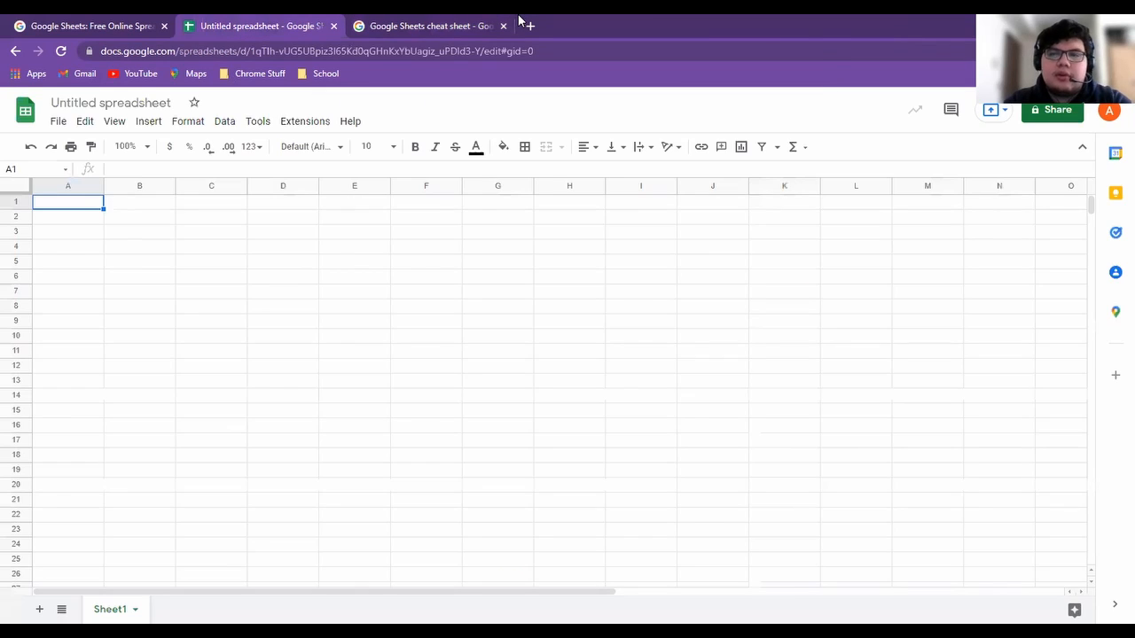
pyautogui.moveTo(647, 20)
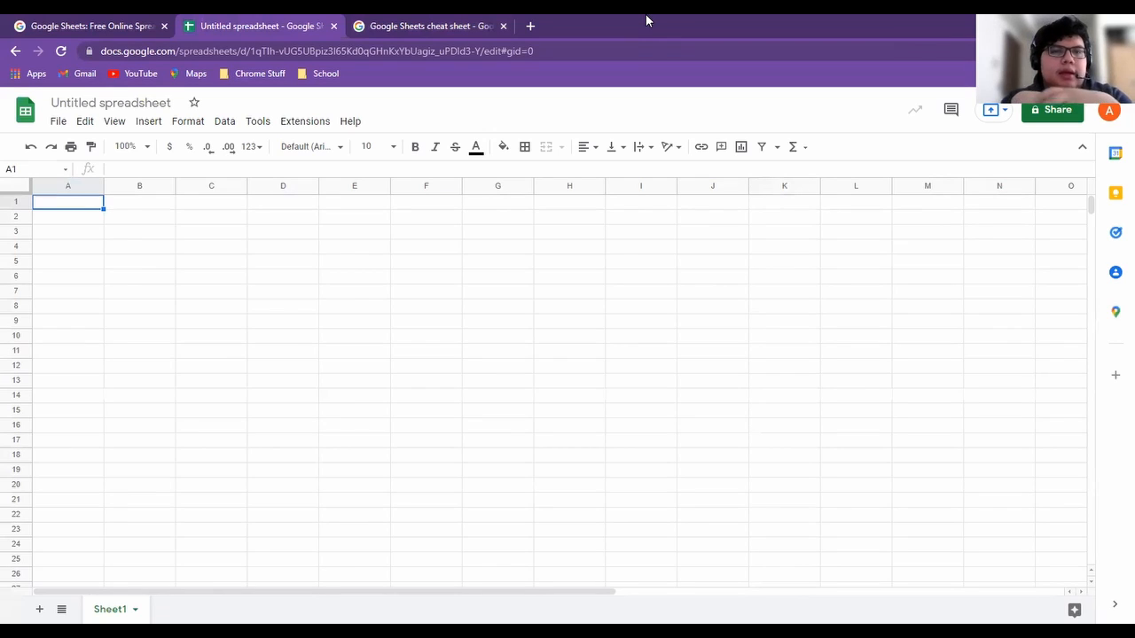